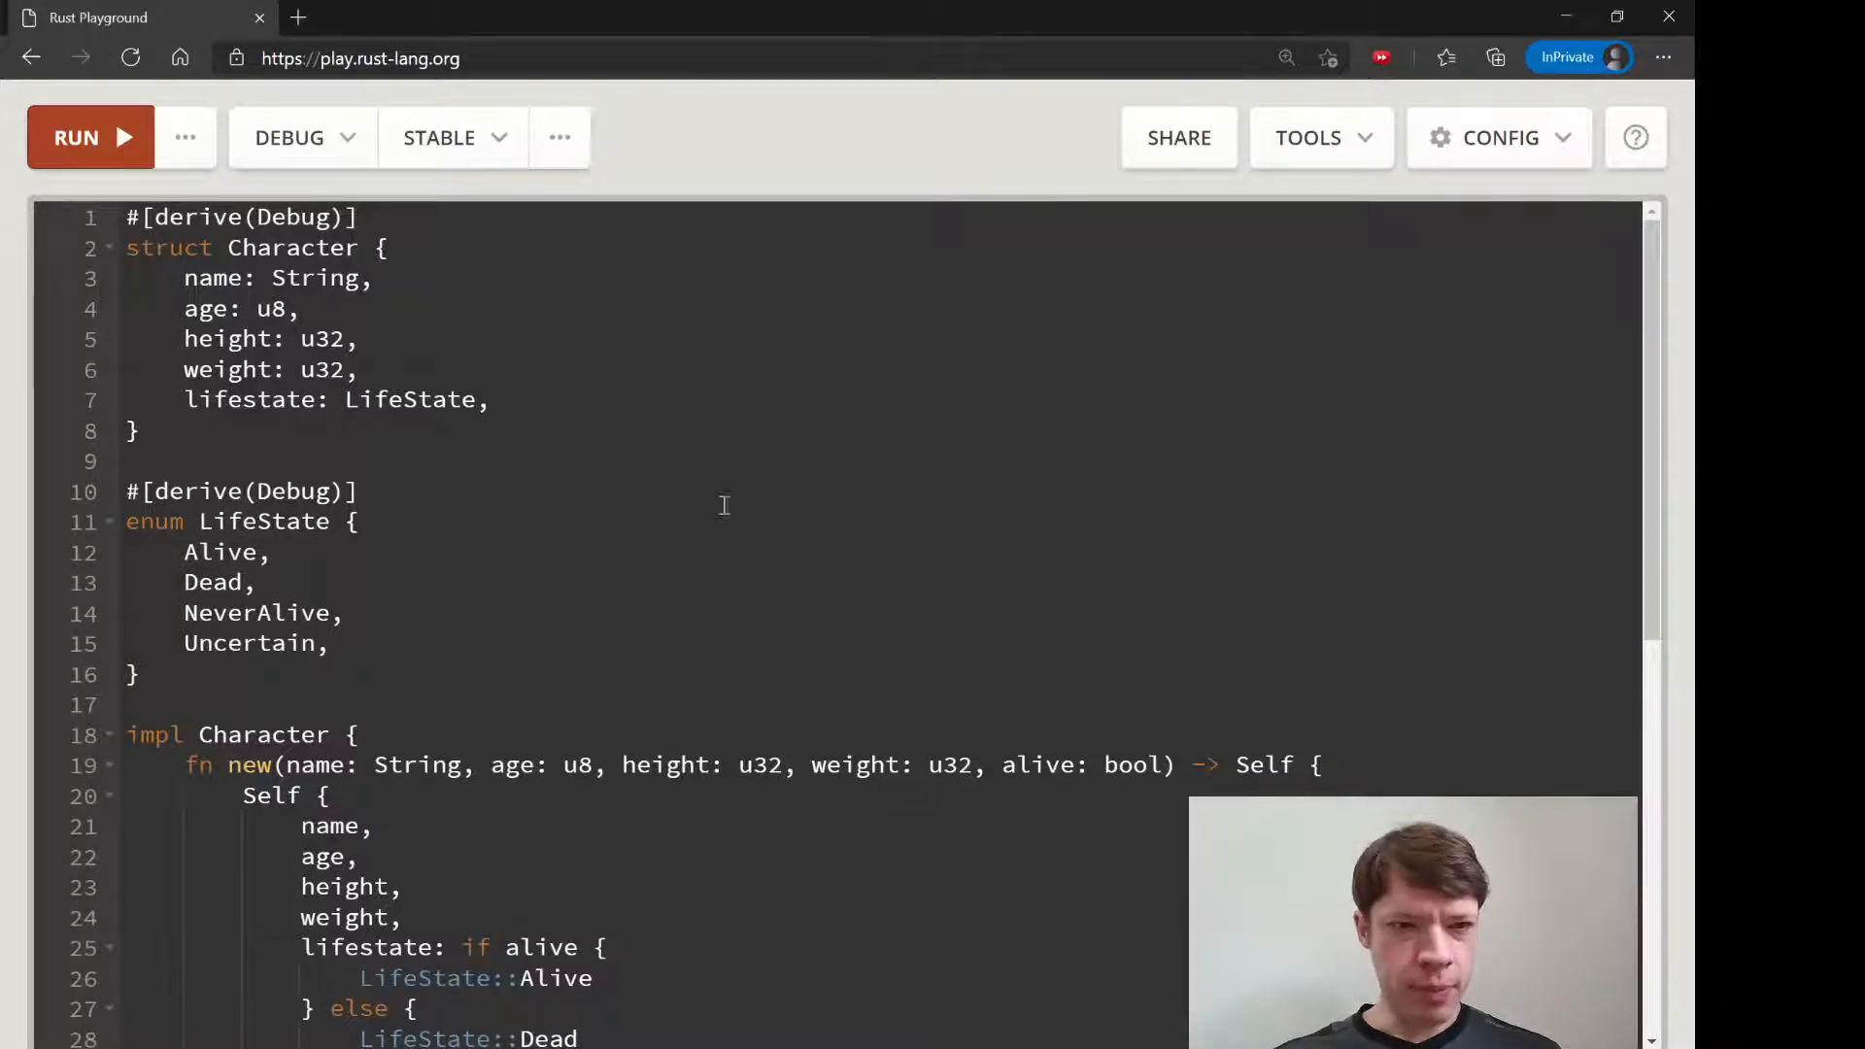
# Step: Review the Character code, highlighting default name Billy, and add a blank top line
pyautogui.scroll(-3)
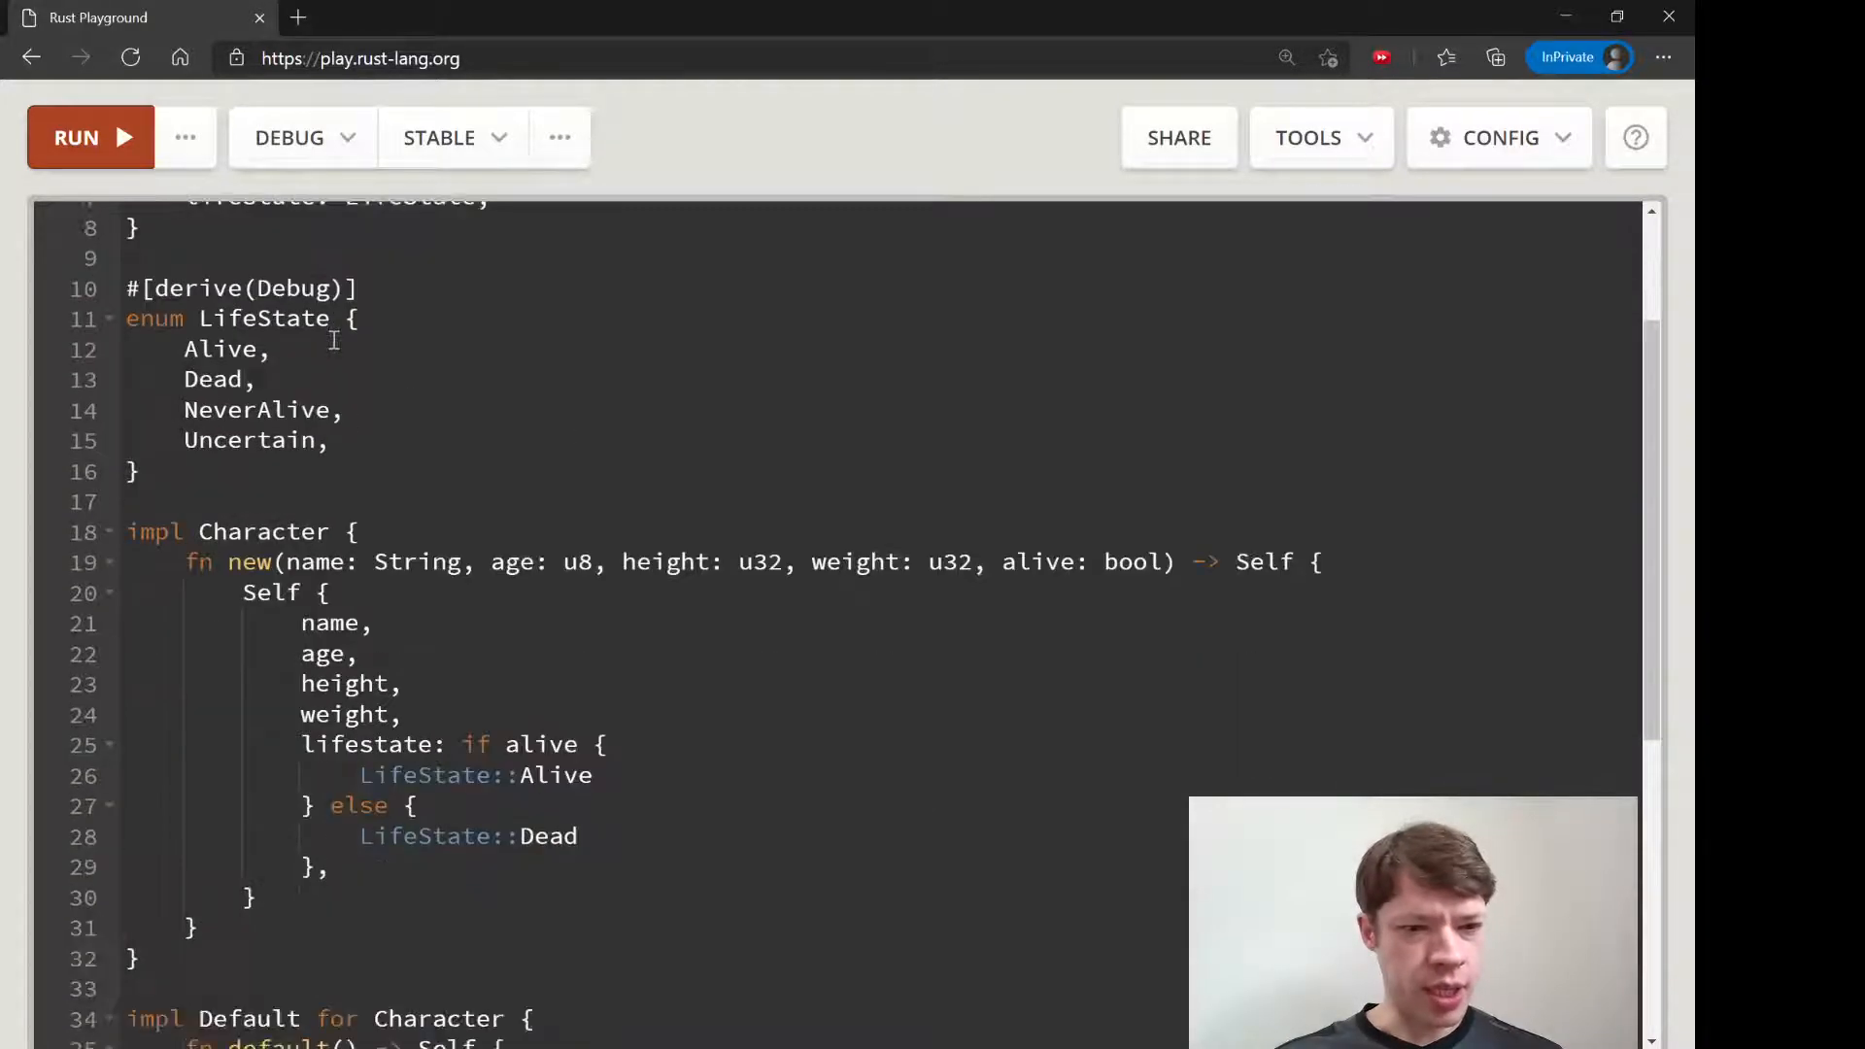
pyautogui.scroll(-3)
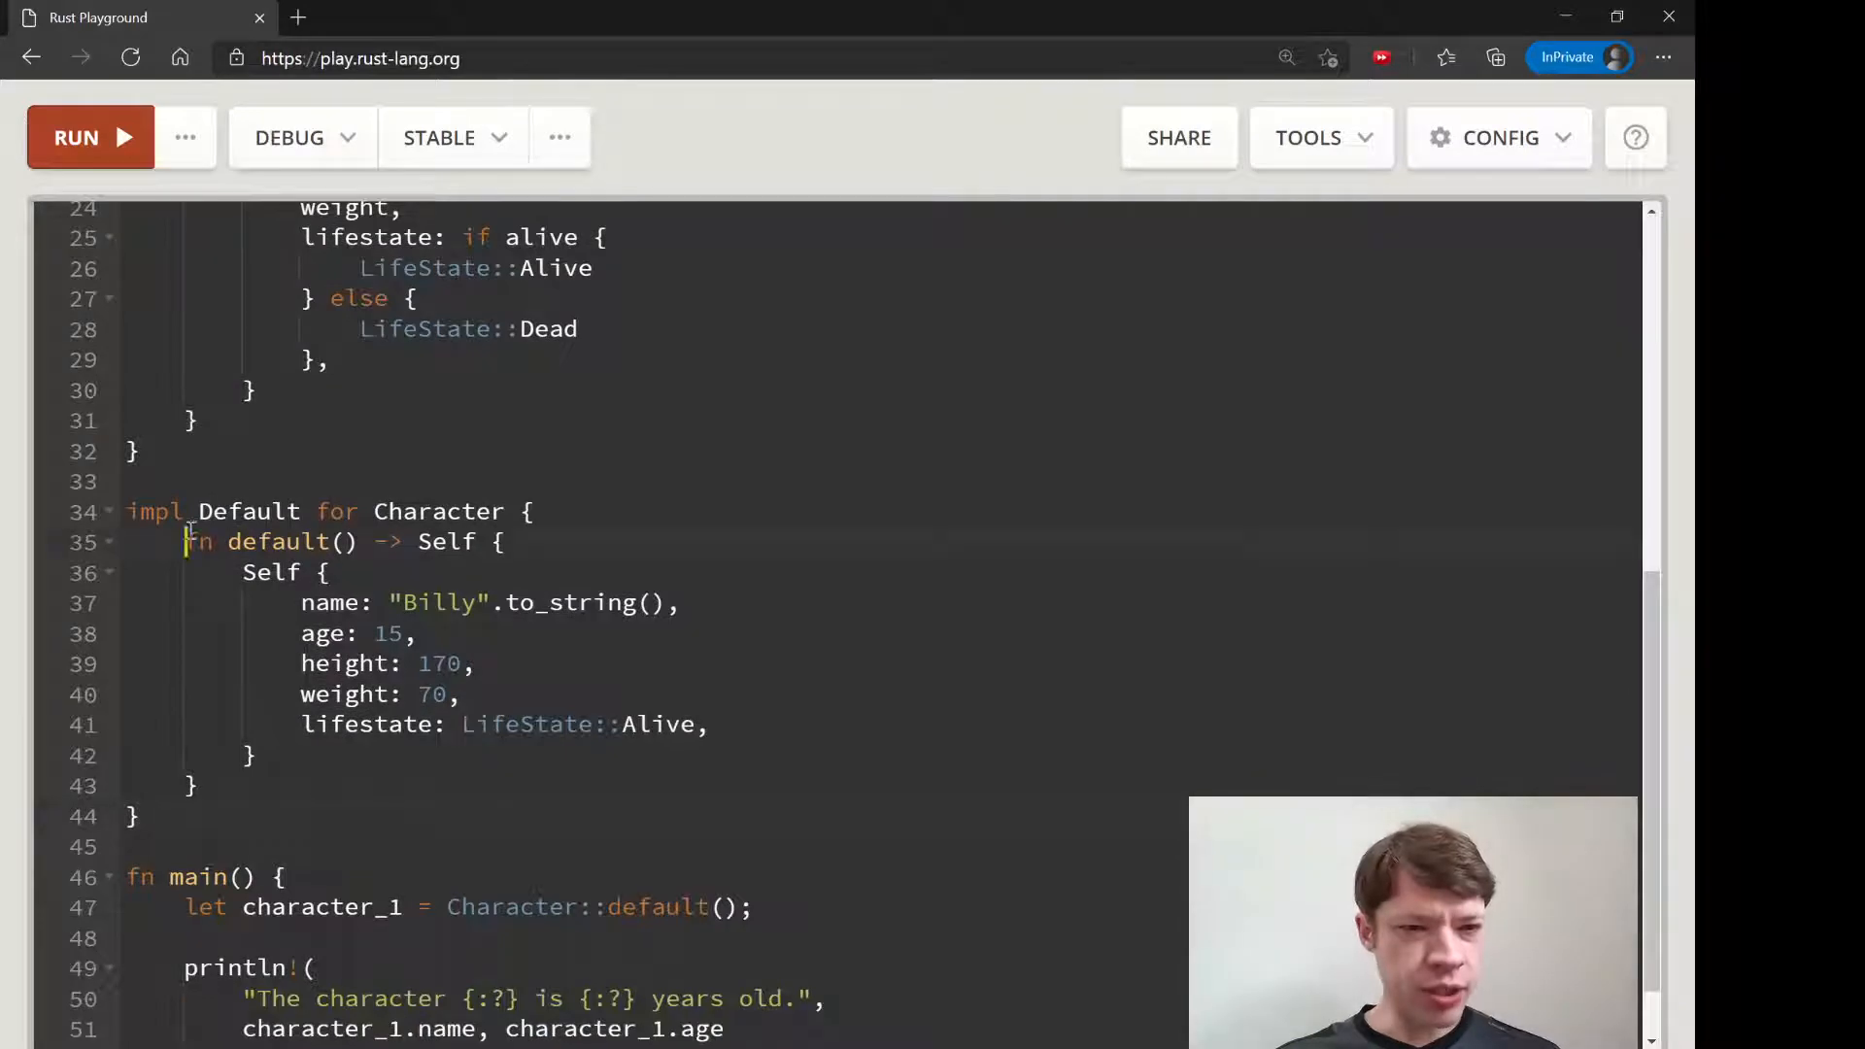
pyautogui.scroll(-3)
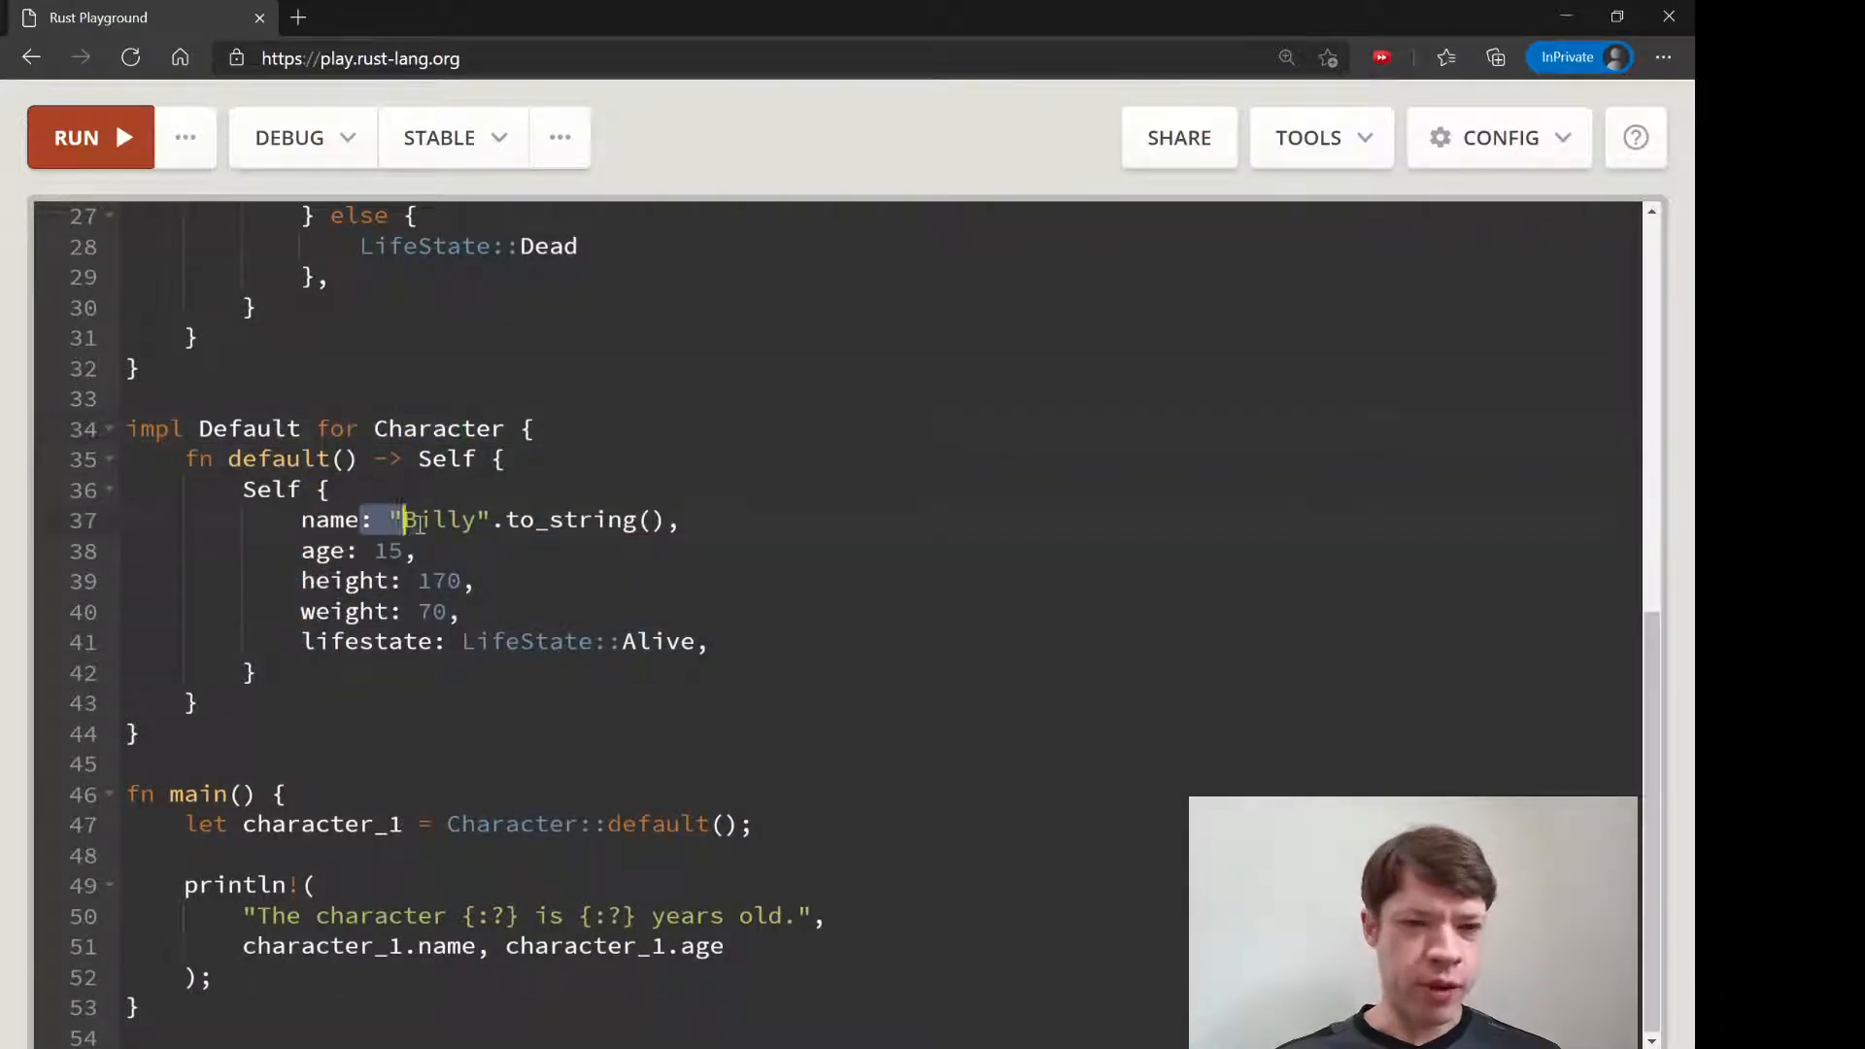
pyautogui.moveTo(404, 520); pyautogui.dragTo(190, 703)
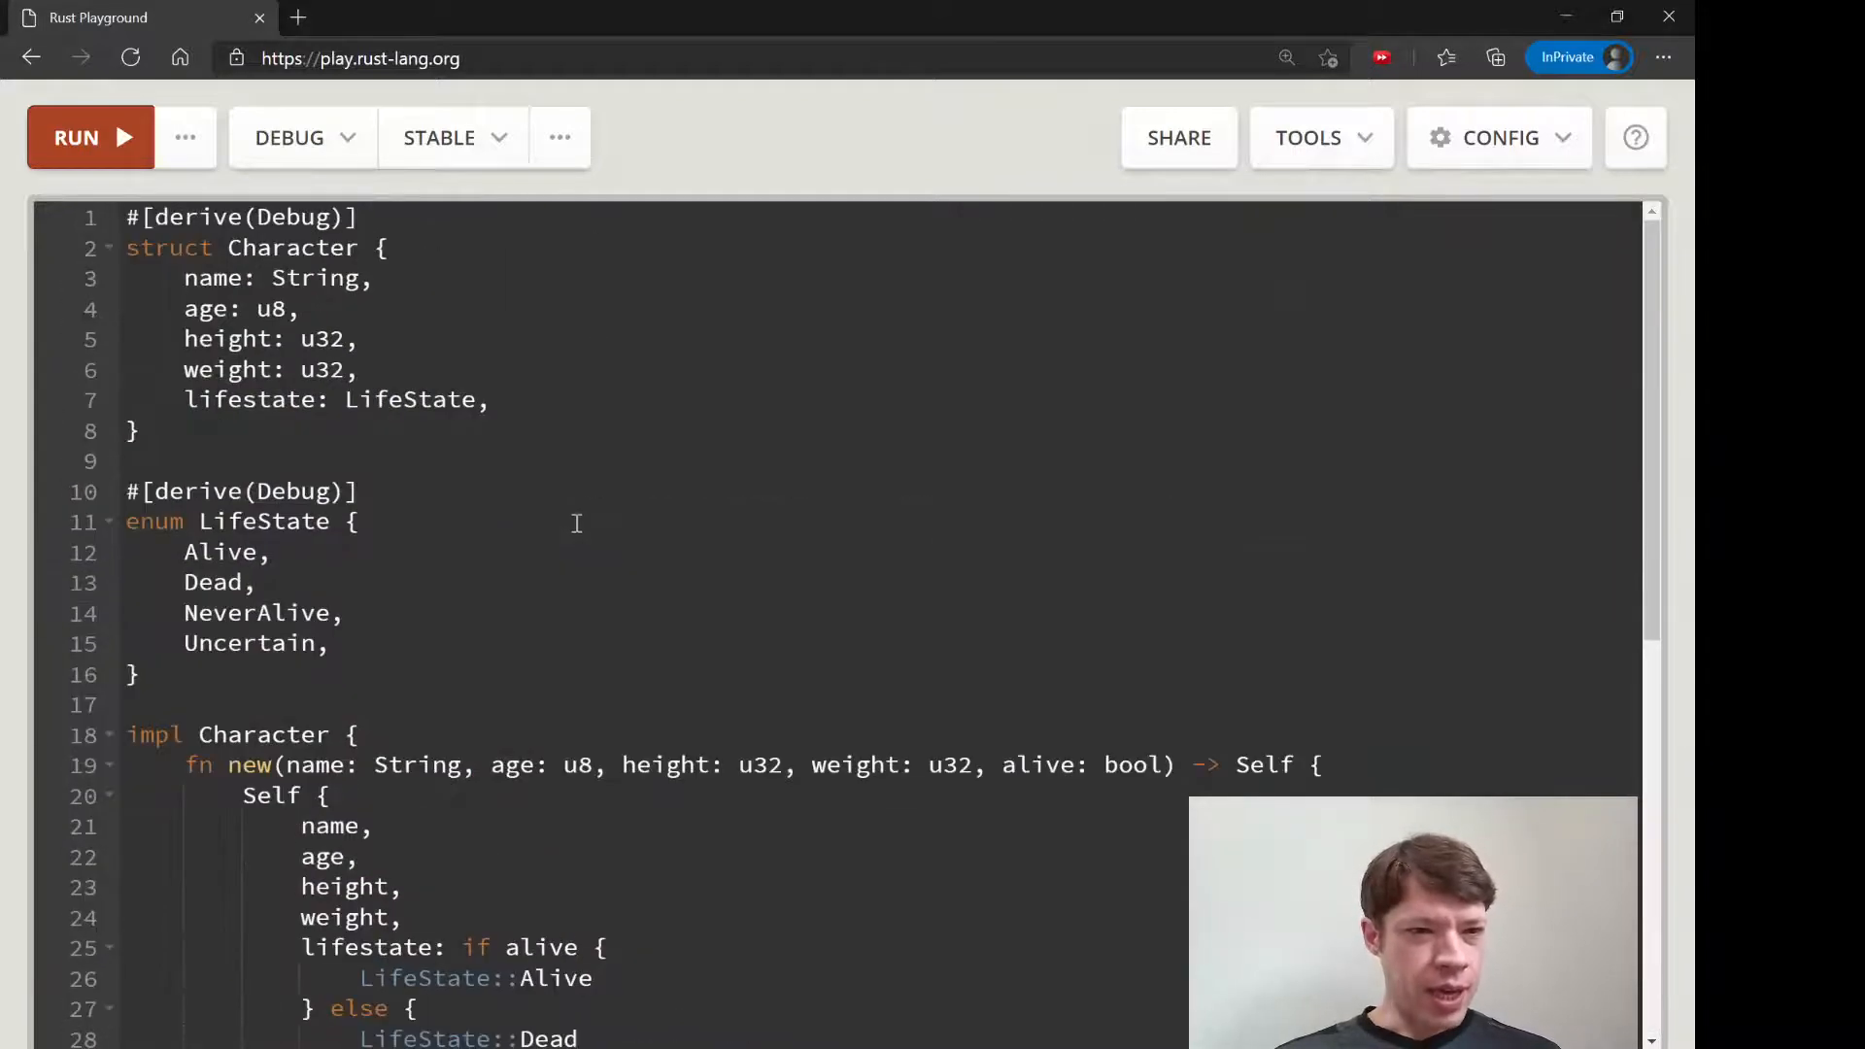
pyautogui.scroll(-3)
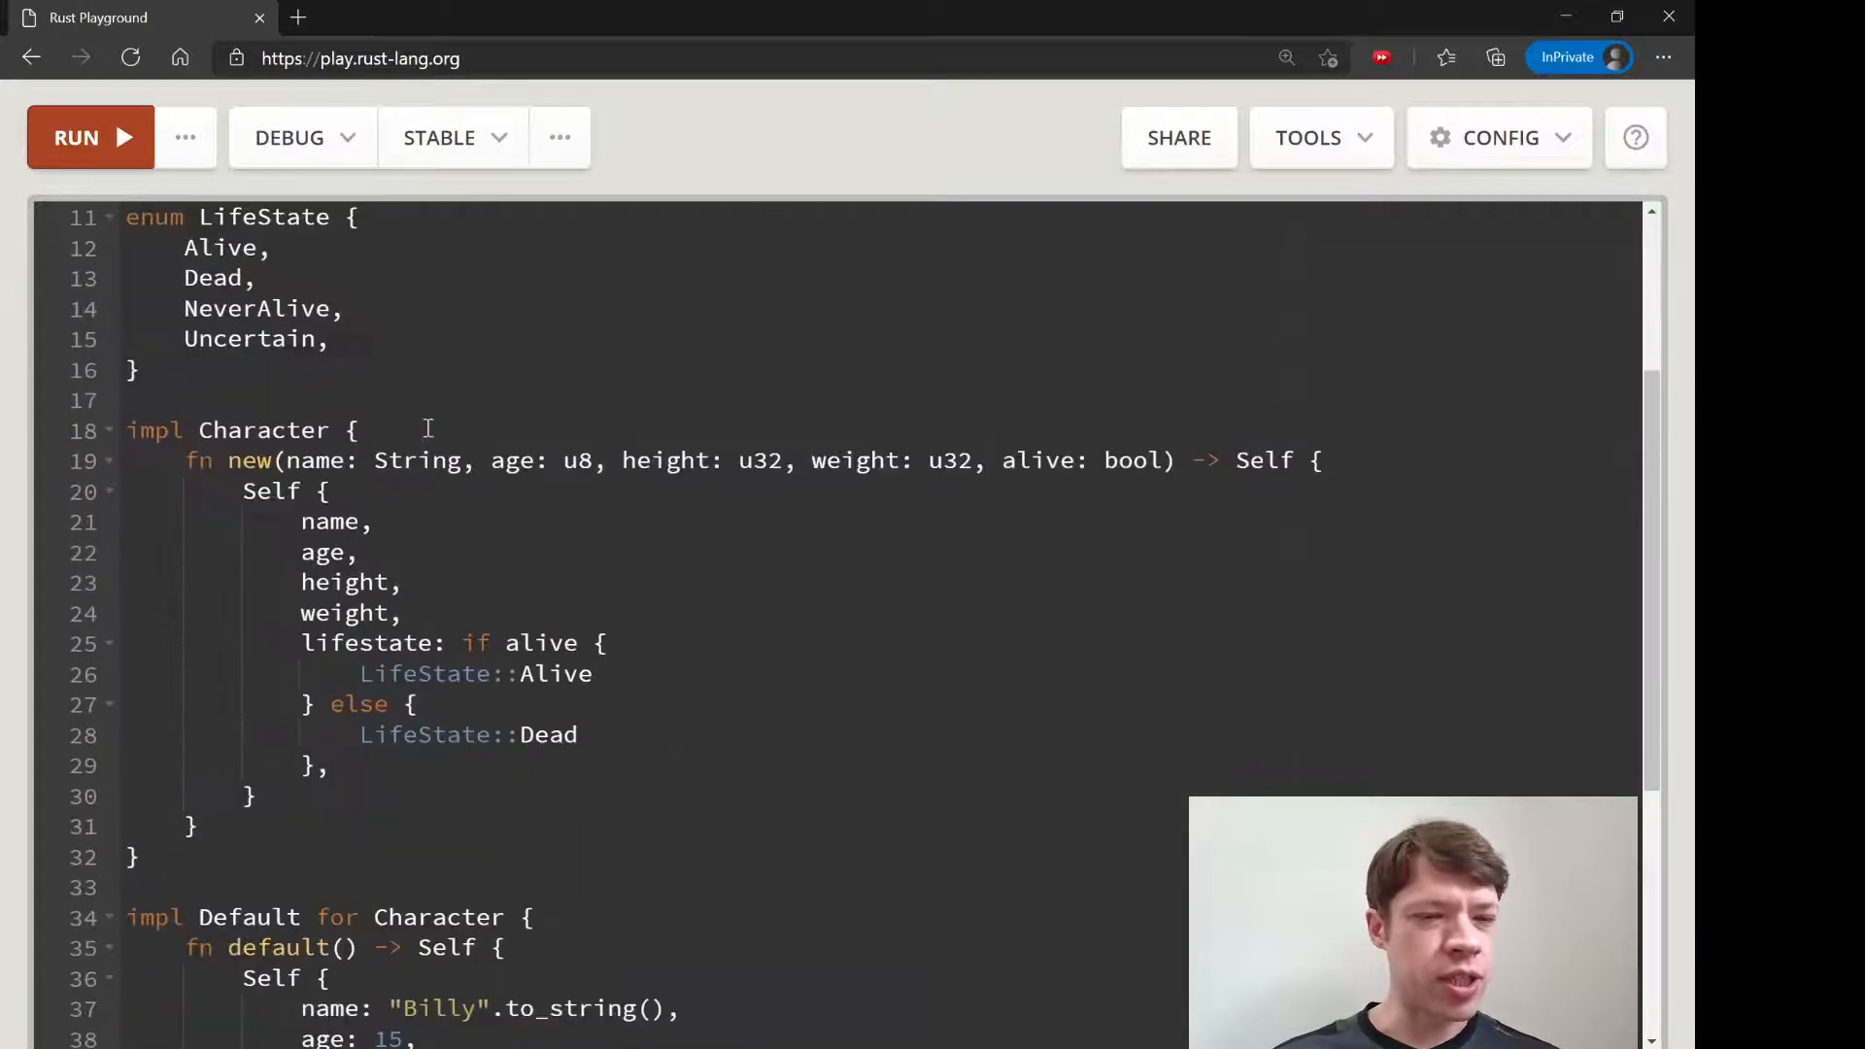
pyautogui.scroll(-3)
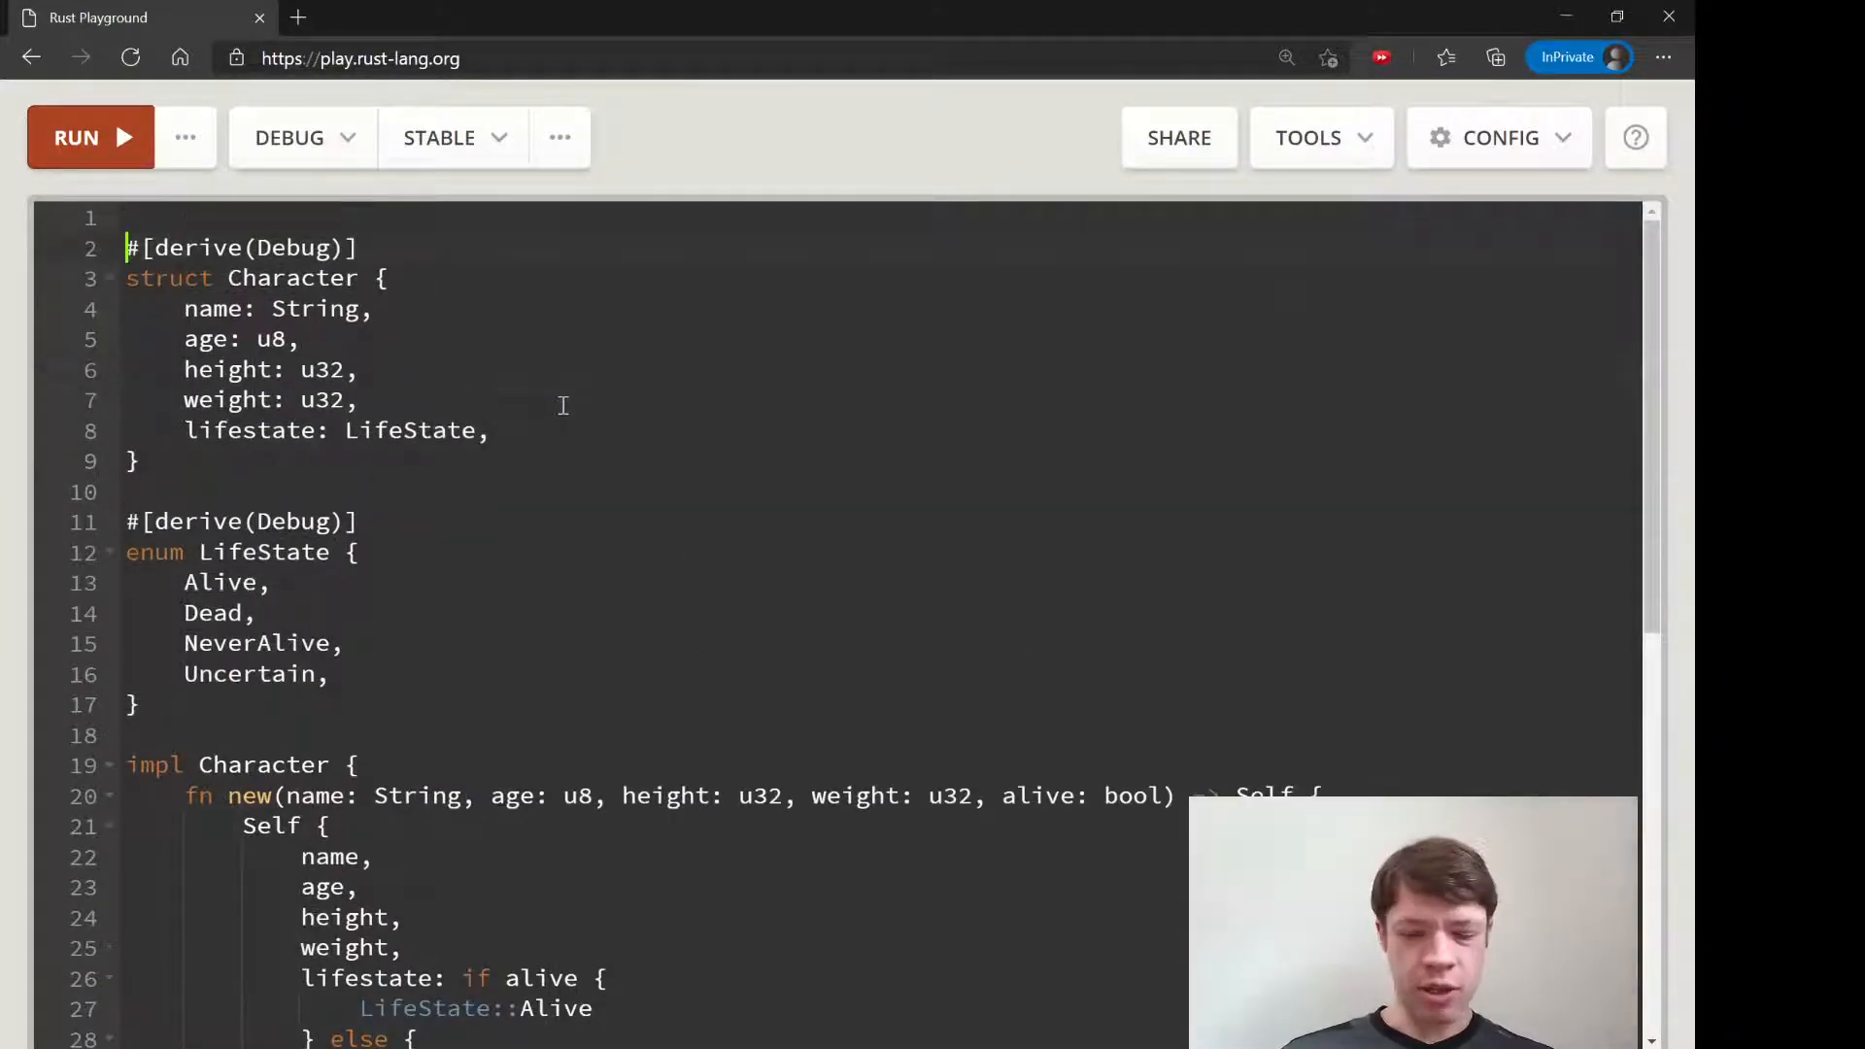
# Step: Add the comment '// builder pattern' as the first line of the file
pyautogui.write('builder patt')
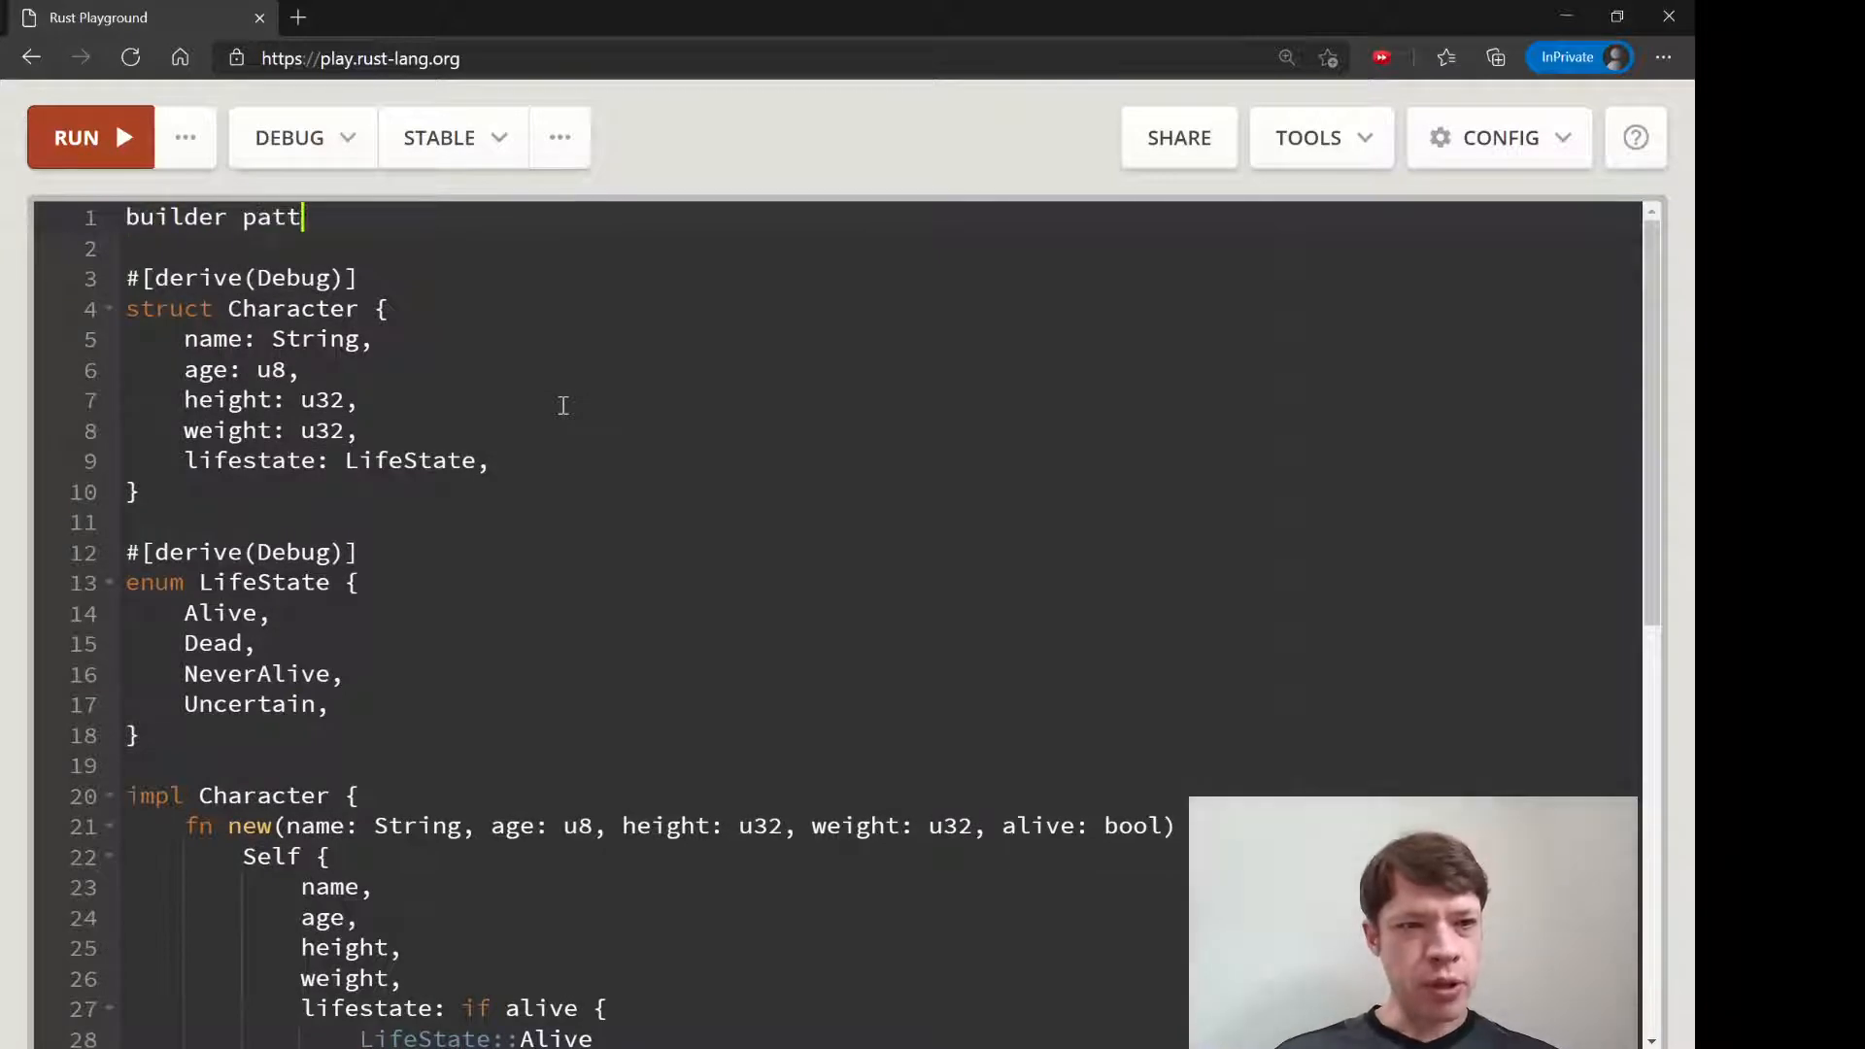
pyautogui.write('ern')
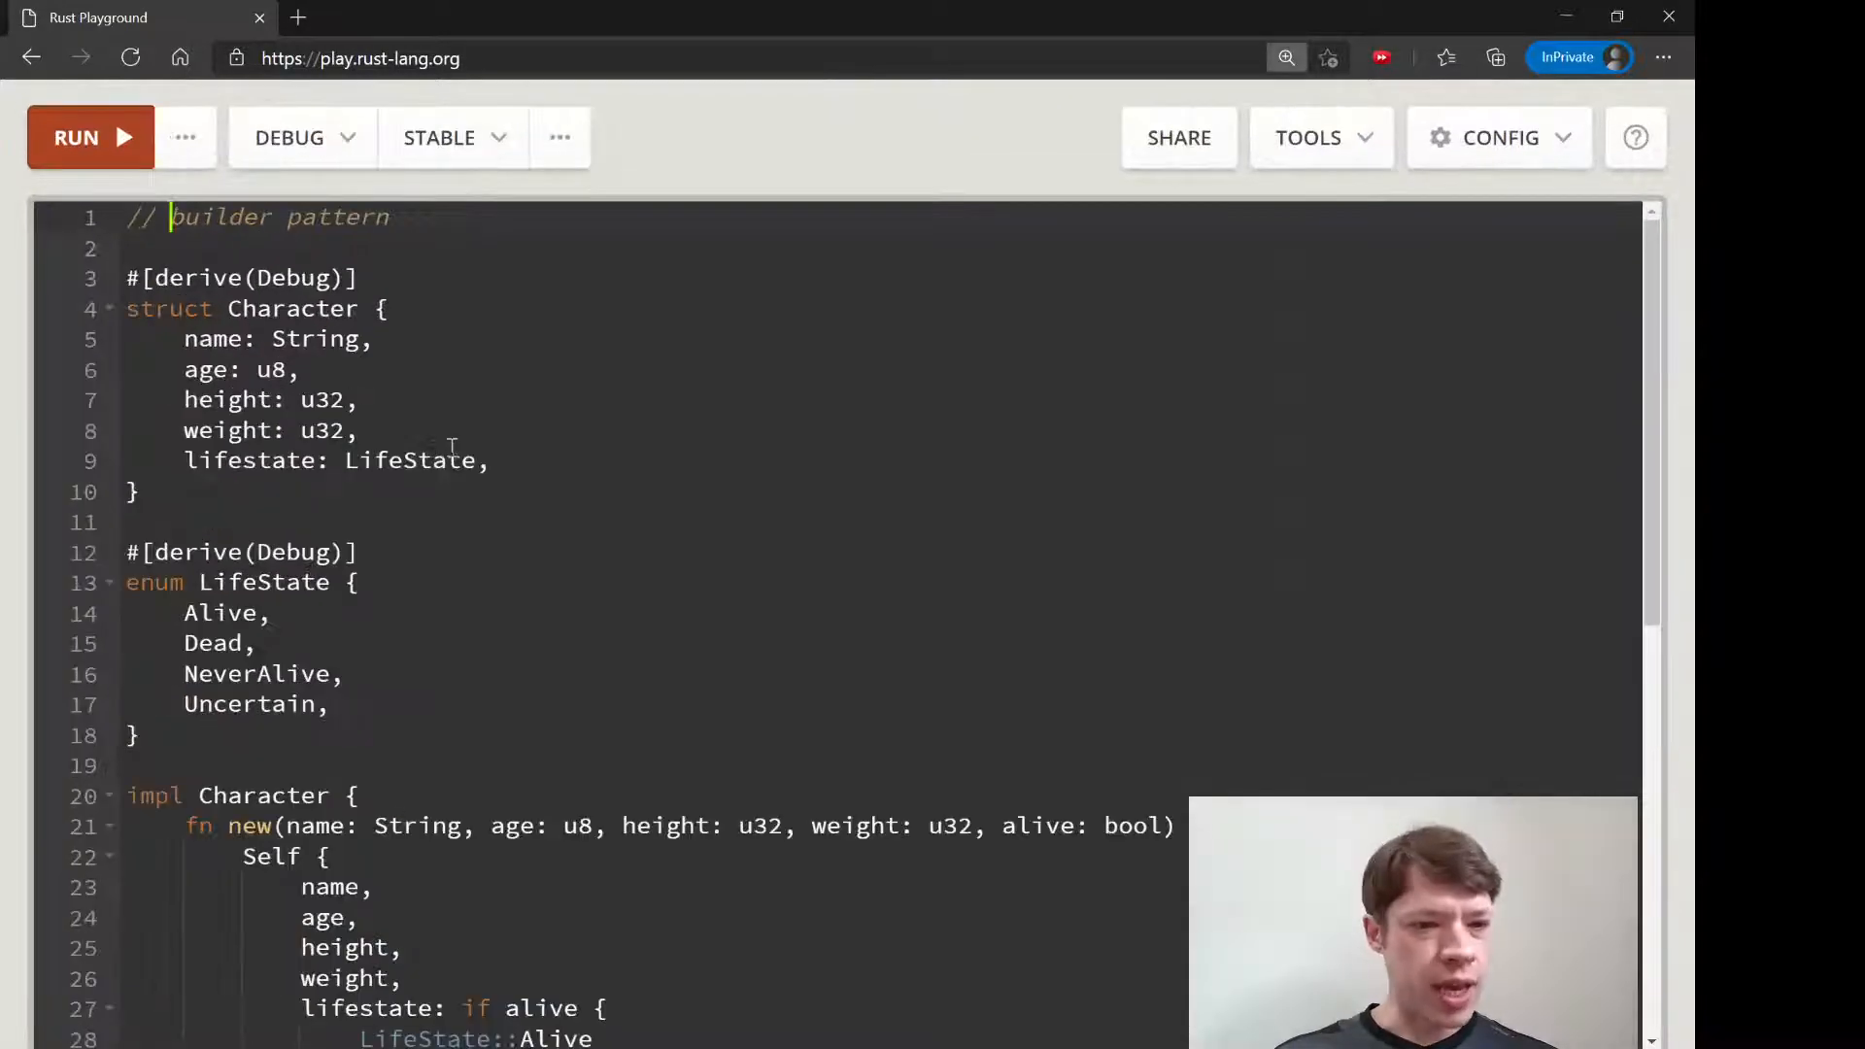
pyautogui.scroll(-3)
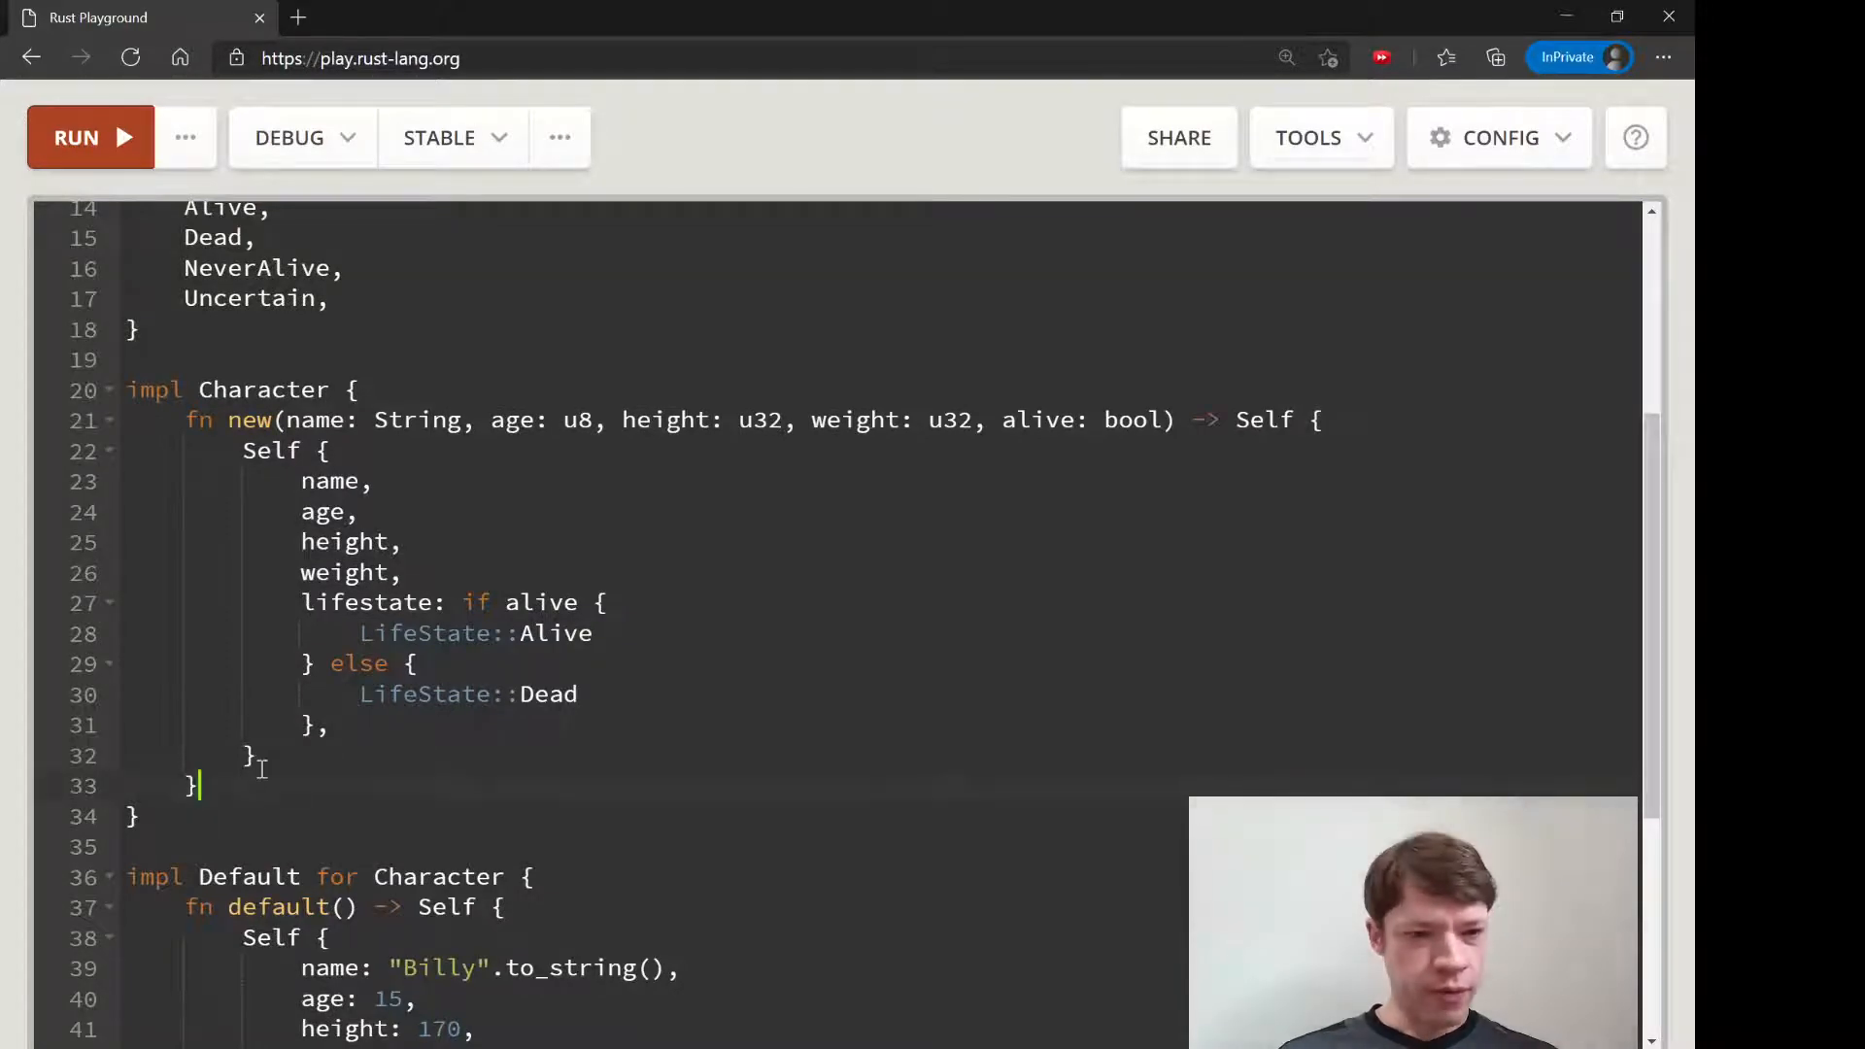
pyautogui.scroll(-3)
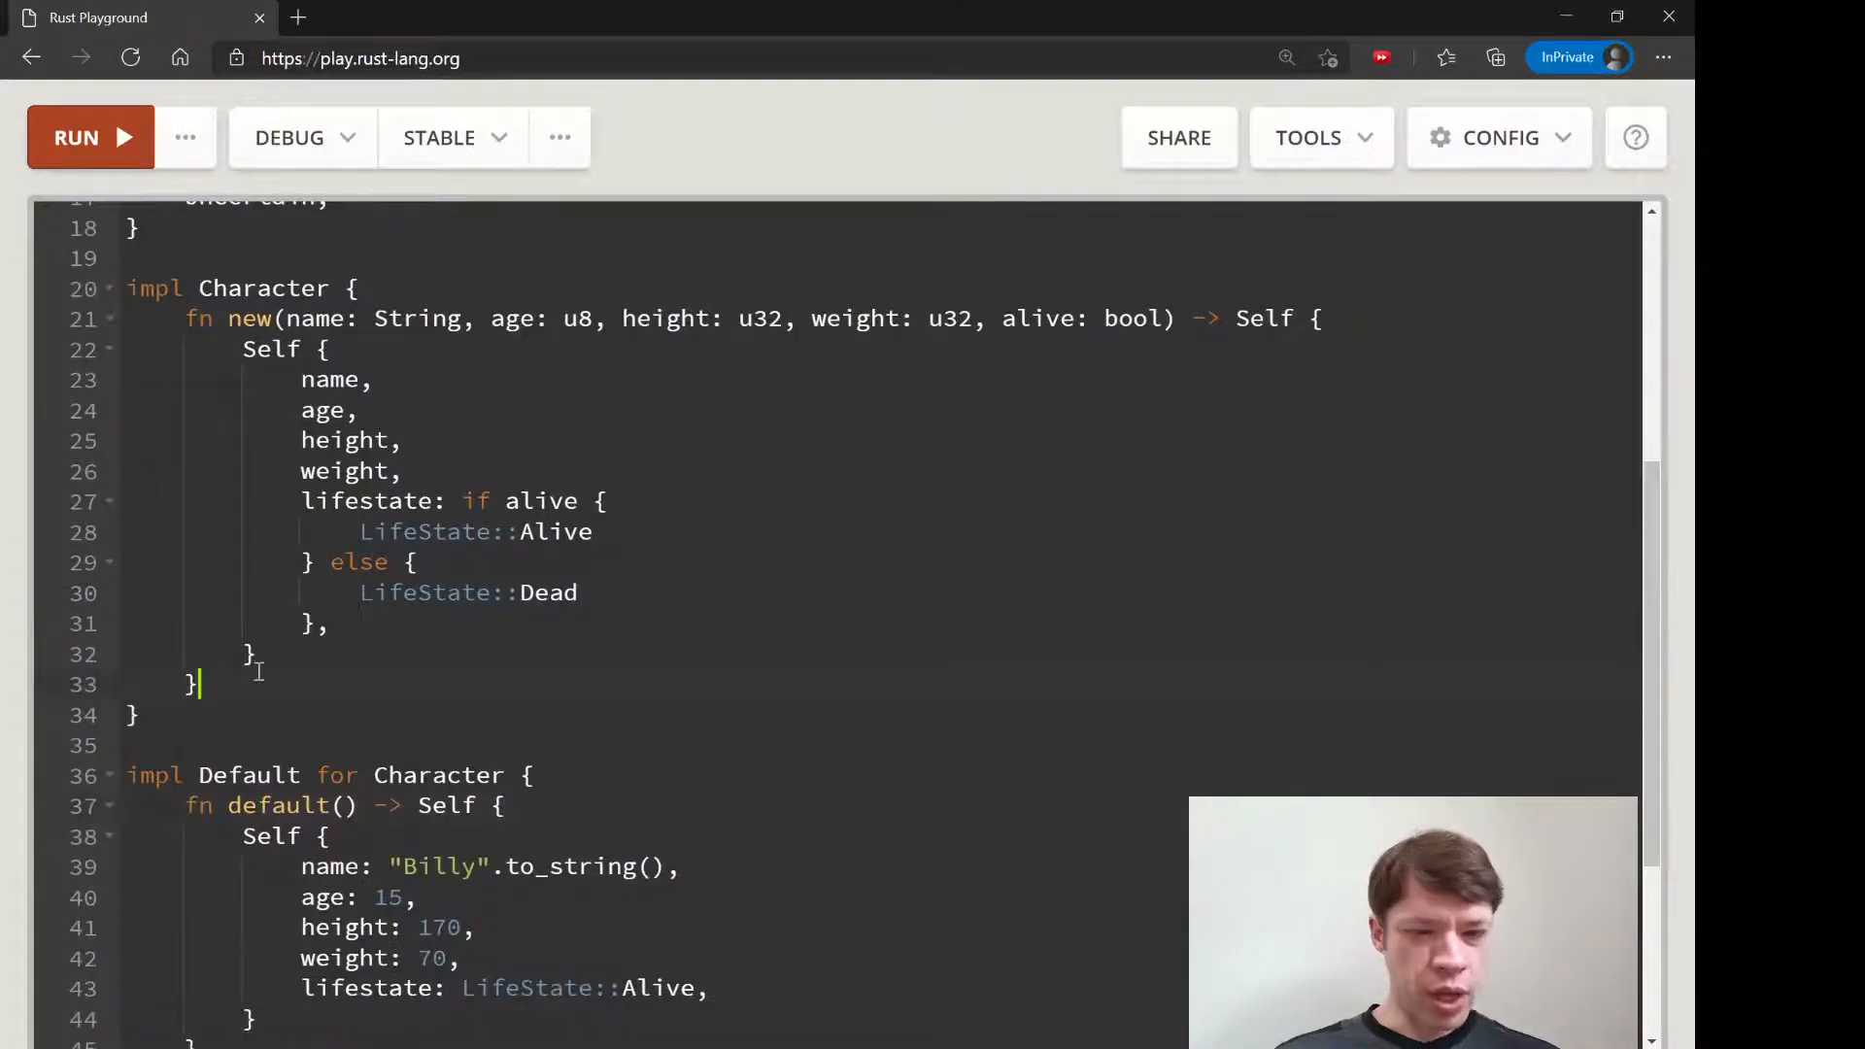
# Step: Sketch a Character::default().height(180).weight() chain below new(), then delete it
pyautogui.press('enter')
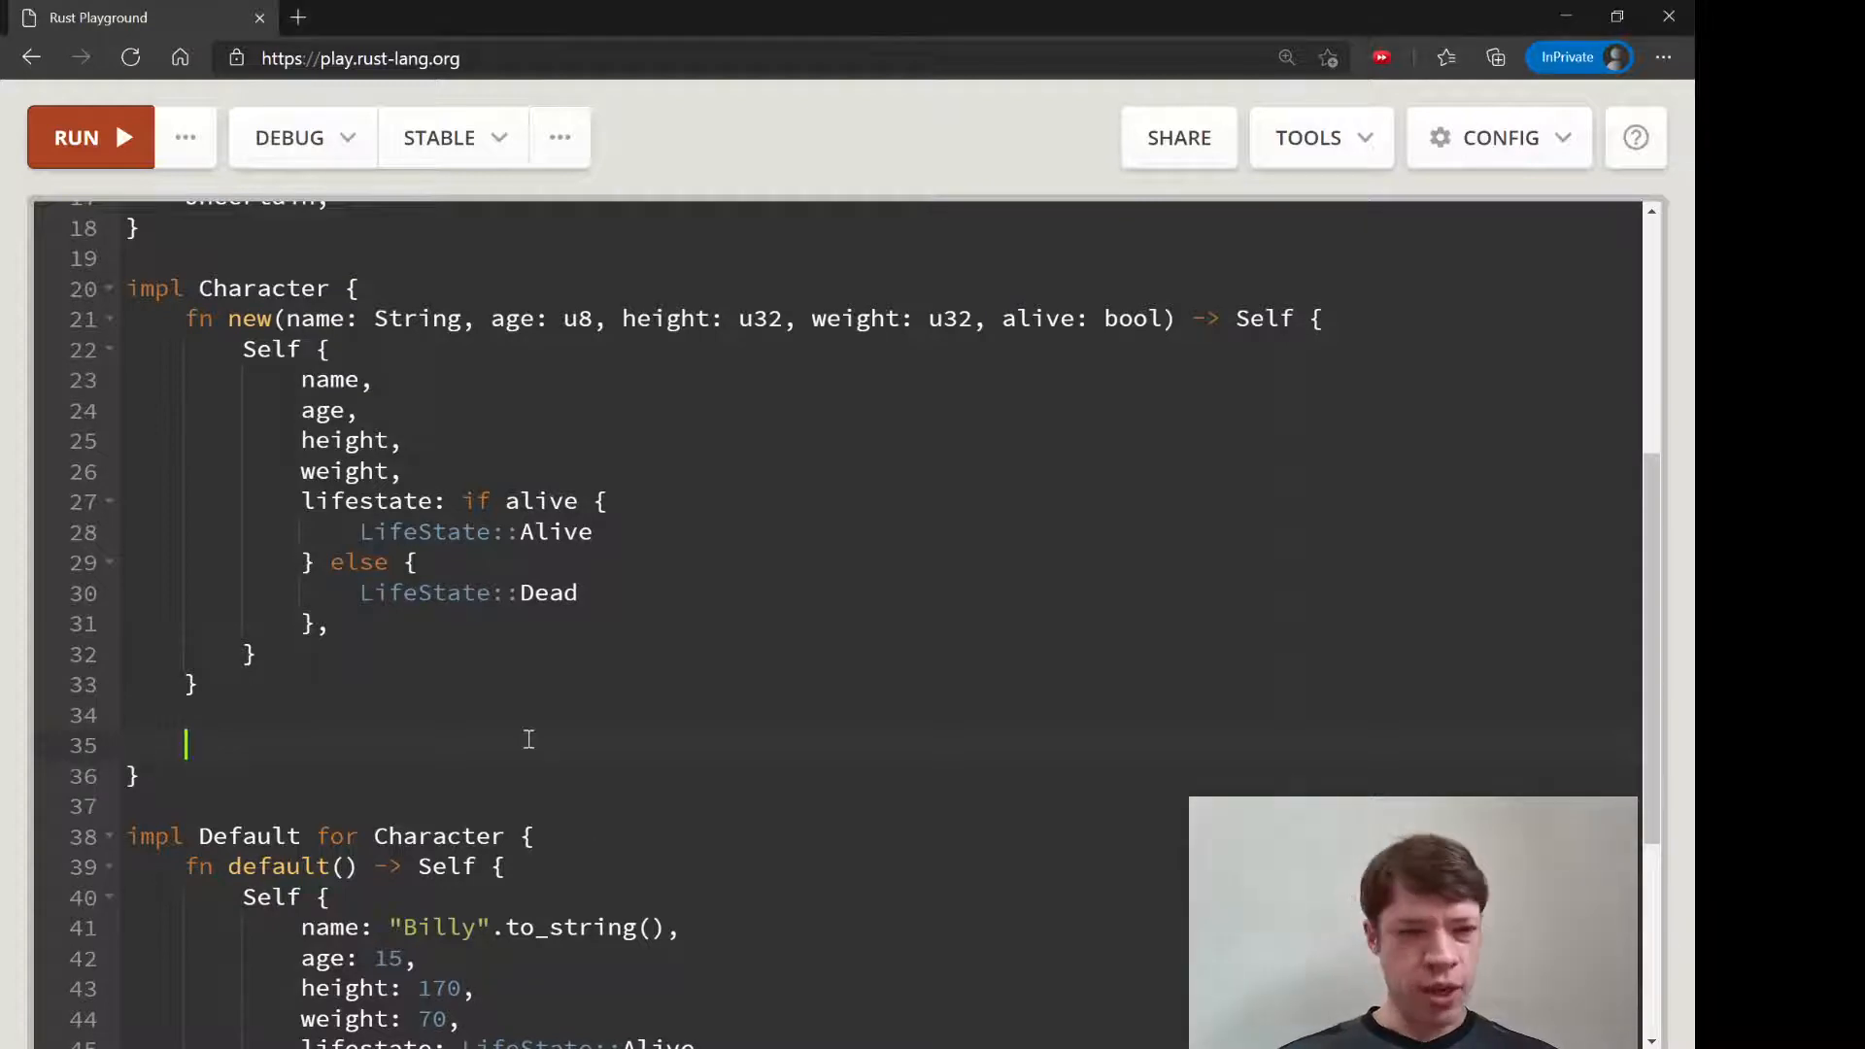
pyautogui.write('Characet')
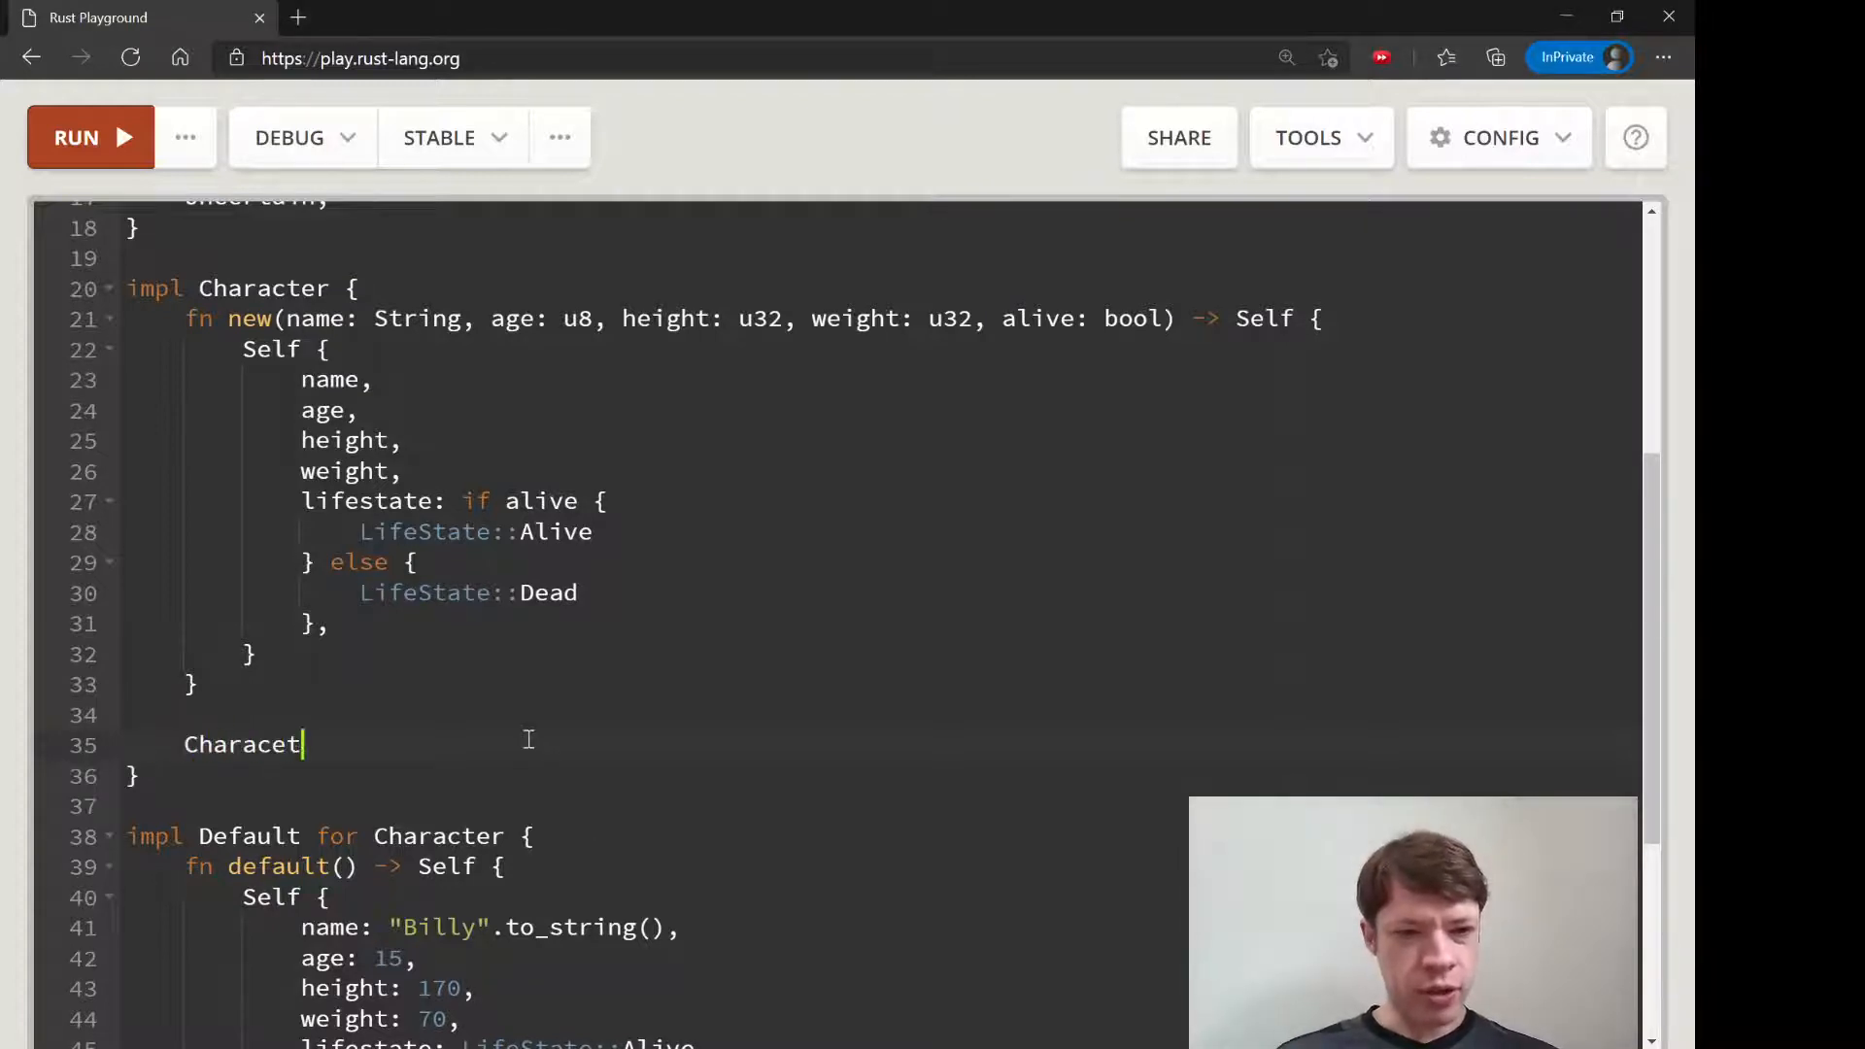
pyautogui.write('r::default()')
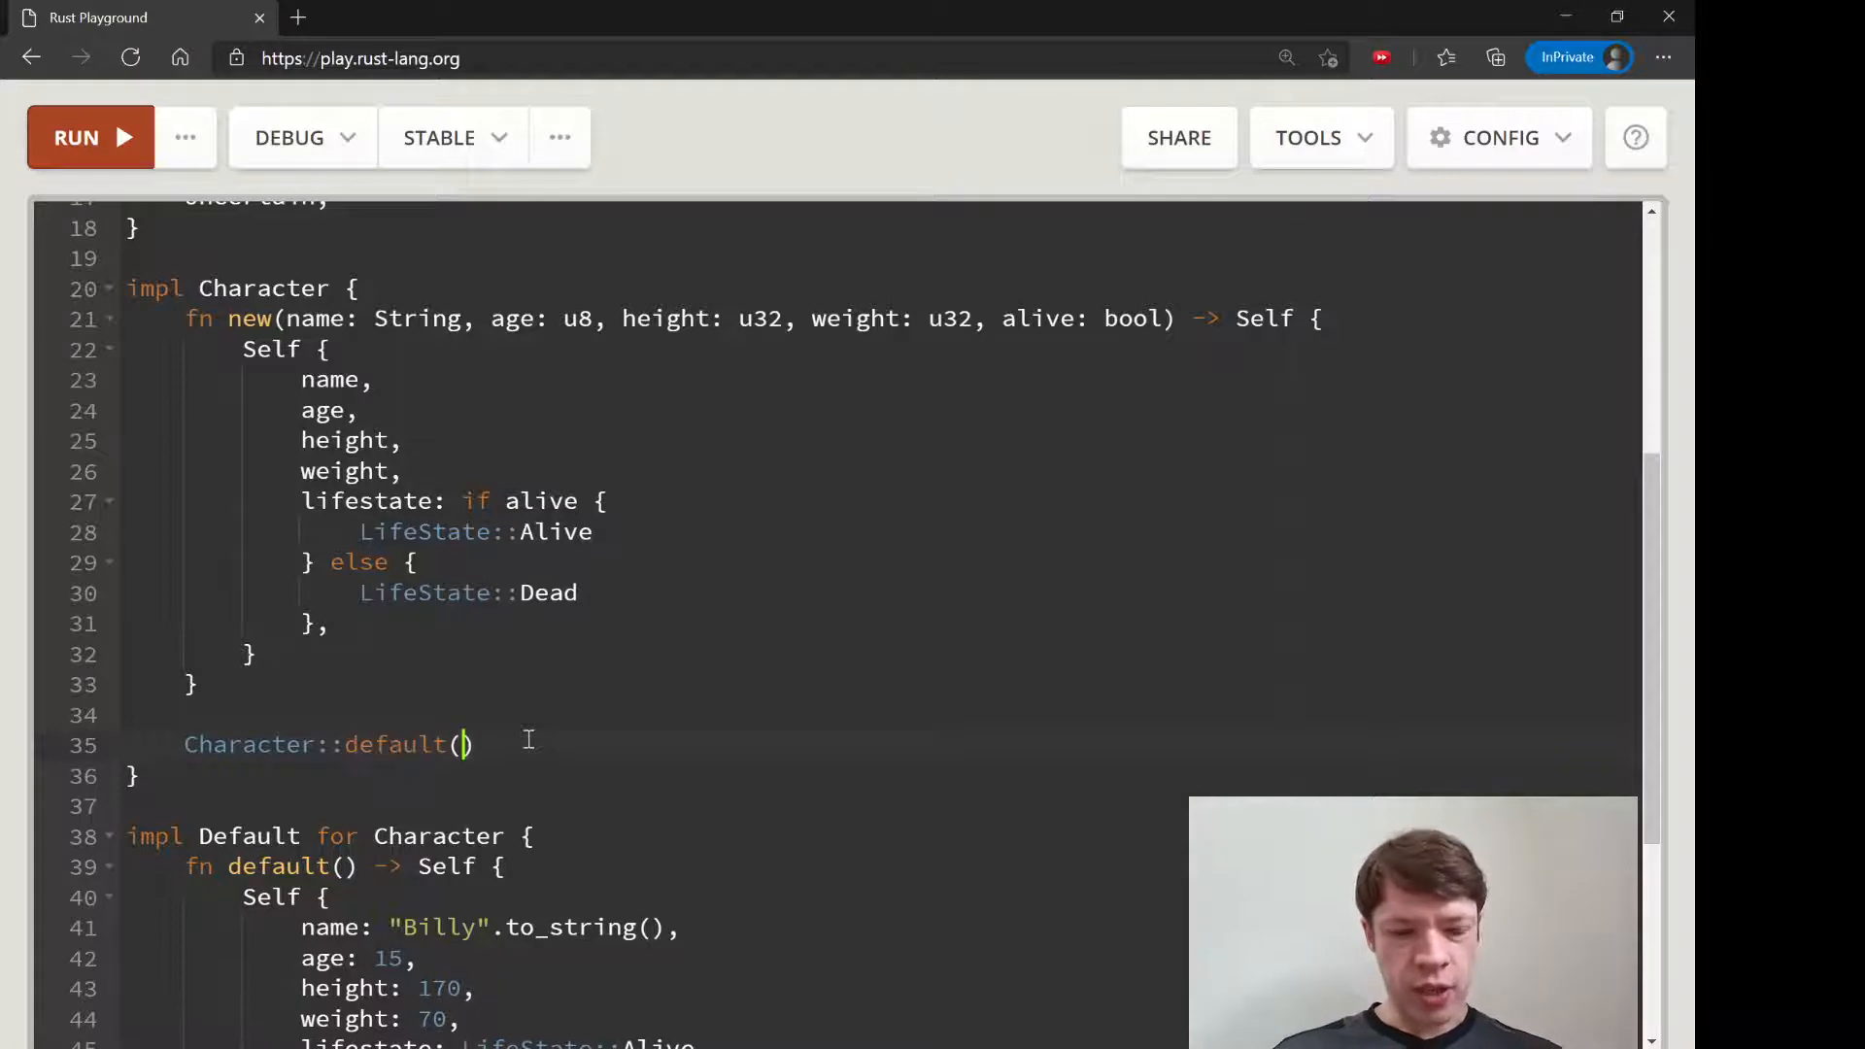
pyautogui.write('.height(18')
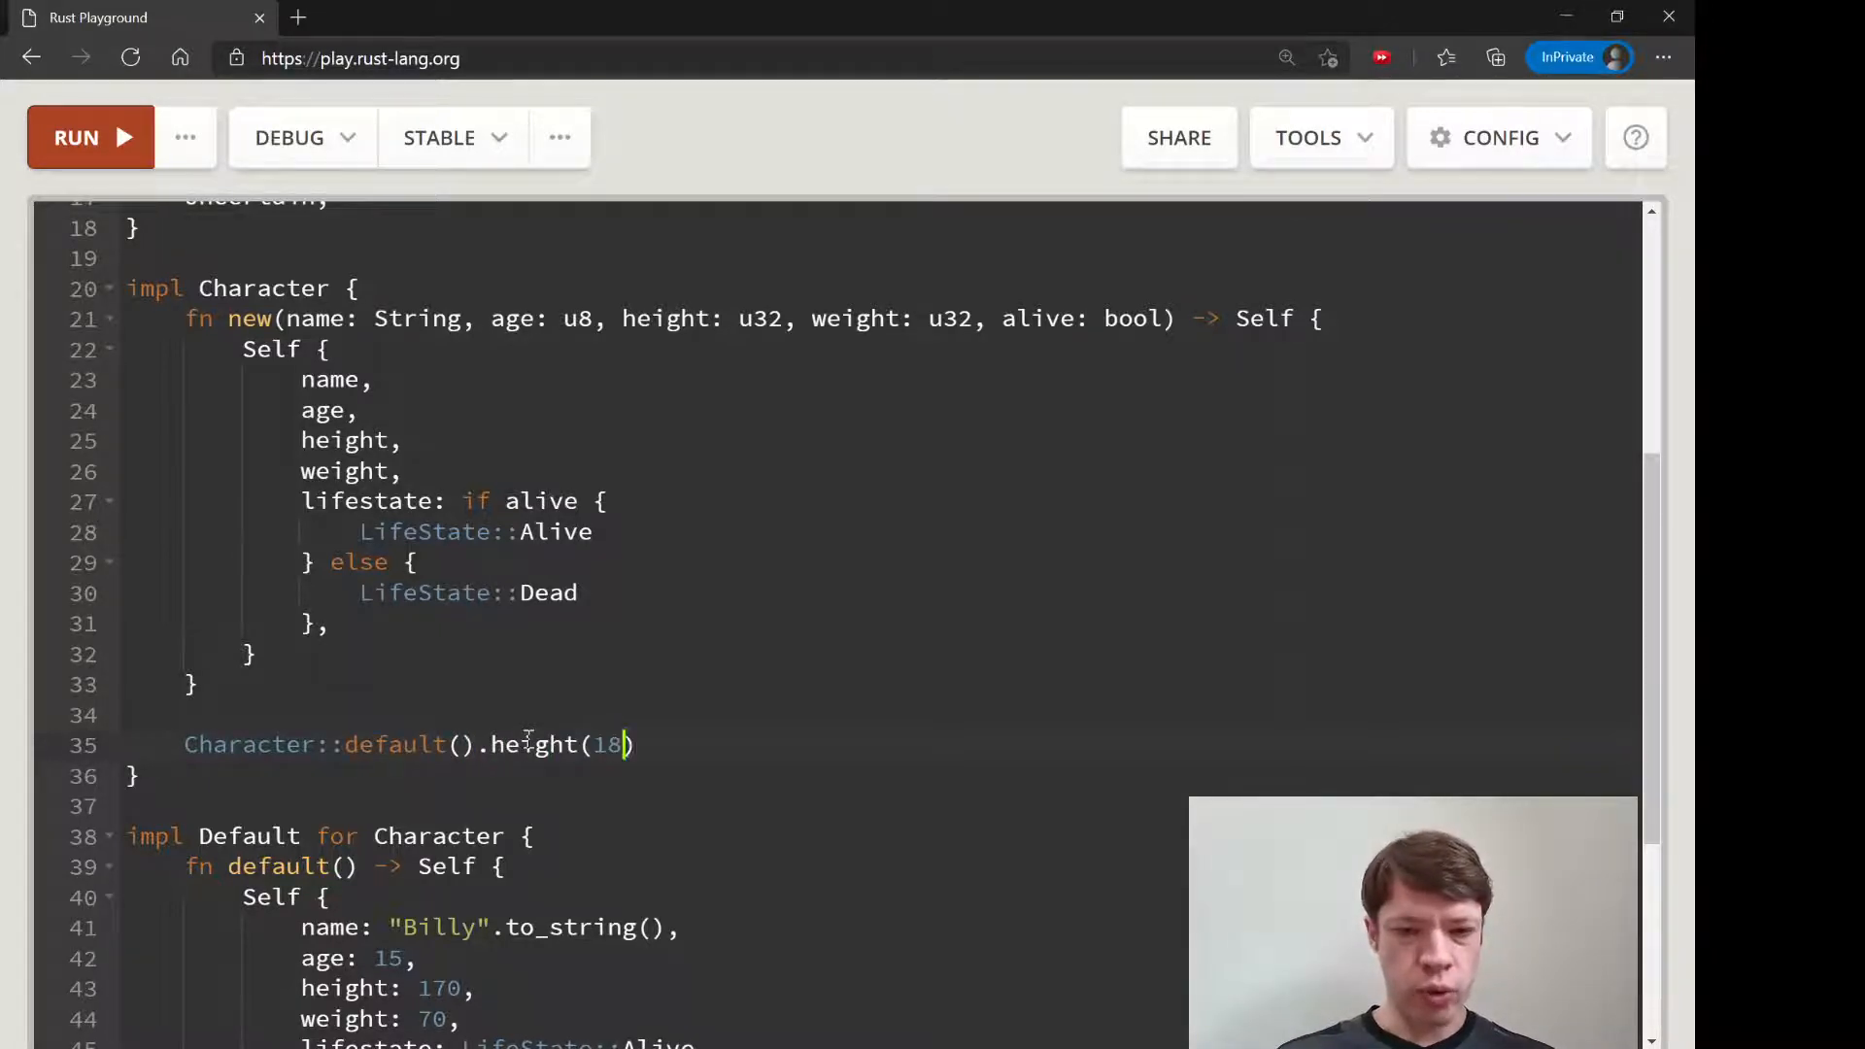
pyautogui.write('0')
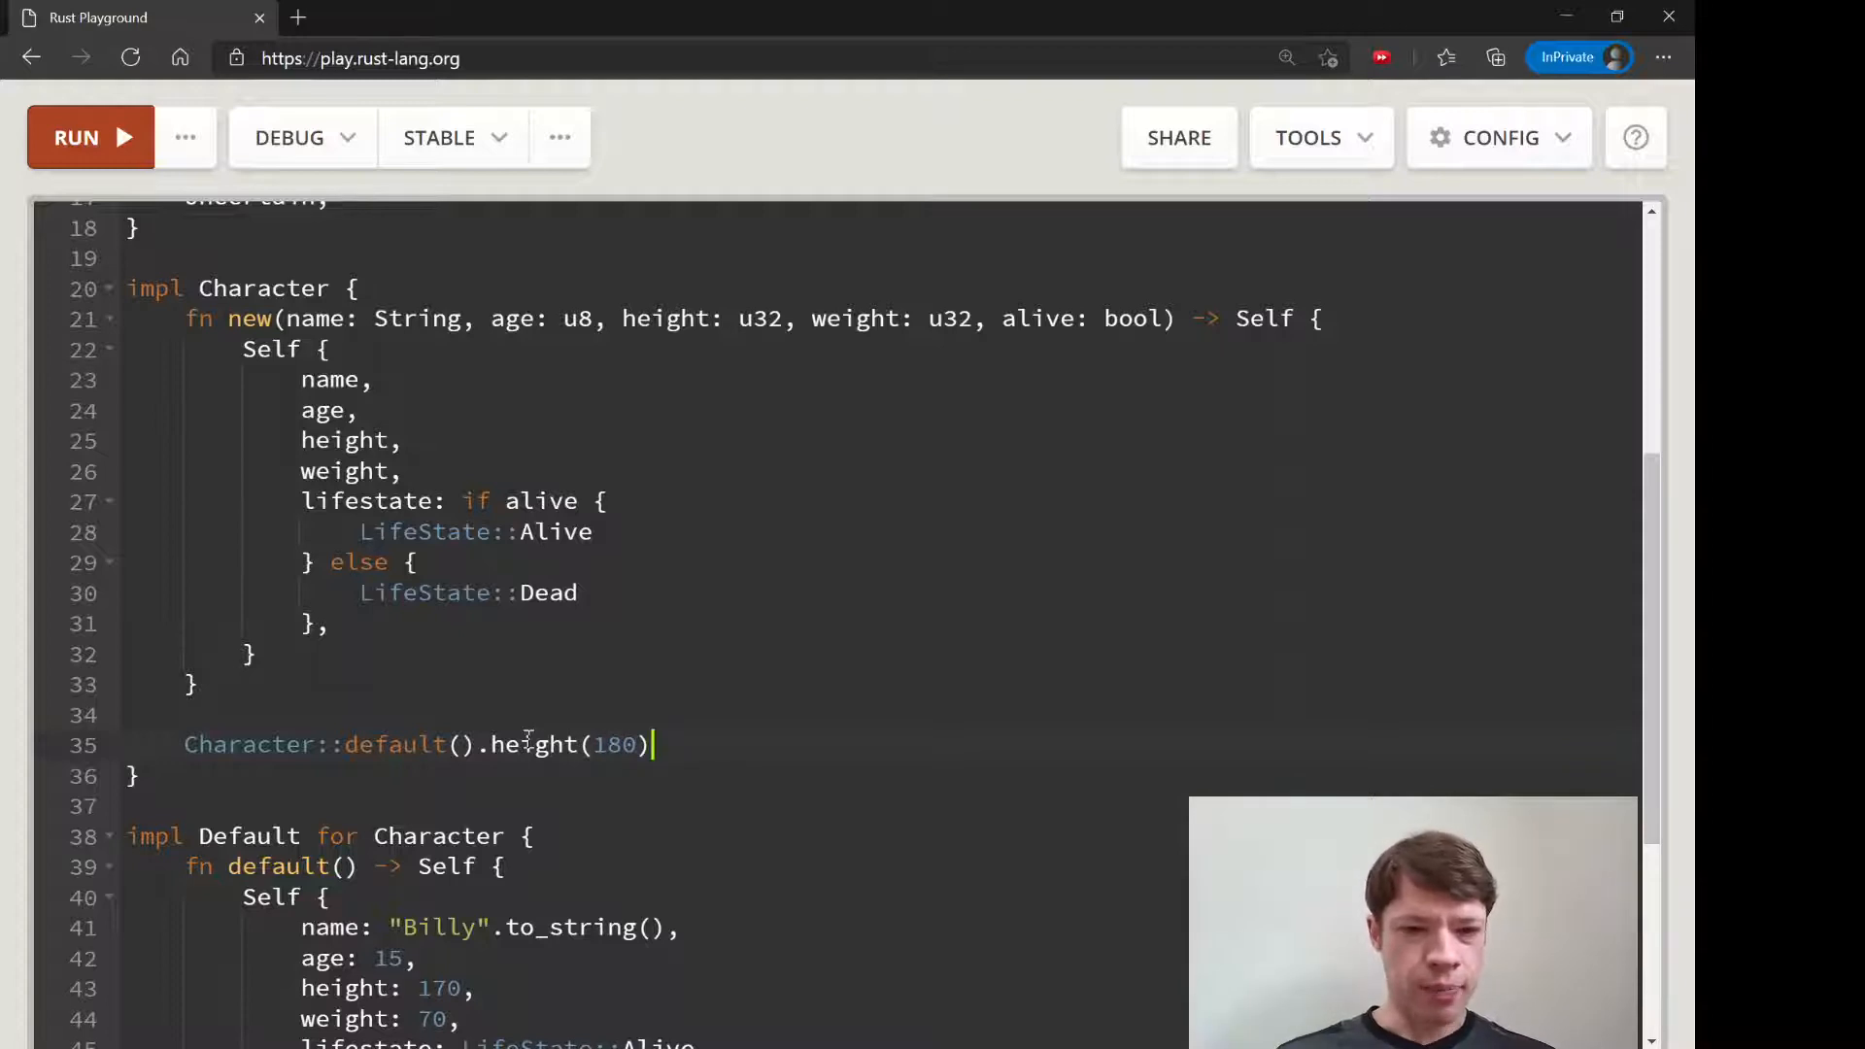
pyautogui.write('.')
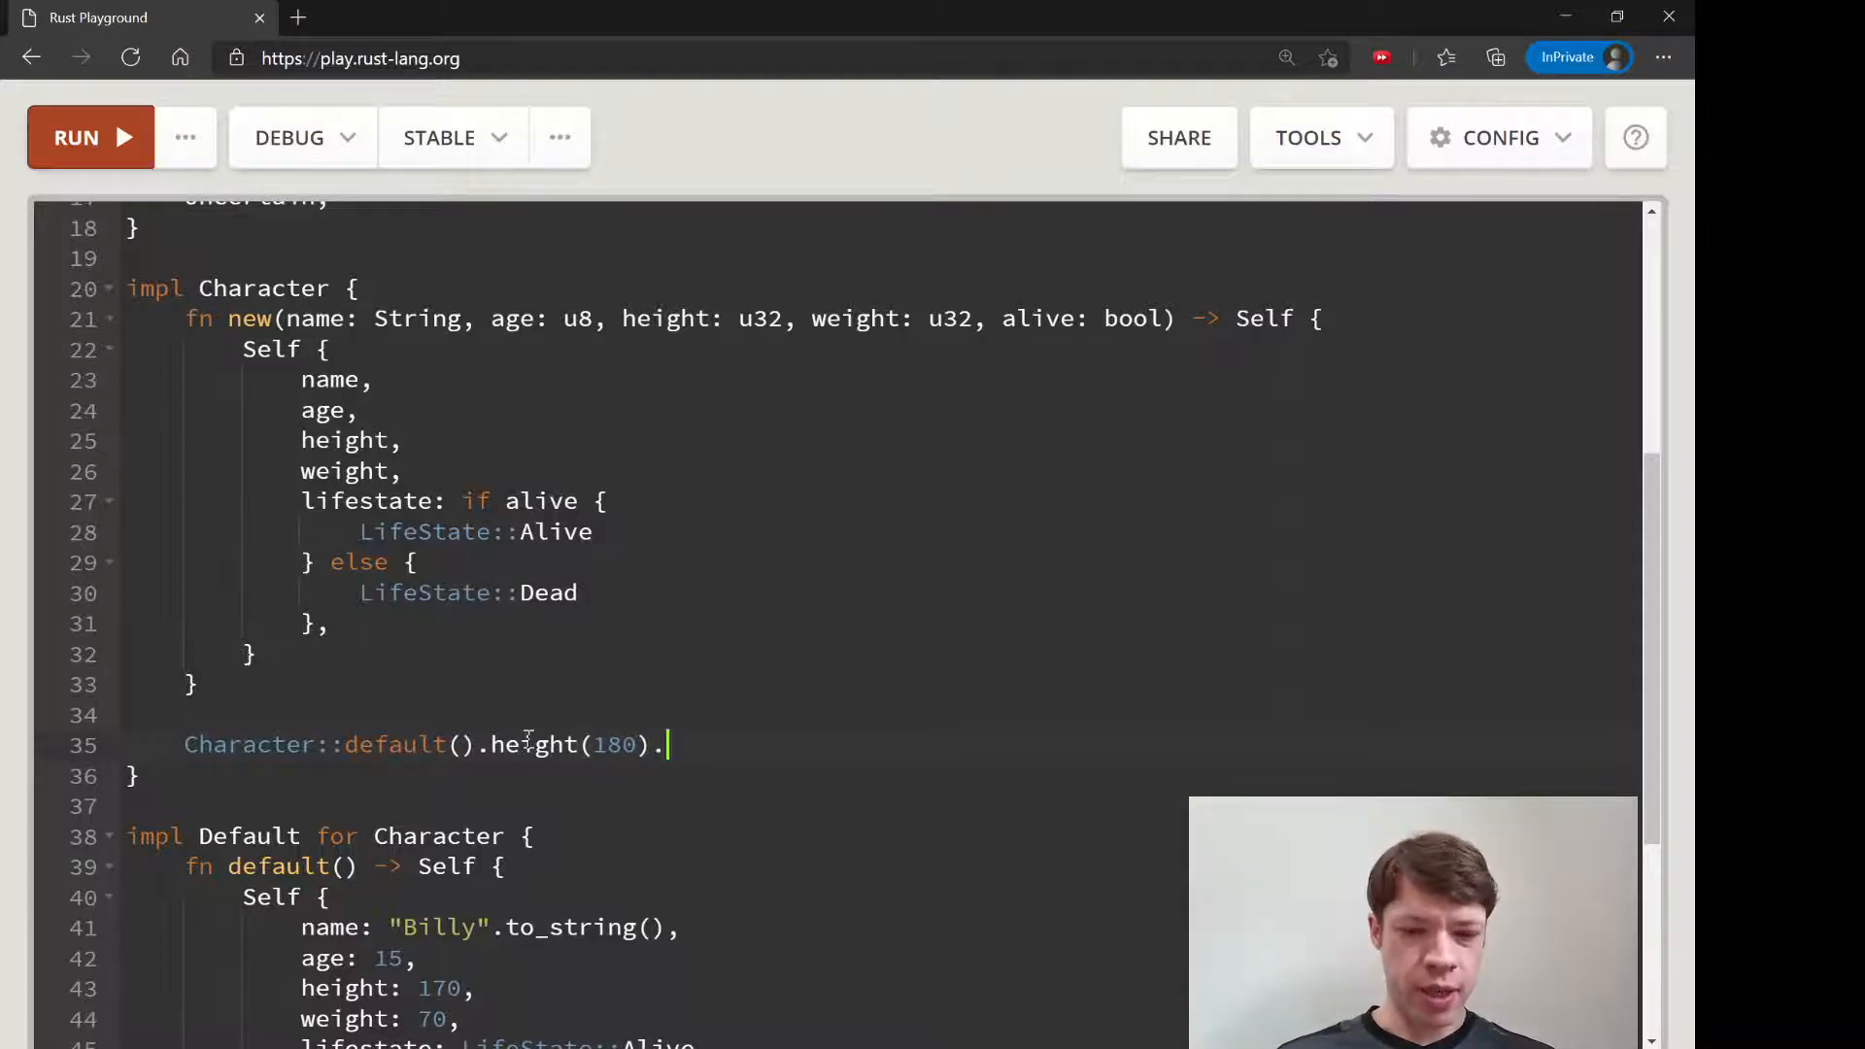
pyautogui.write('weight()')
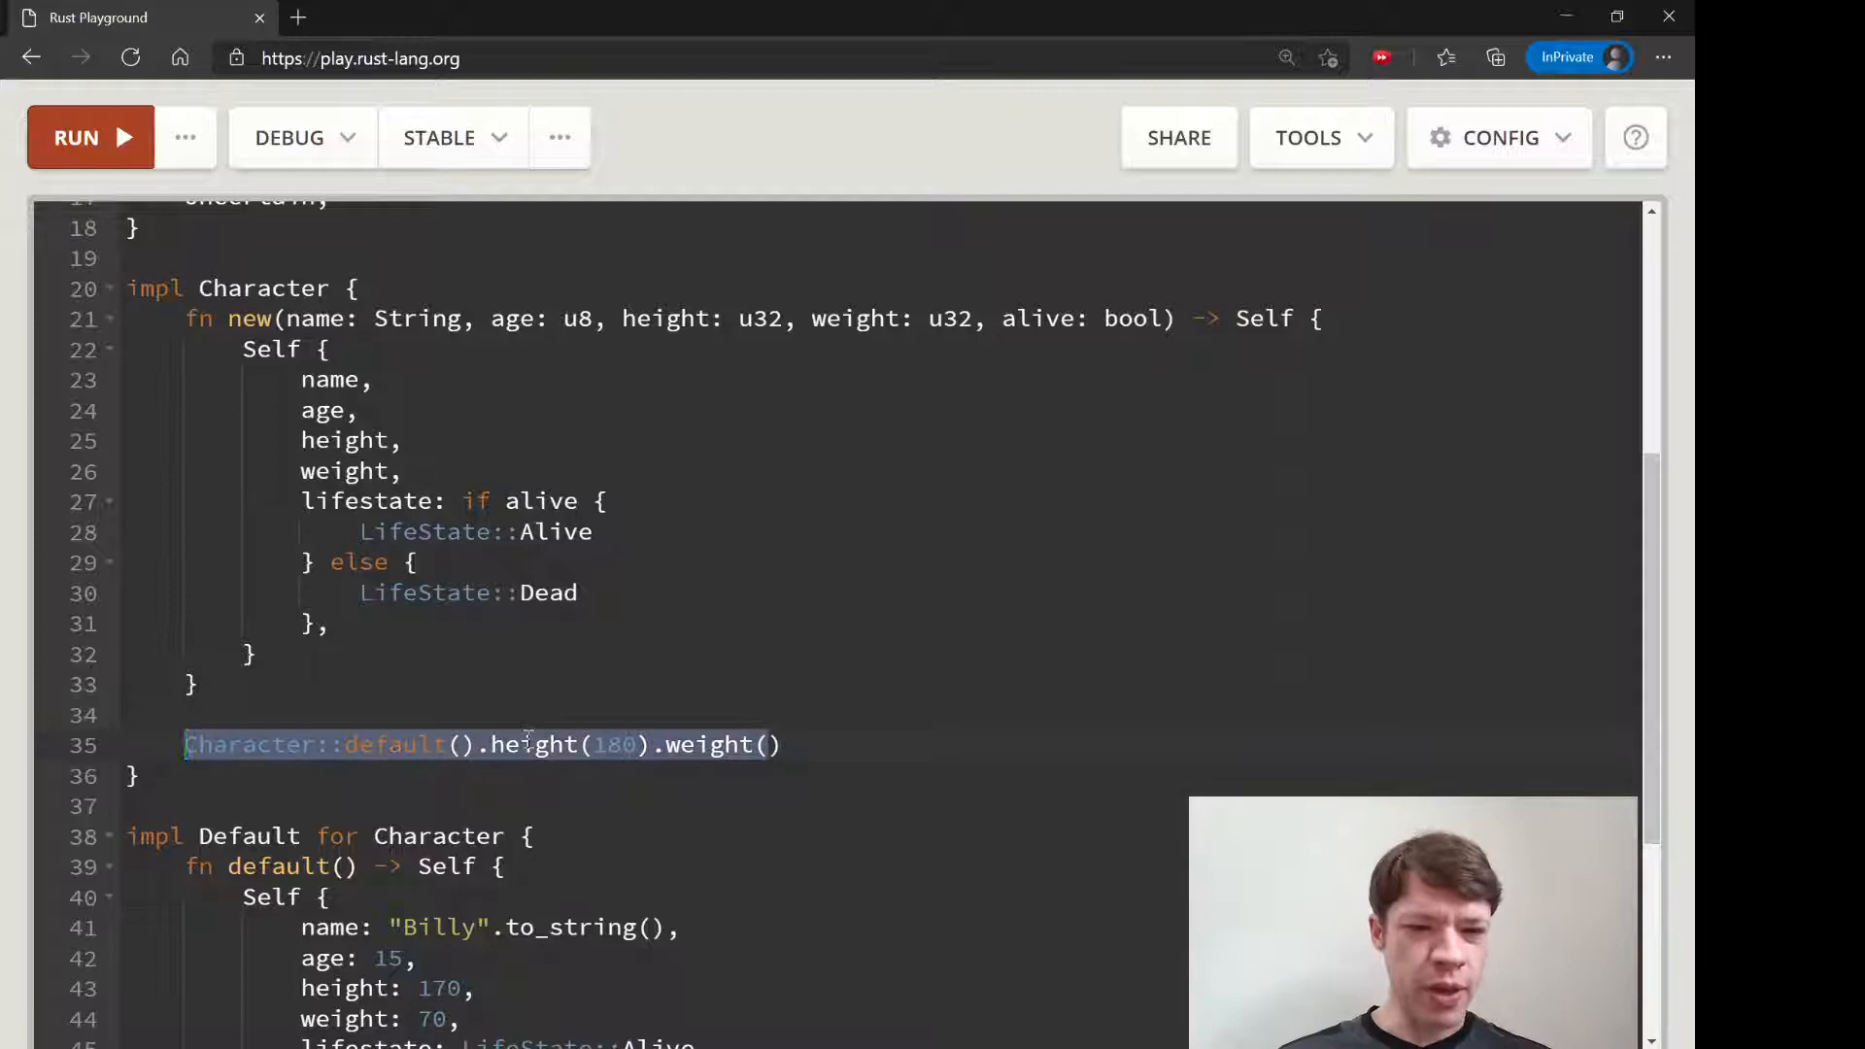
pyautogui.press('Delete')
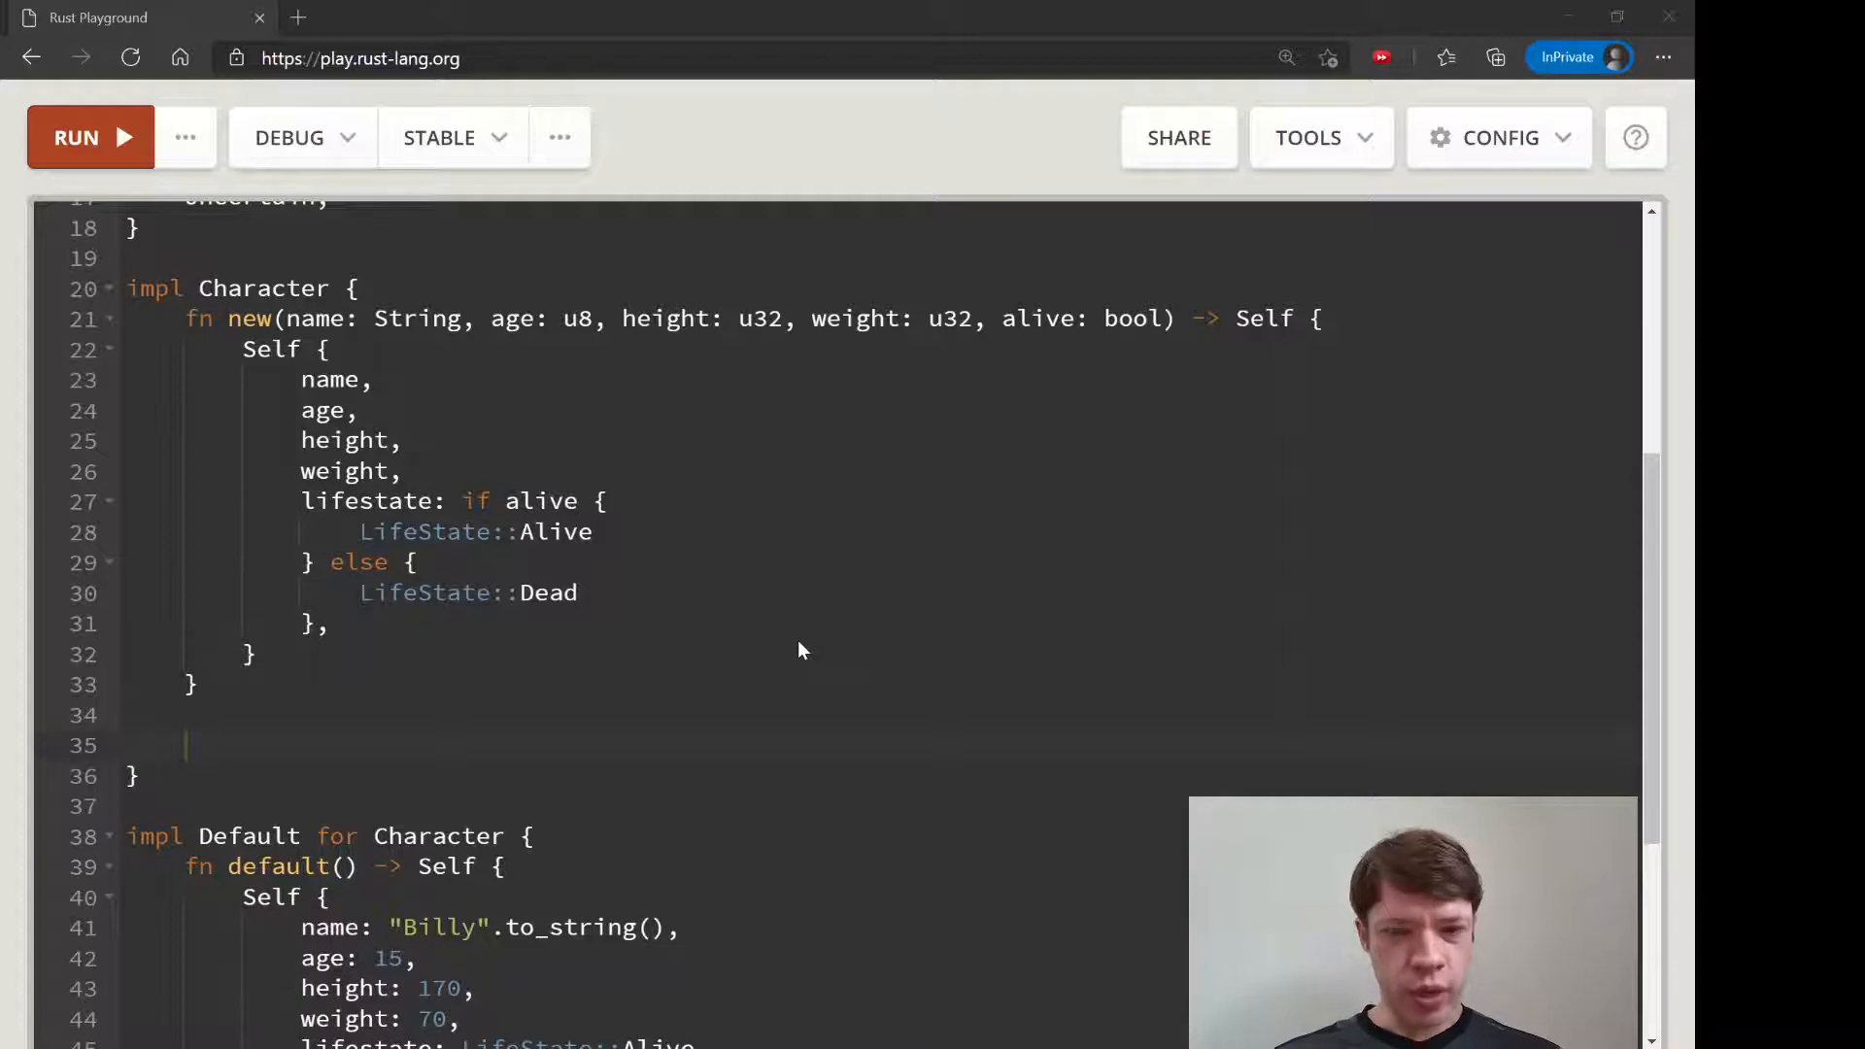
# Step: Write fn height(mut self, height: u32) -> Self with an empty body
pyautogui.write('fn height')
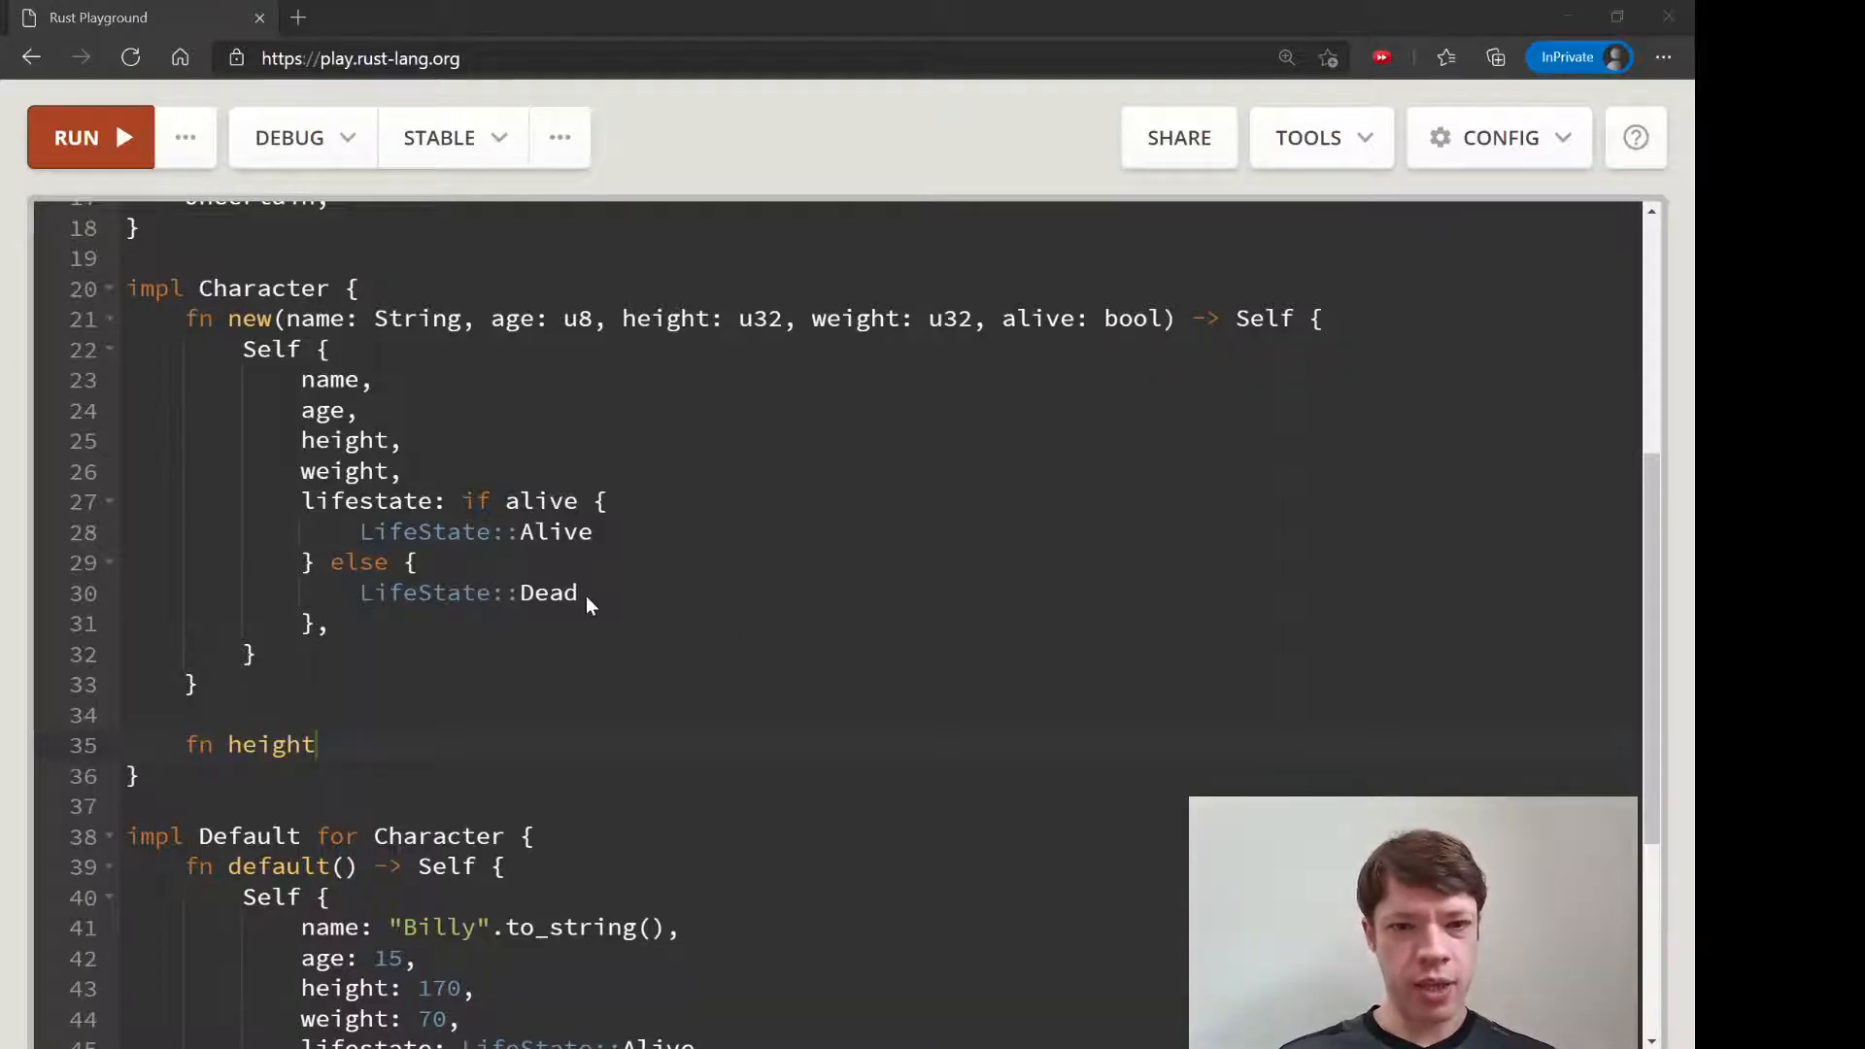
pyautogui.write('(mut self)')
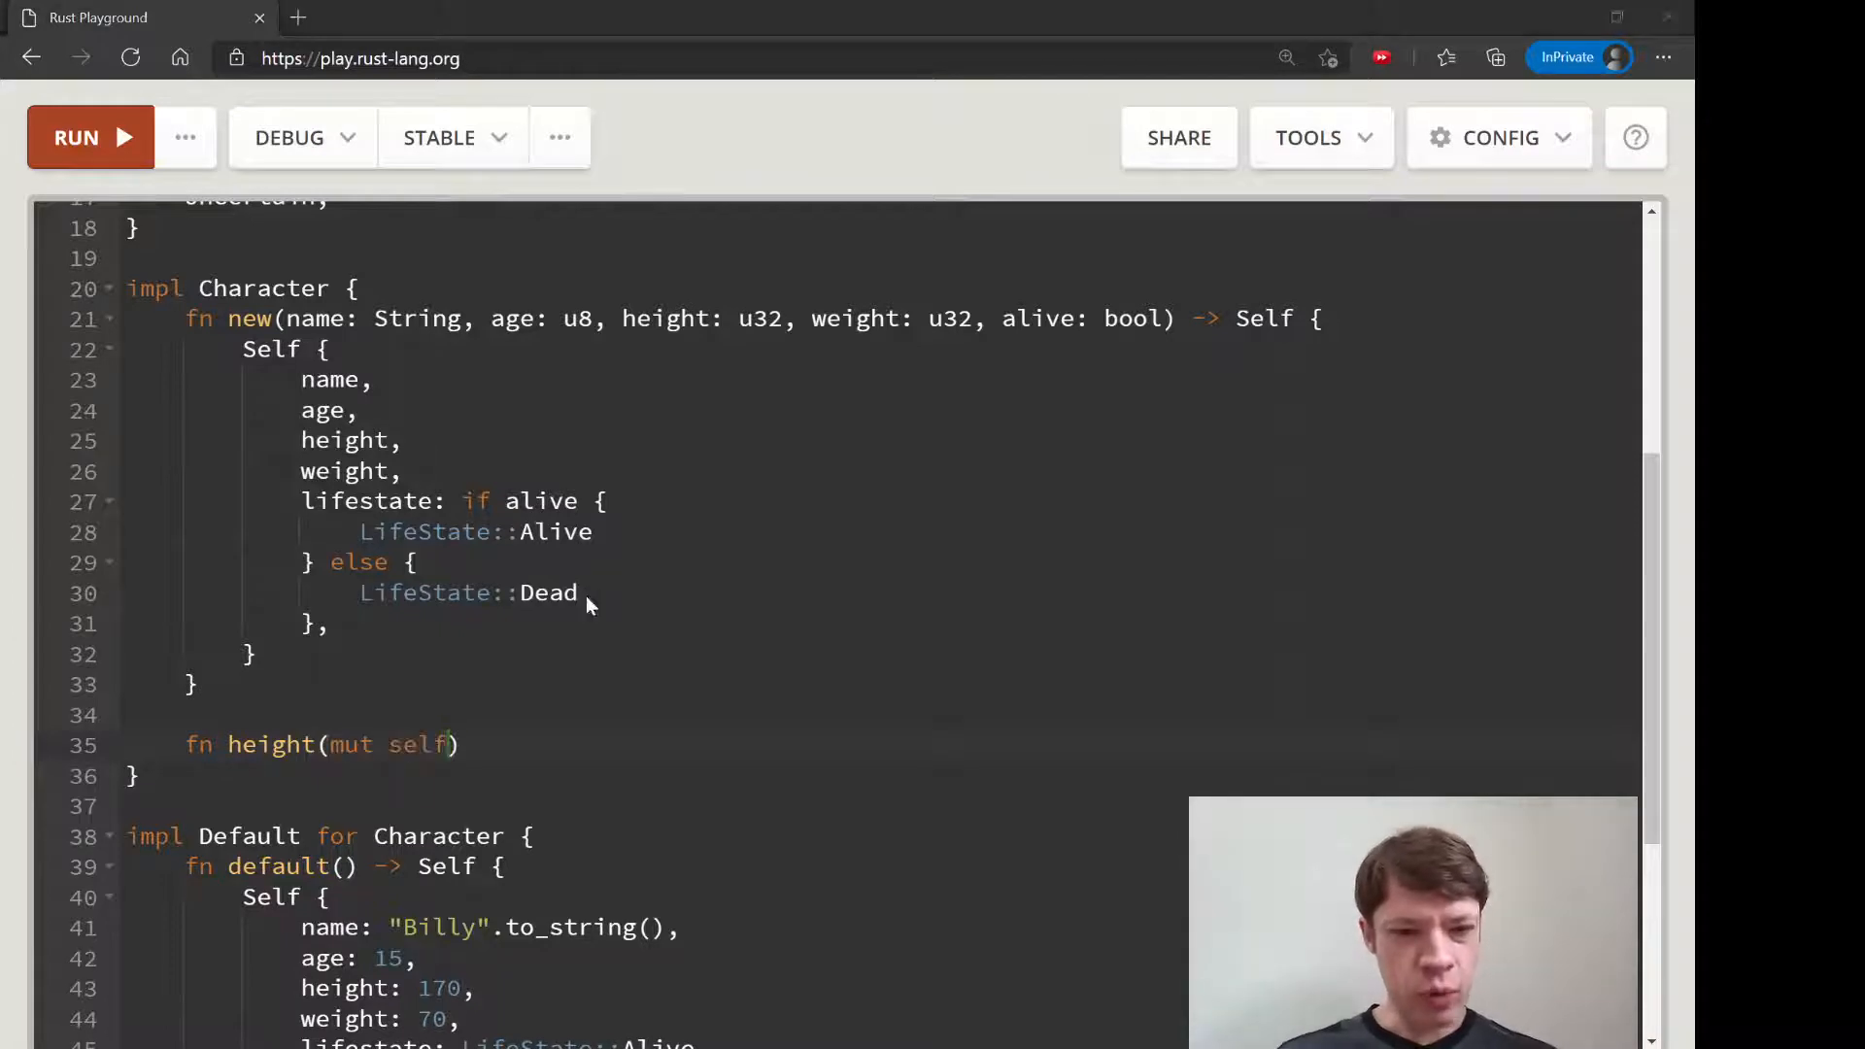
pyautogui.write(', heigh')
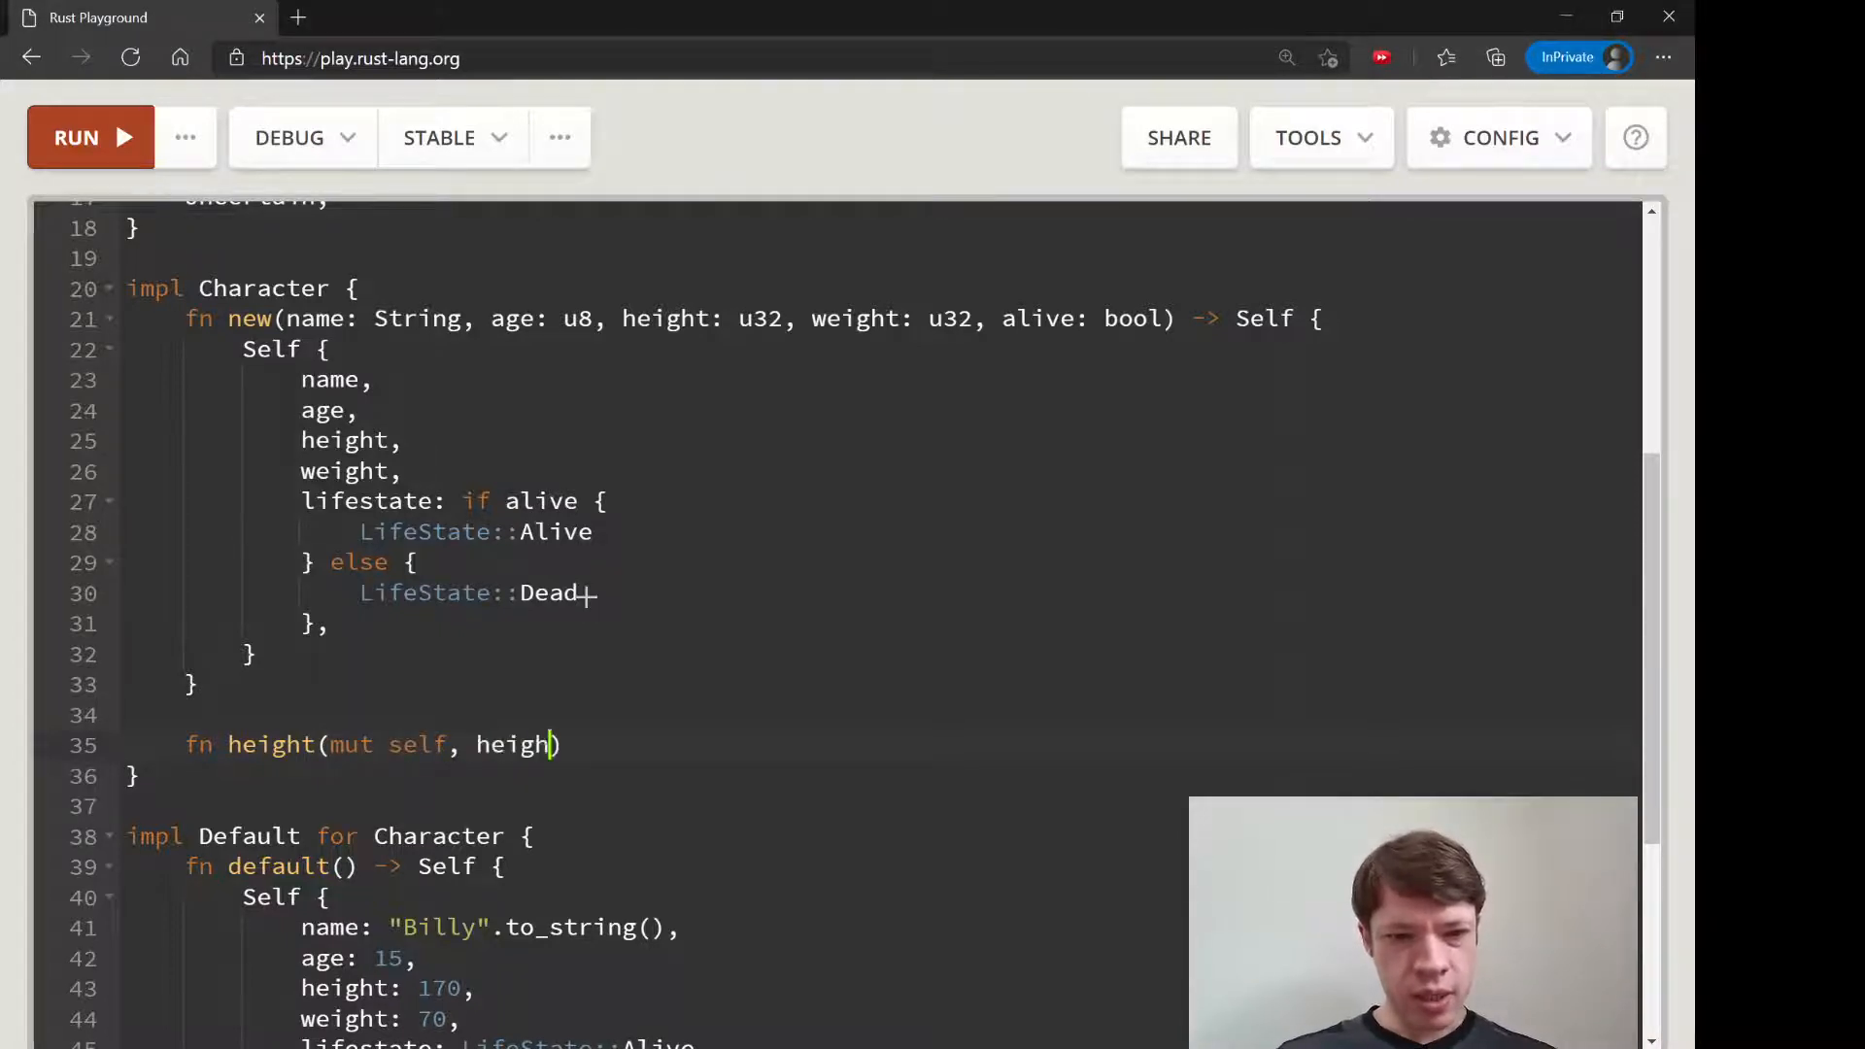
pyautogui.write('t: u32')
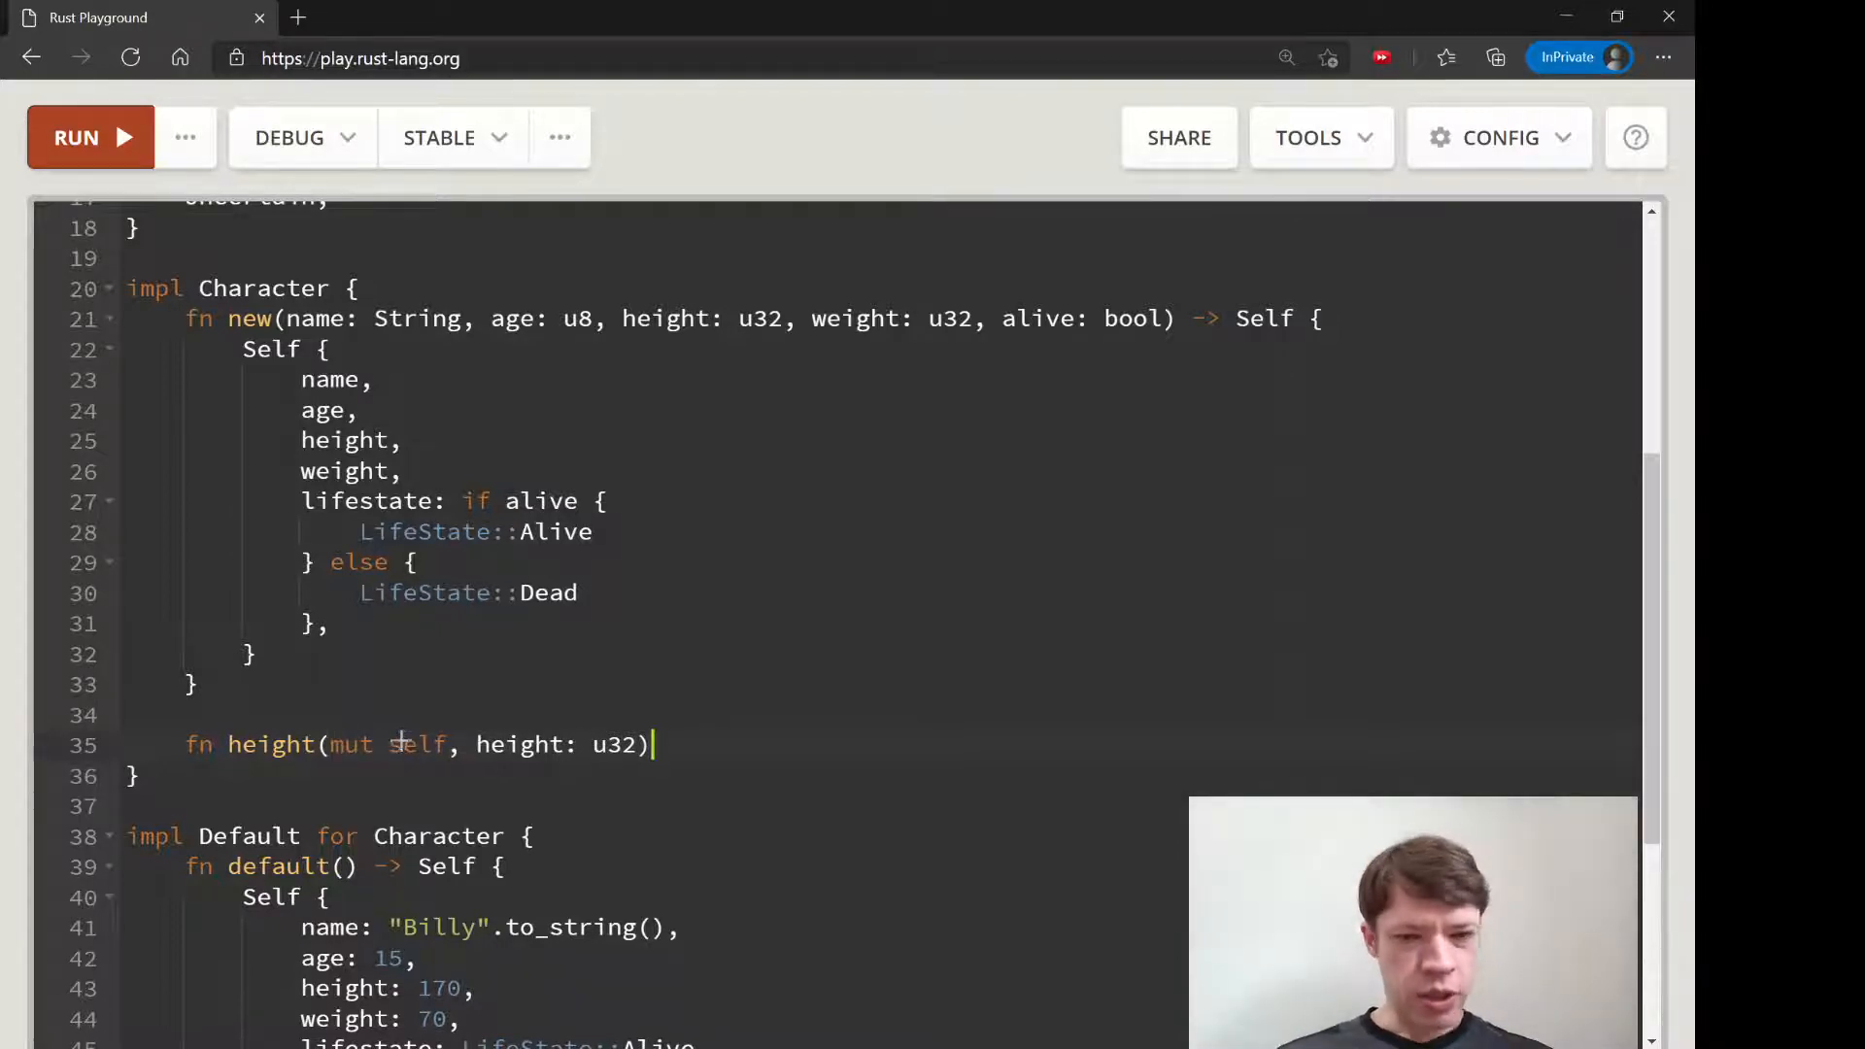
pyautogui.write('-> Self {')
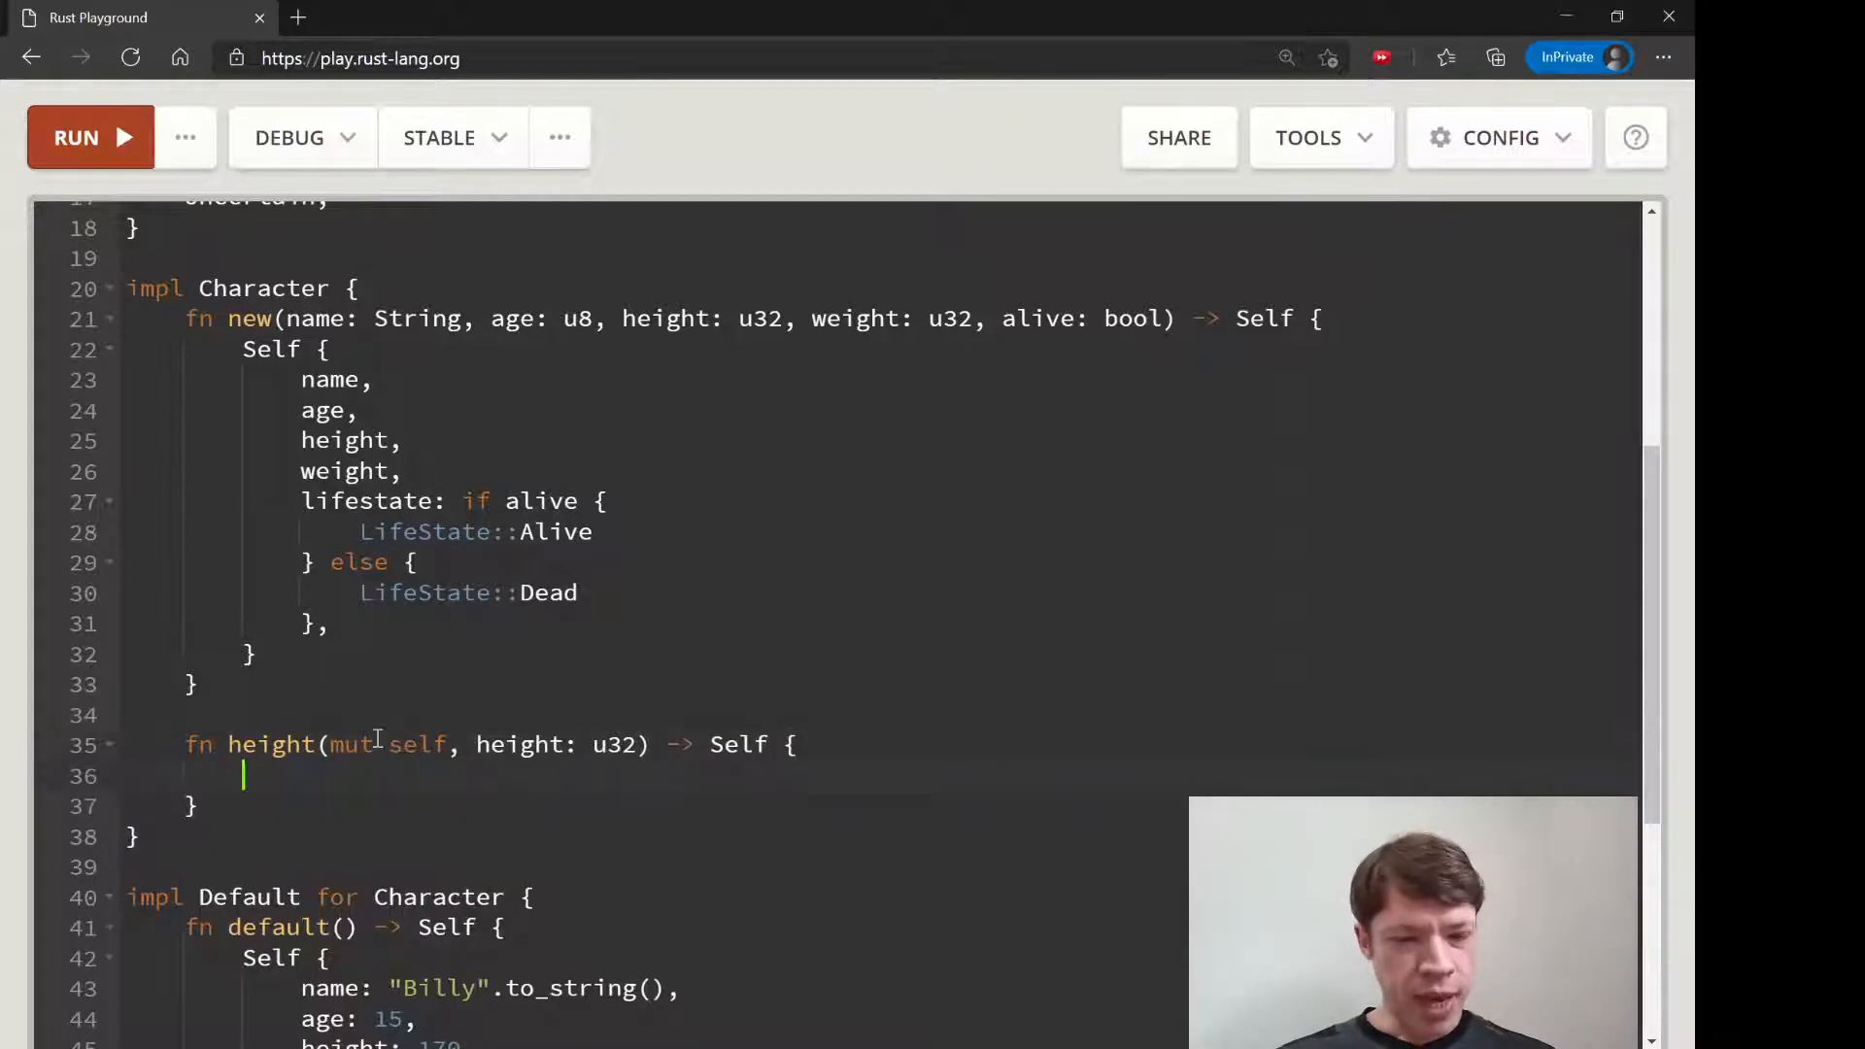
pyautogui.click(434, 743)
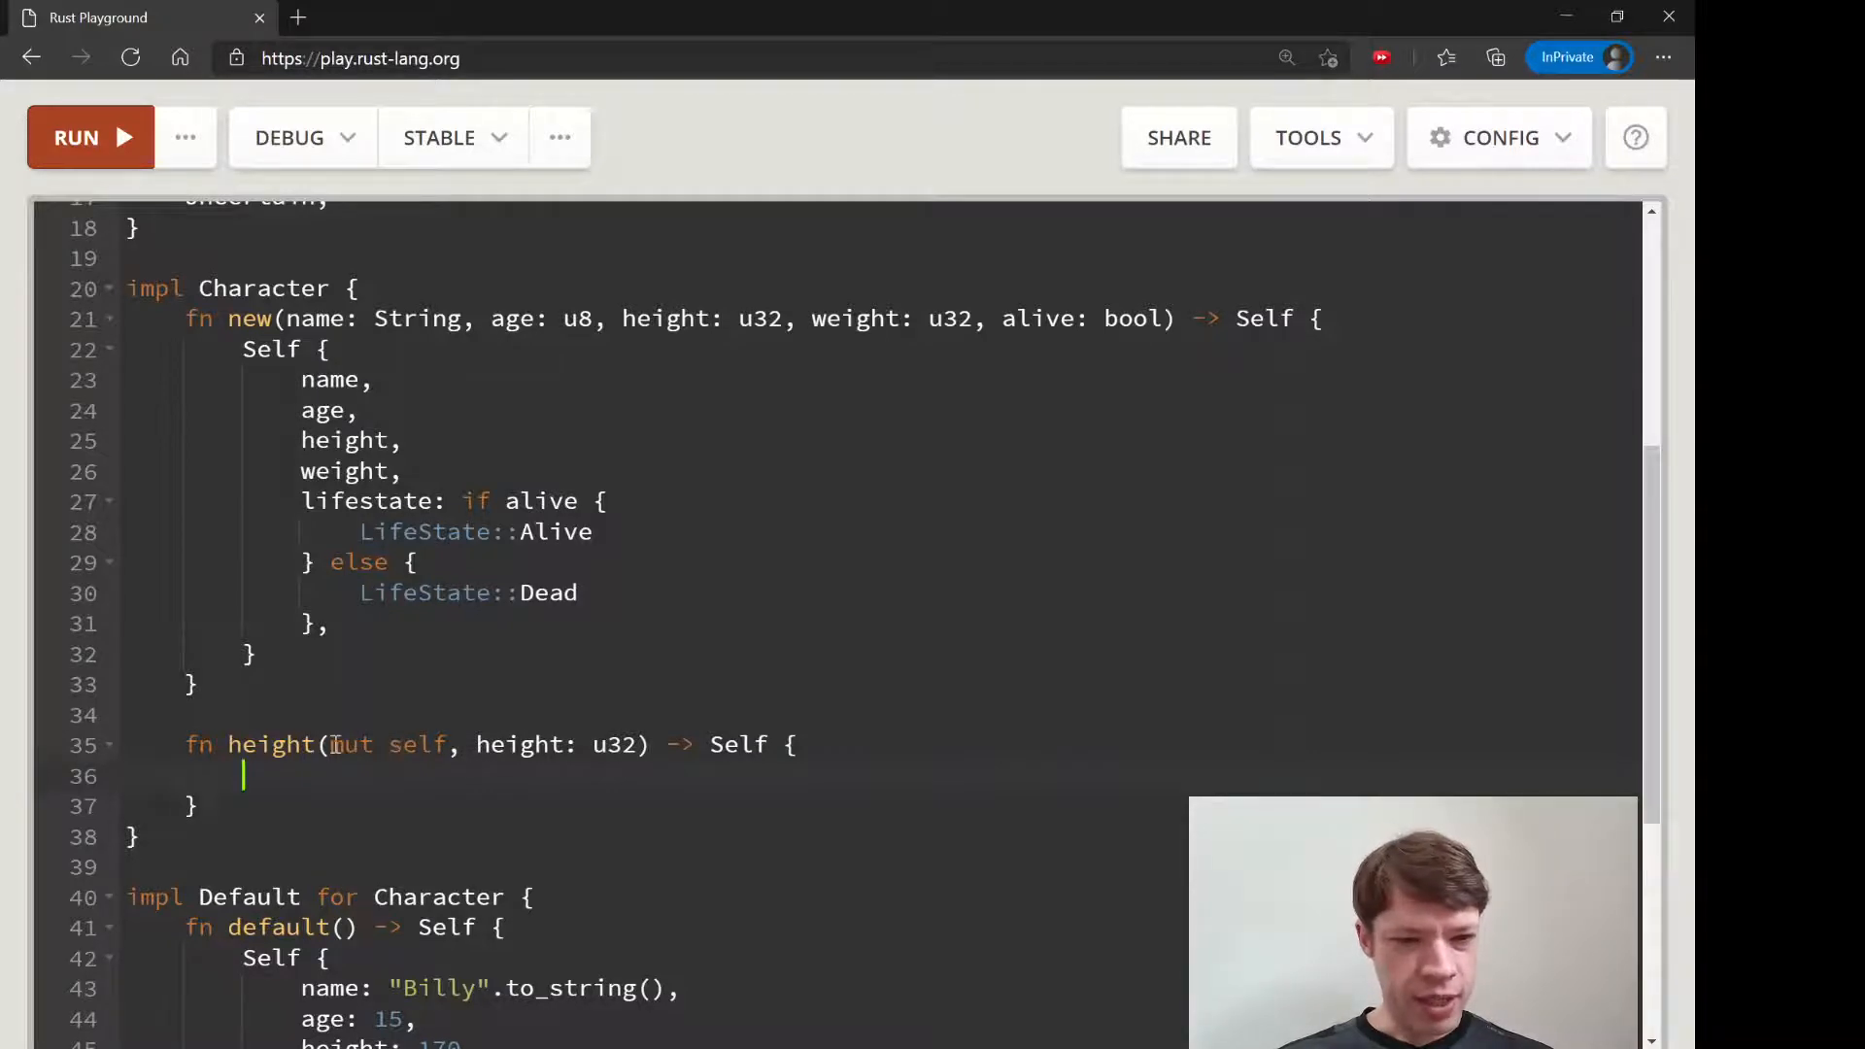
pyautogui.doubleClick(418, 745)
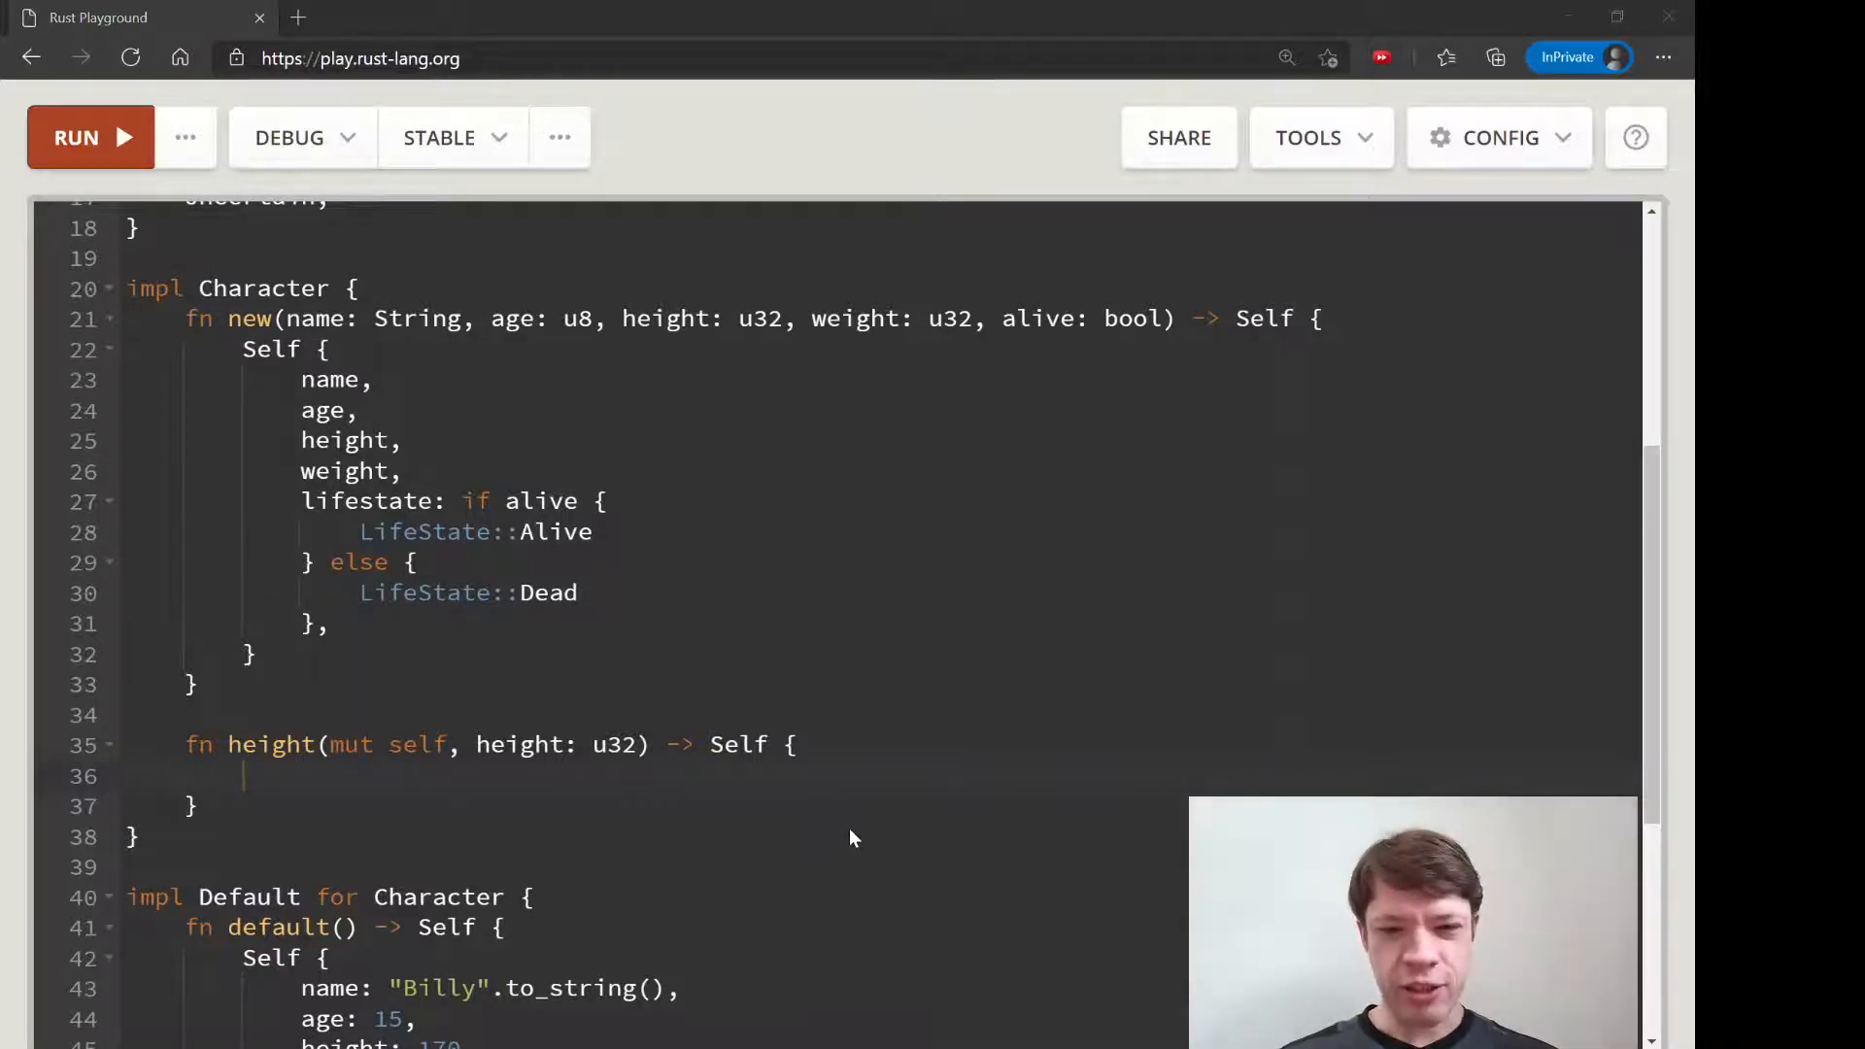
# Step: Fill the height method with self.height = height; and return self
pyautogui.write('self.')
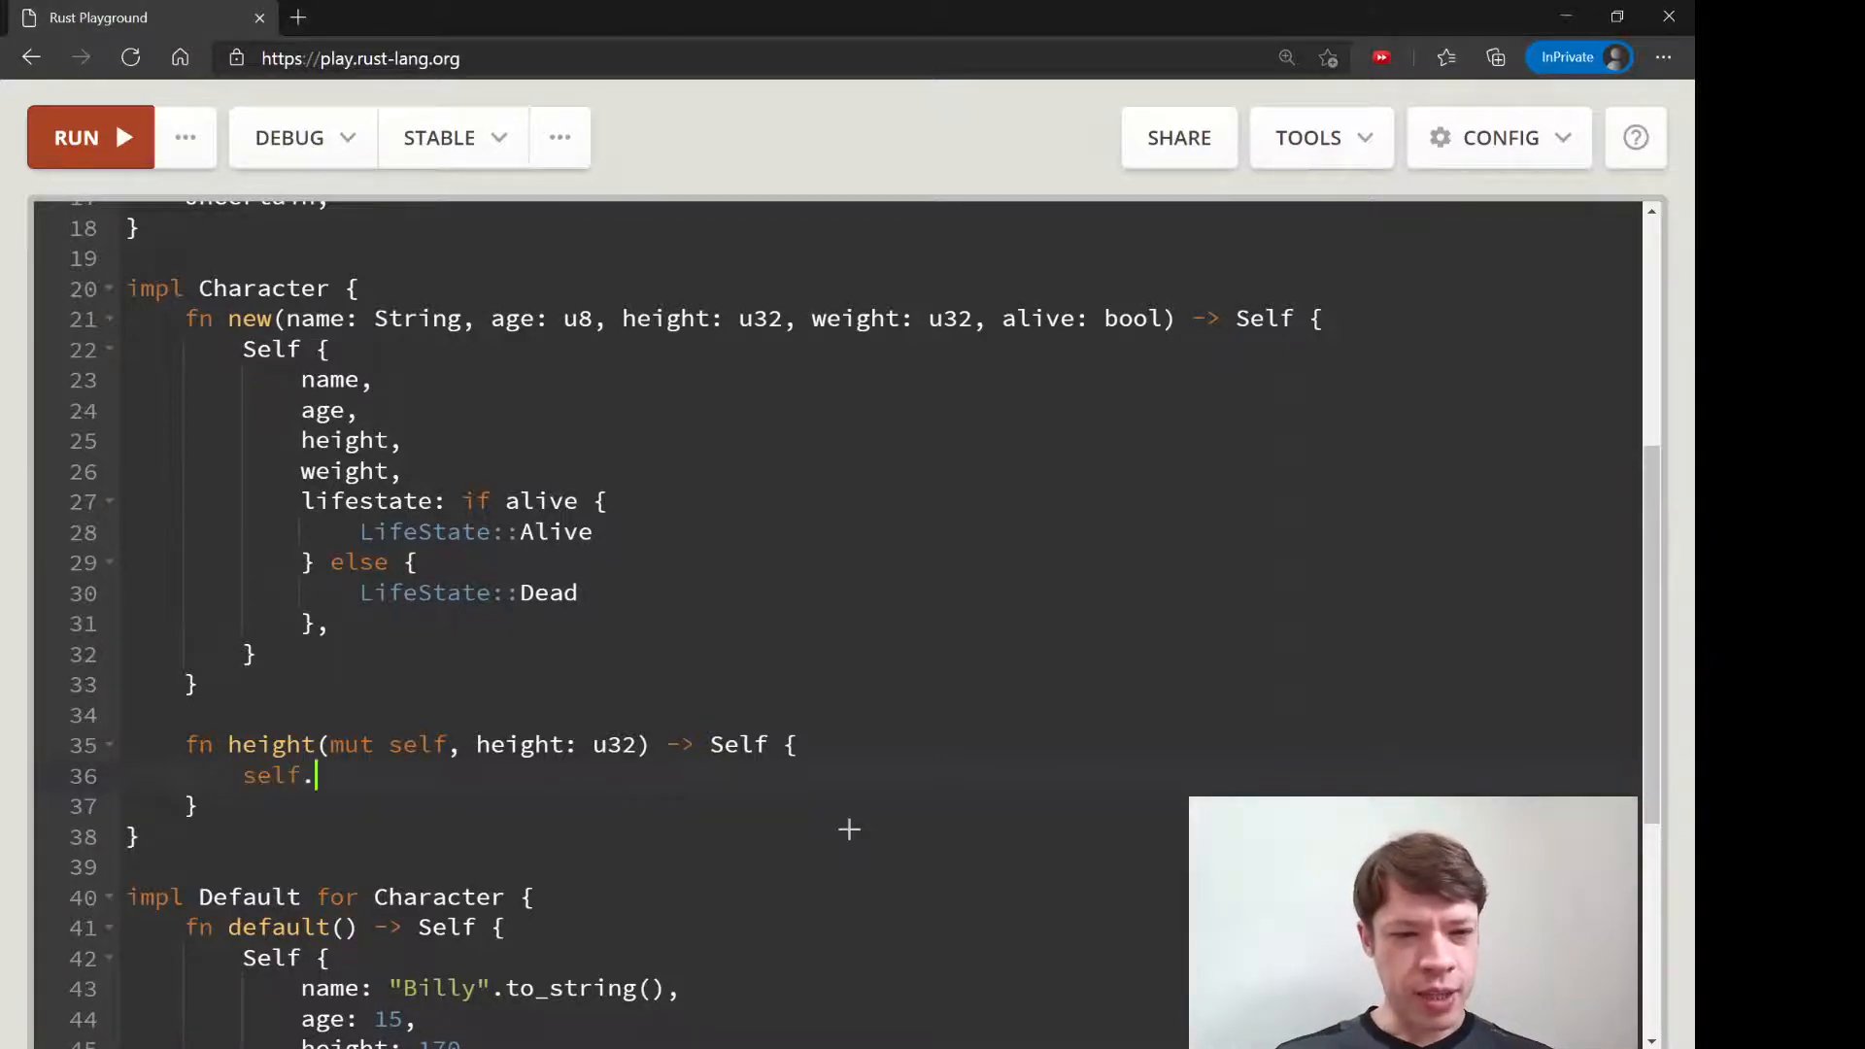
pyautogui.write('height')
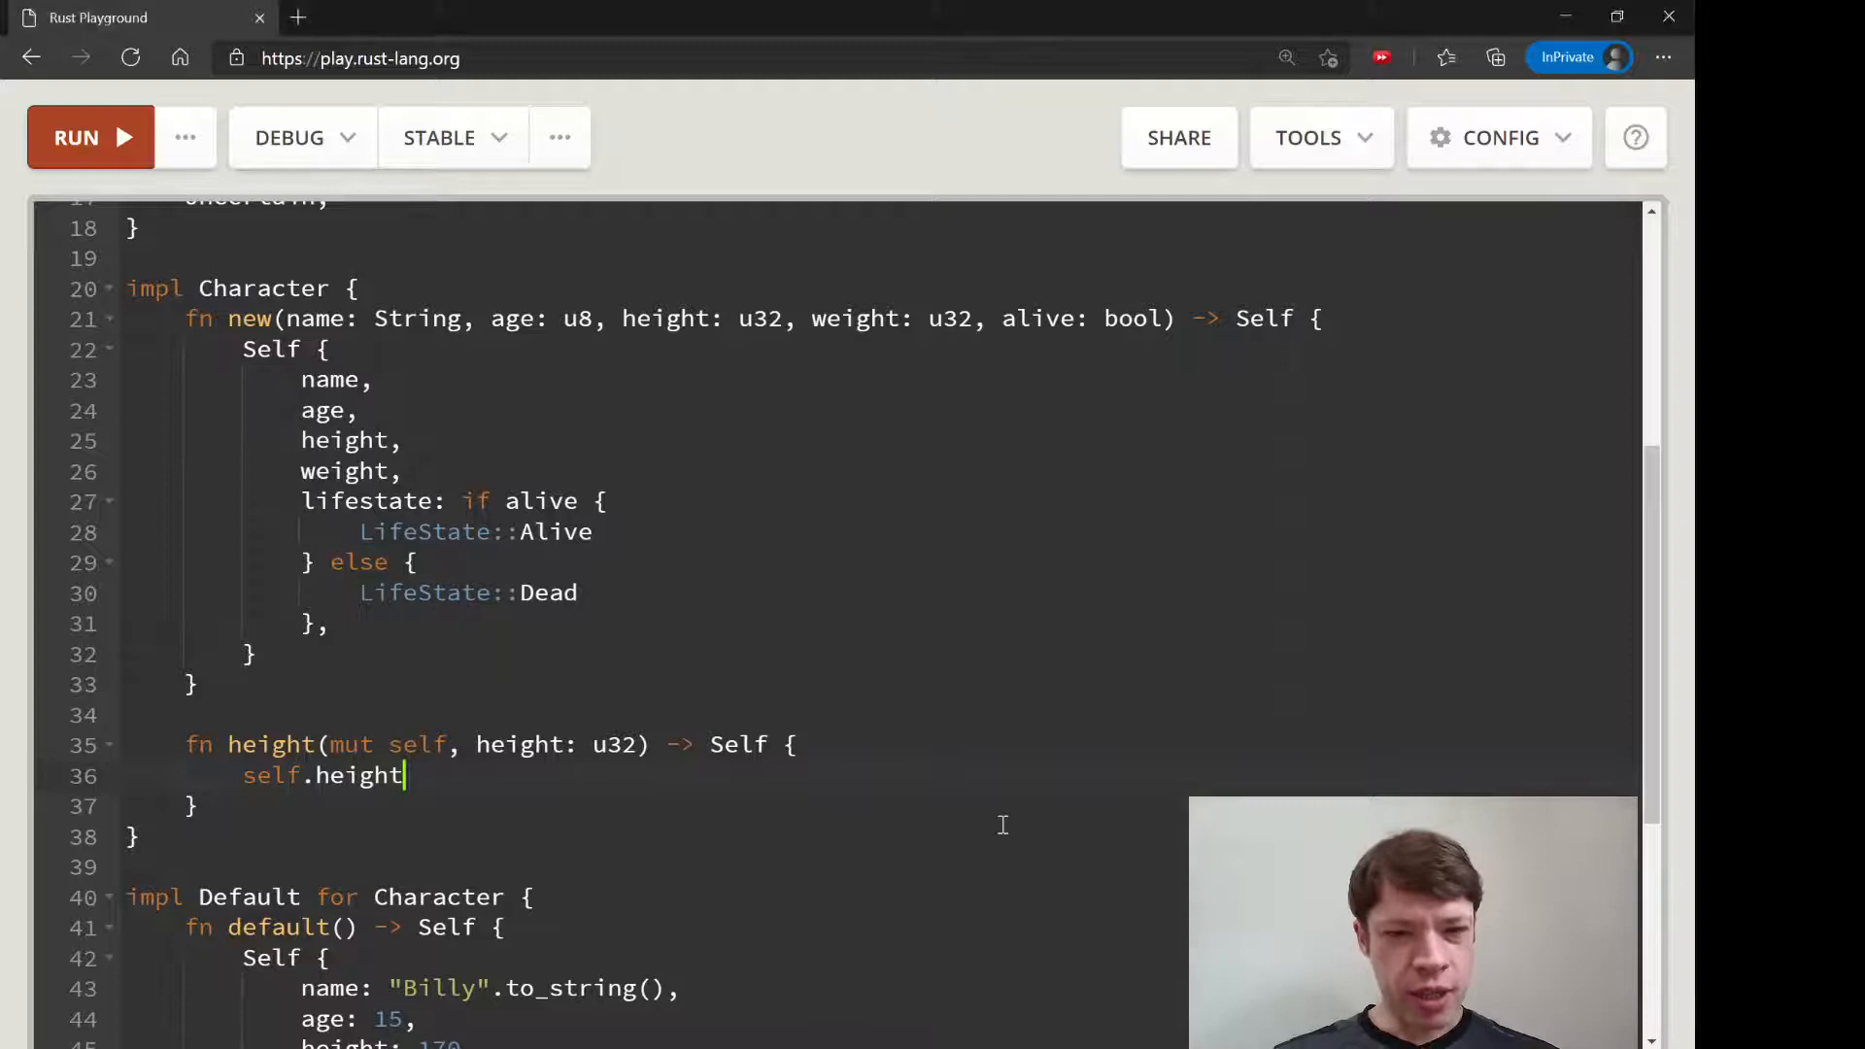
pyautogui.write('= heig')
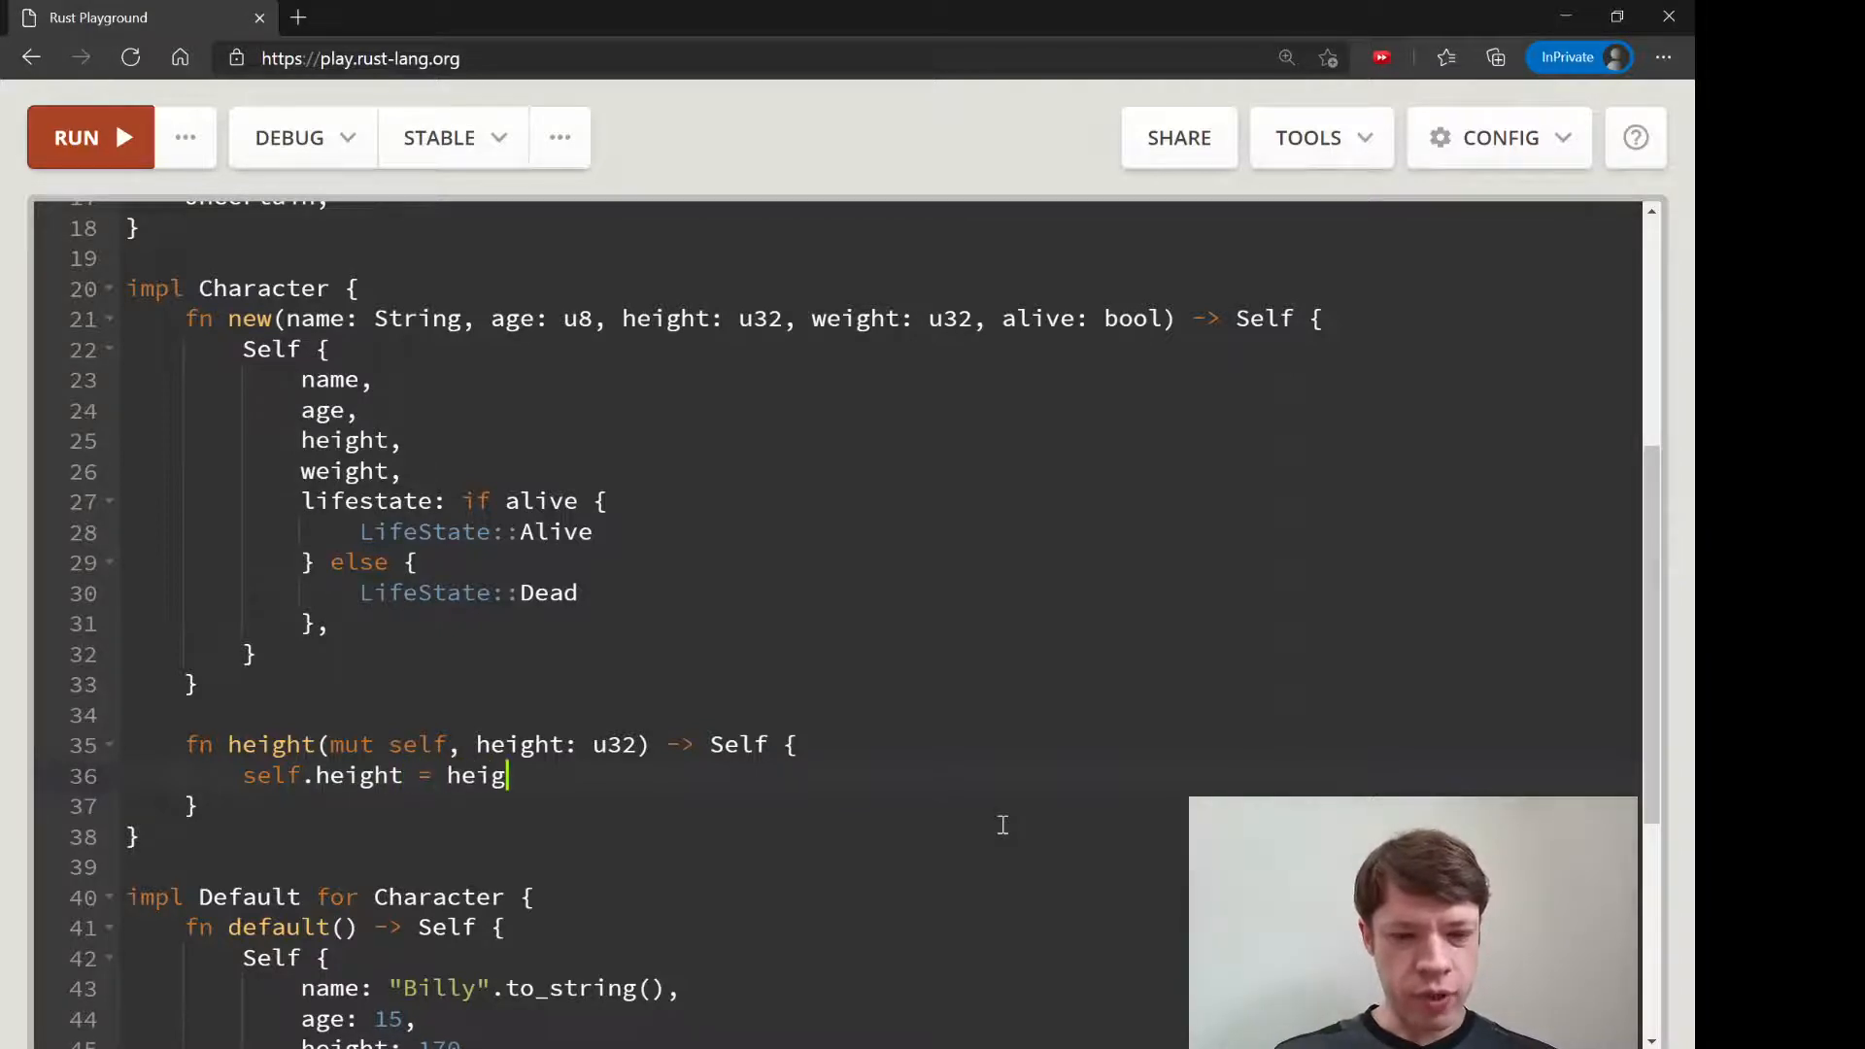
pyautogui.write('ht;')
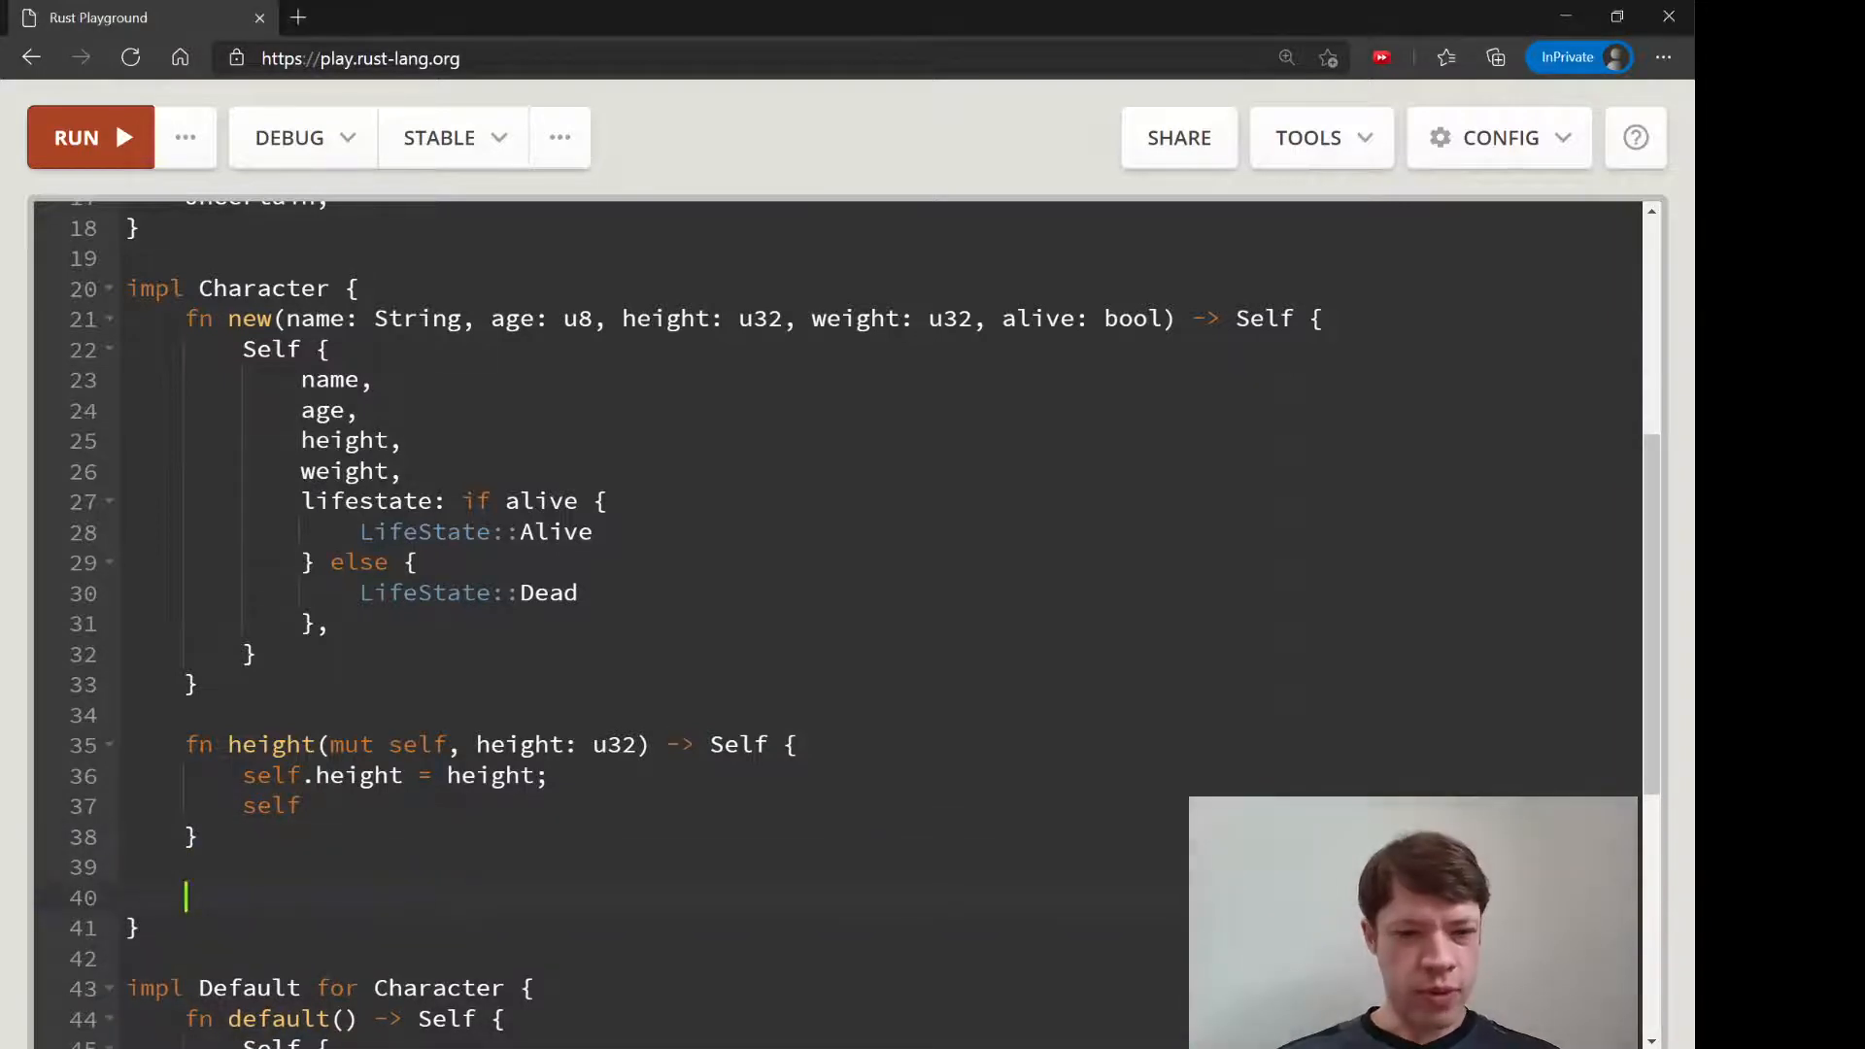
# Step: Add fn weight(mut self, weight: u32) -> Self that sets self.weight and returns self
pyautogui.write('fn weight(')
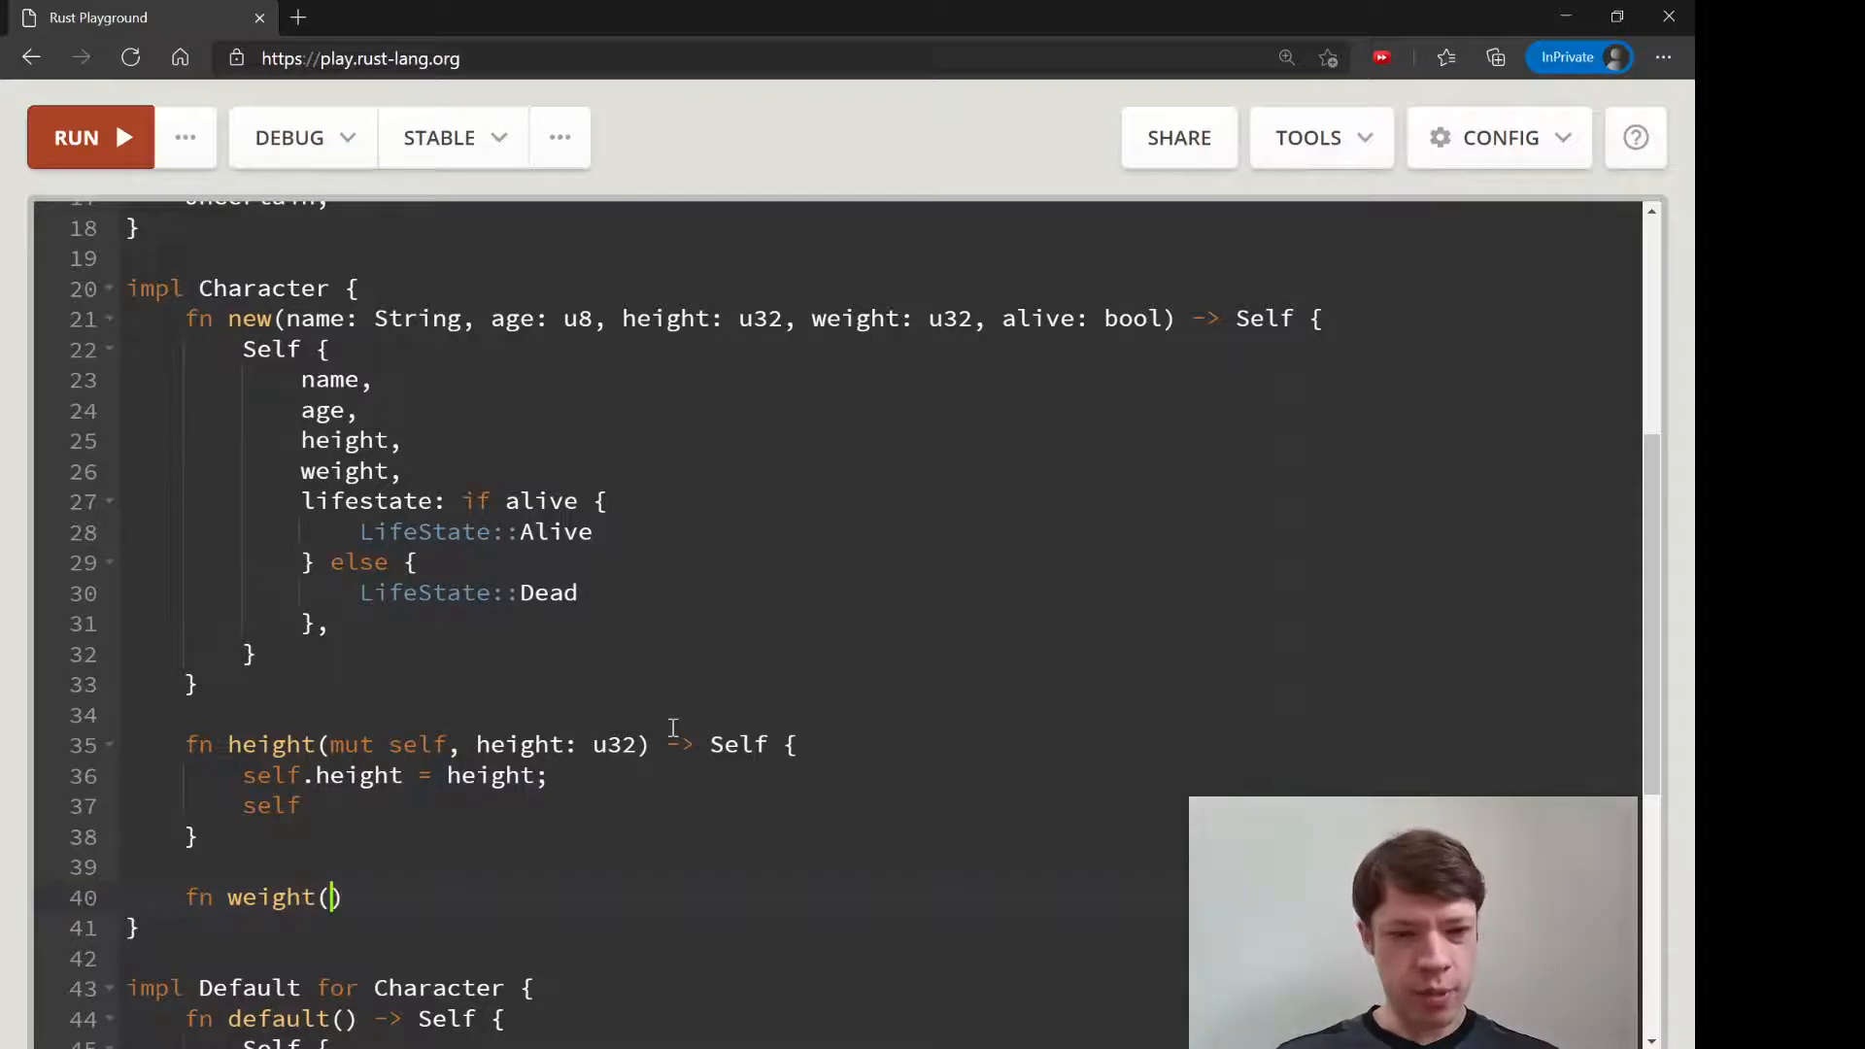
pyautogui.write('mut s')
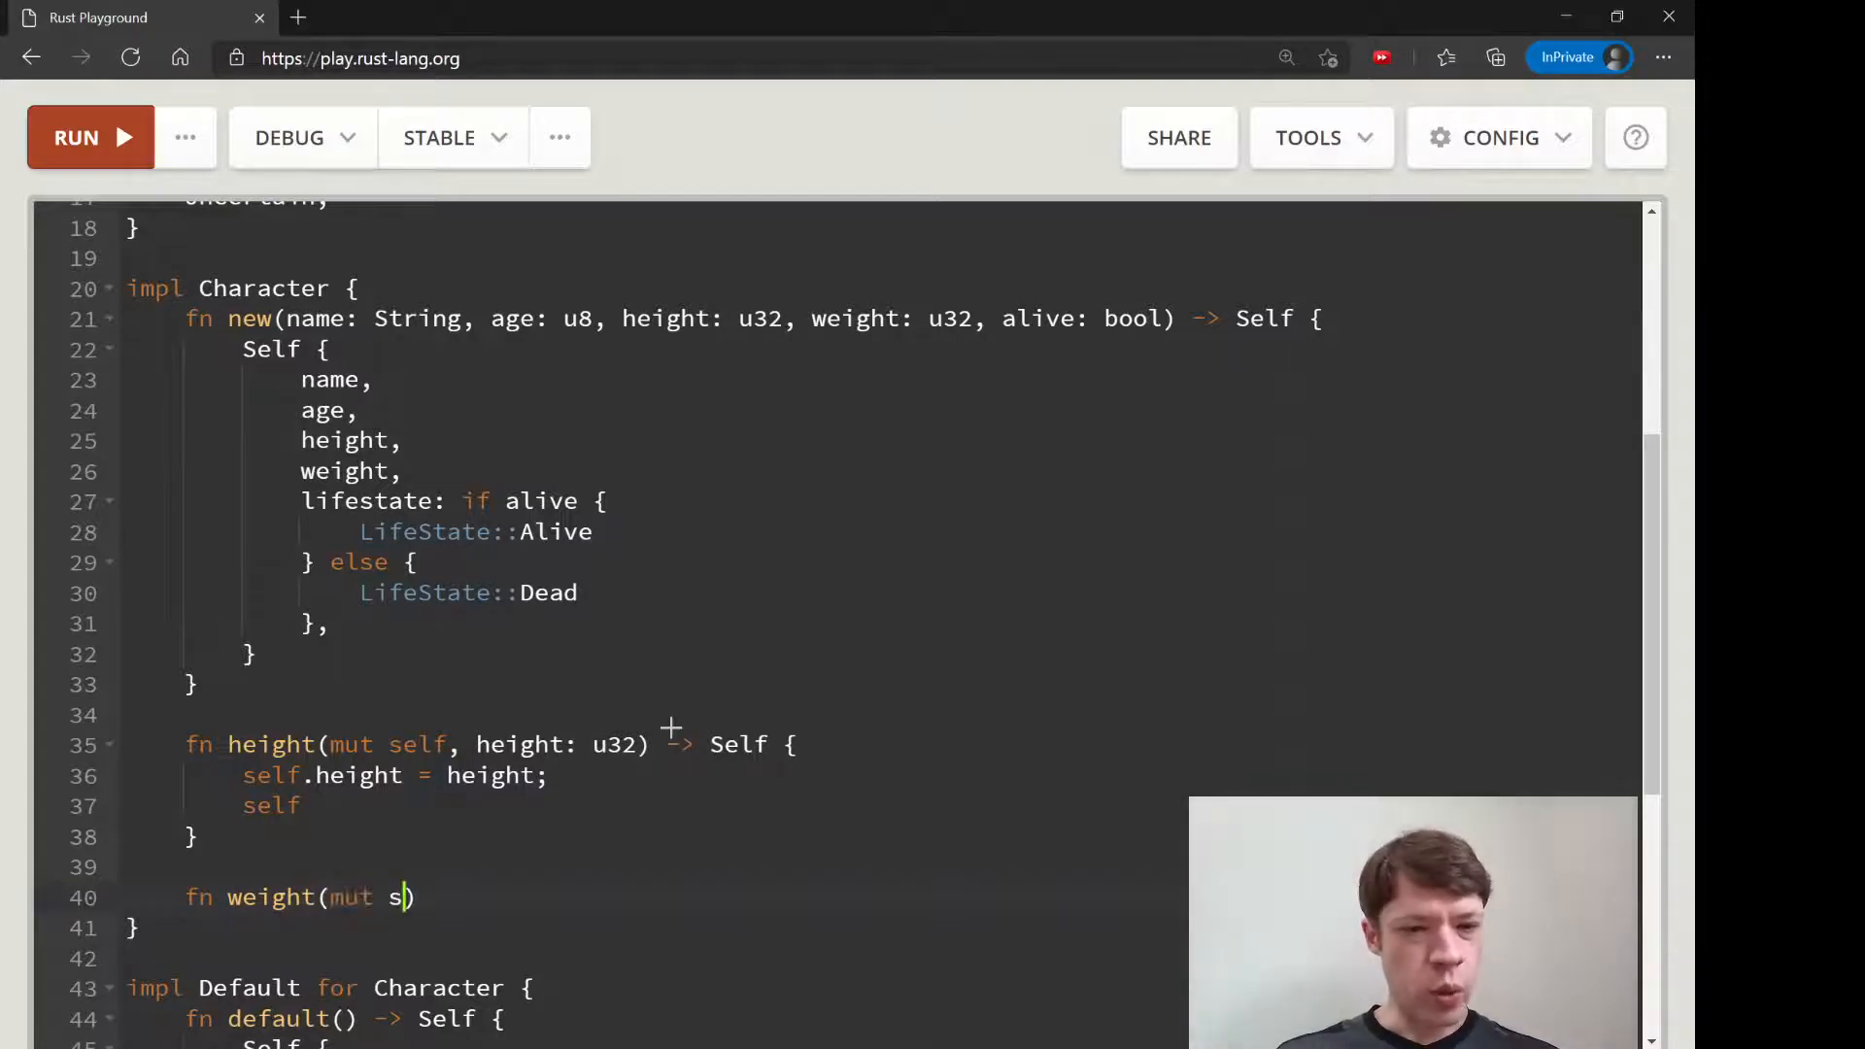
pyautogui.write('elf, weight: u32')
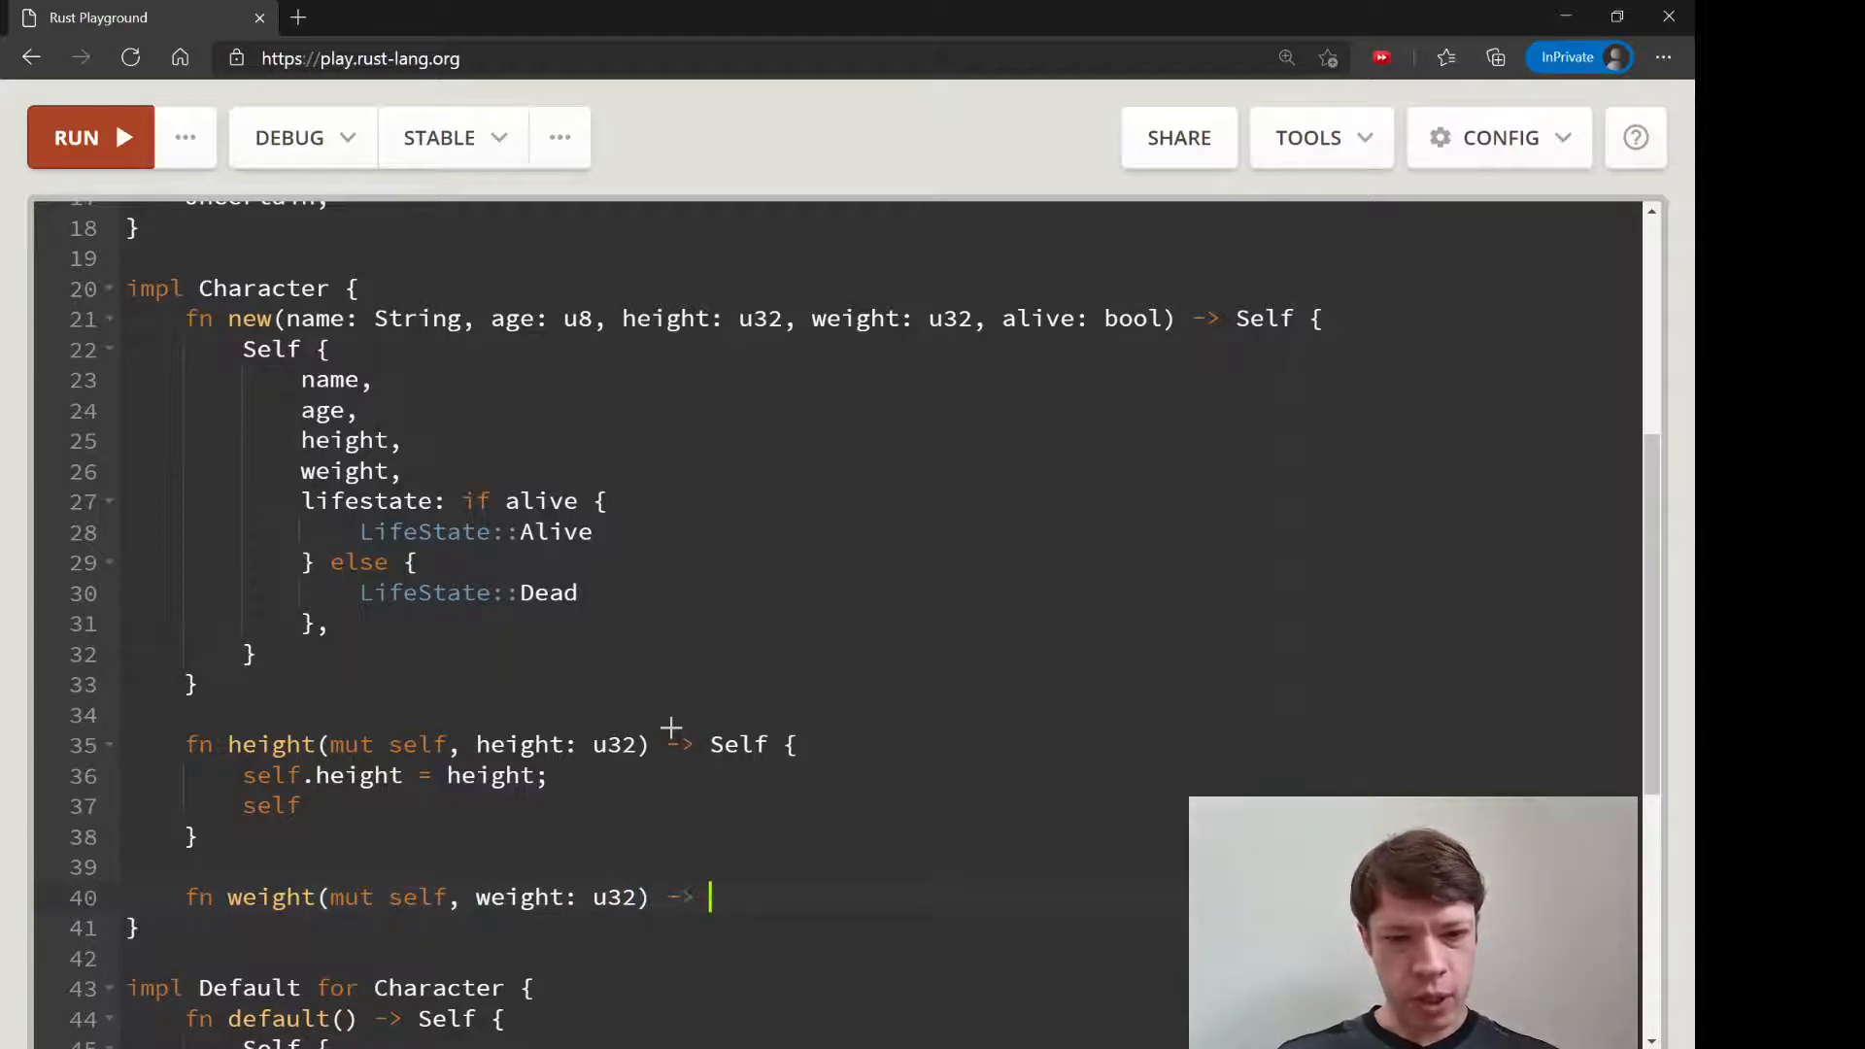
pyautogui.write('Self {')
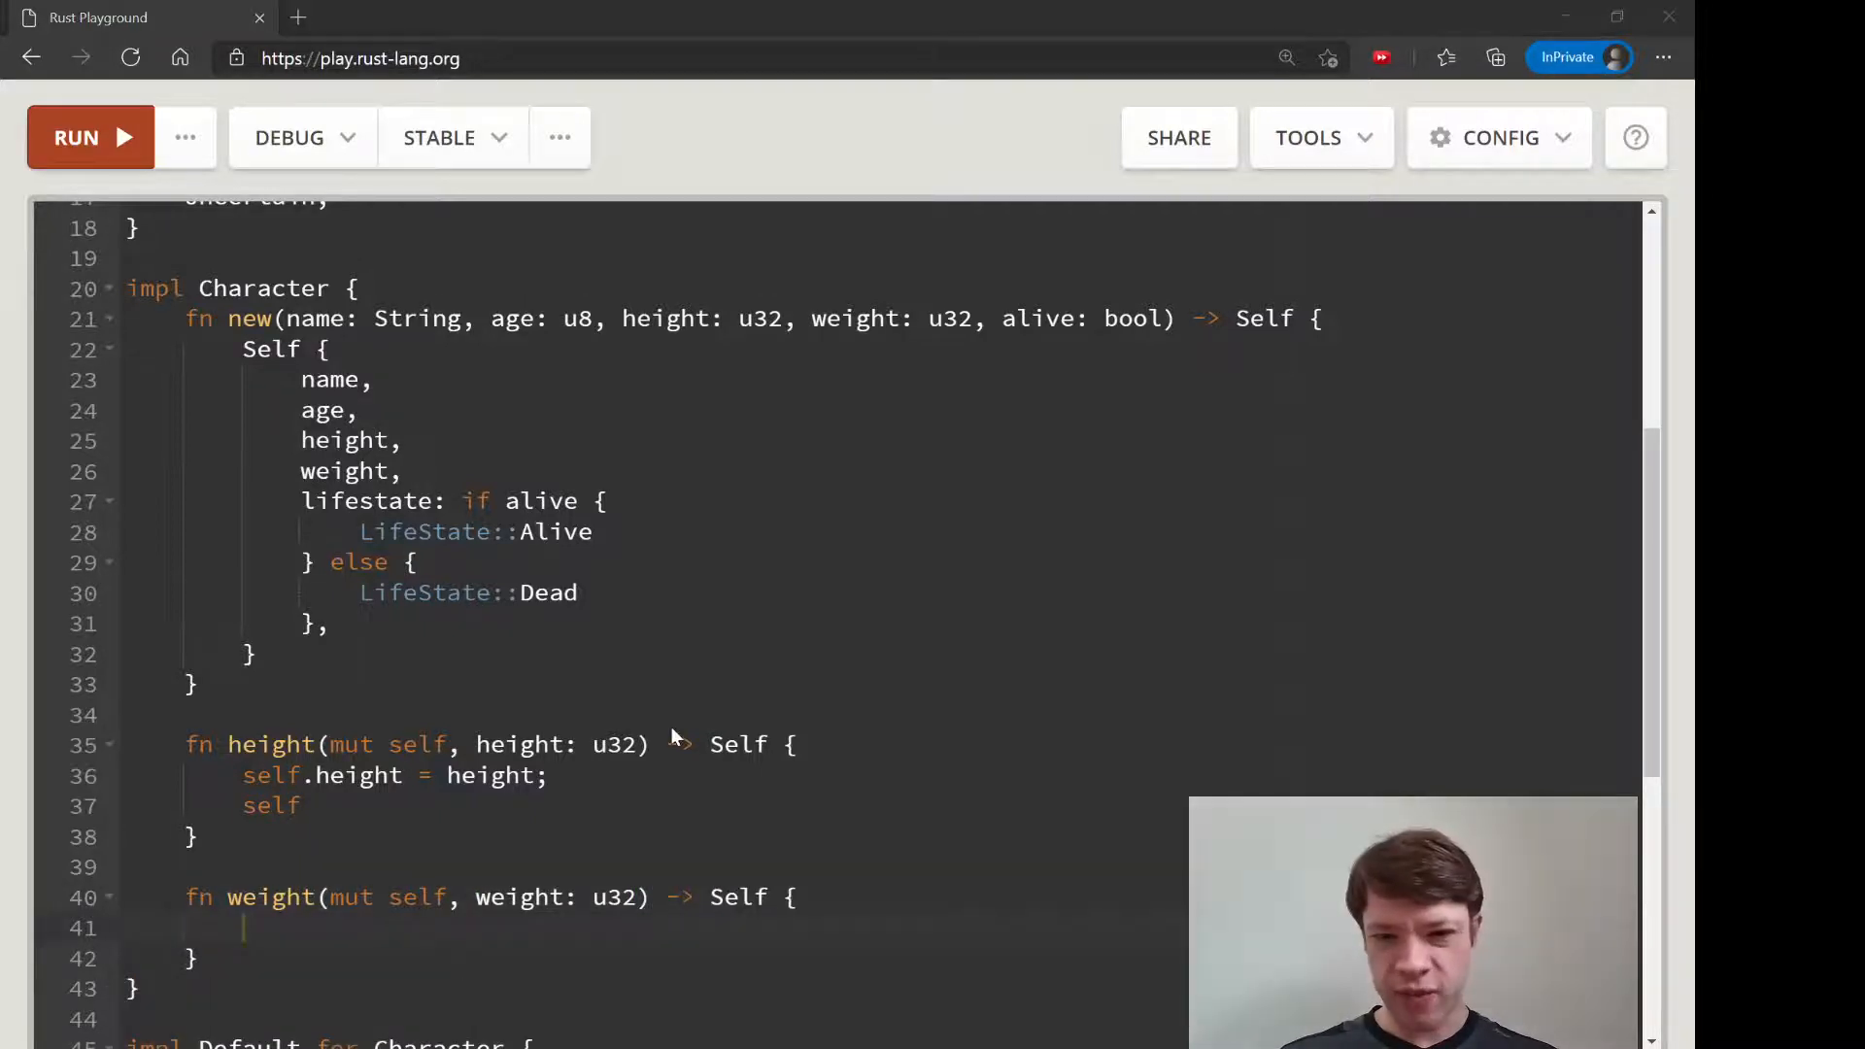
pyautogui.write('self.w')
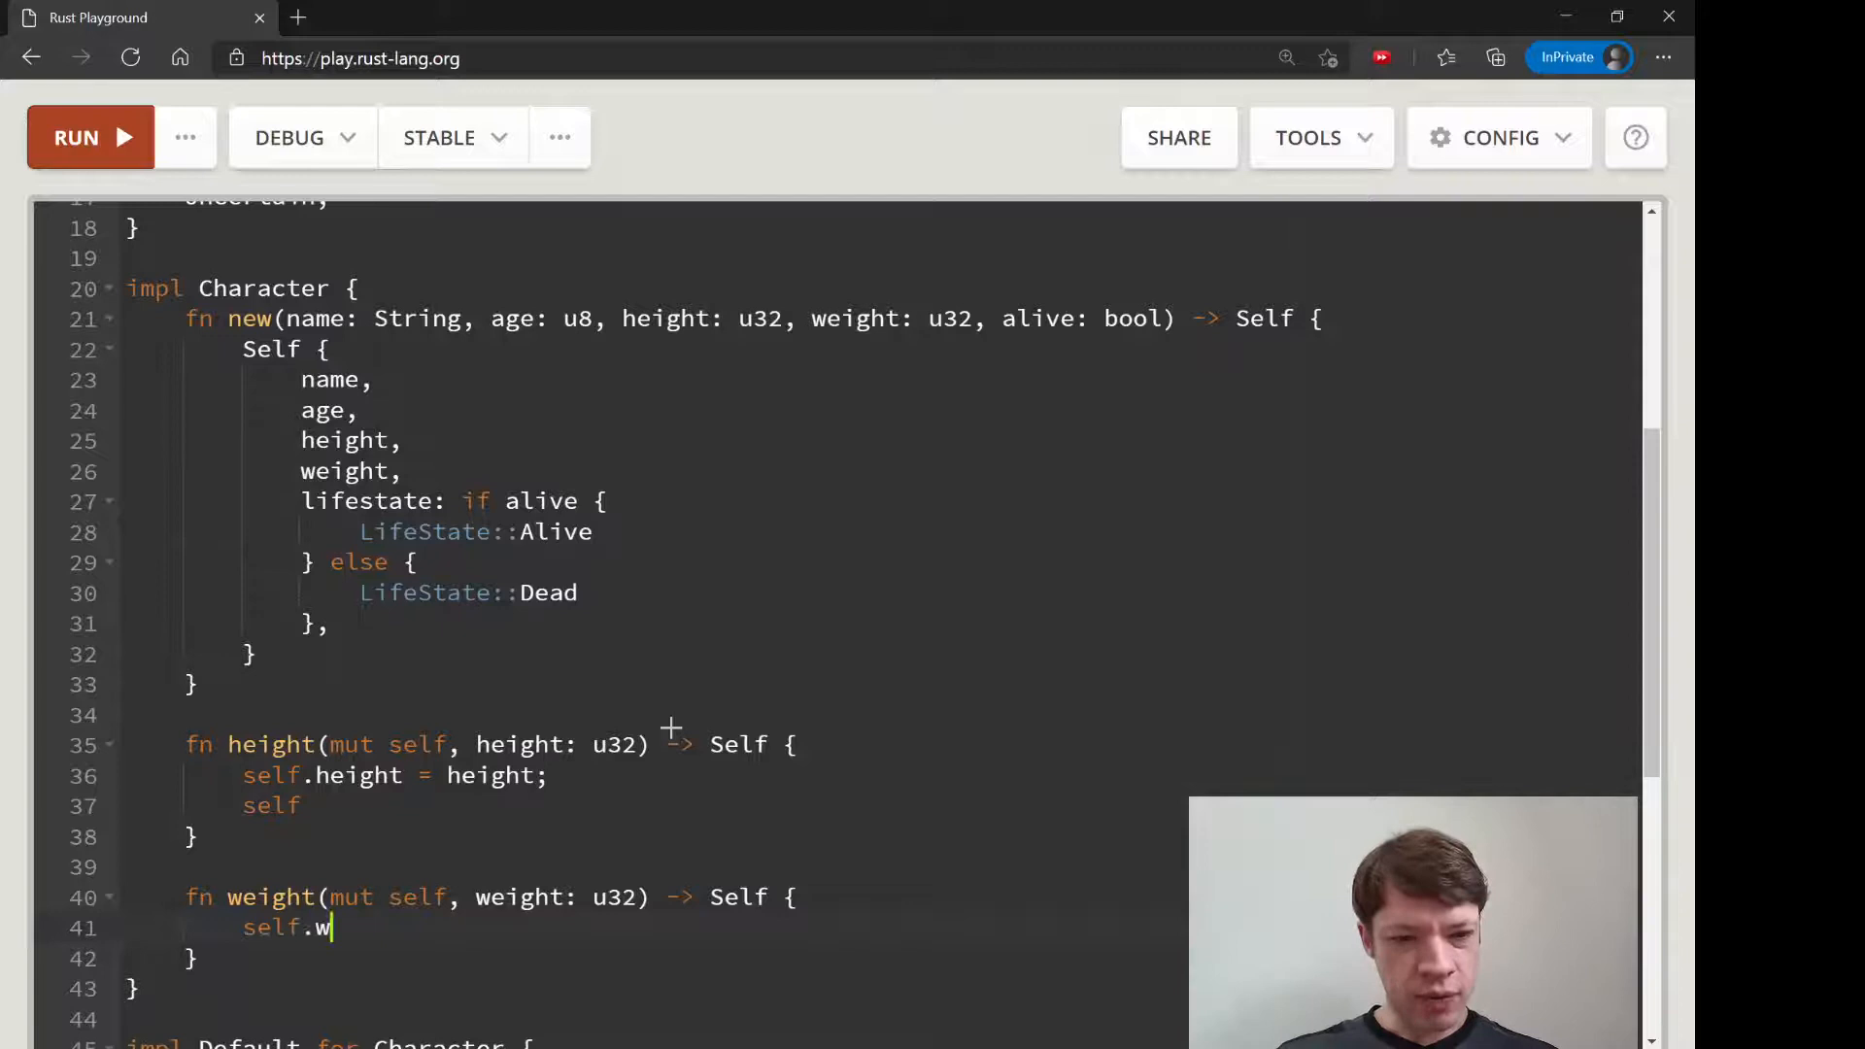
pyautogui.write('eight = weight;')
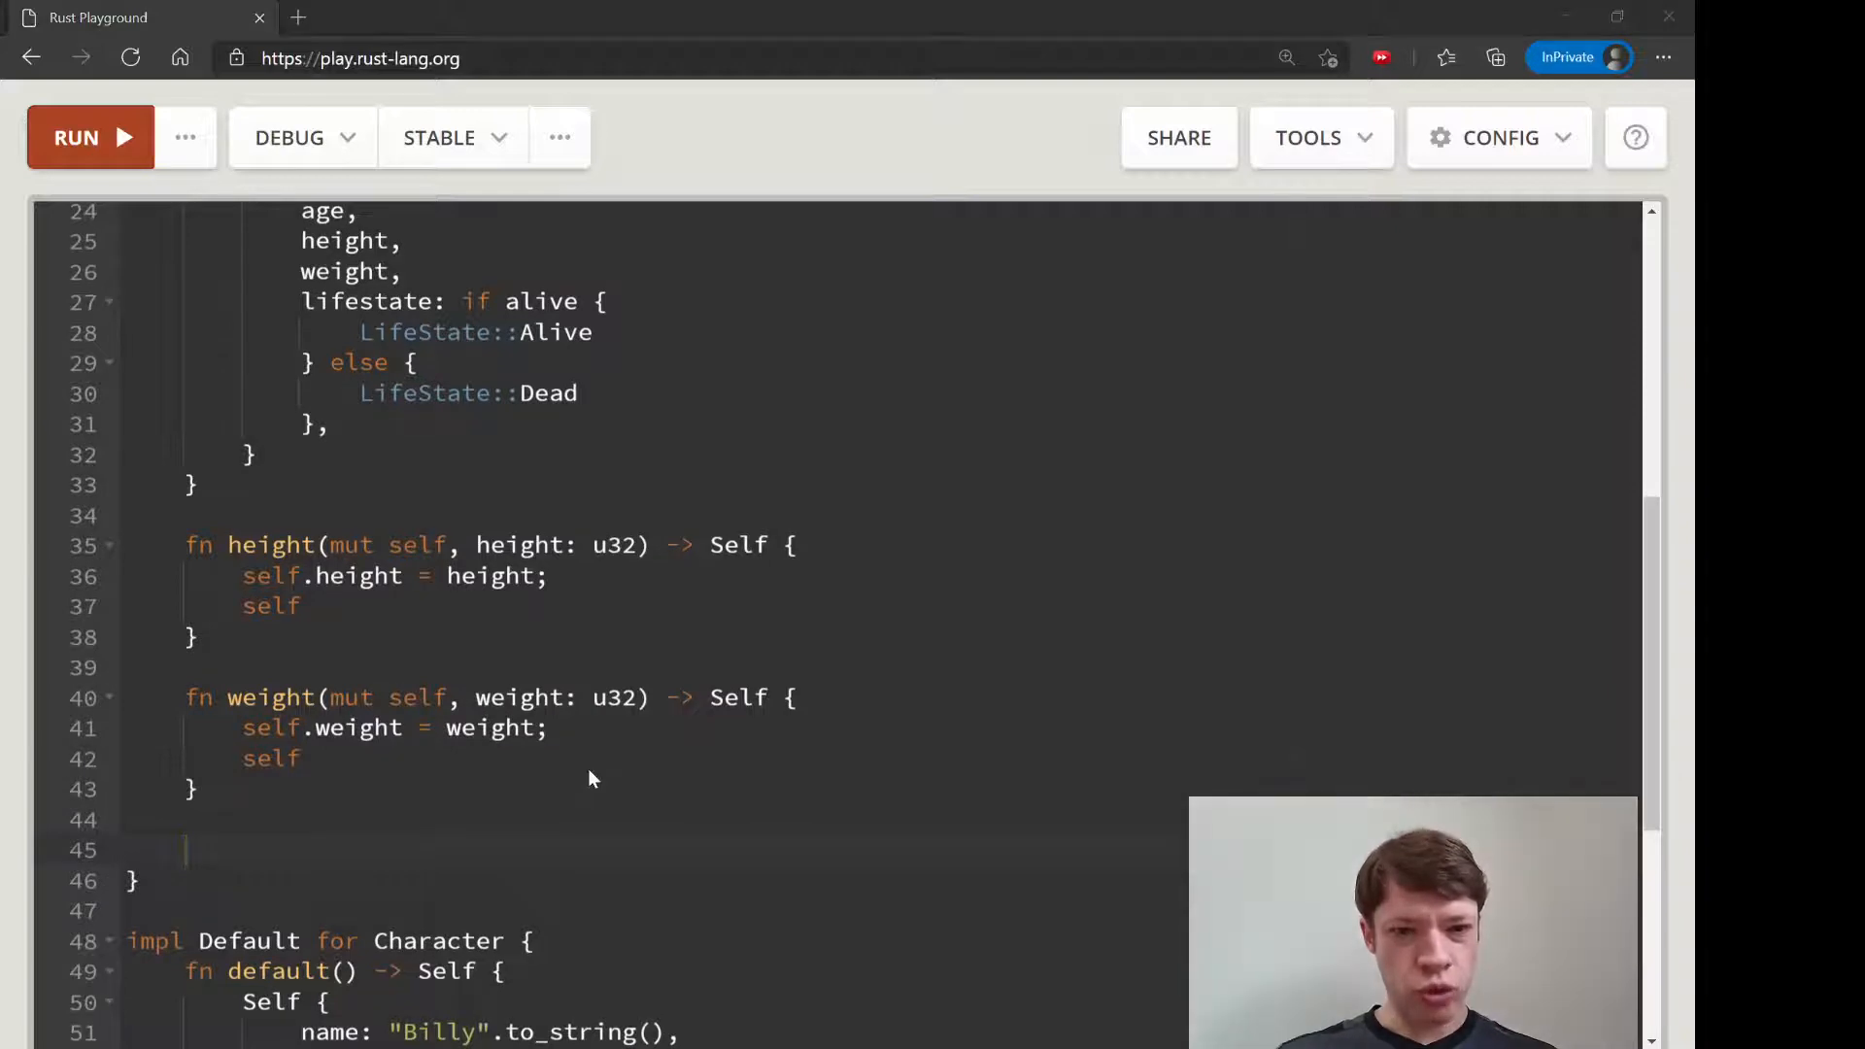
# Step: Add fn name(mut self, name: &str) -> Self setting self.name = name.to_string()
pyautogui.write('fn name(m')
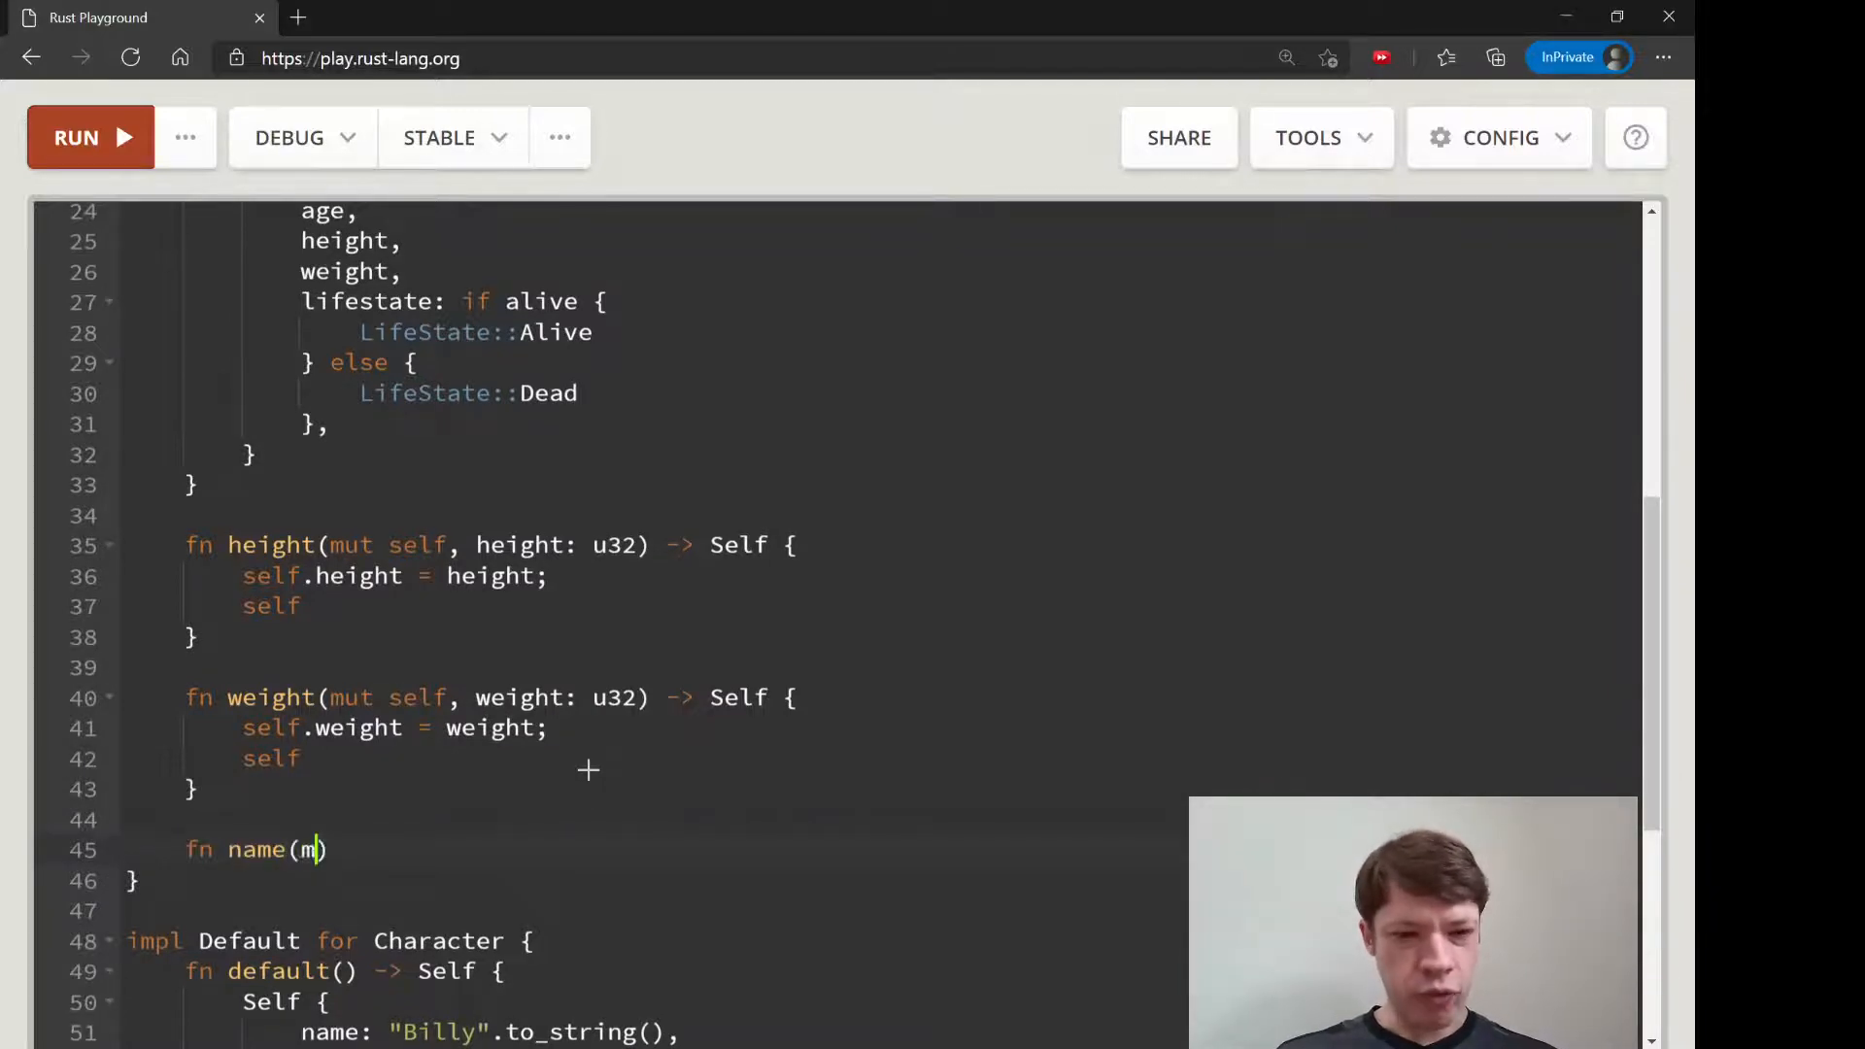
pyautogui.write('ut')
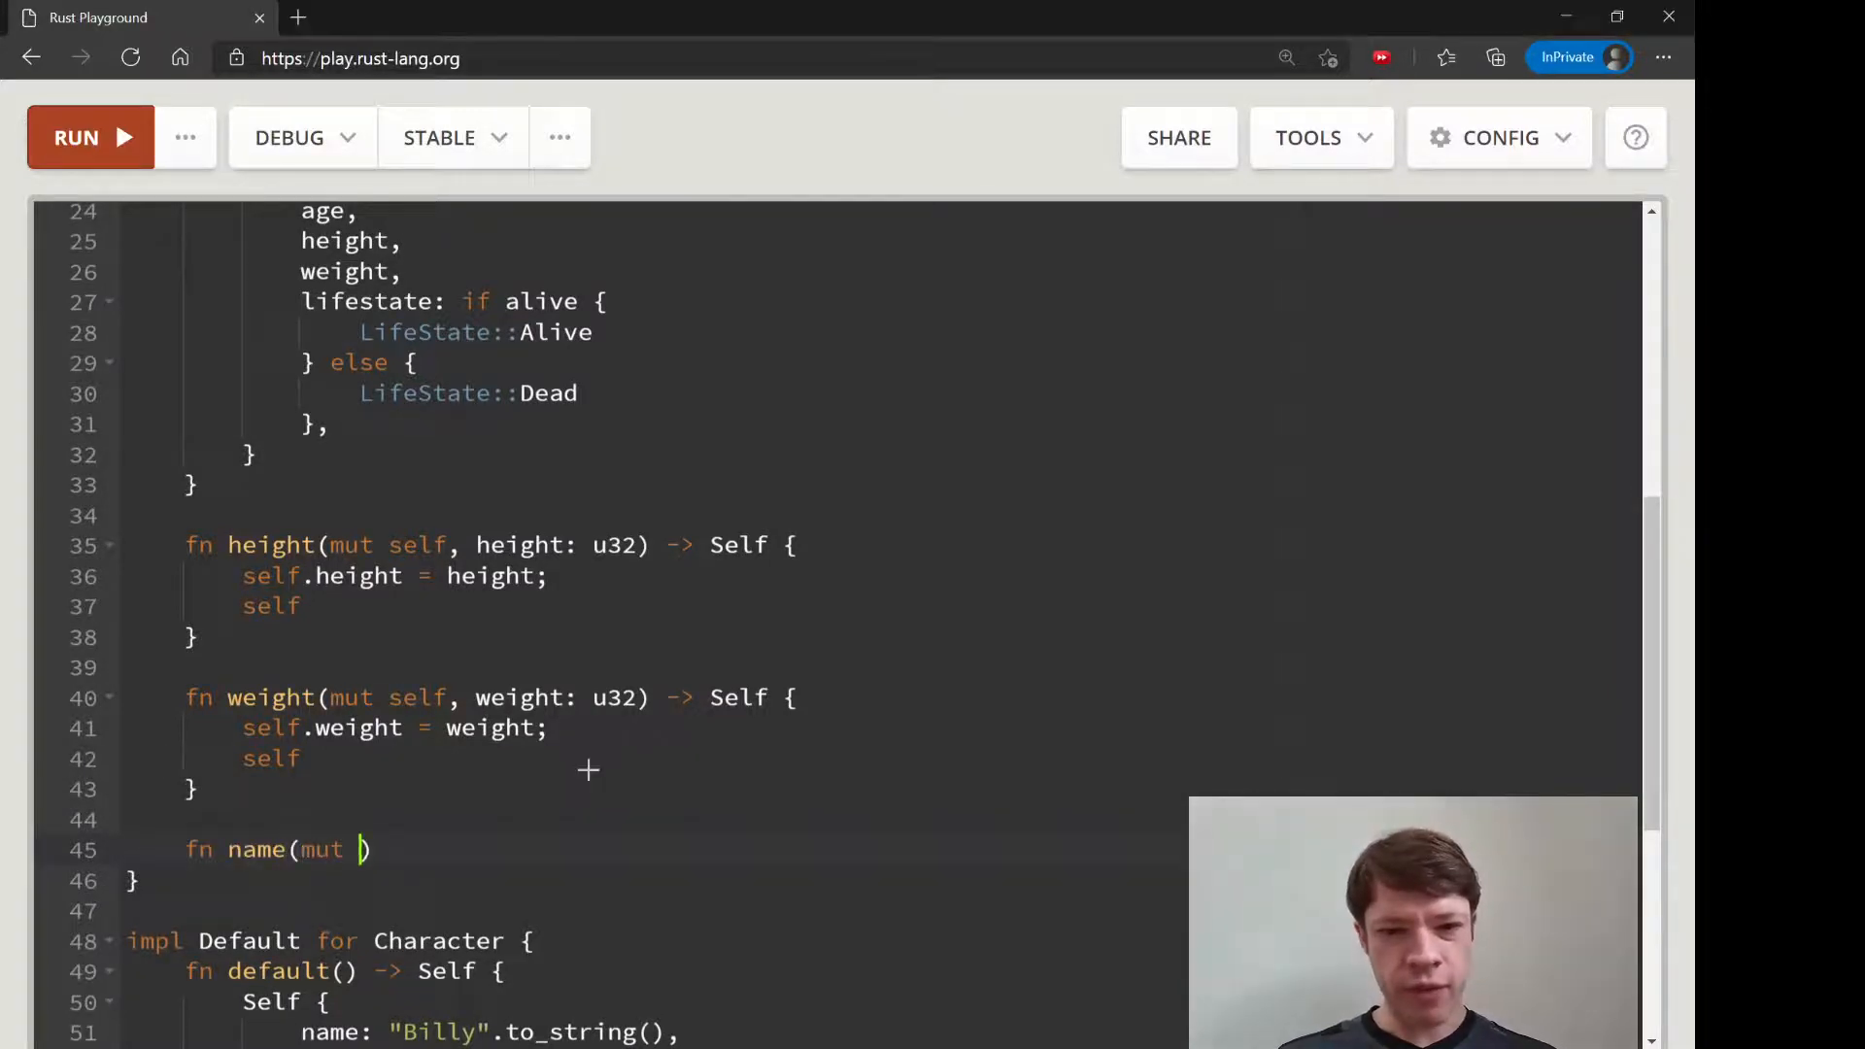
pyautogui.write('self,')
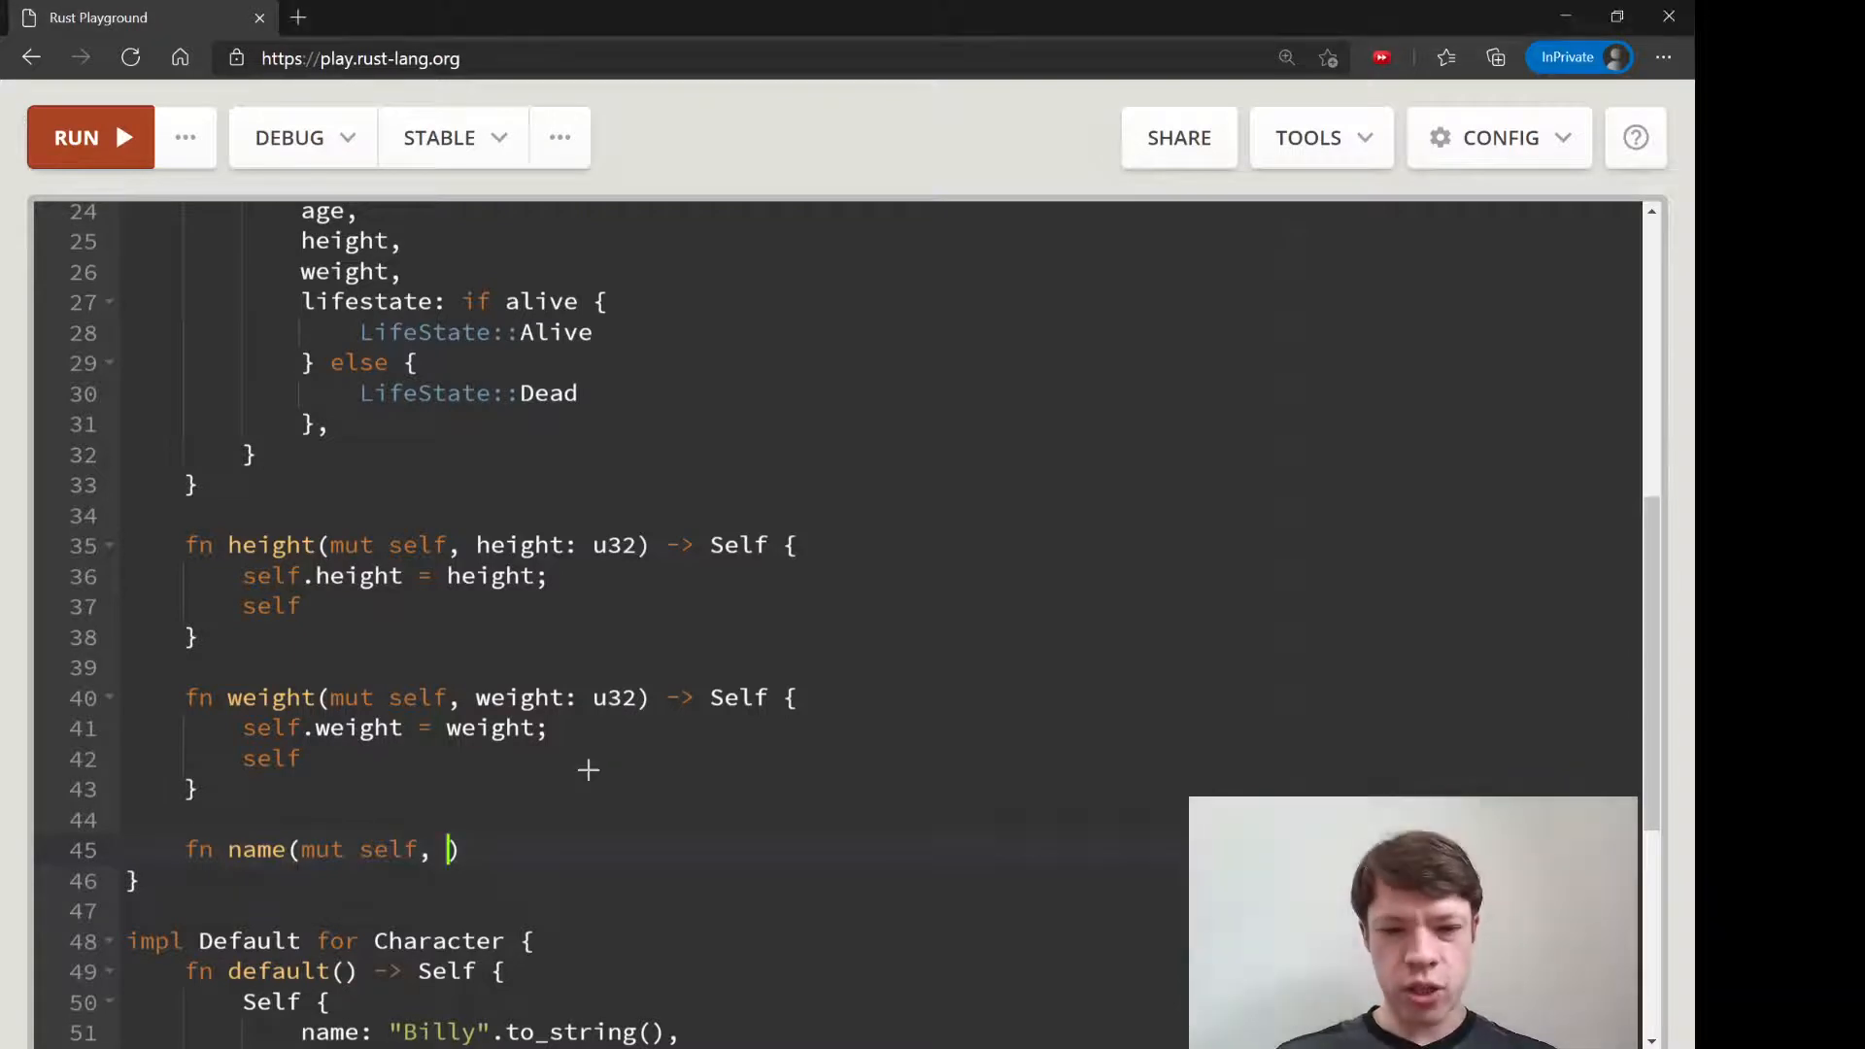
pyautogui.write('name: &str)')
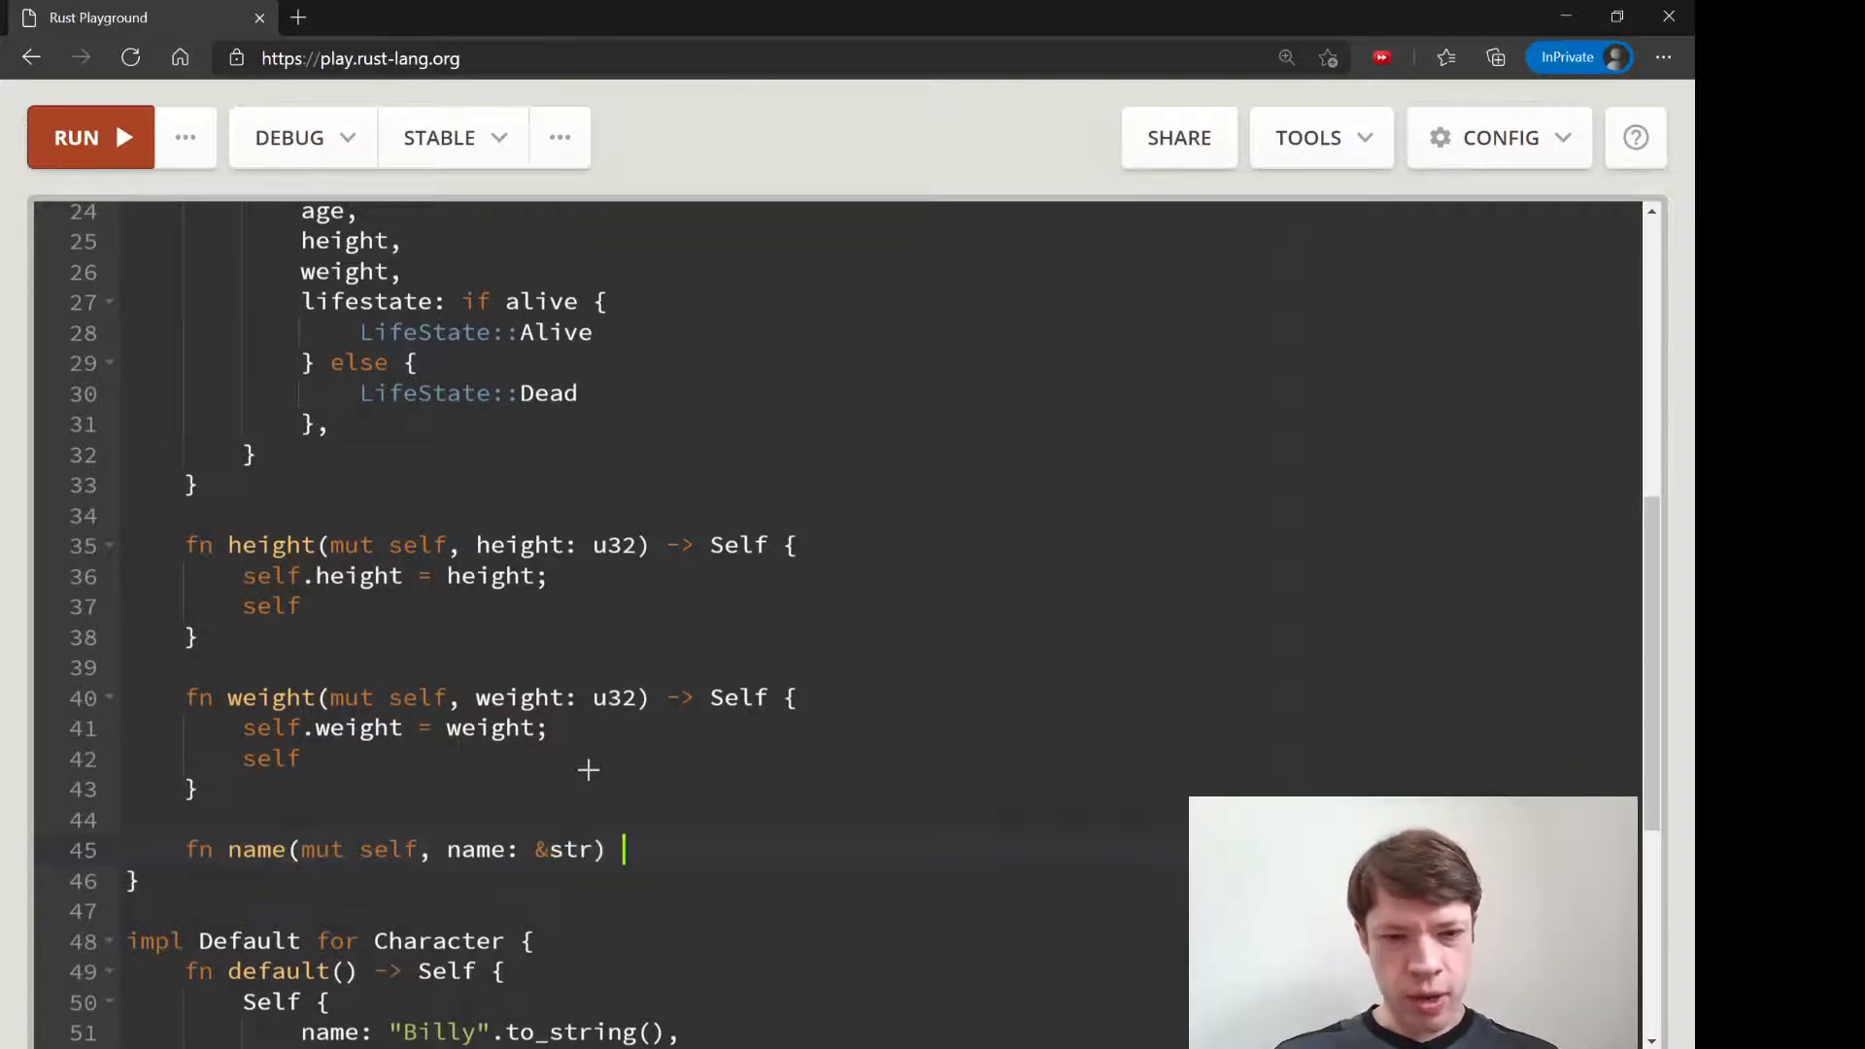
pyautogui.write('-> Slef {')
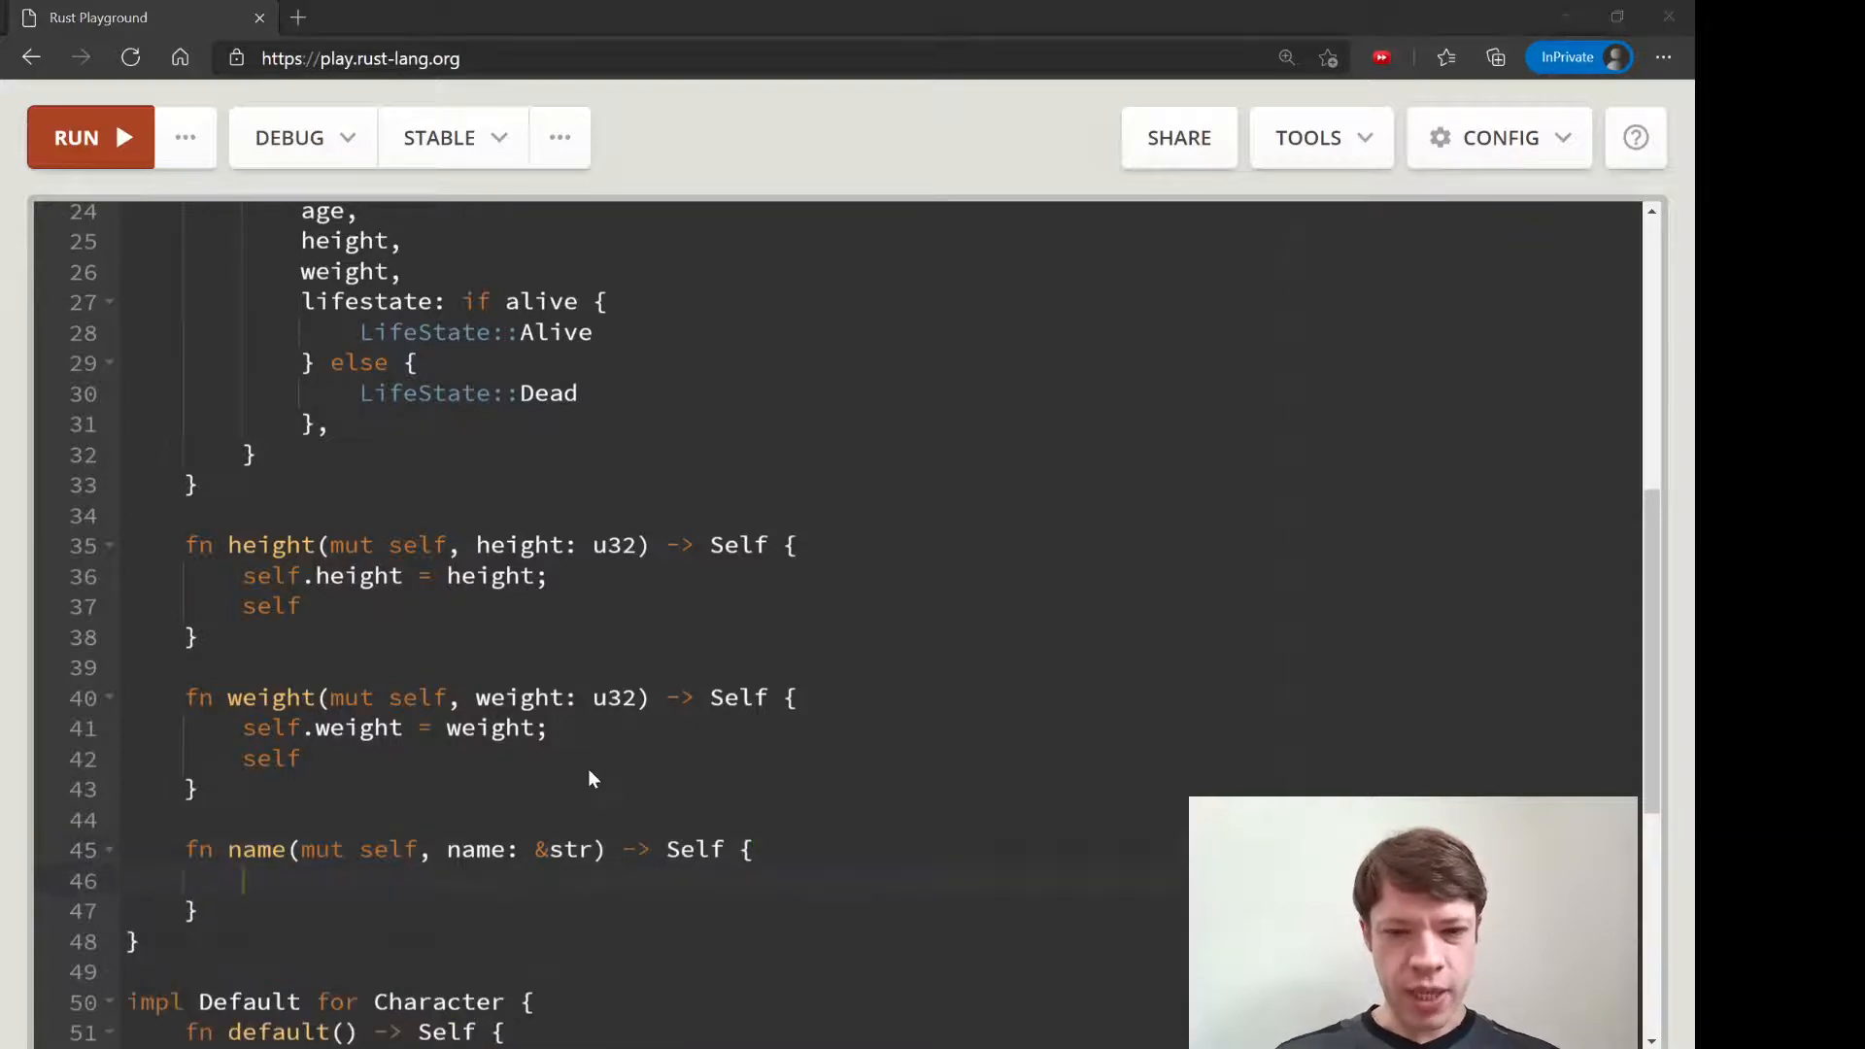
pyautogui.write('self.name')
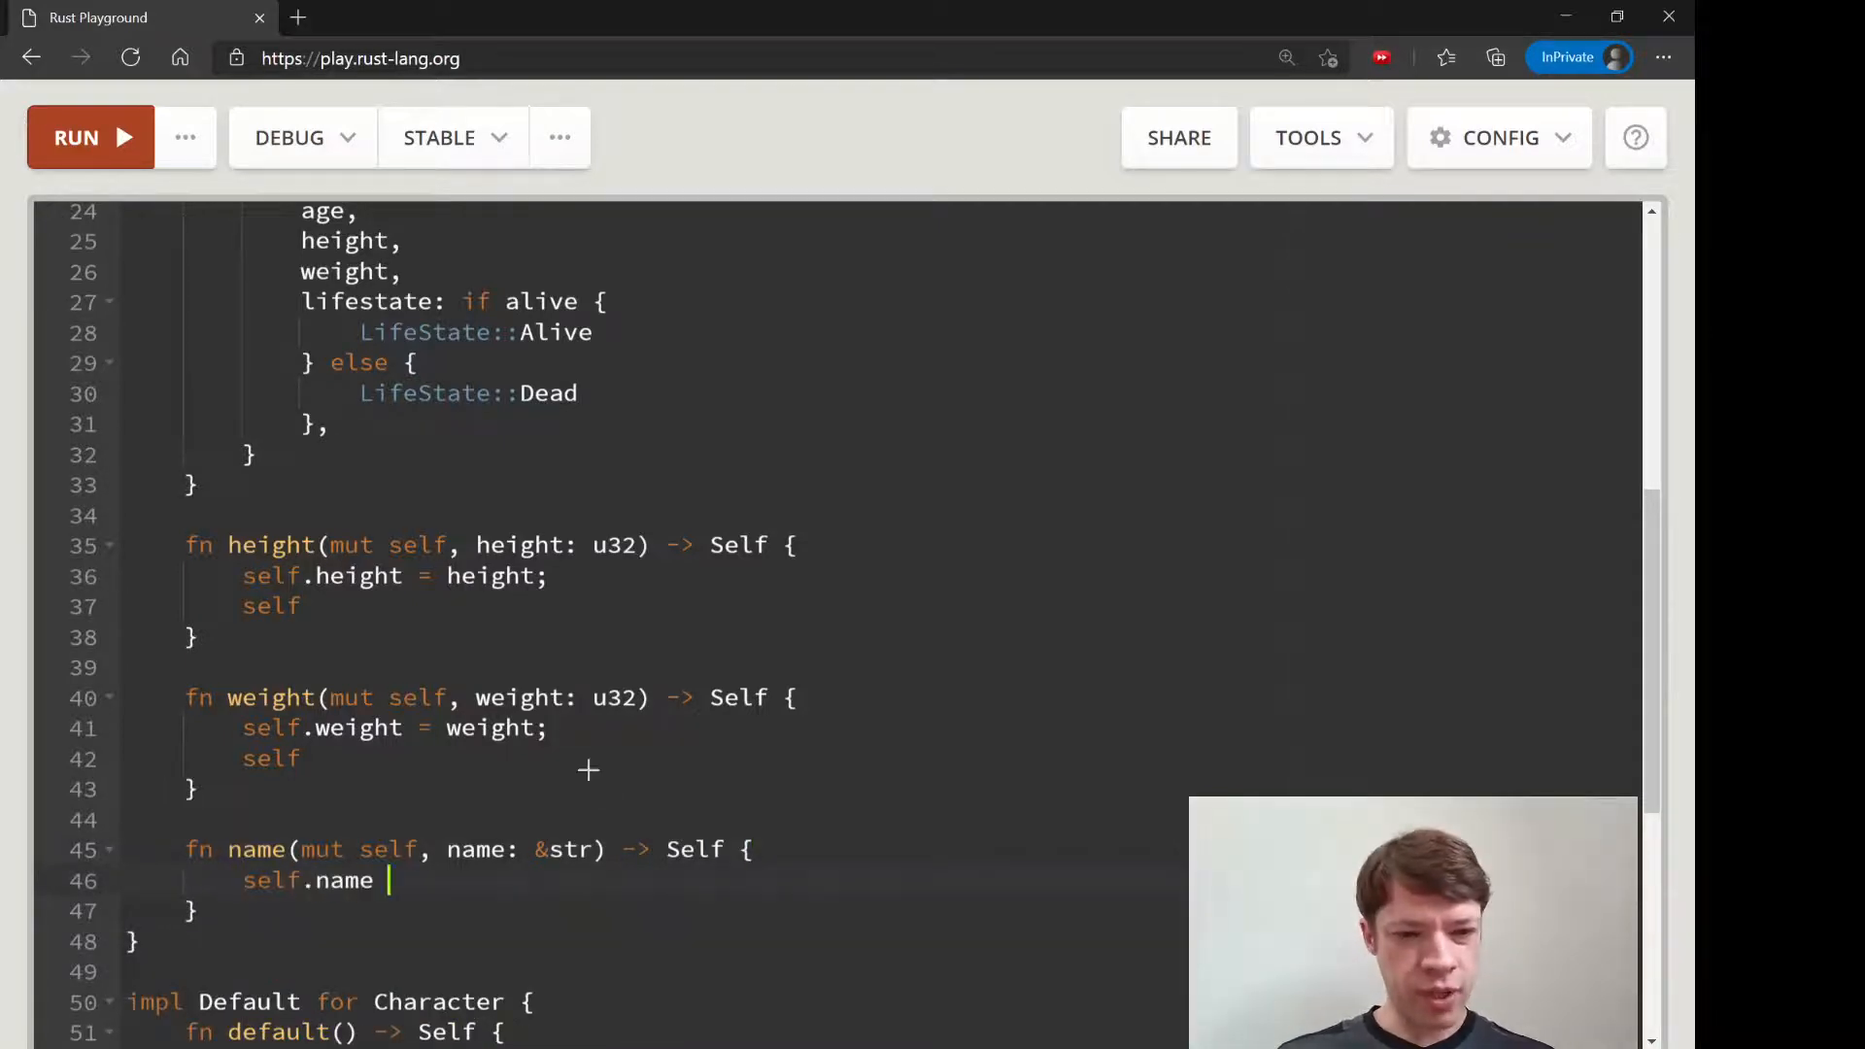
pyautogui.write('= name')
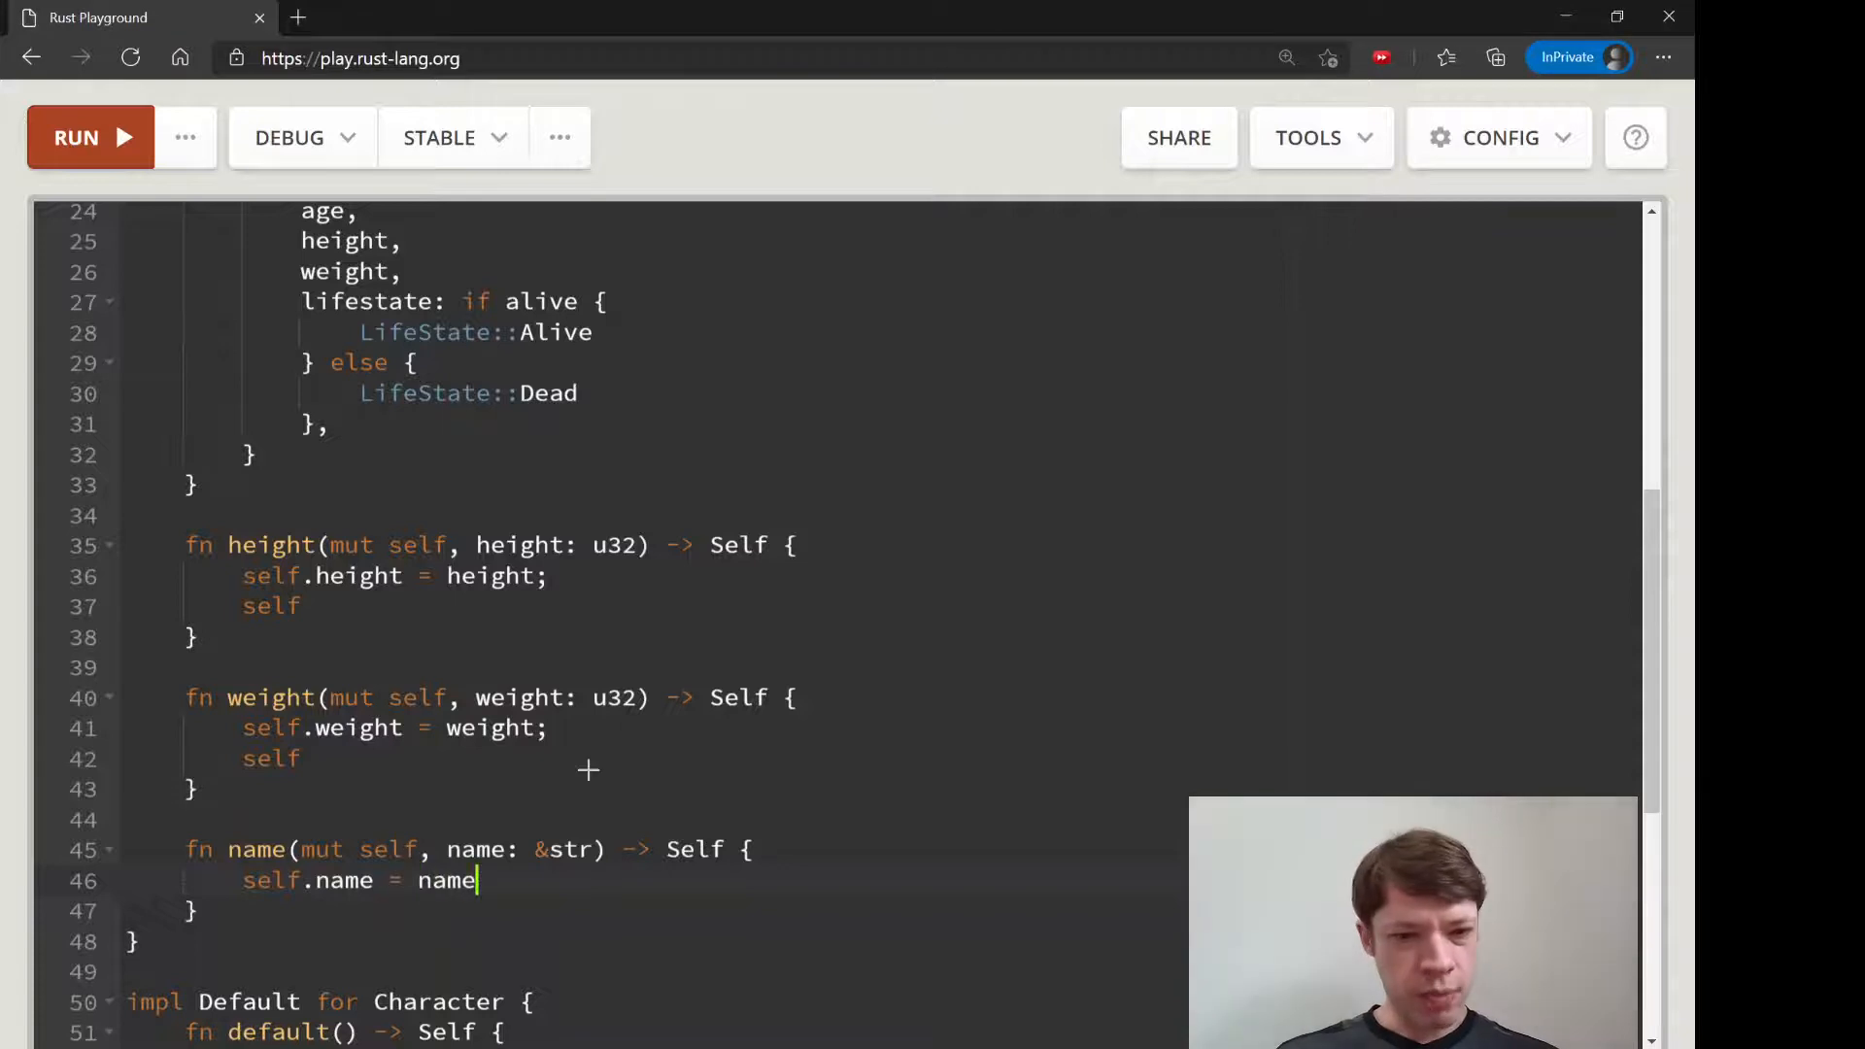
pyautogui.write('.to_string();')
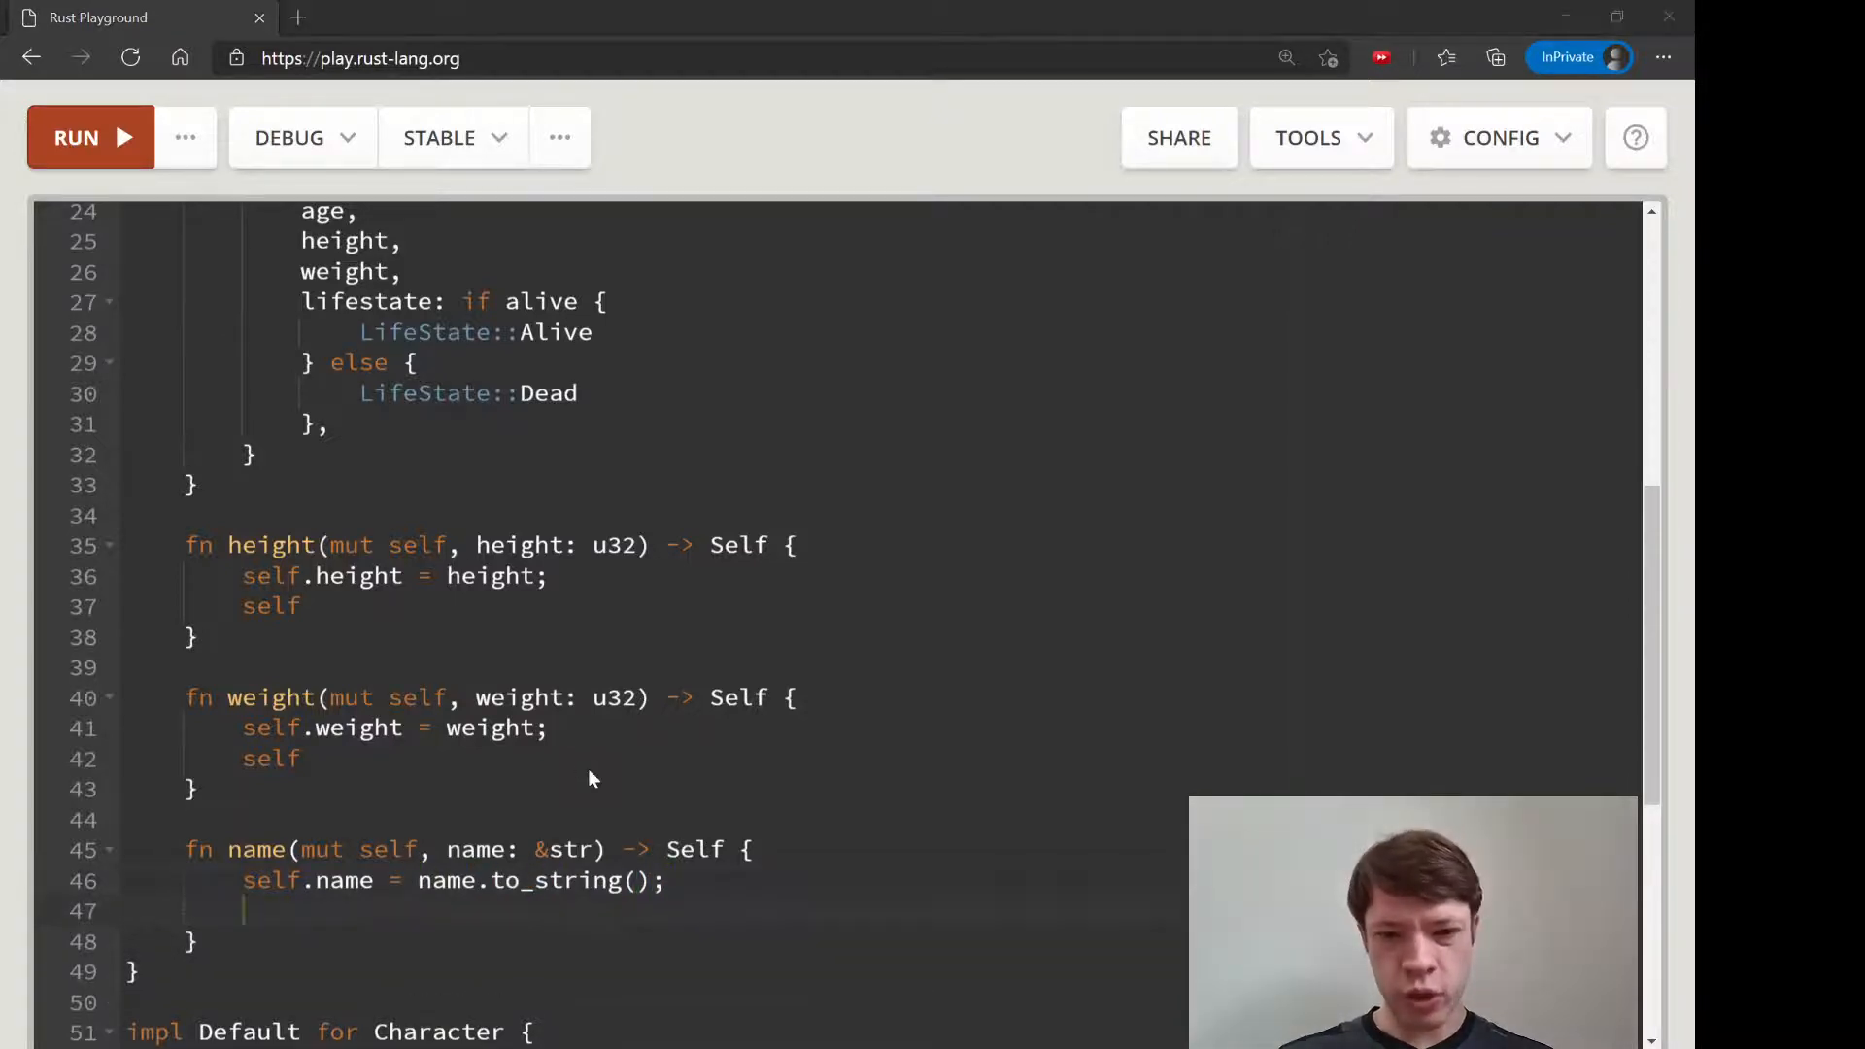
pyautogui.write('self')
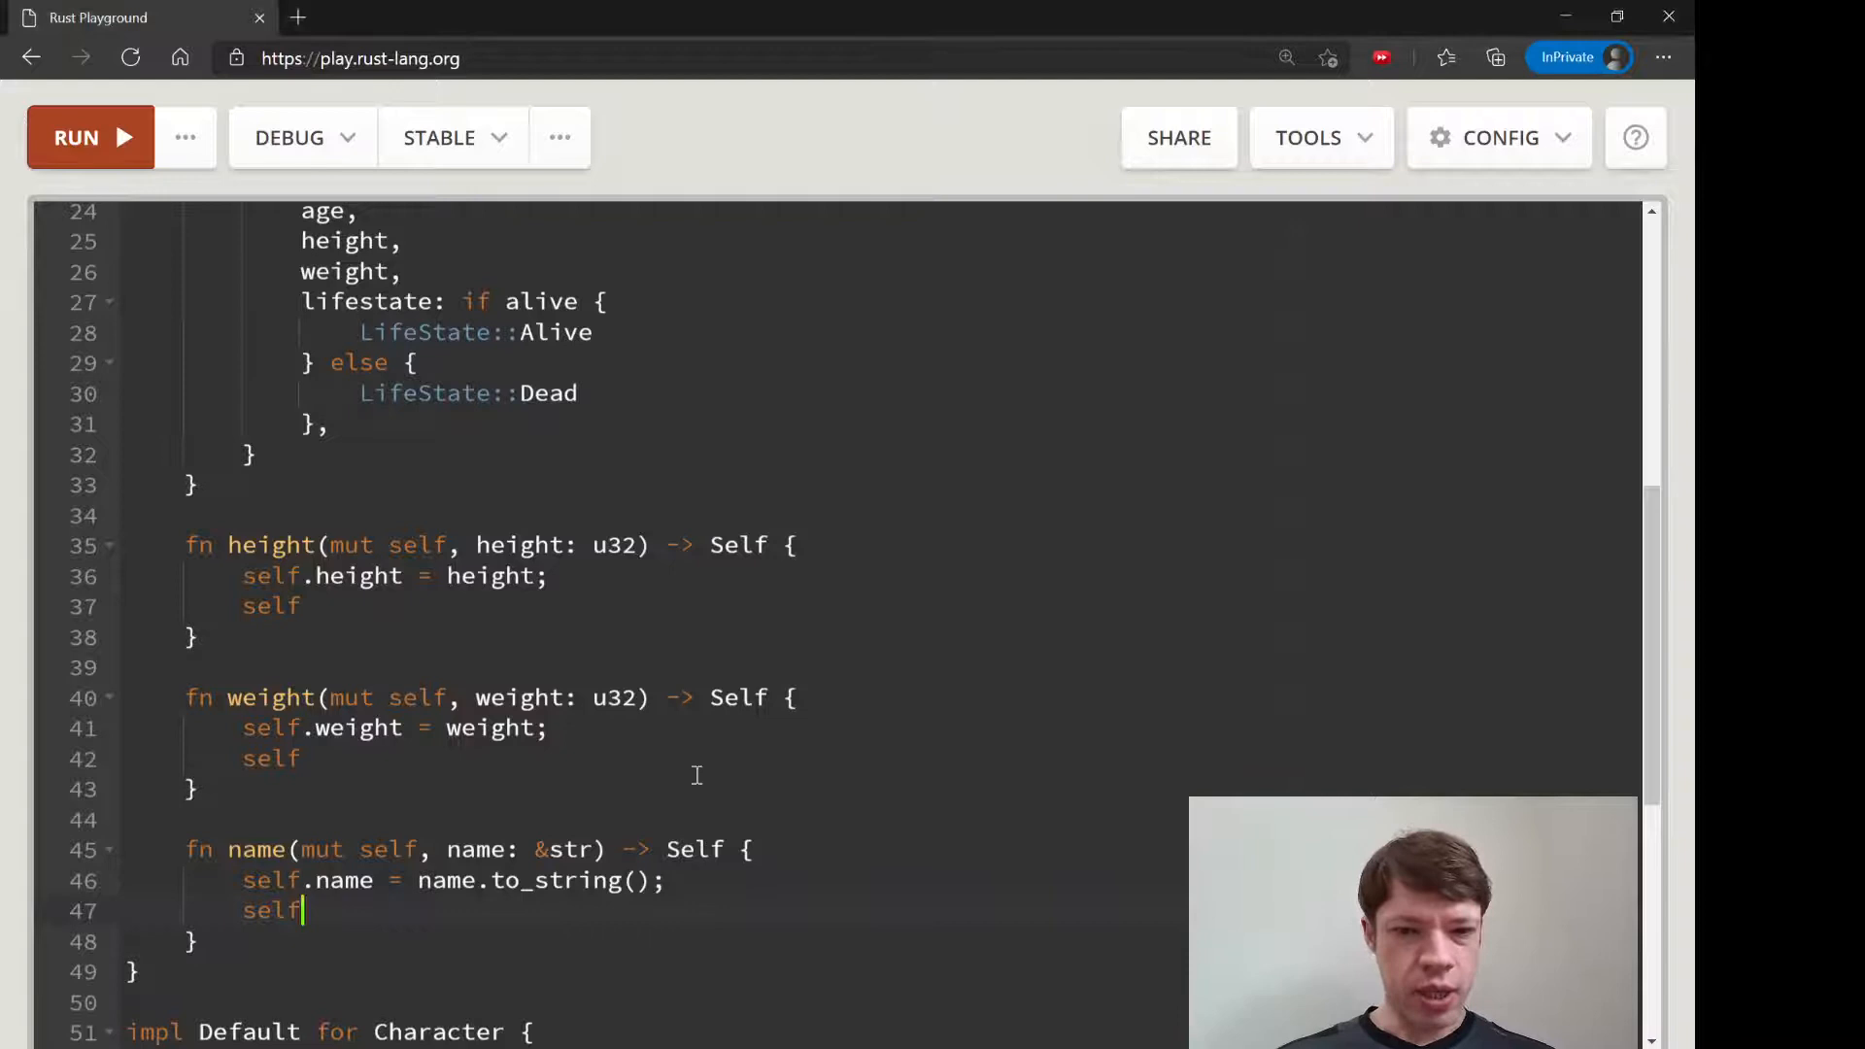
pyautogui.scroll(-3)
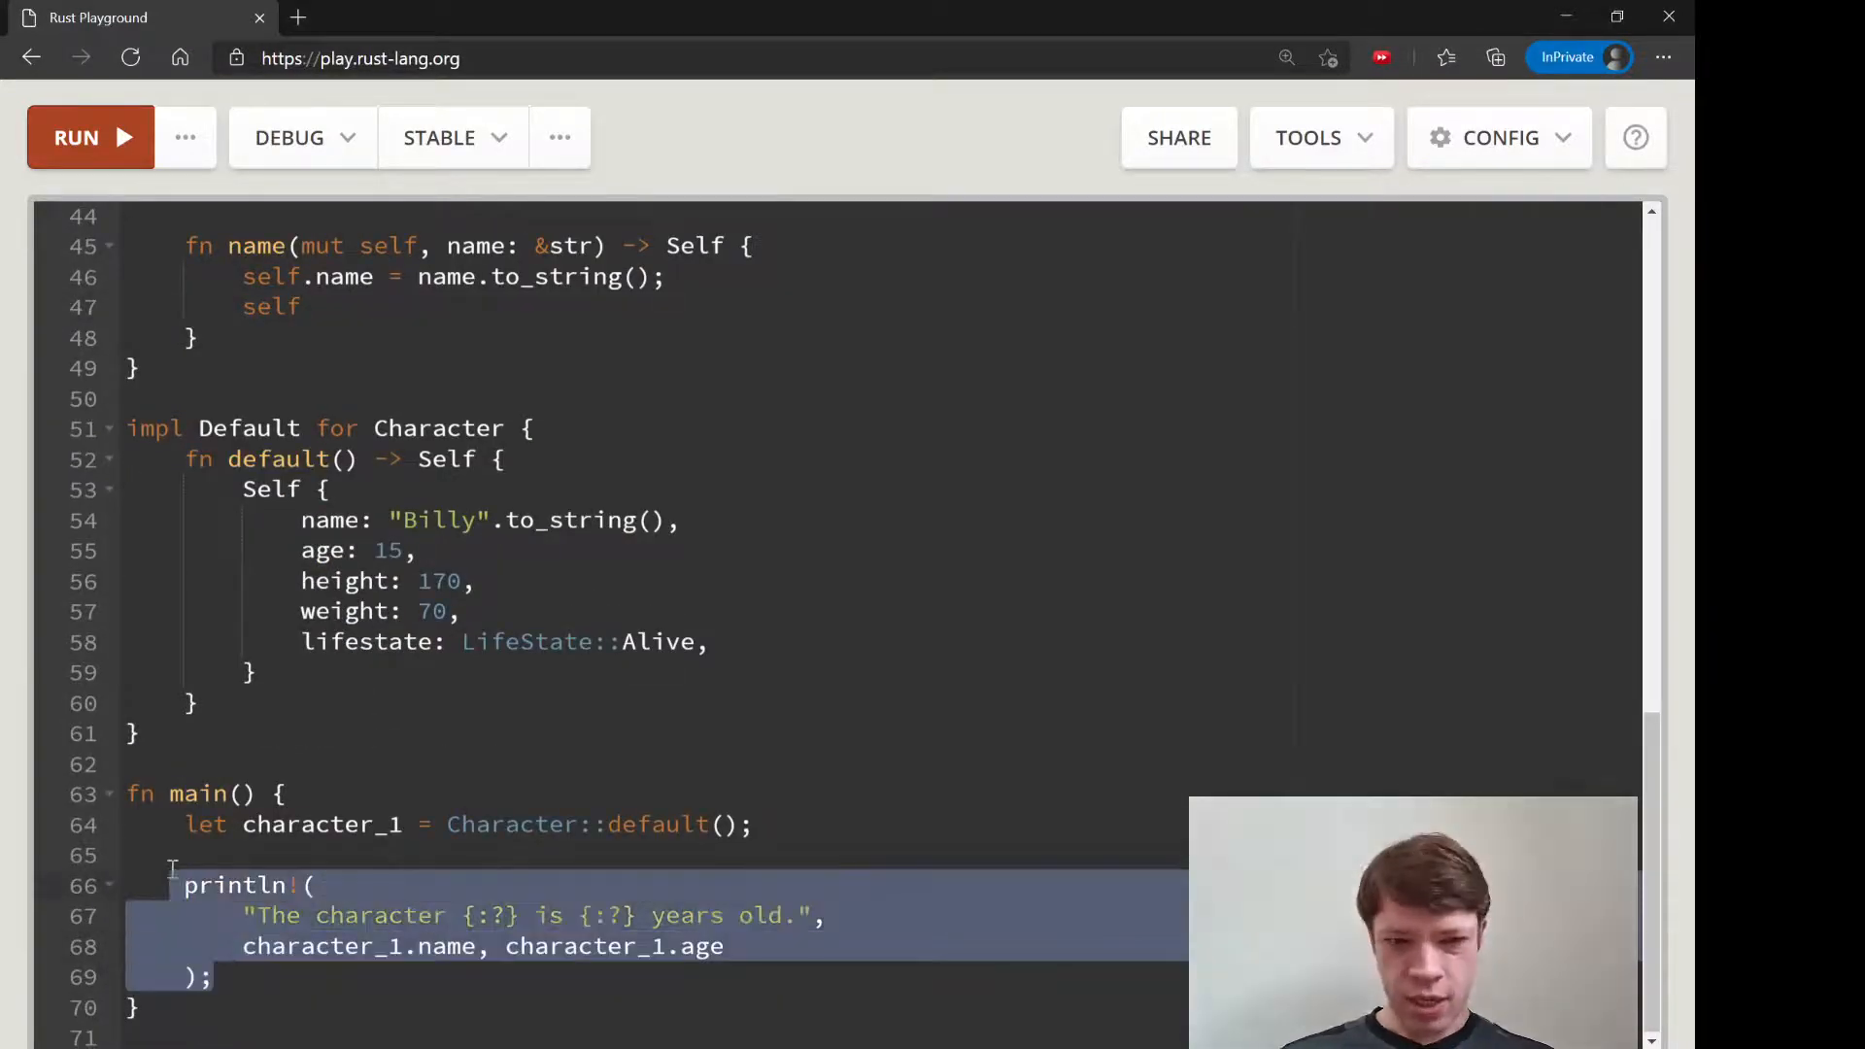
# Step: Replace the old println by chaining .weight(50).name("Bobby") onto character_1
pyautogui.press('Delete')
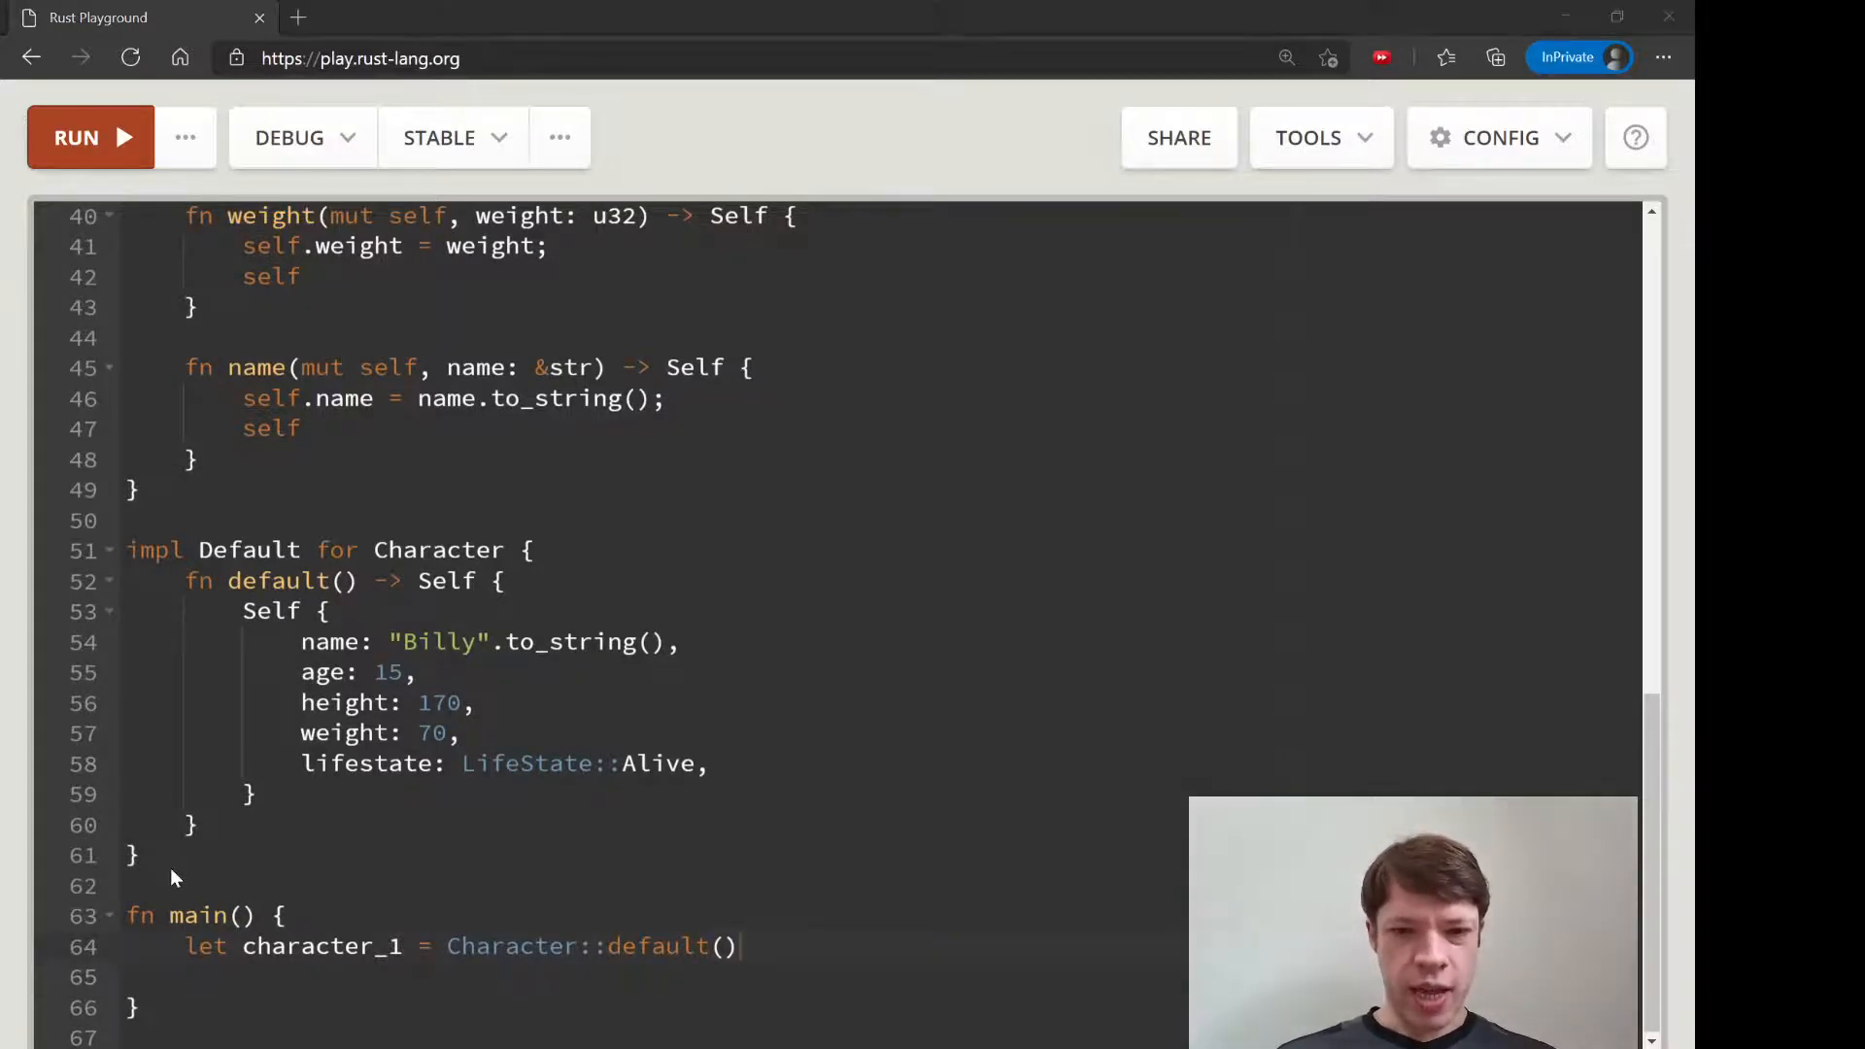
pyautogui.write('.weight')
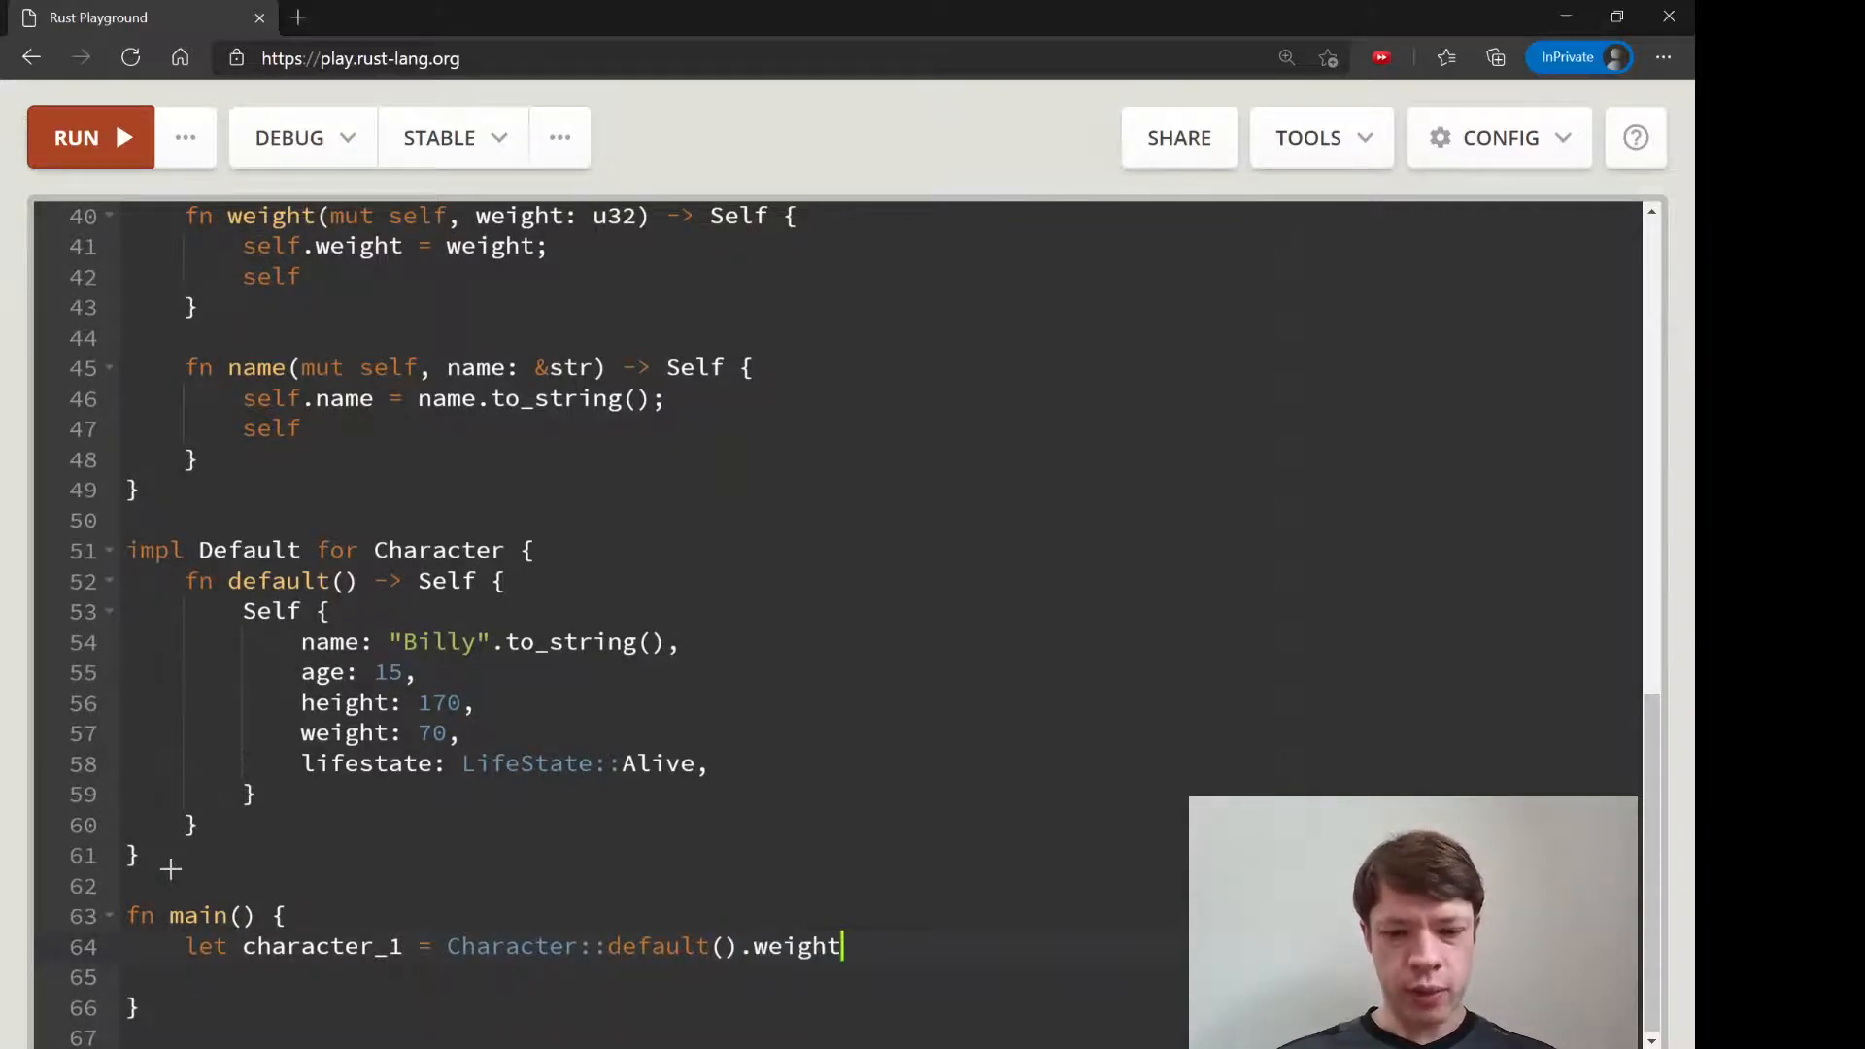
pyautogui.write('(50).')
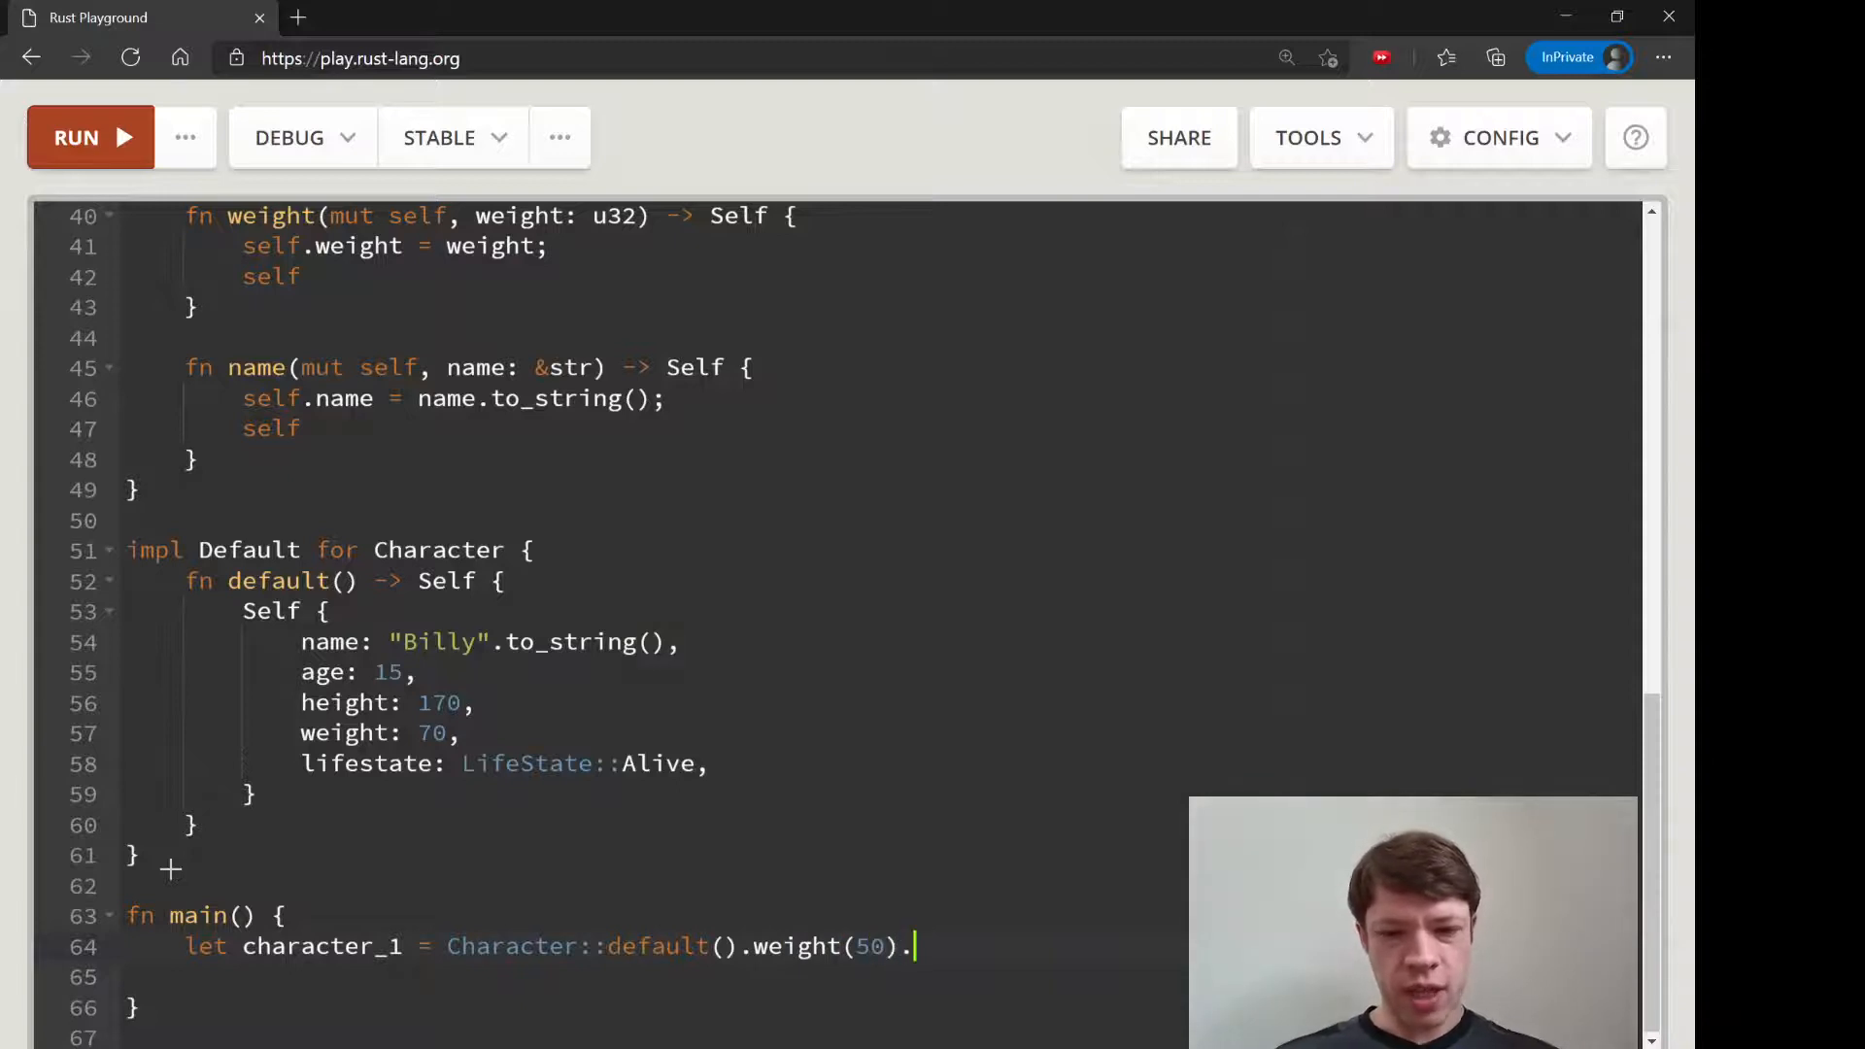
pyautogui.write('name(')
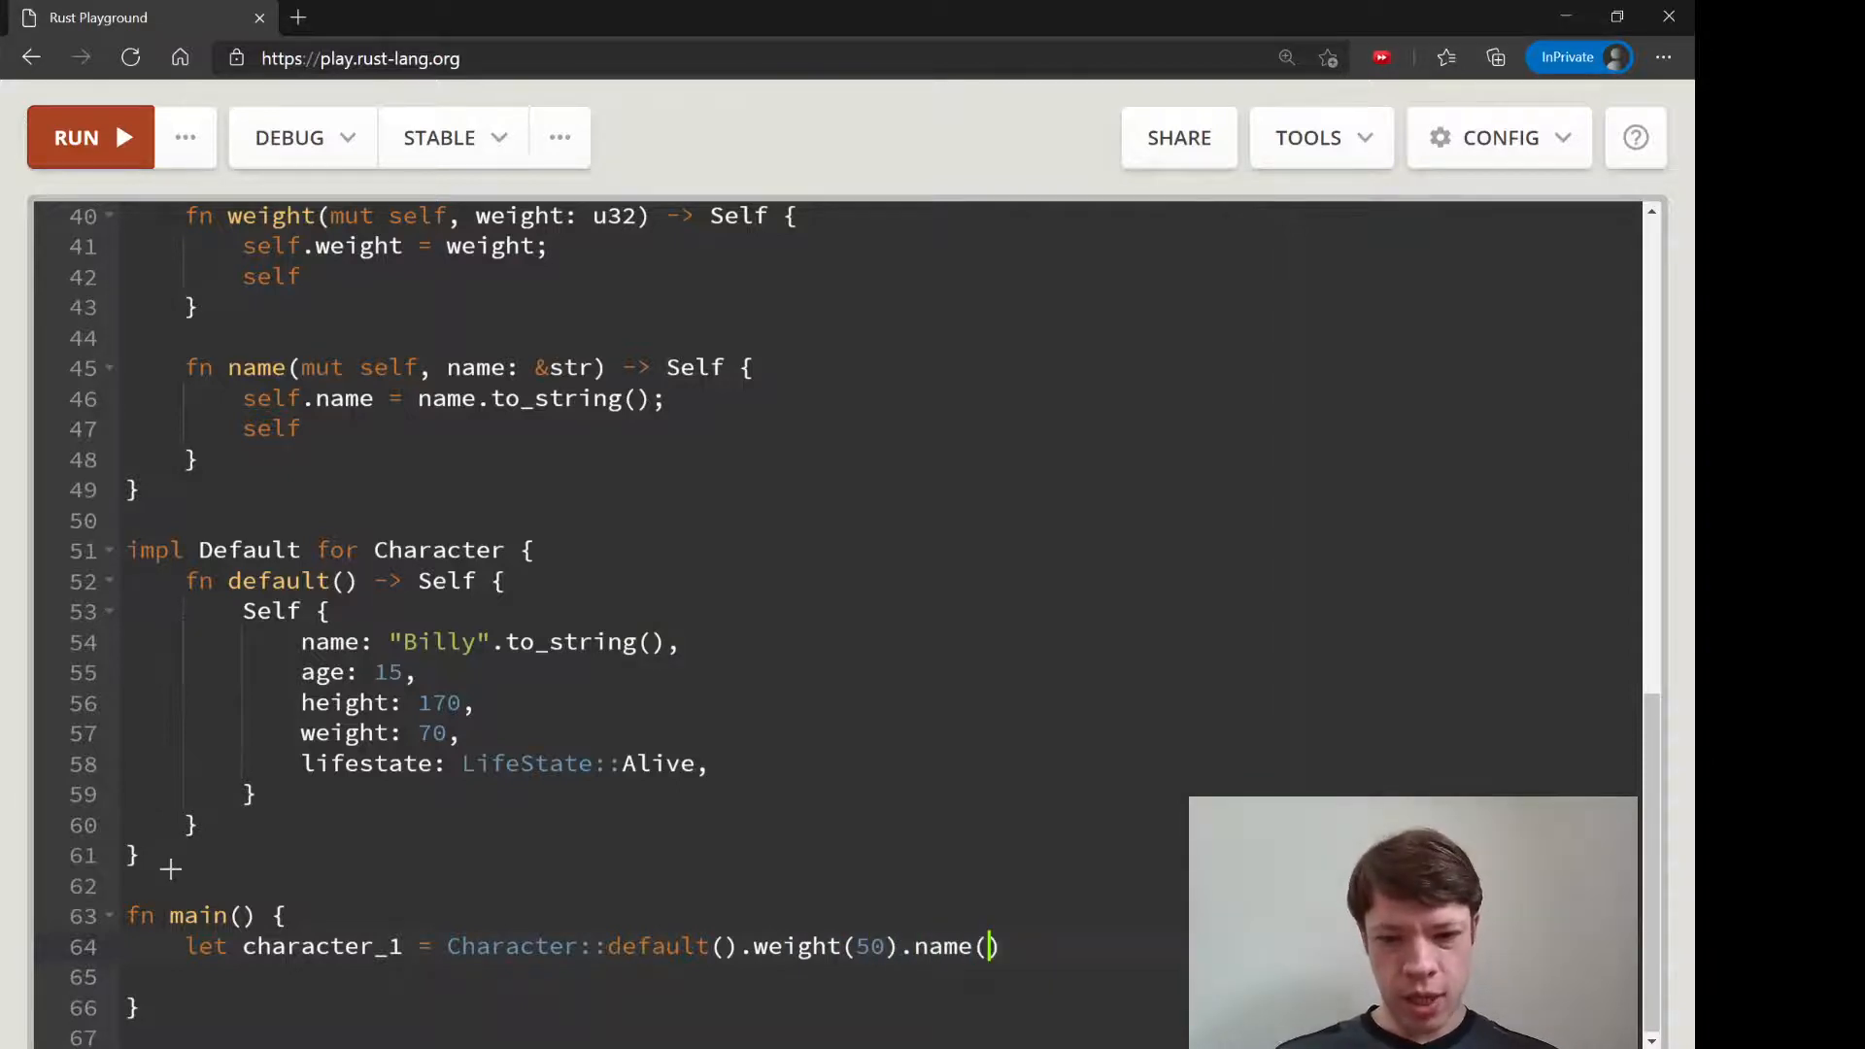
pyautogui.write('"Bod')
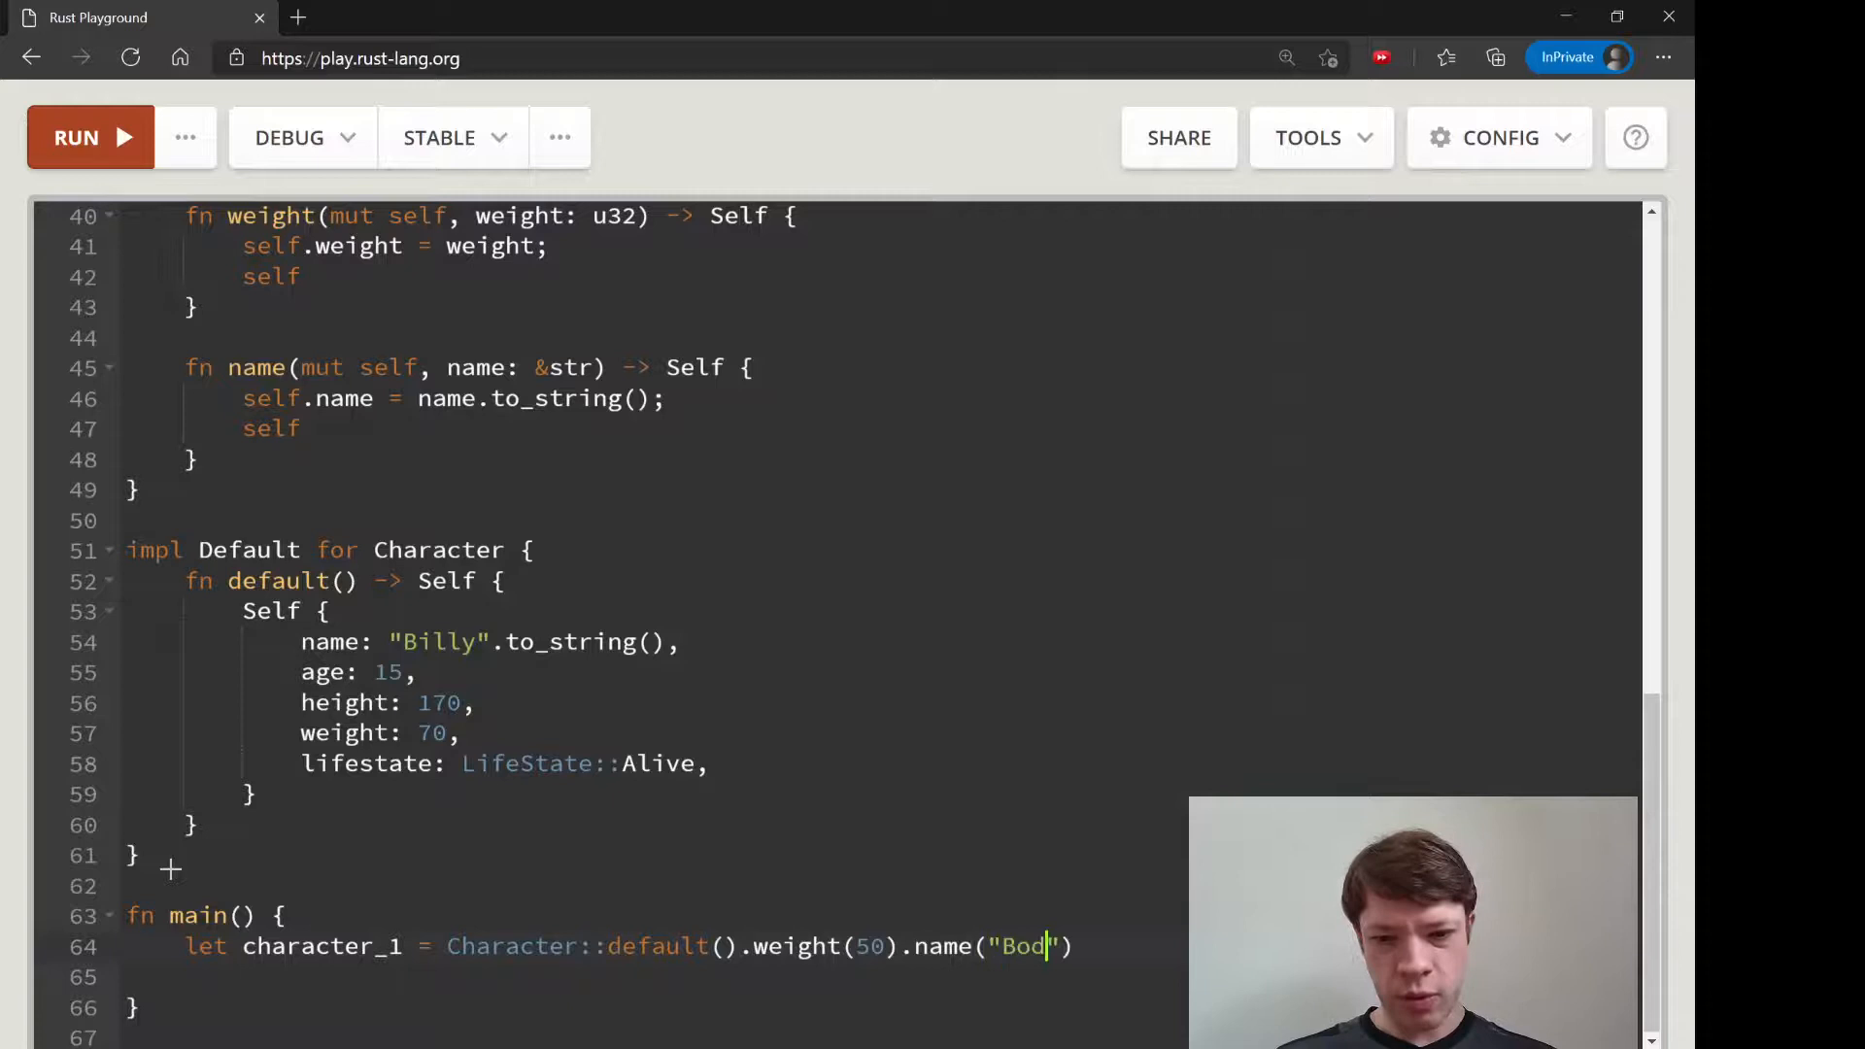
pyautogui.write('by");')
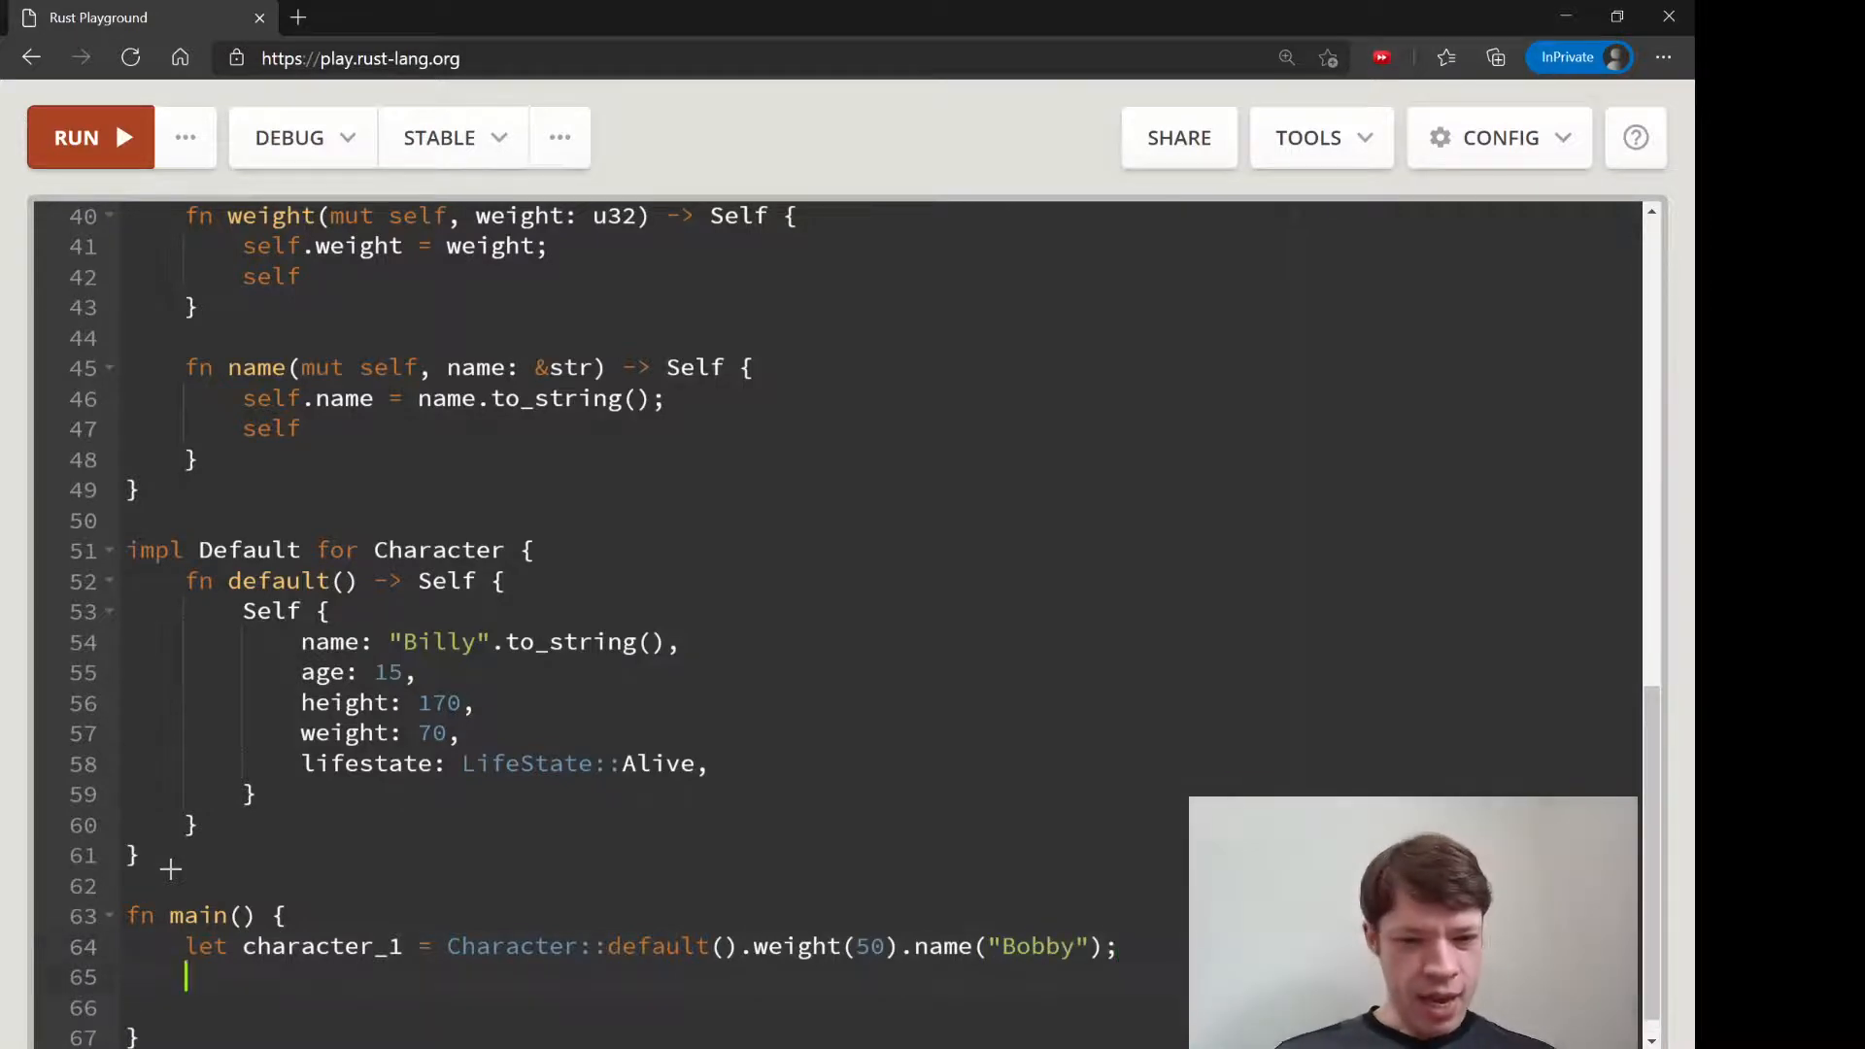
# Step: Print character_1 with {:?} debug formatting and run the program
pyautogui.write('println!("")')
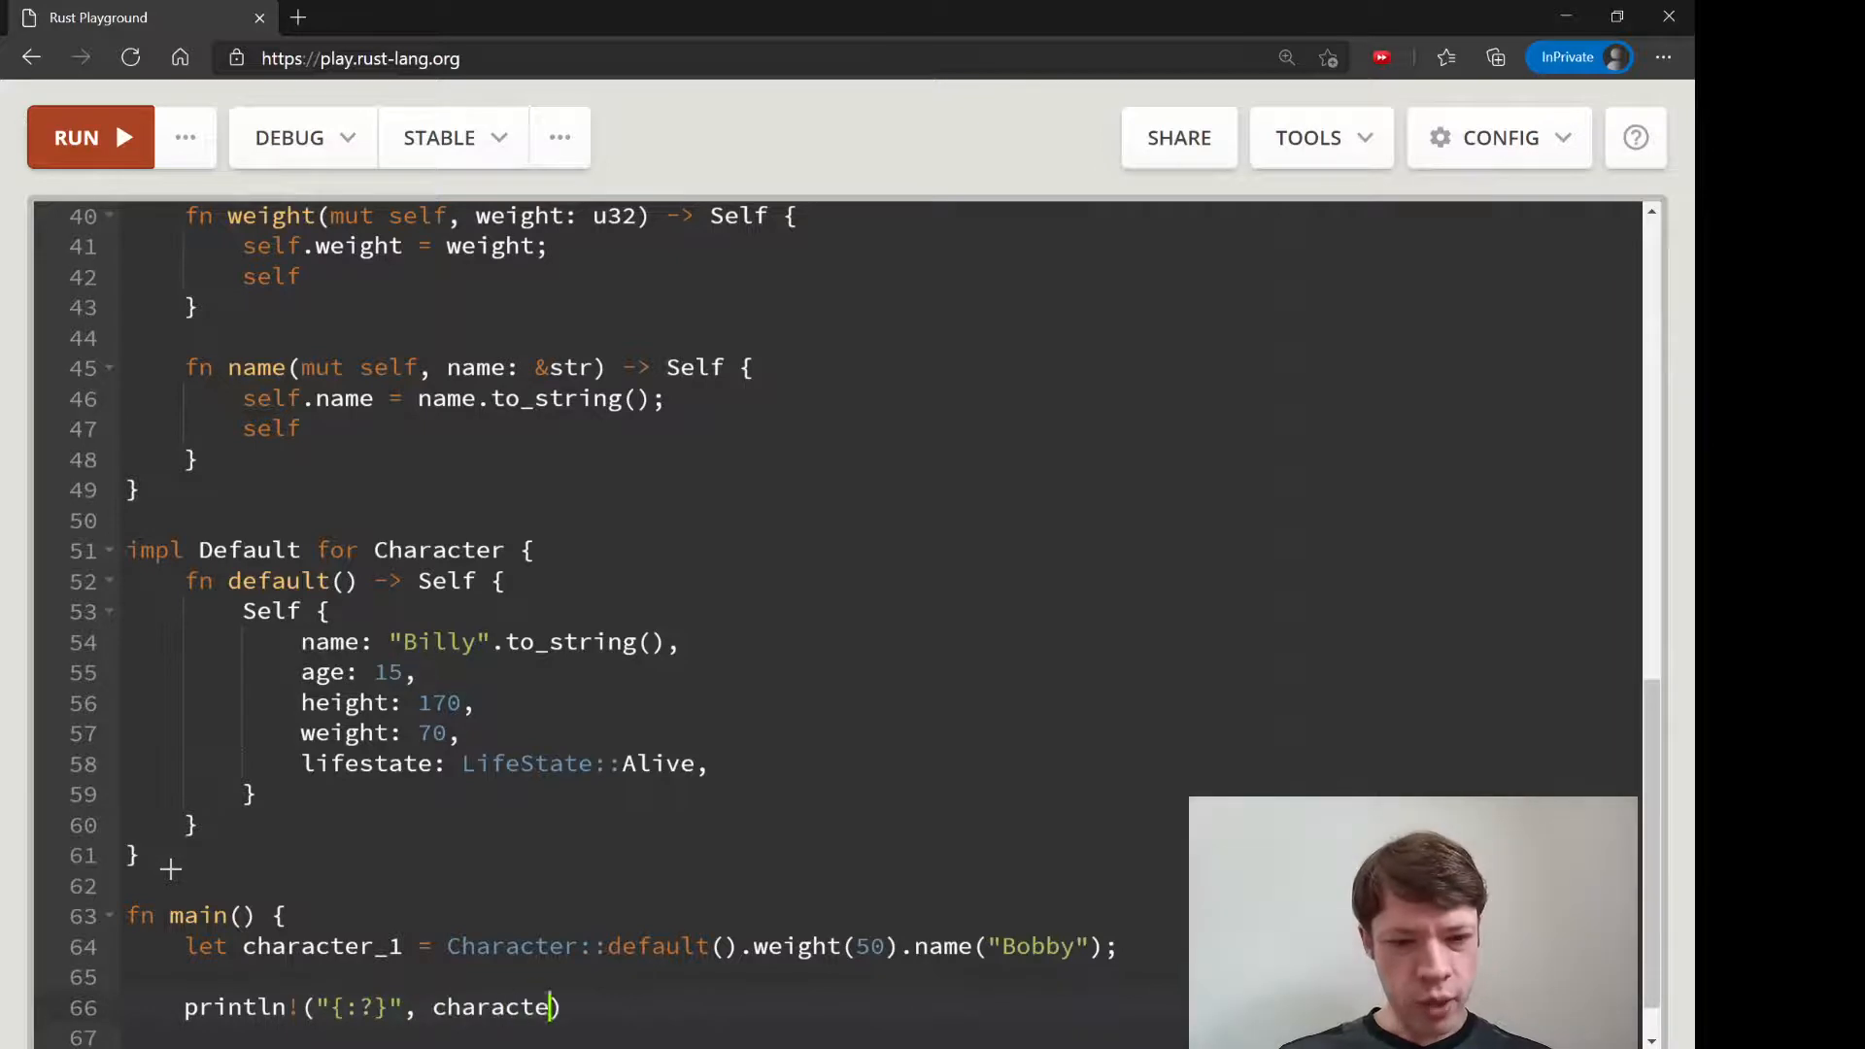
pyautogui.write('r_1);')
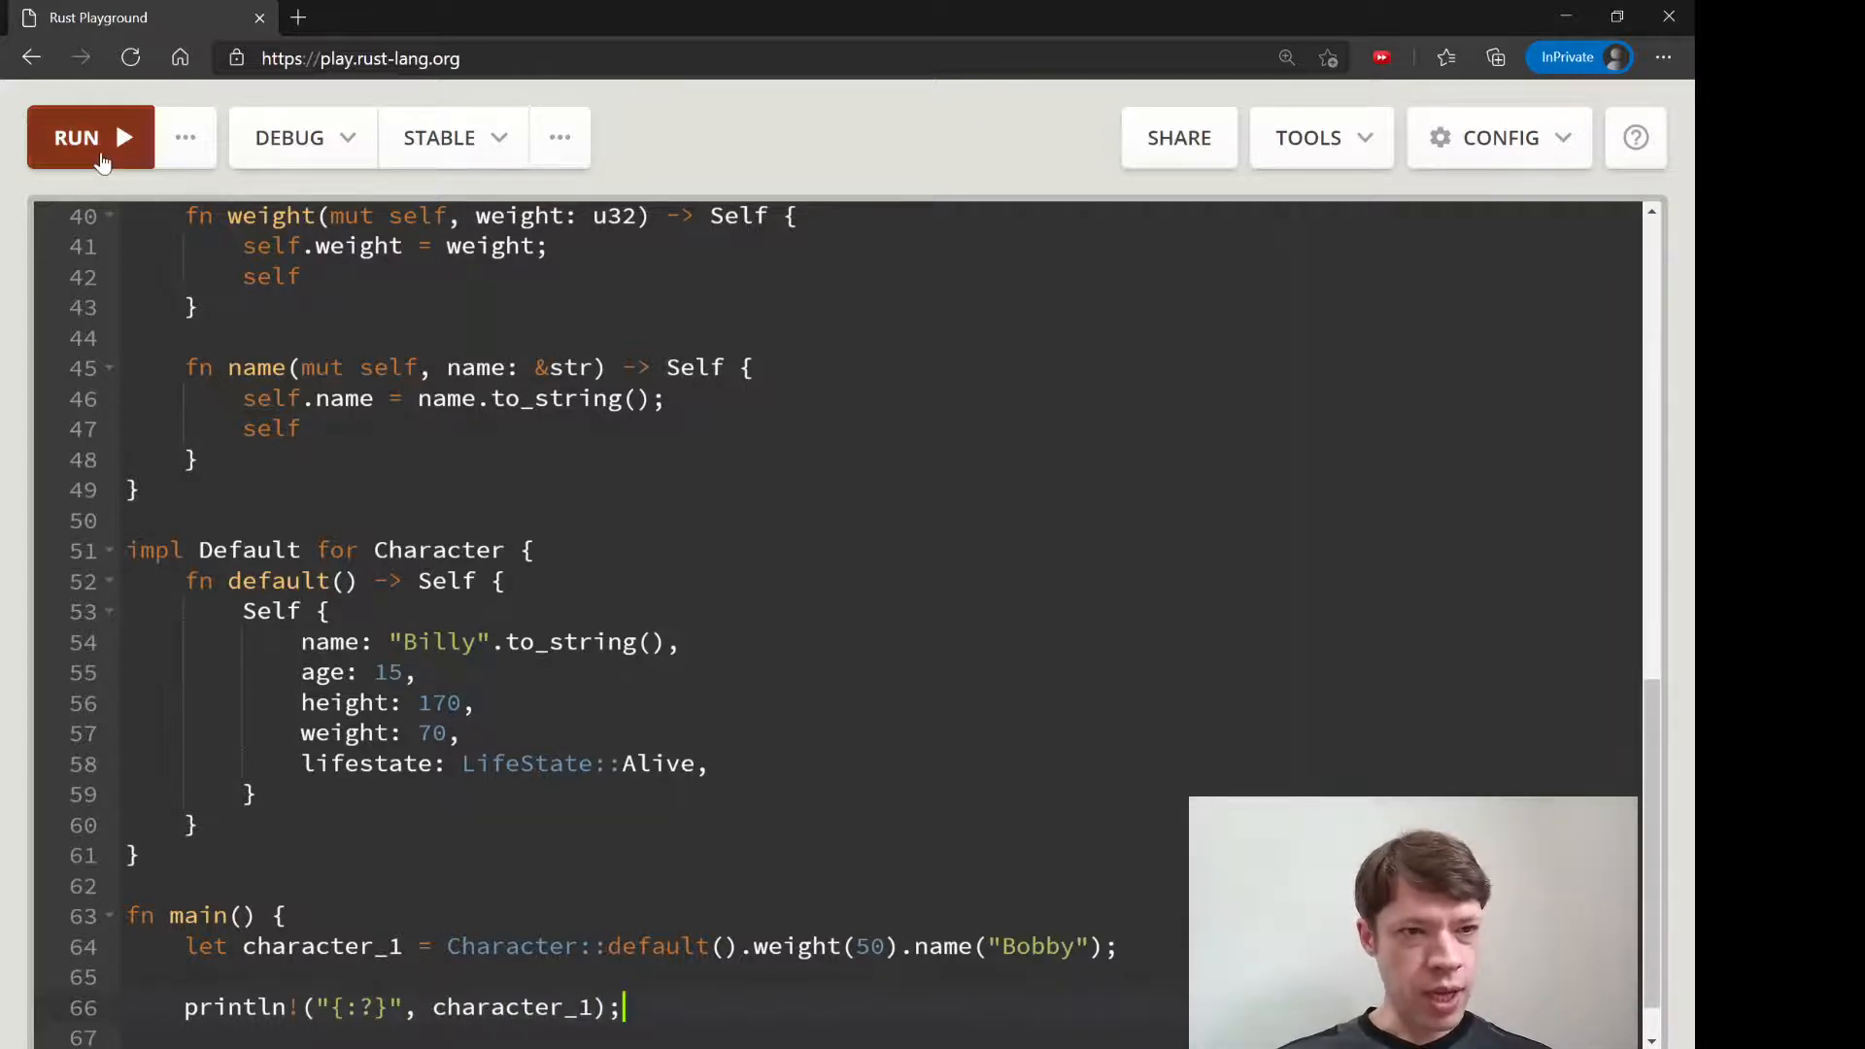
pyautogui.click(89, 137)
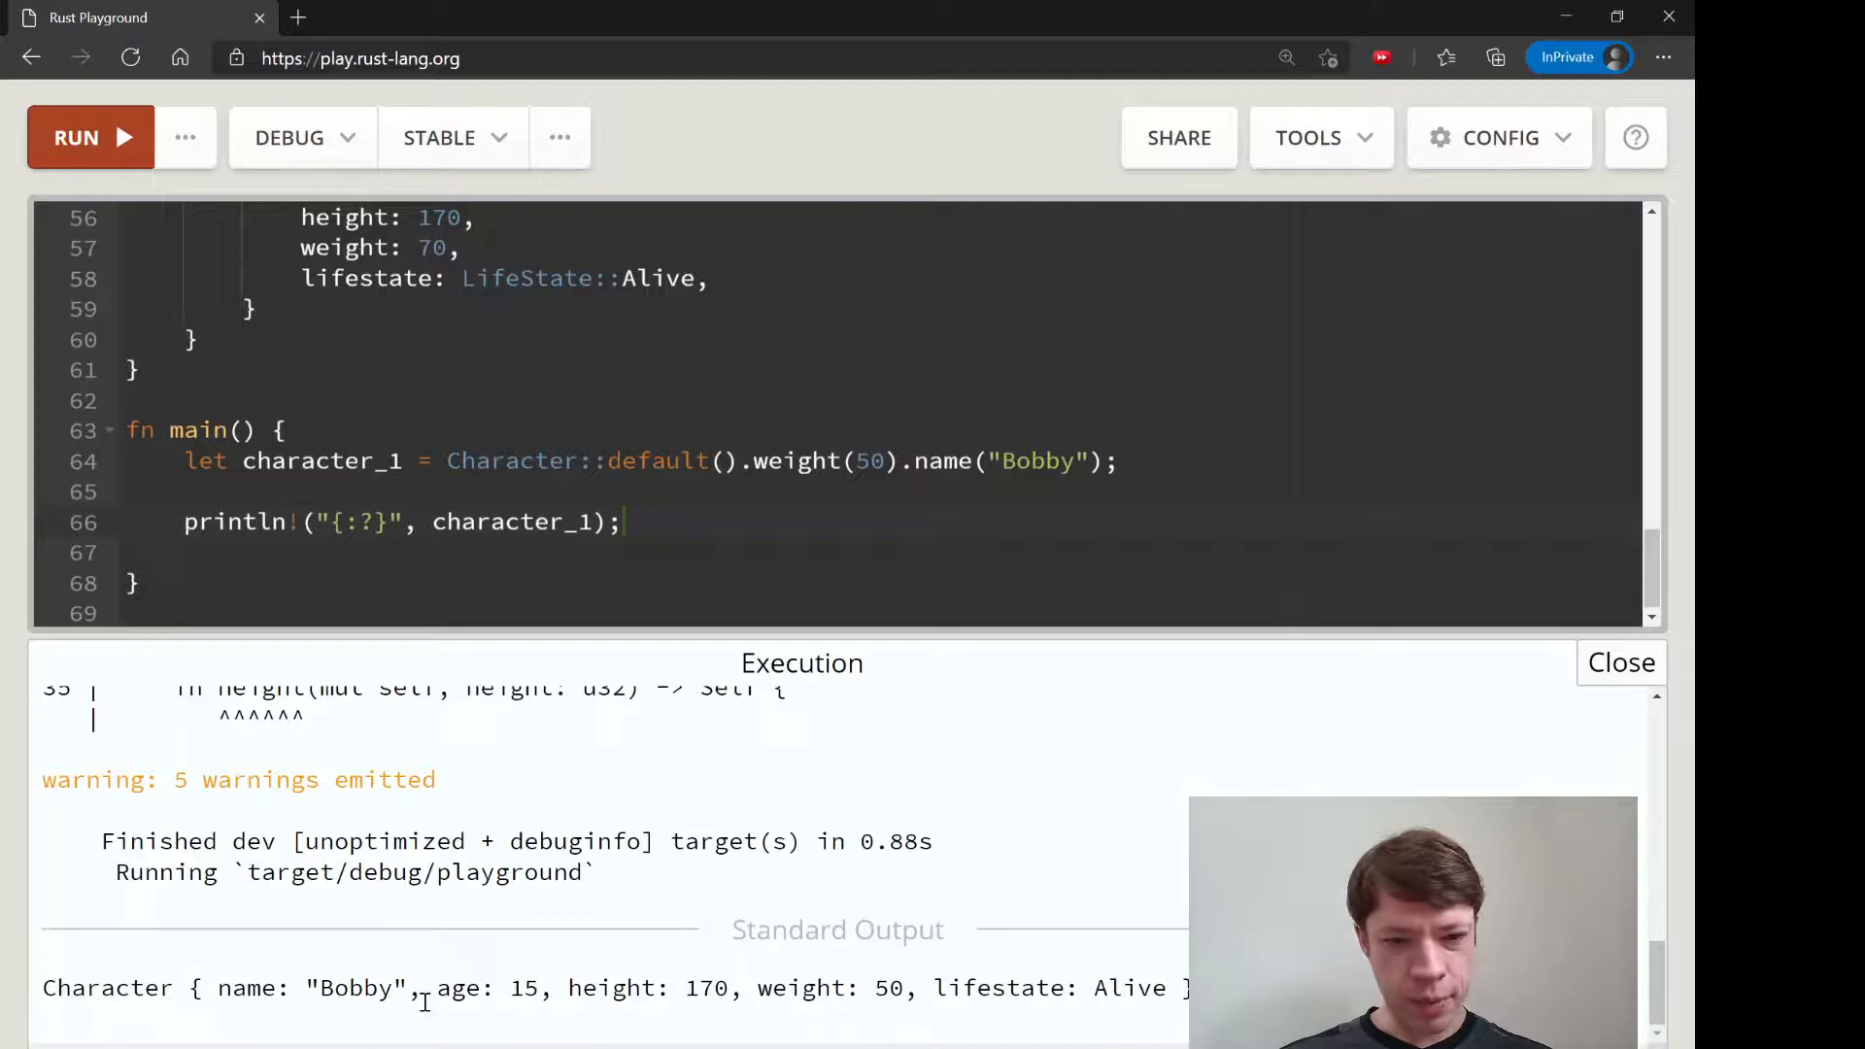
# Step: Review the output: Bobby, age 15, height 170, weight 50, Alive
pyautogui.doubleClick(348, 987)
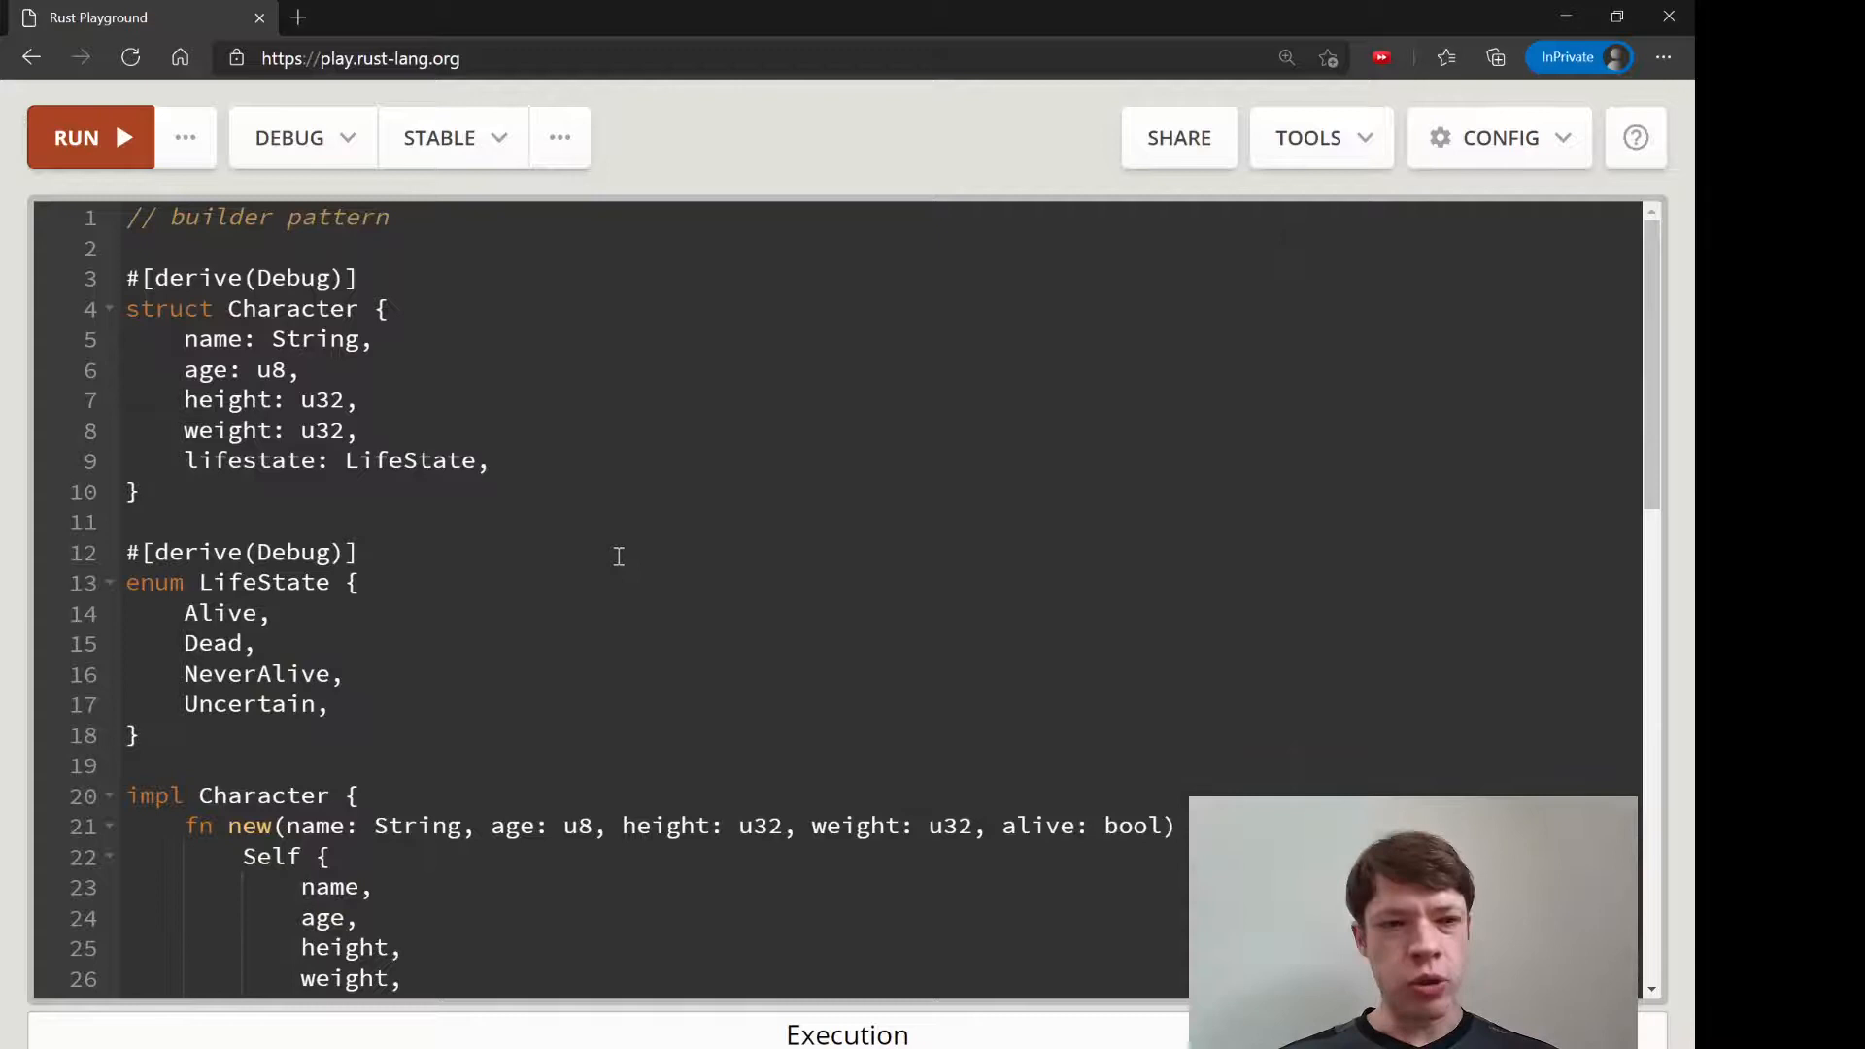
pyautogui.scroll(-3)
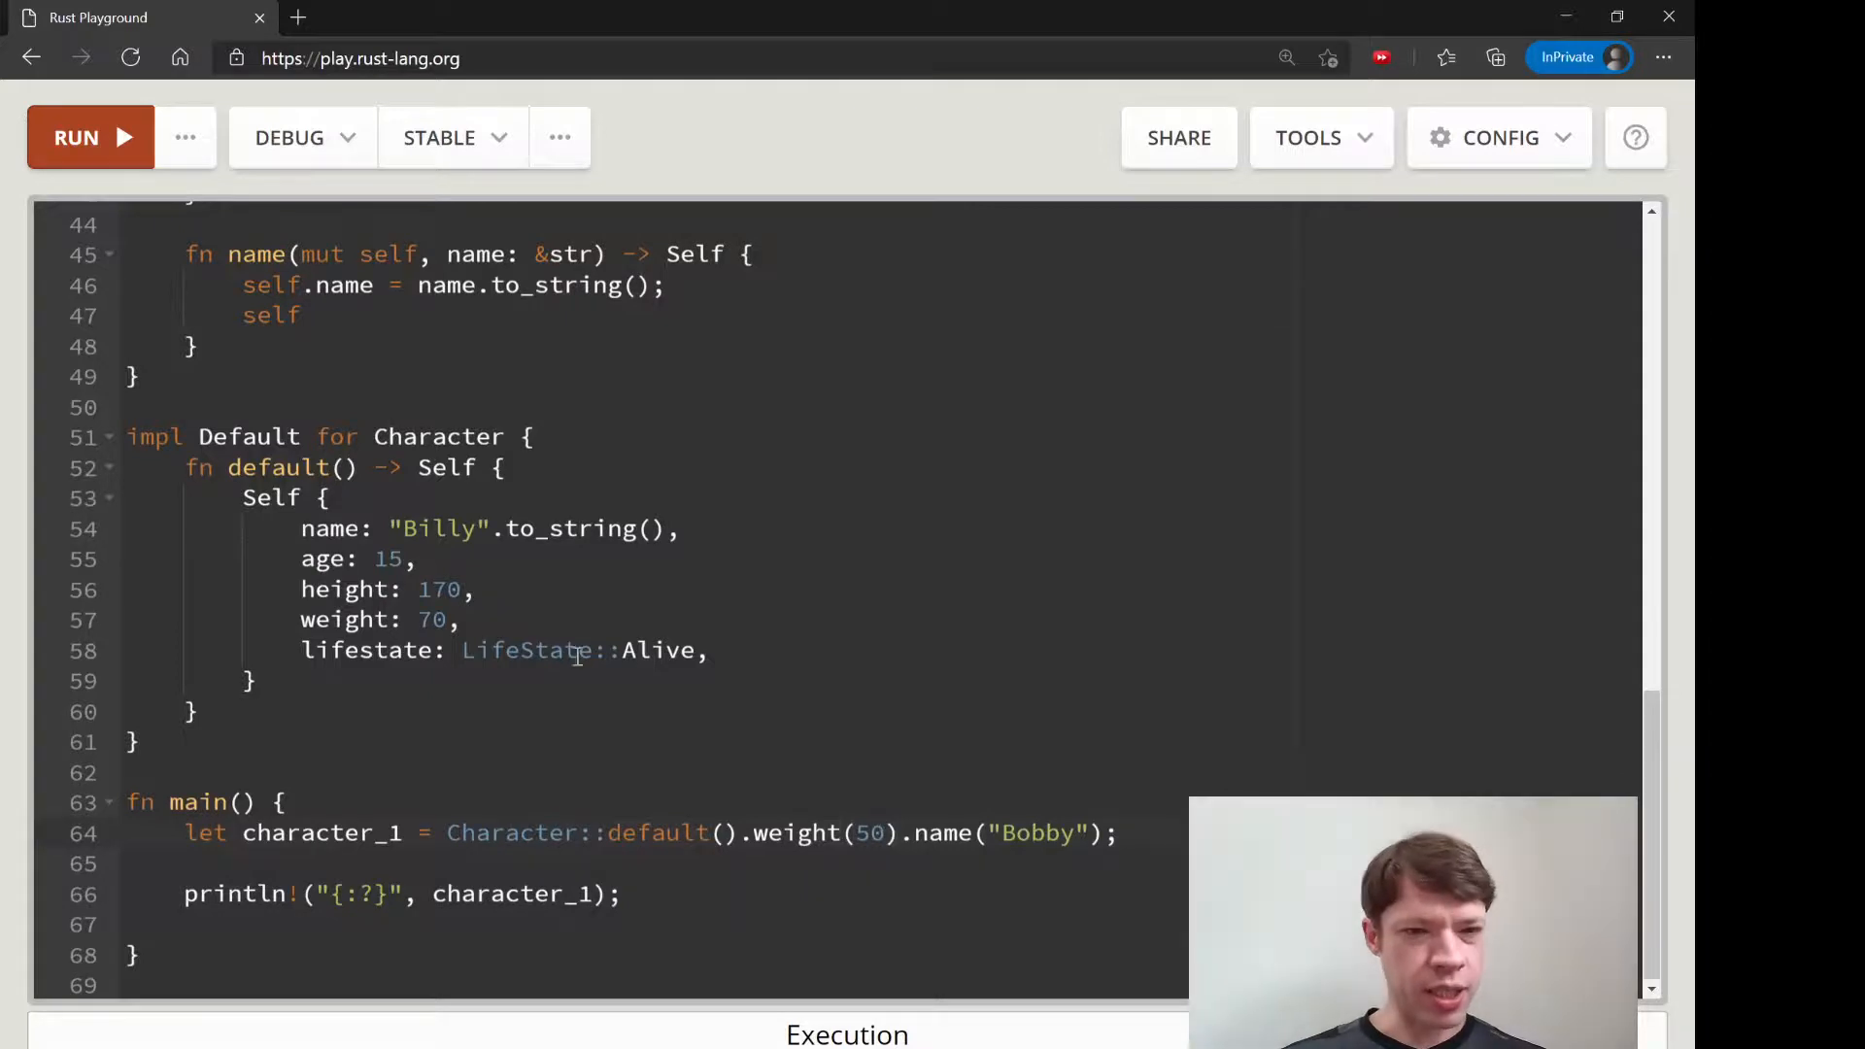
pyautogui.scroll(-3)
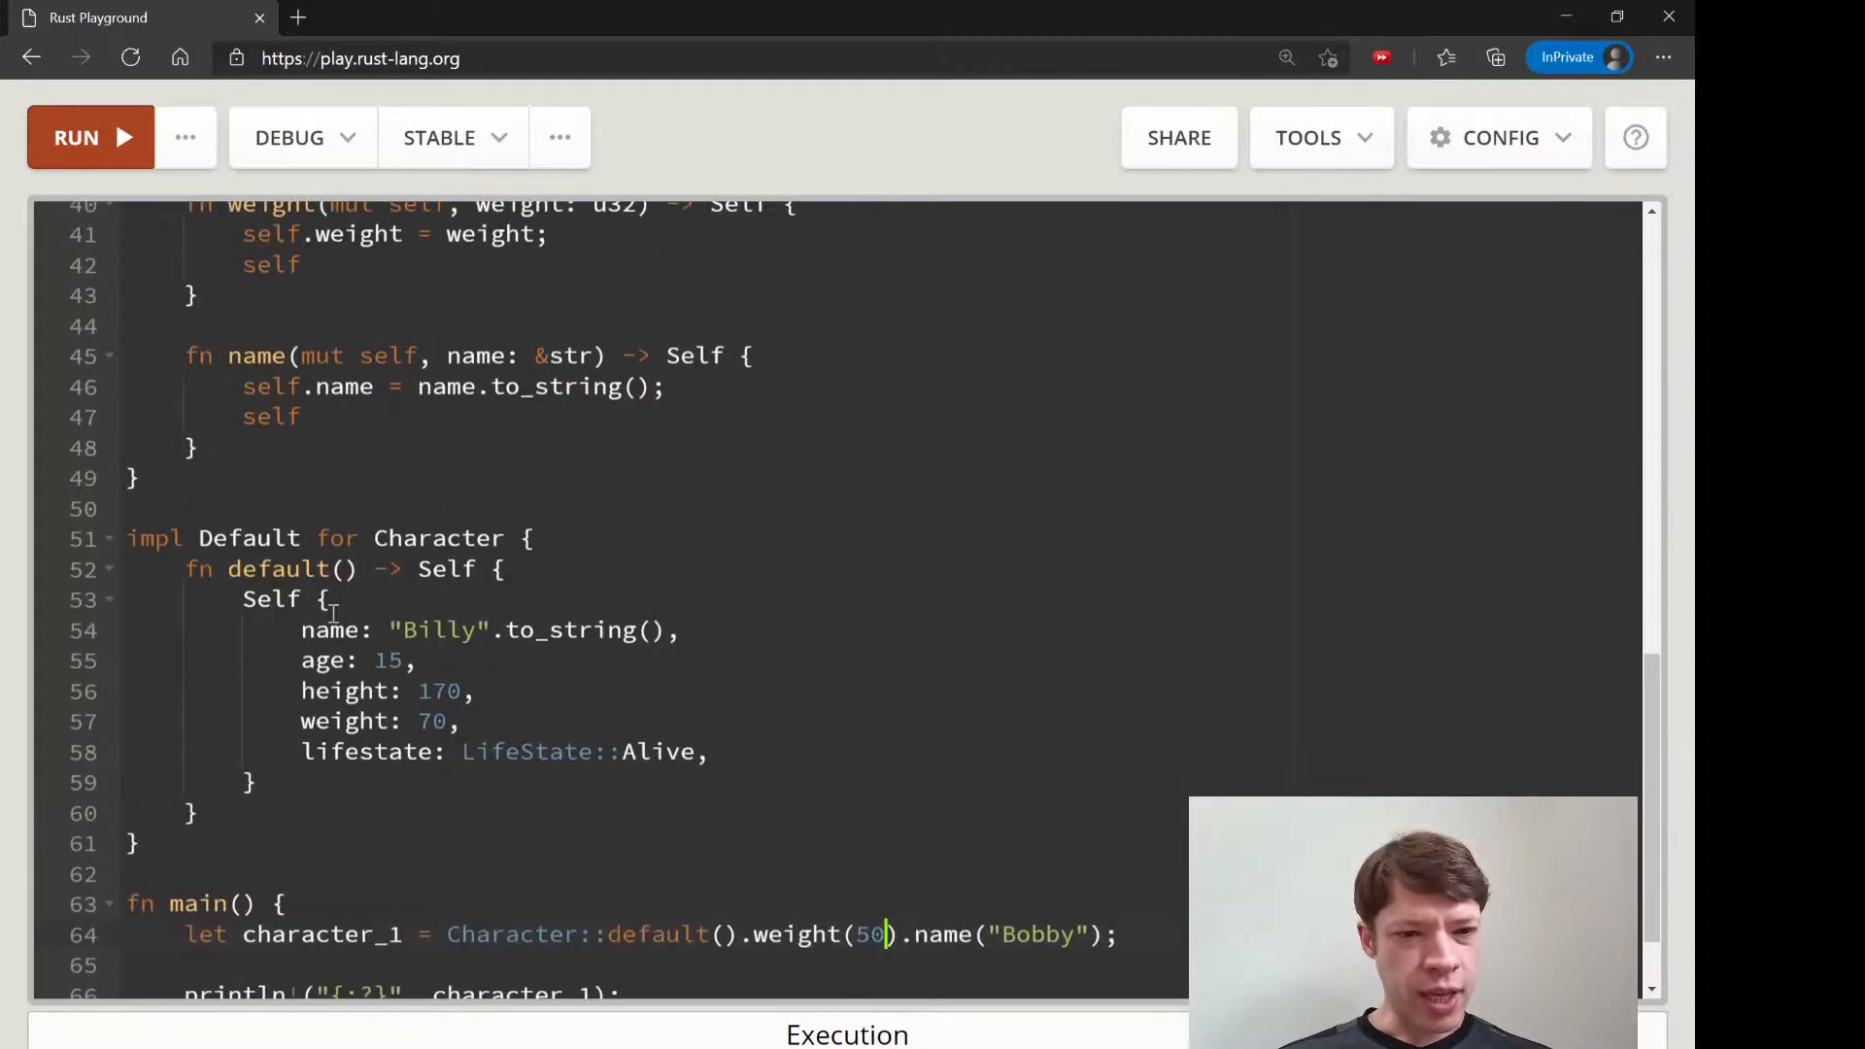
pyautogui.moveTo(419, 721); pyautogui.dragTo(706, 752)
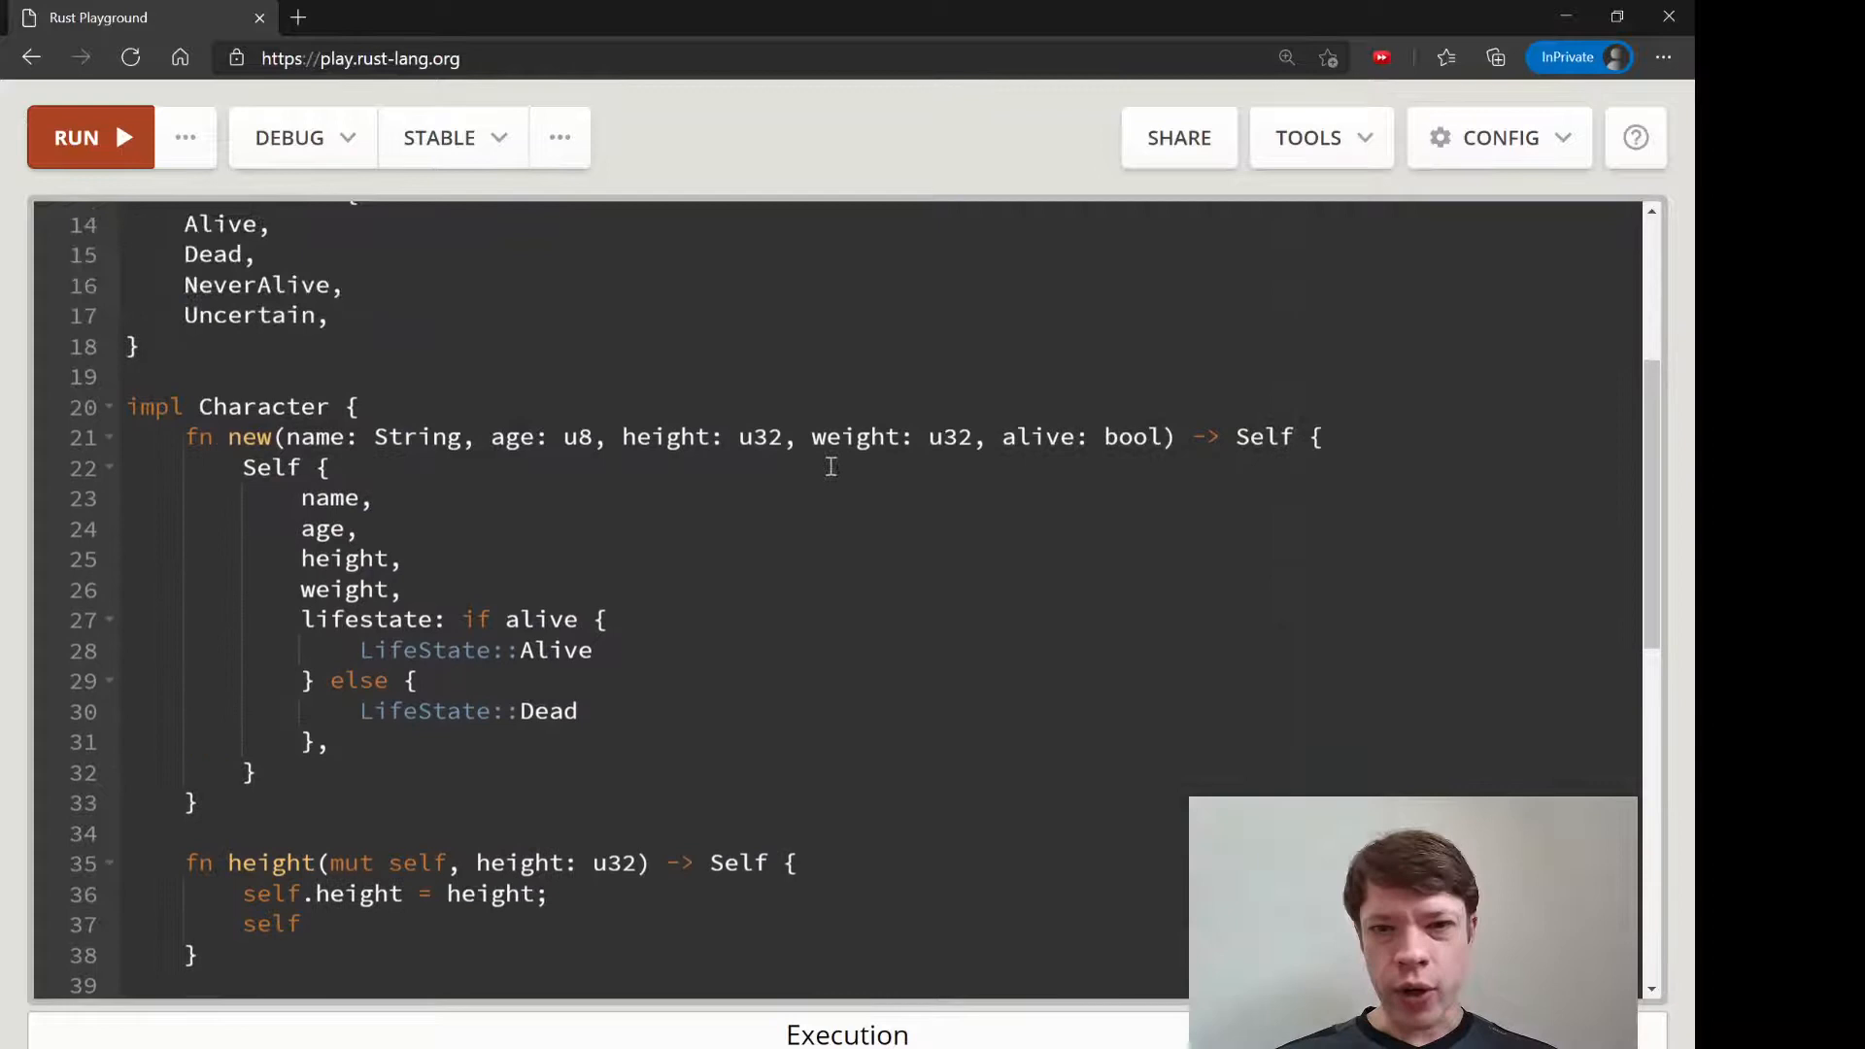
pyautogui.moveTo(301, 499); pyautogui.dragTo(329, 741)
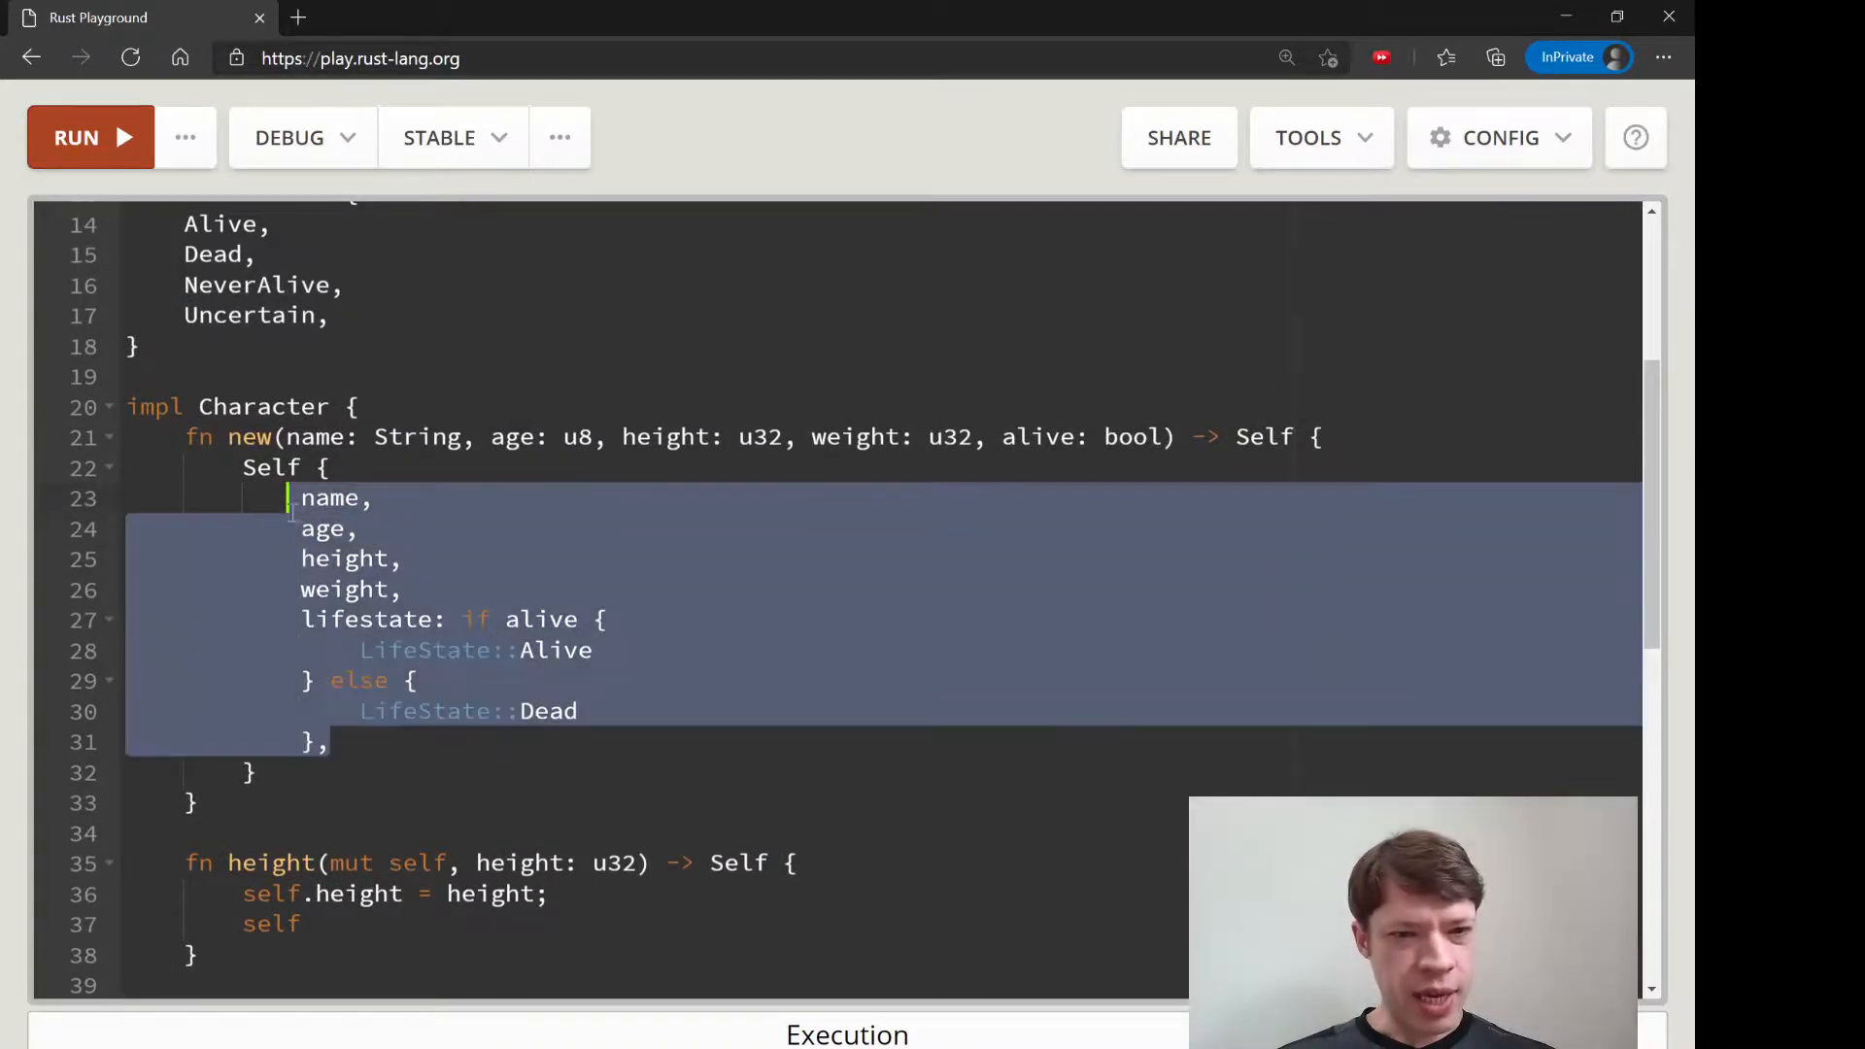
pyautogui.scroll(-3)
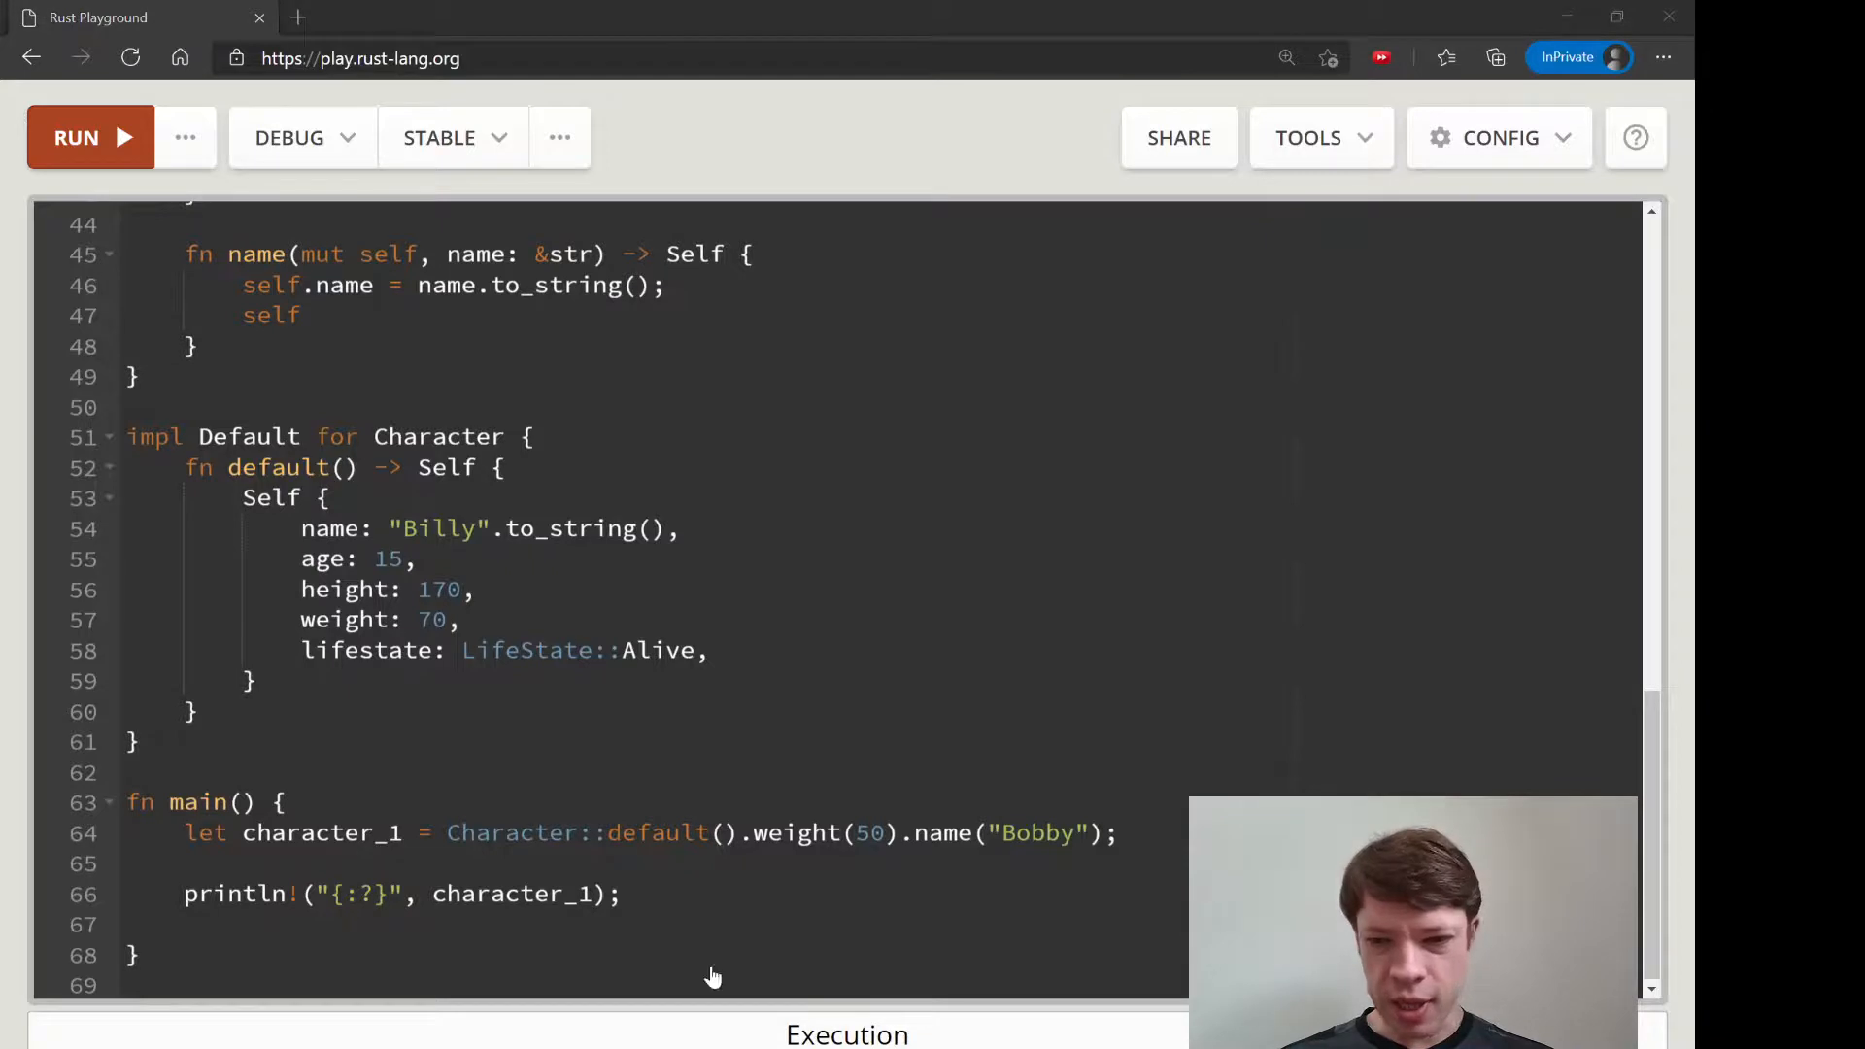
pyautogui.doubleClick(869, 832)
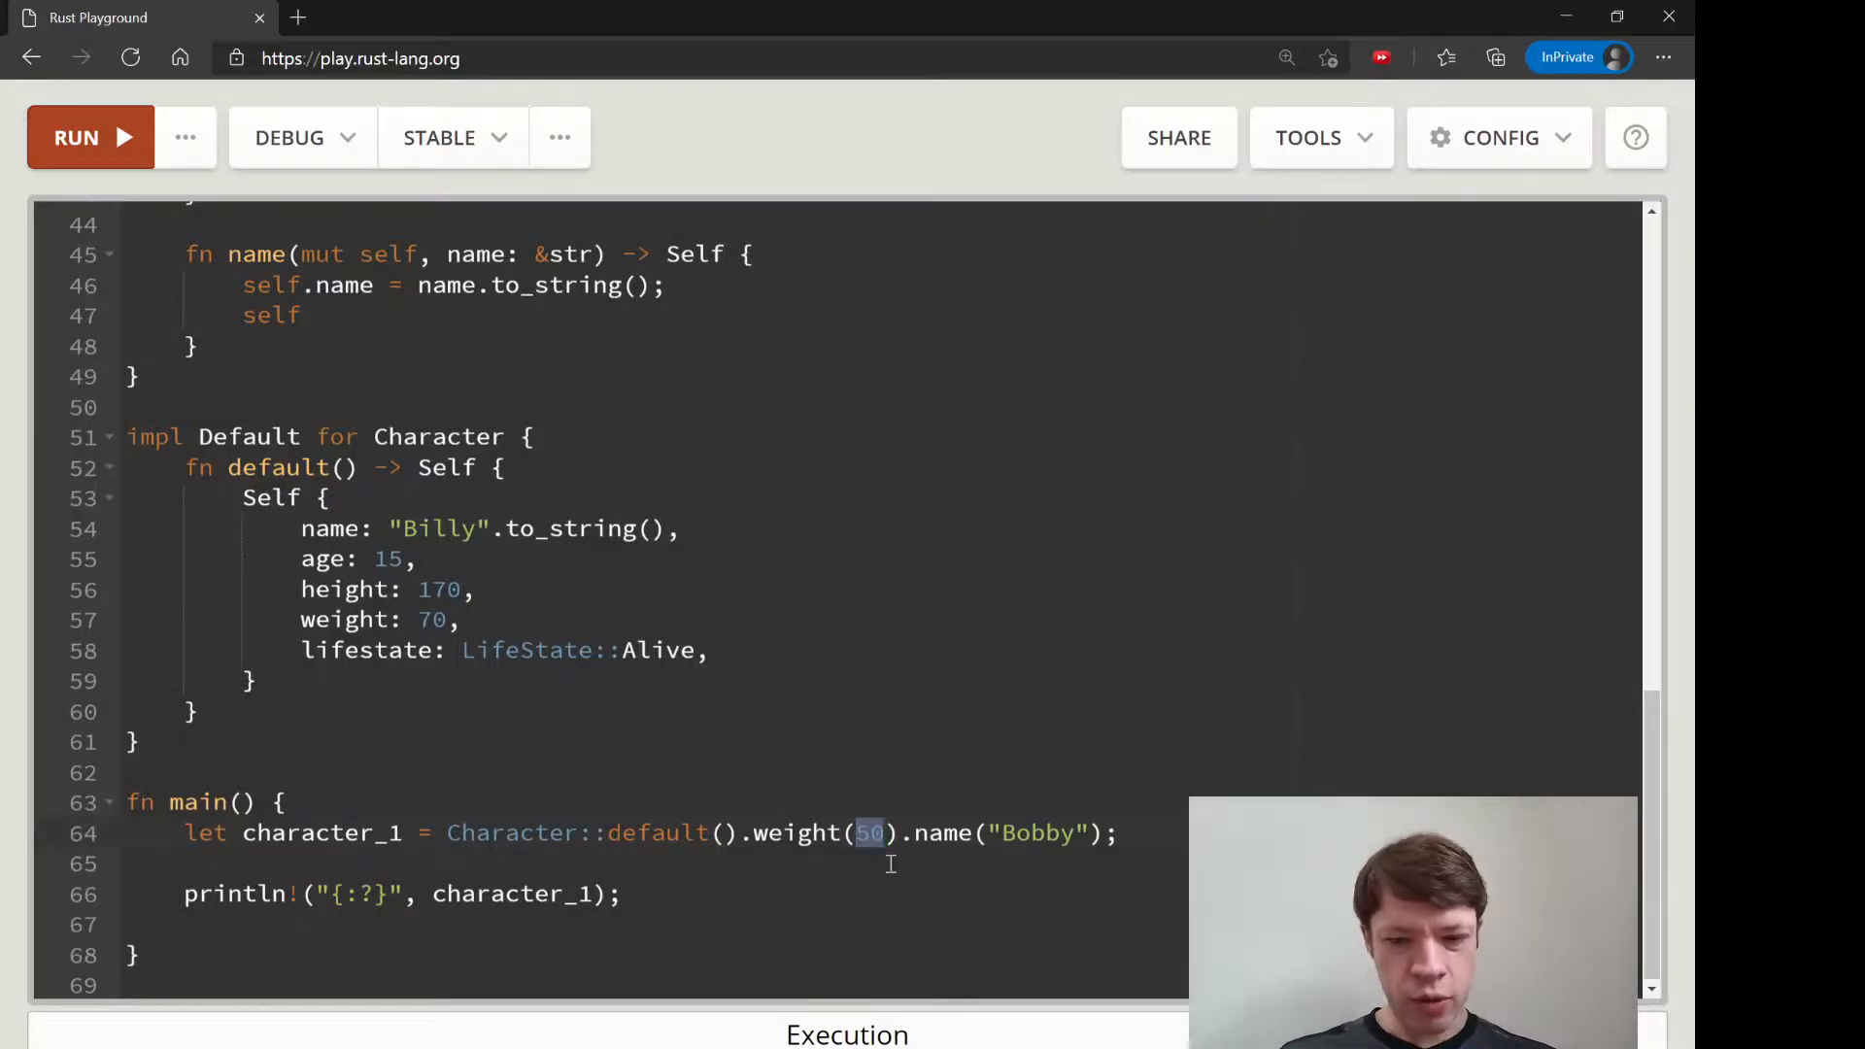
pyautogui.write('9878927323')
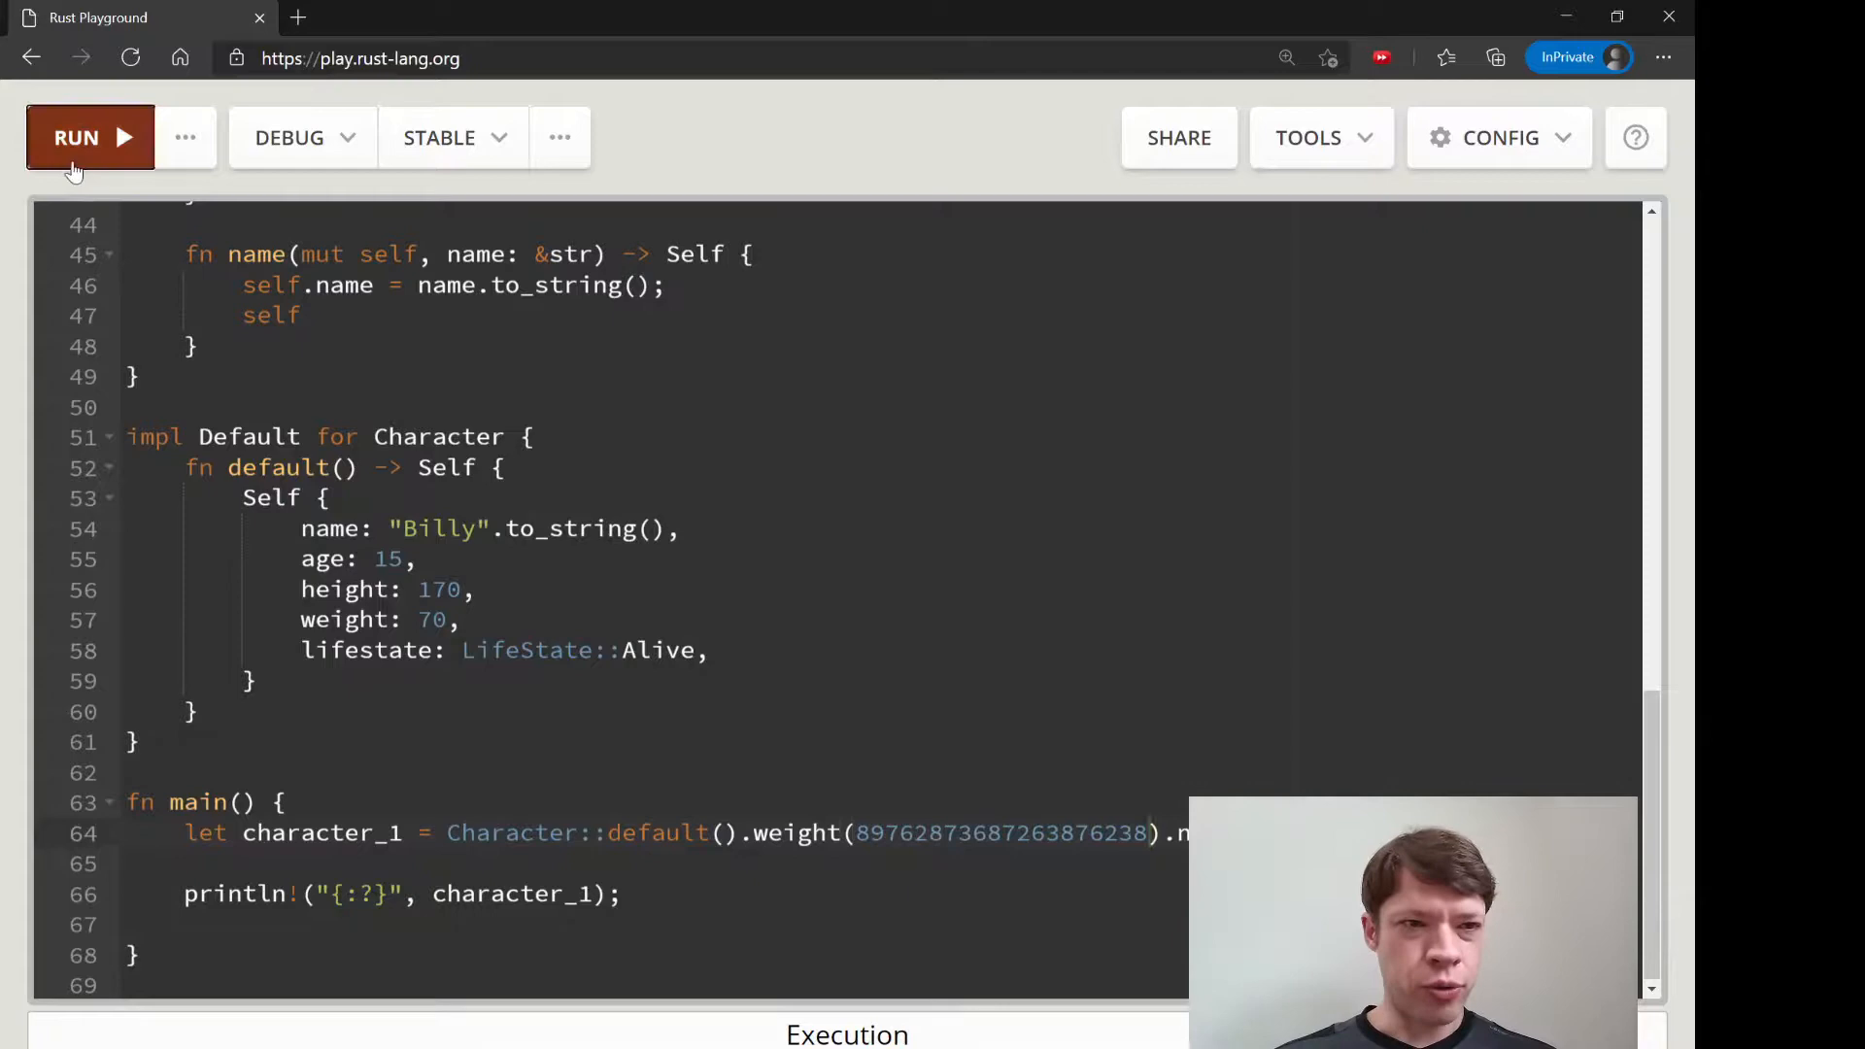
# Step: Compile with the oversized weight and scroll to view the compiler errors
pyautogui.click(89, 137)
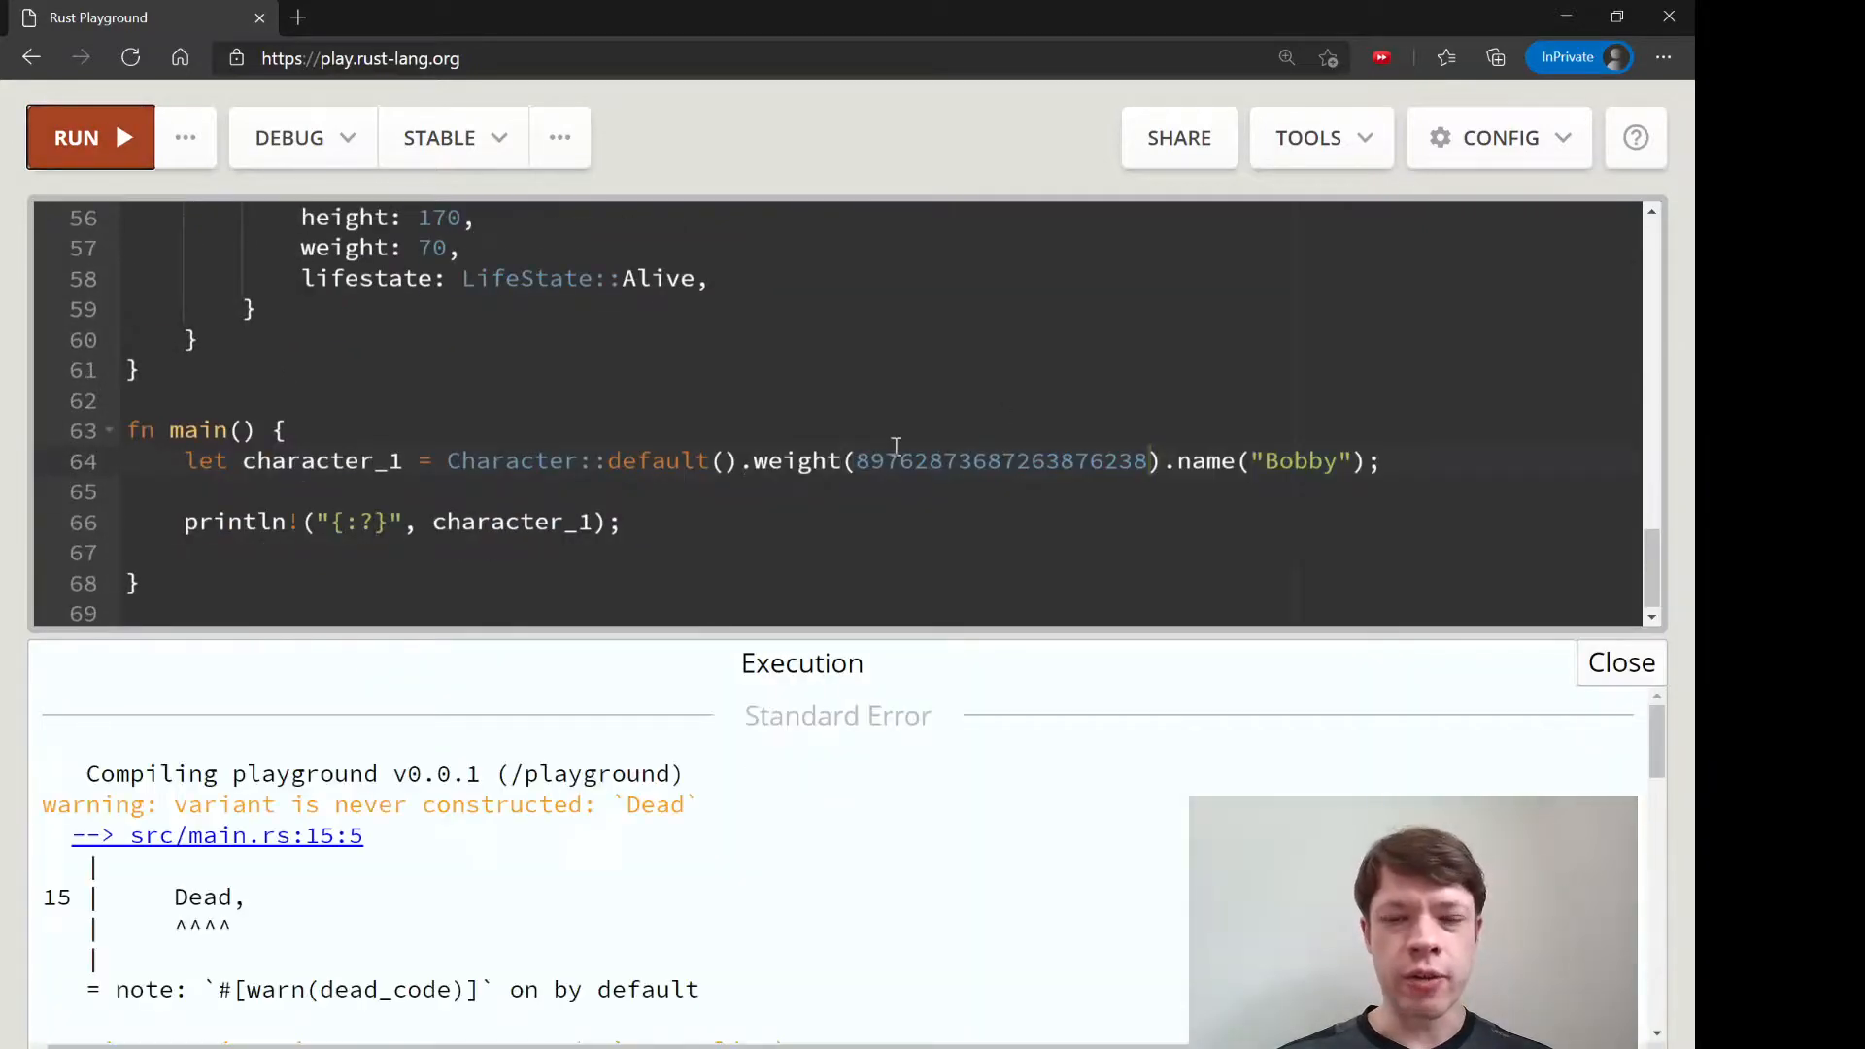
pyautogui.scroll(-3)
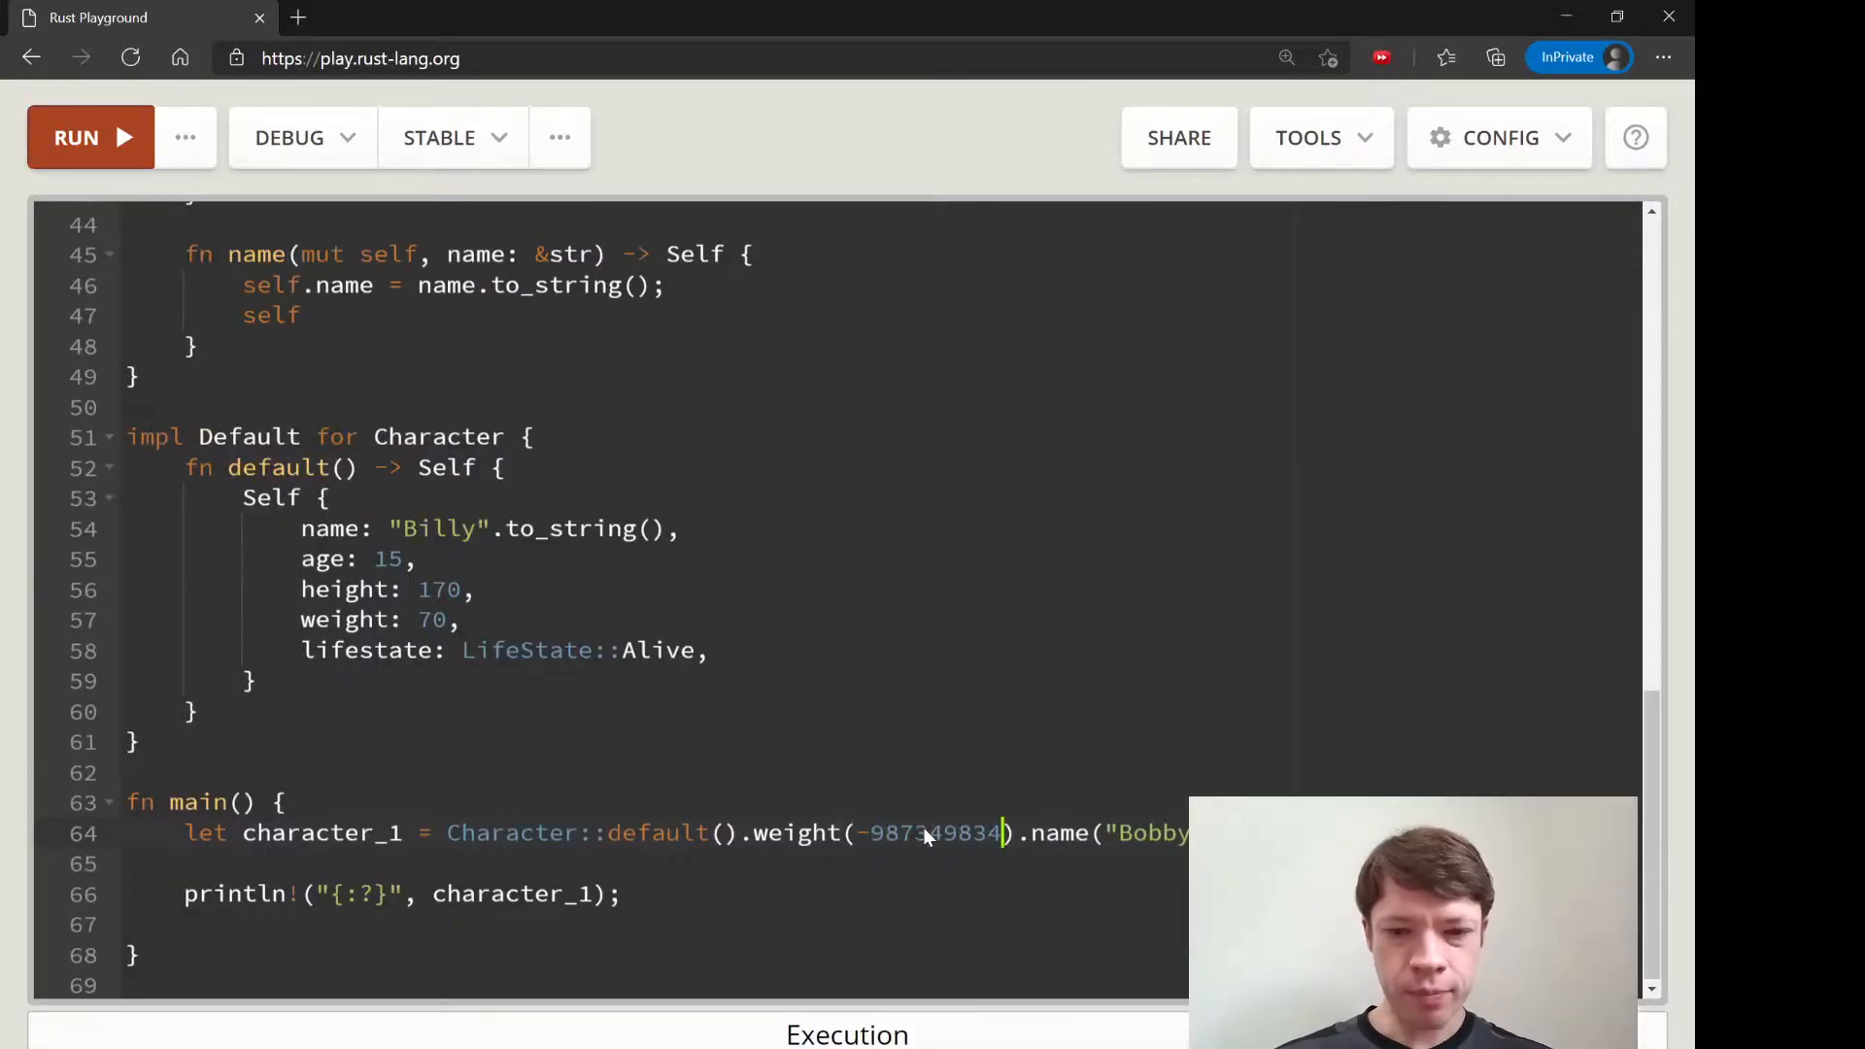
# Step: Change weight to 69 and name to "Bad word", then run to see the output
pyautogui.press('Backspace')
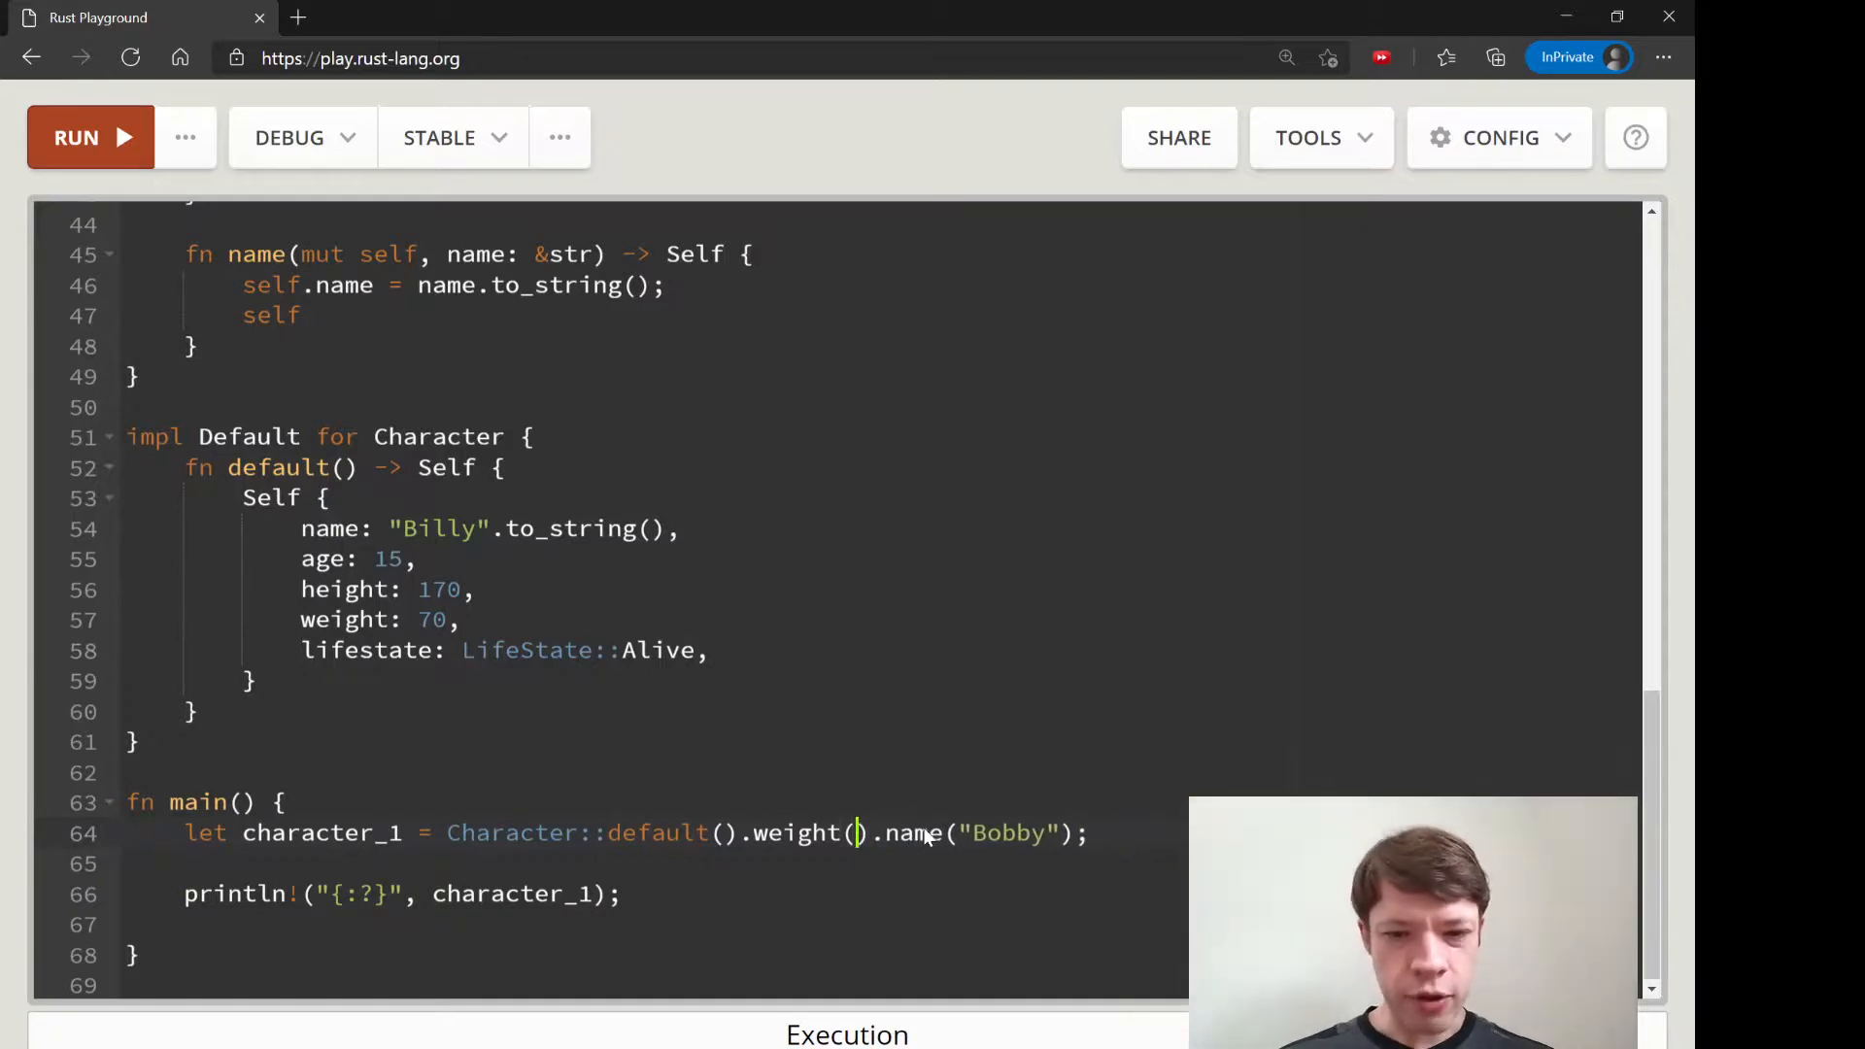
pyautogui.write('69')
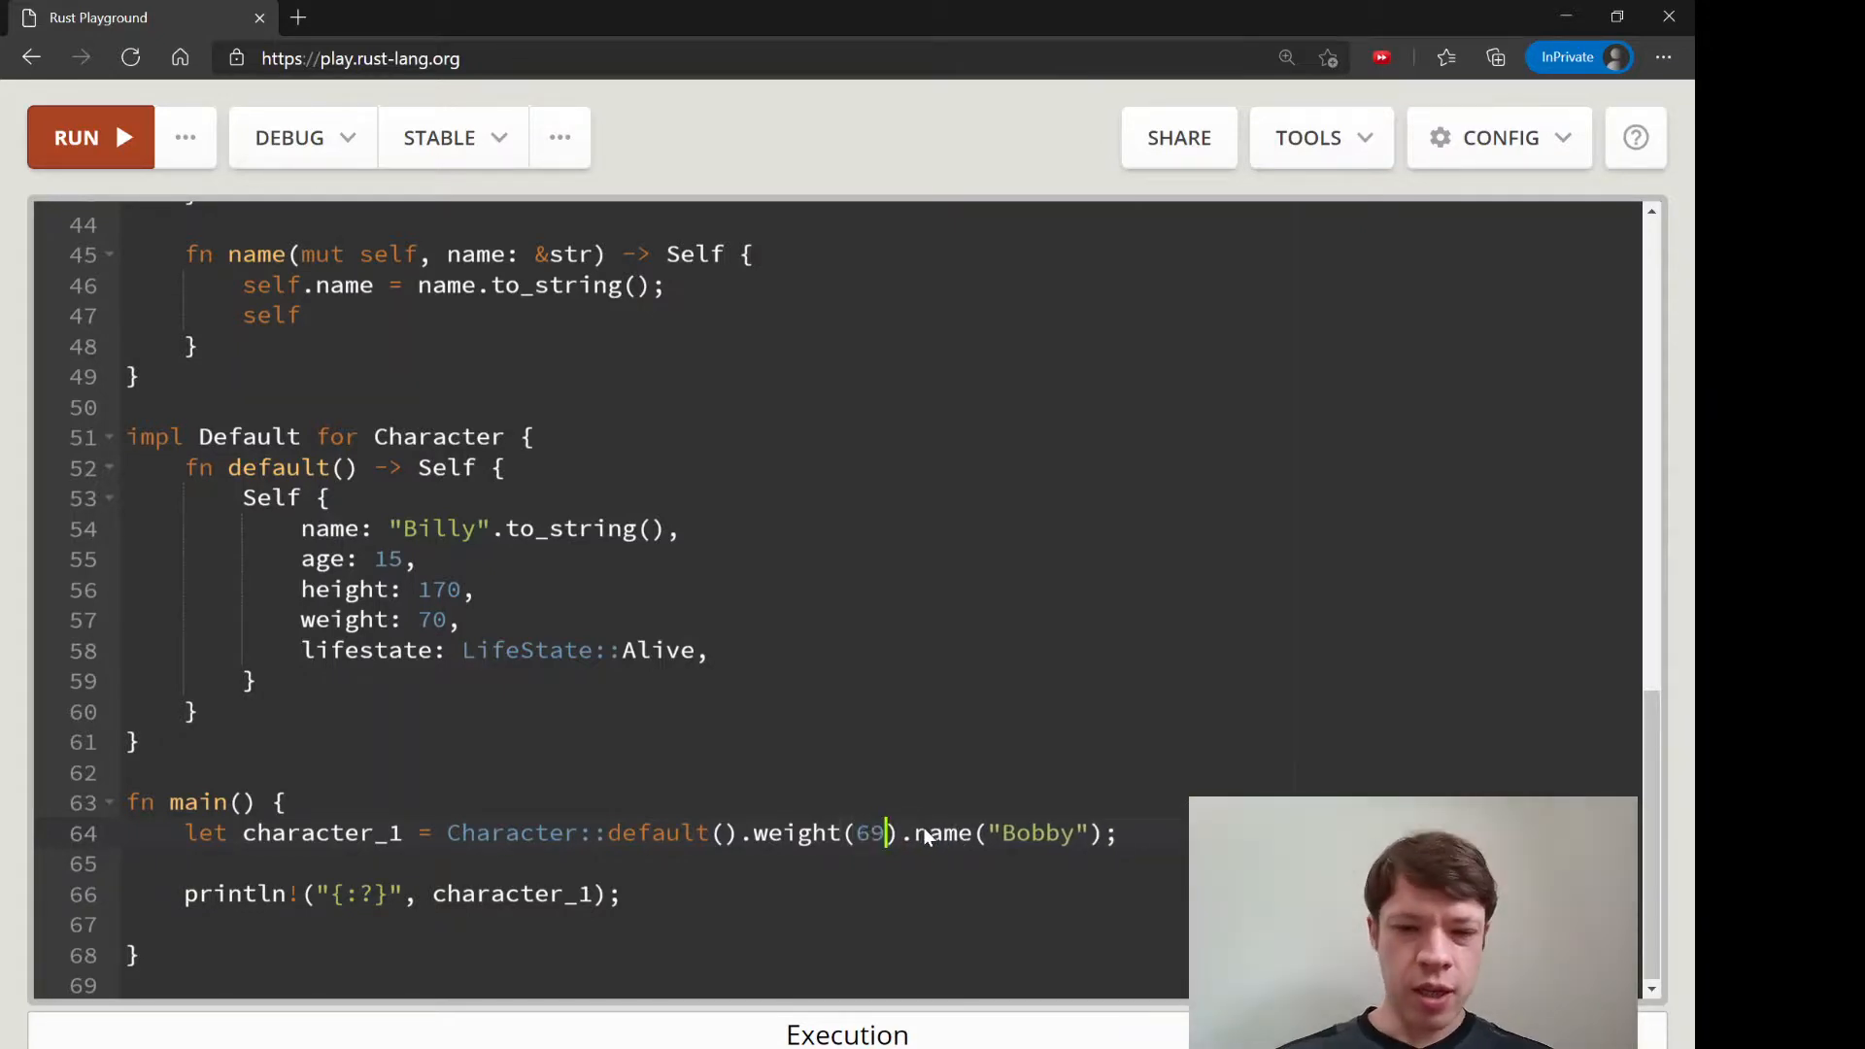
pyautogui.write('Mad')
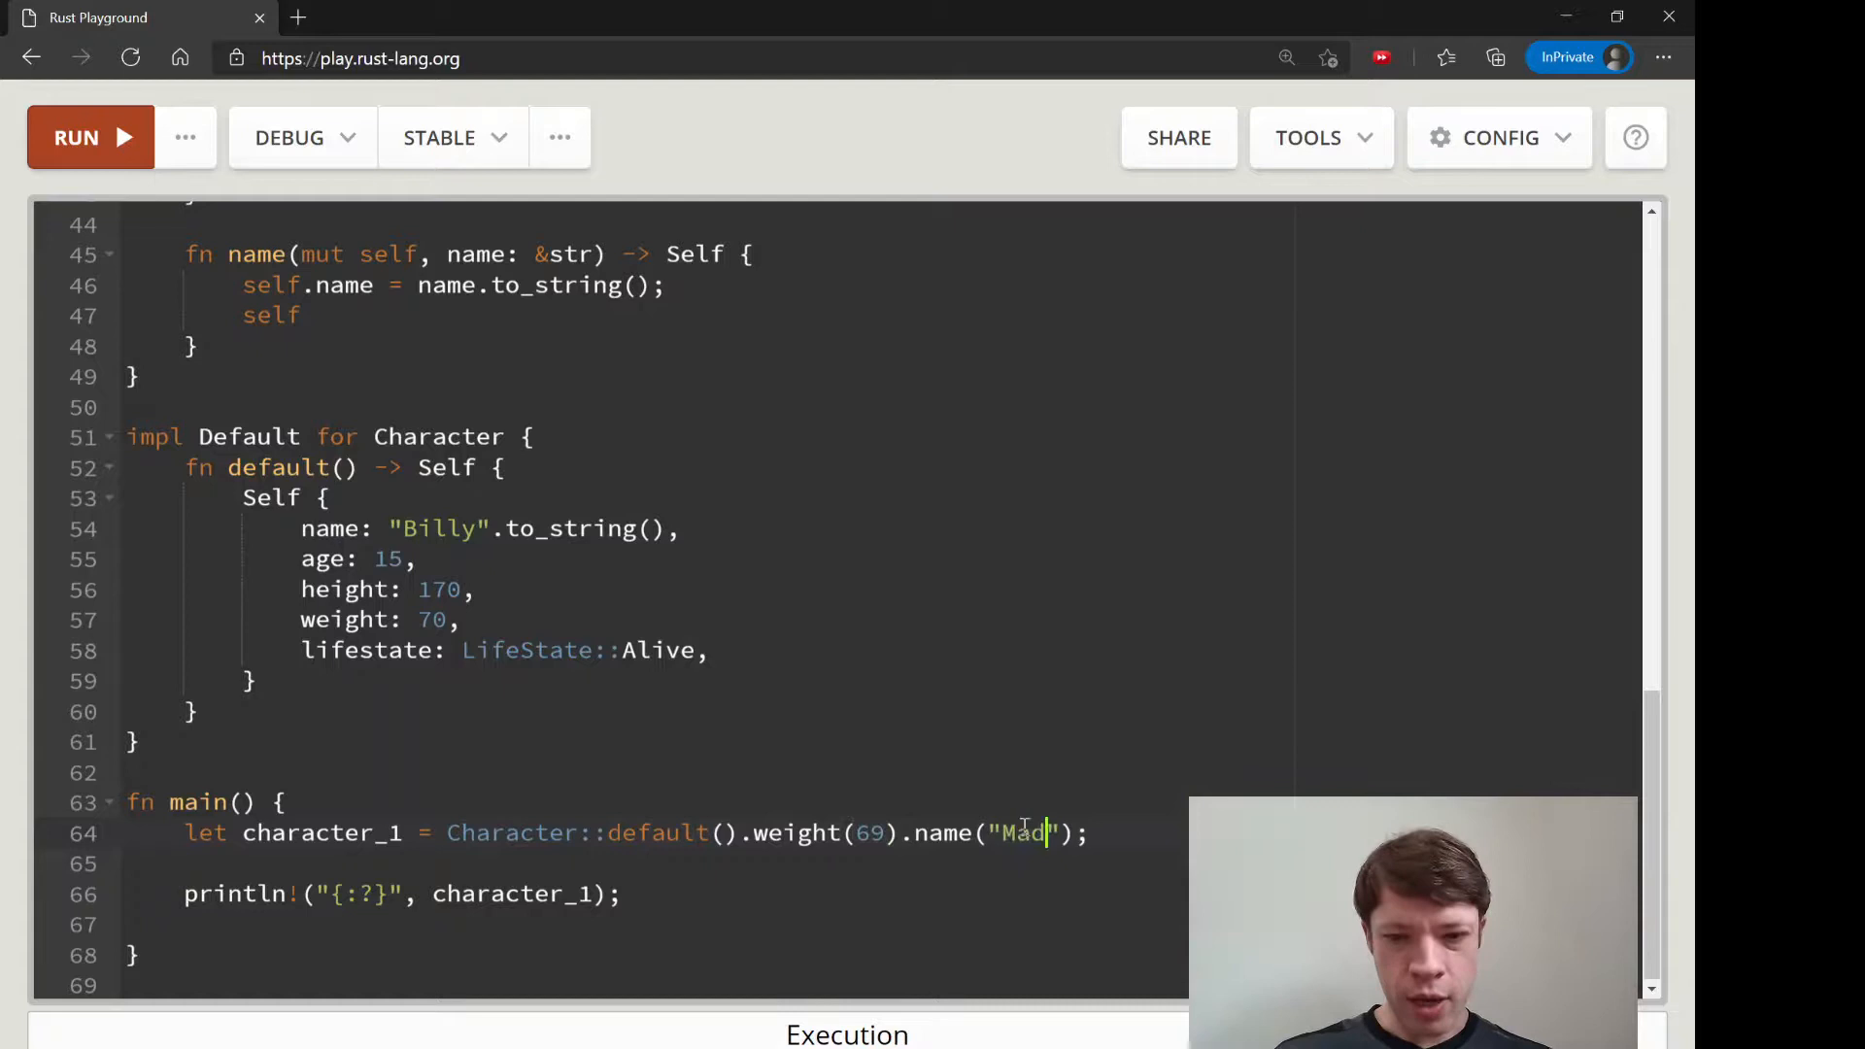
pyautogui.write('Bad wor')
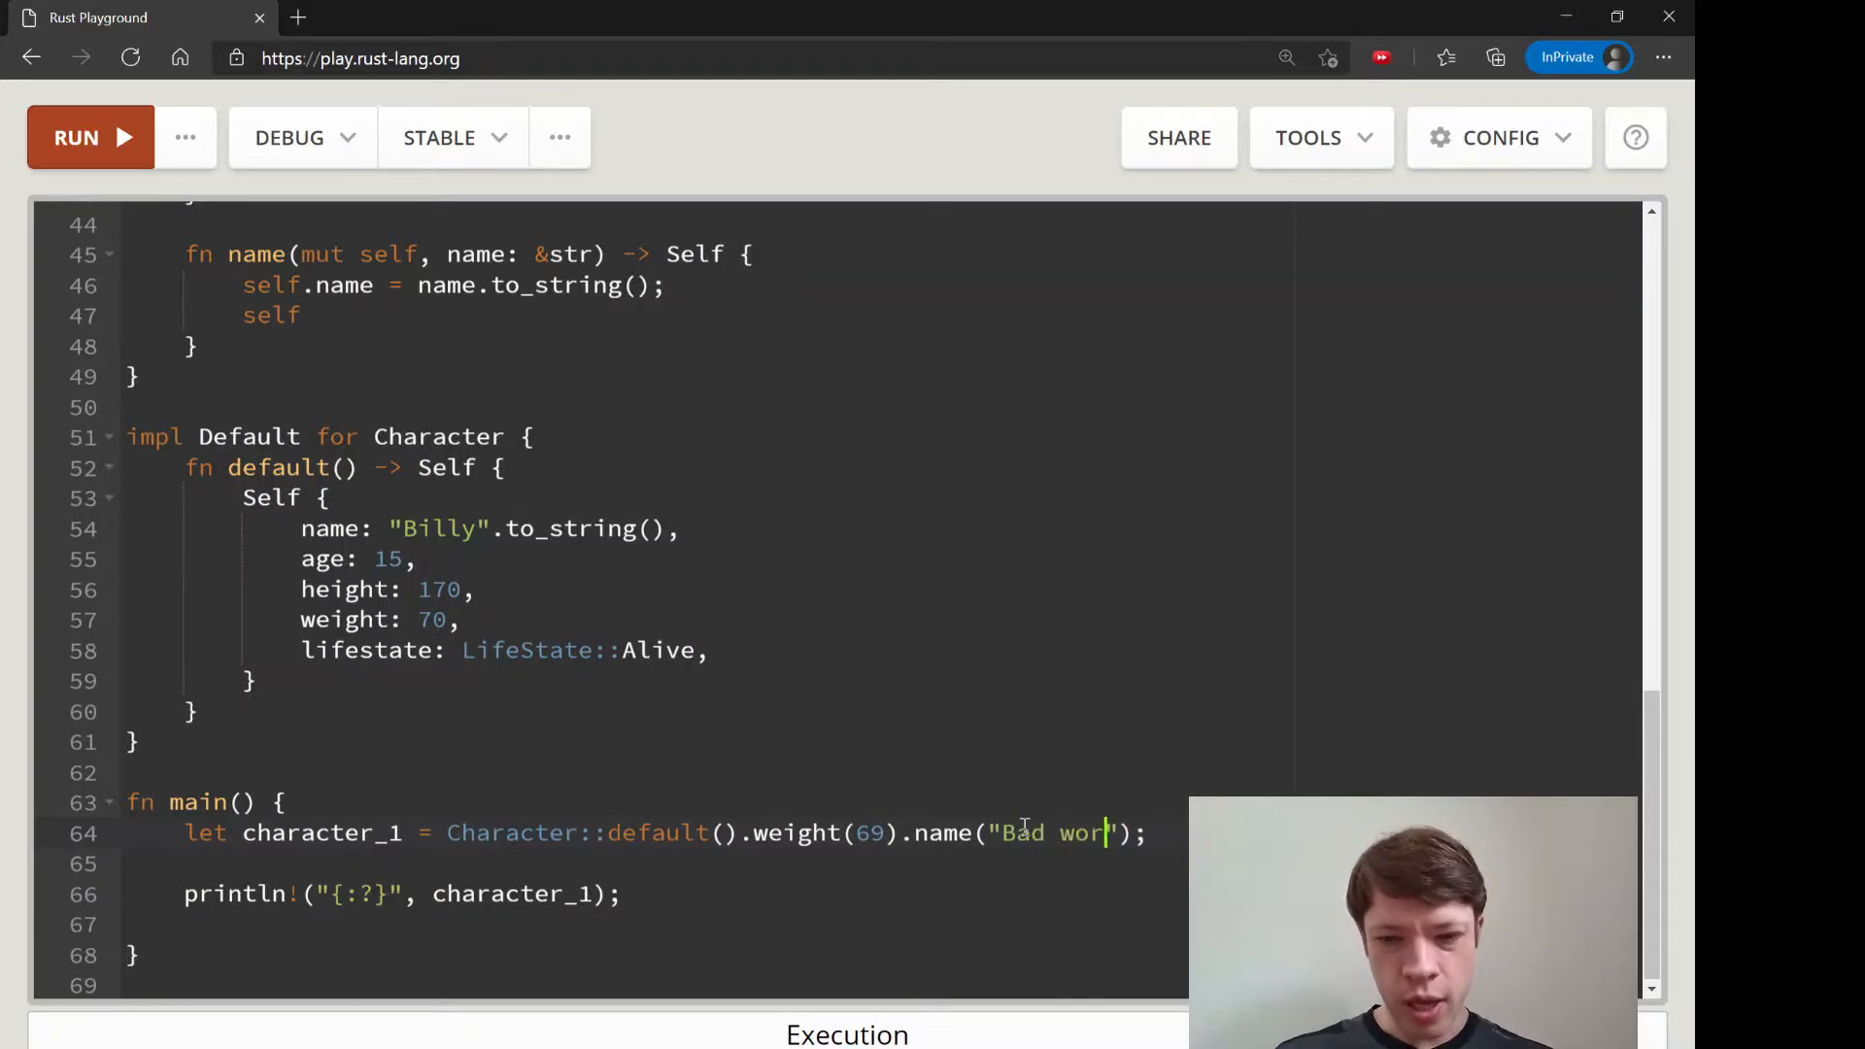
pyautogui.click(76, 137)
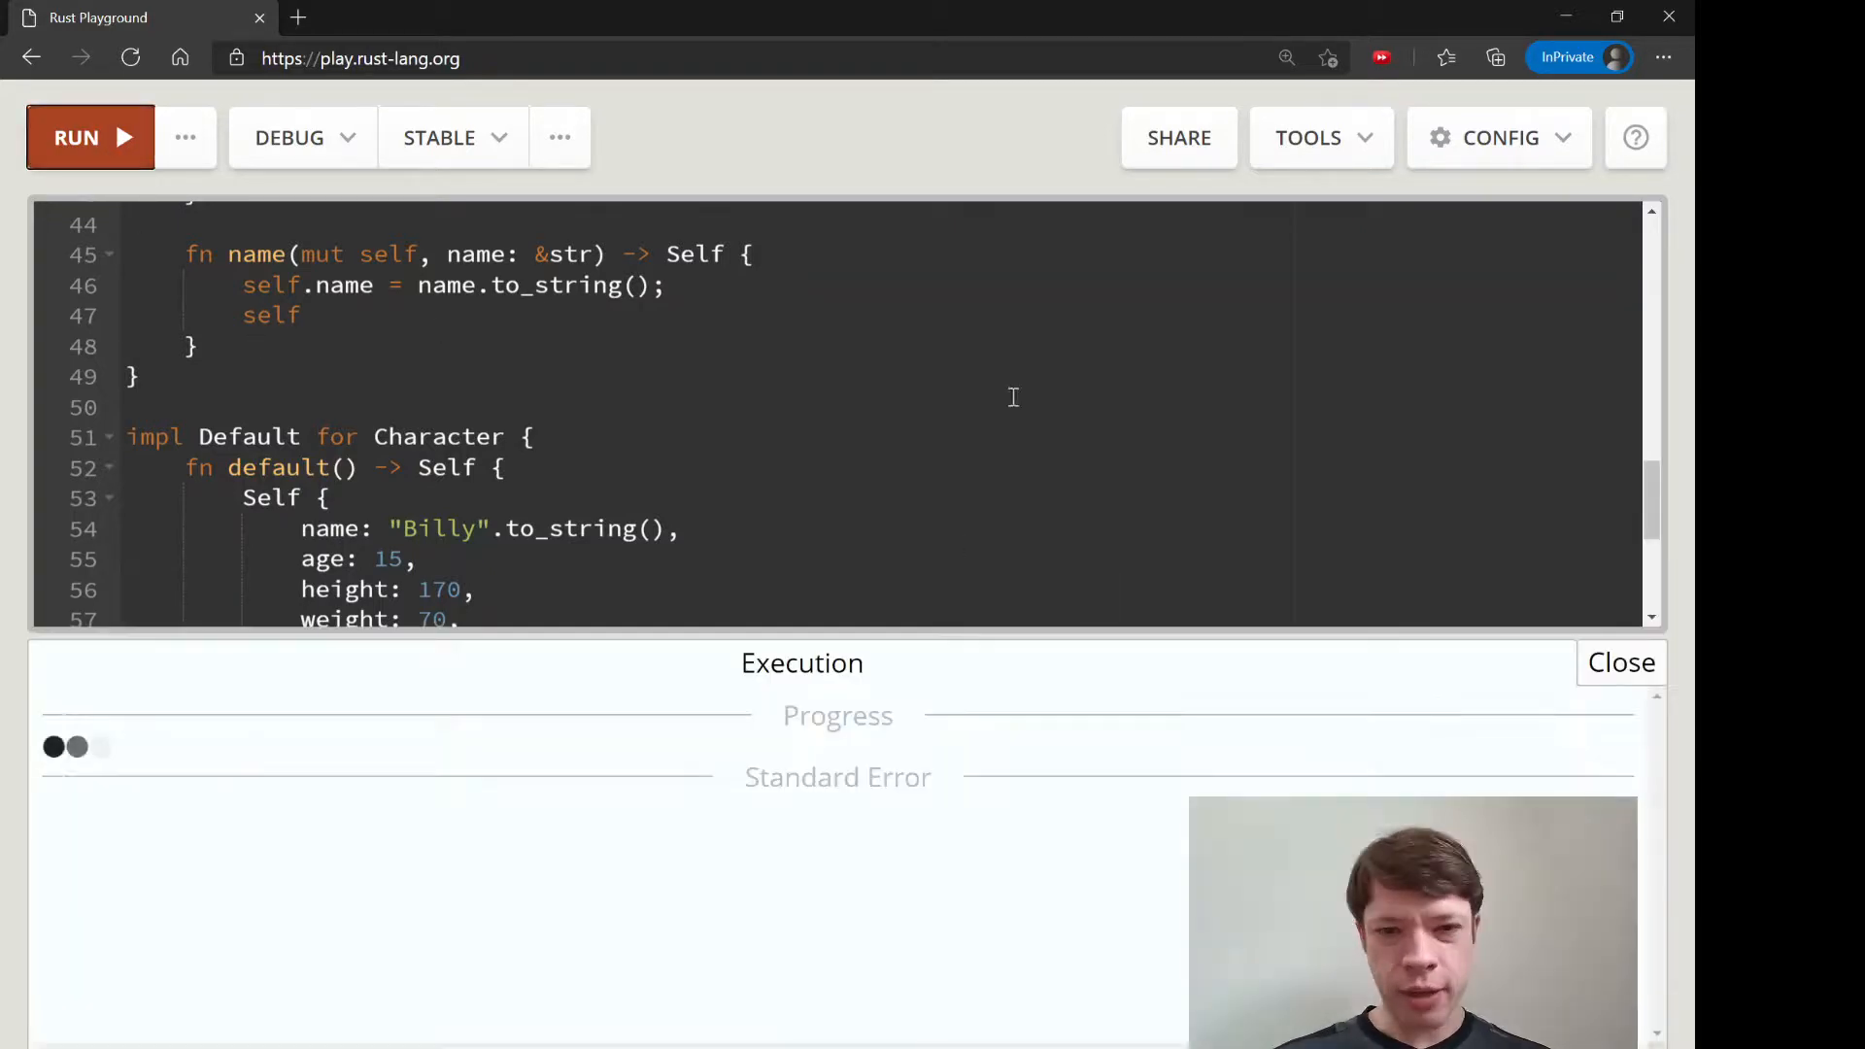
pyautogui.click(89, 137)
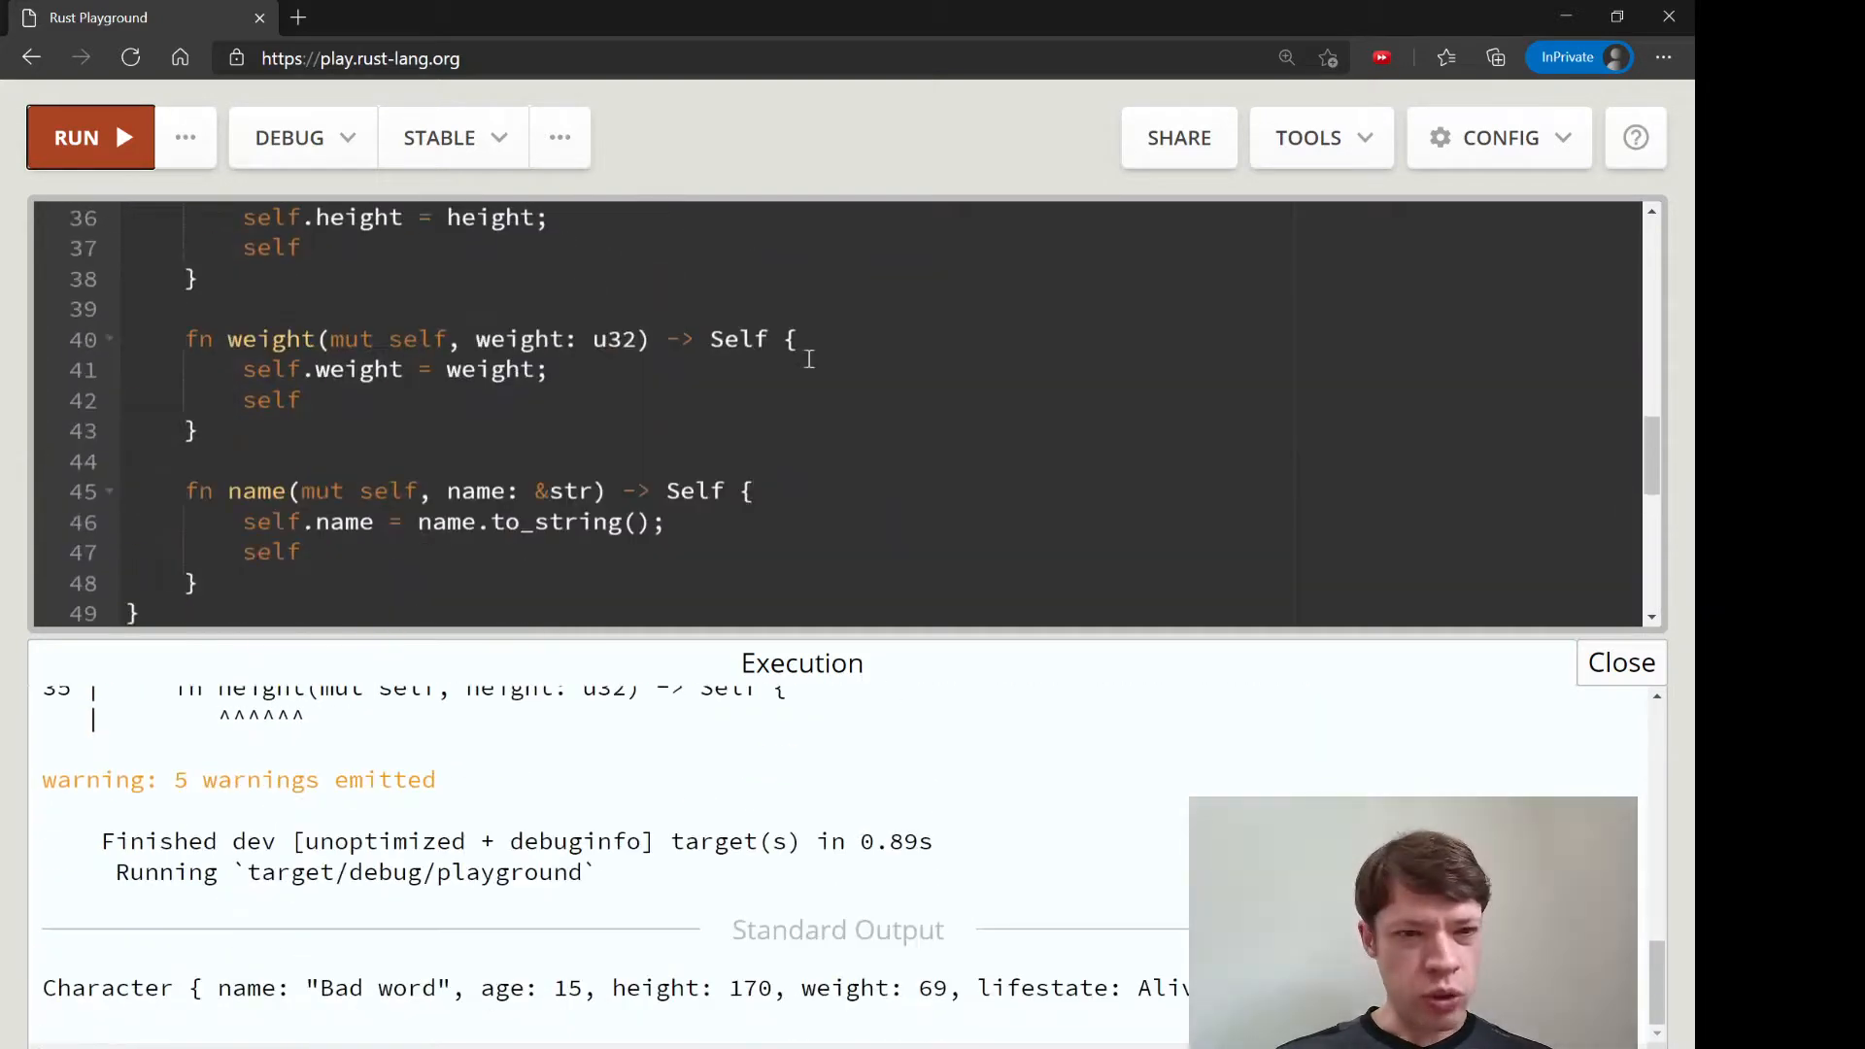
pyautogui.scroll(-3)
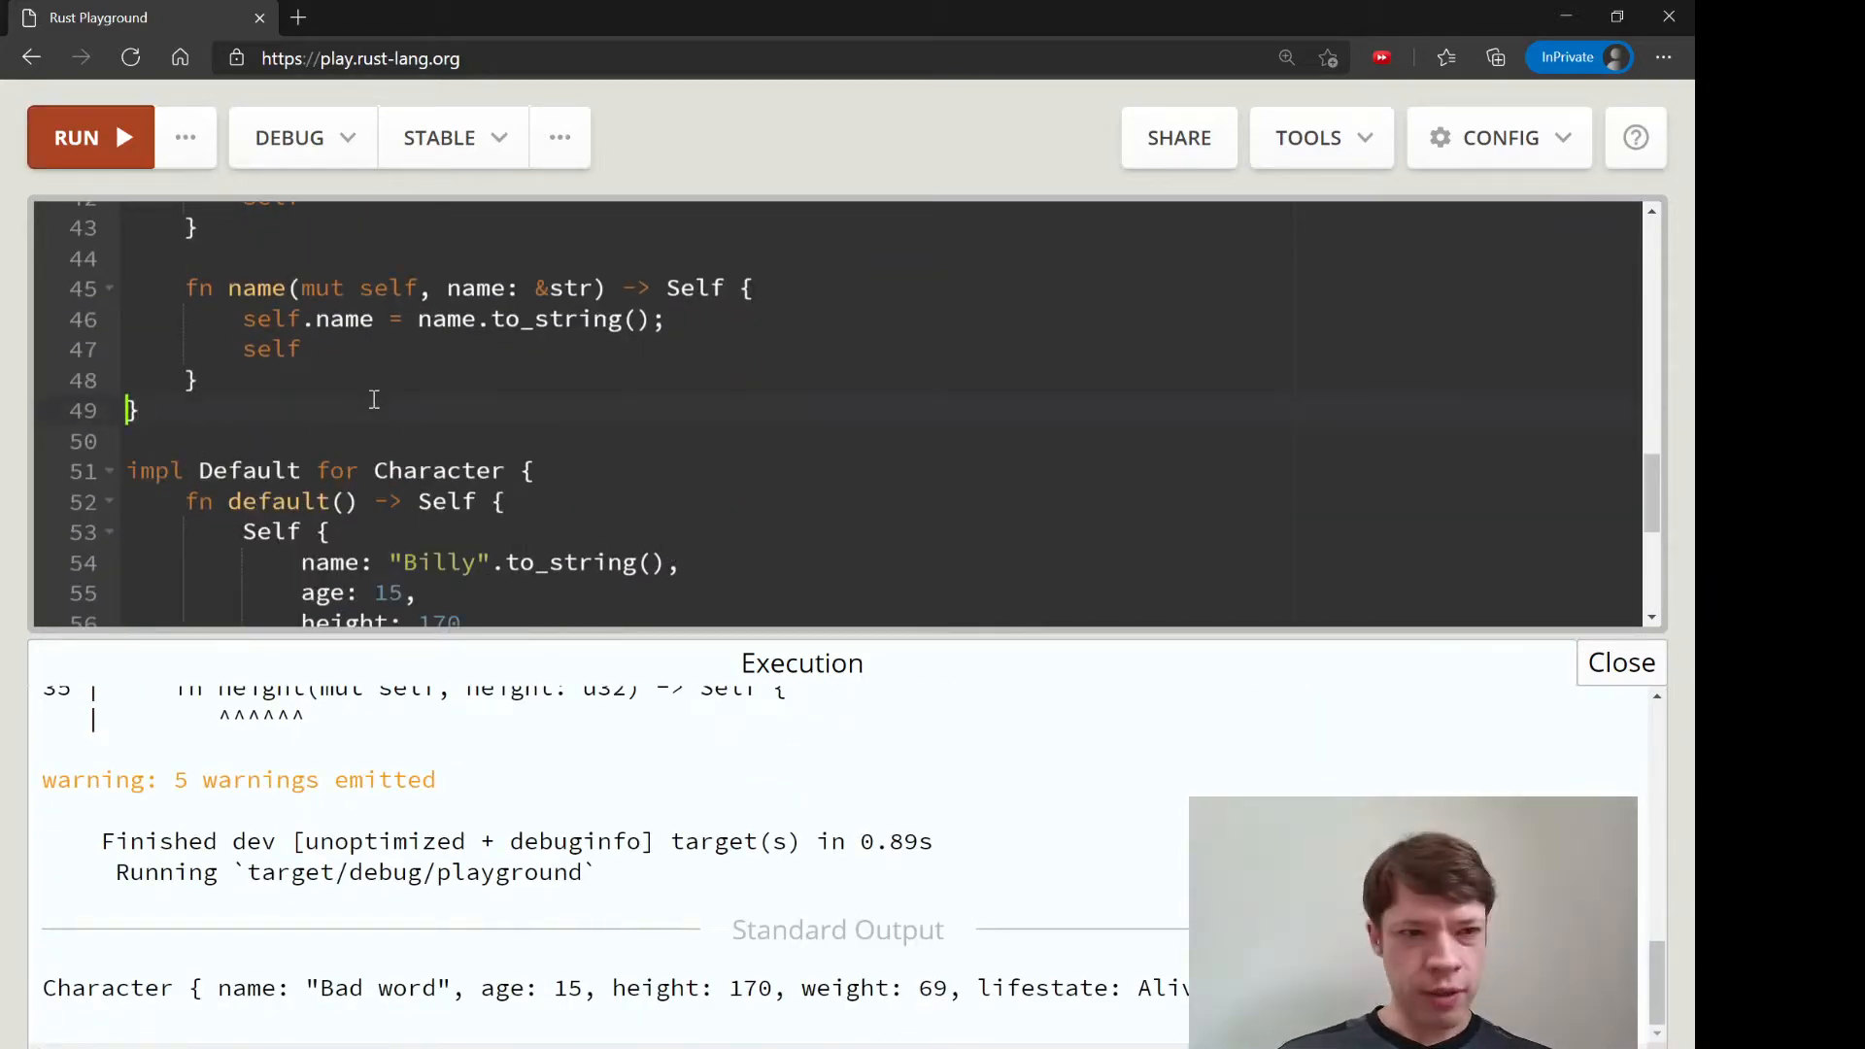
# Step: Type `fn build() -> Result` below the name method, dismissing the execution output
pyautogui.write('fn build')
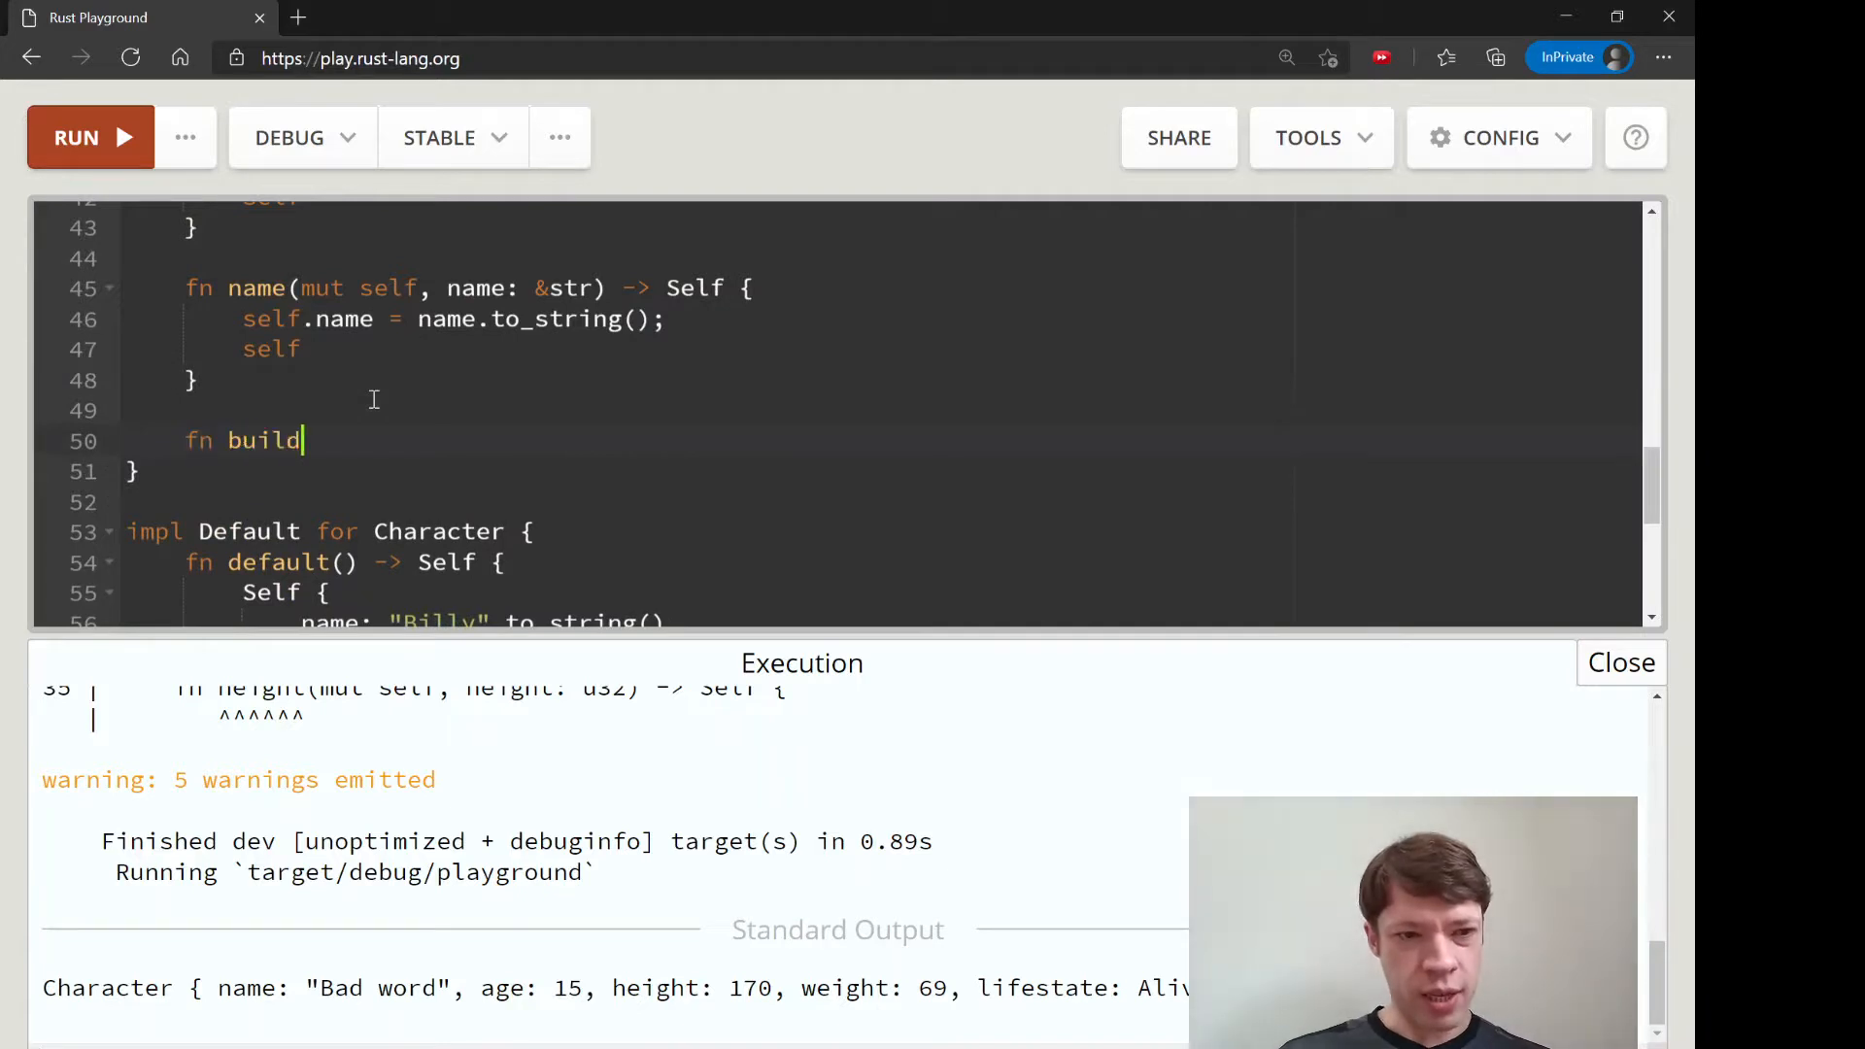
pyautogui.write('()')
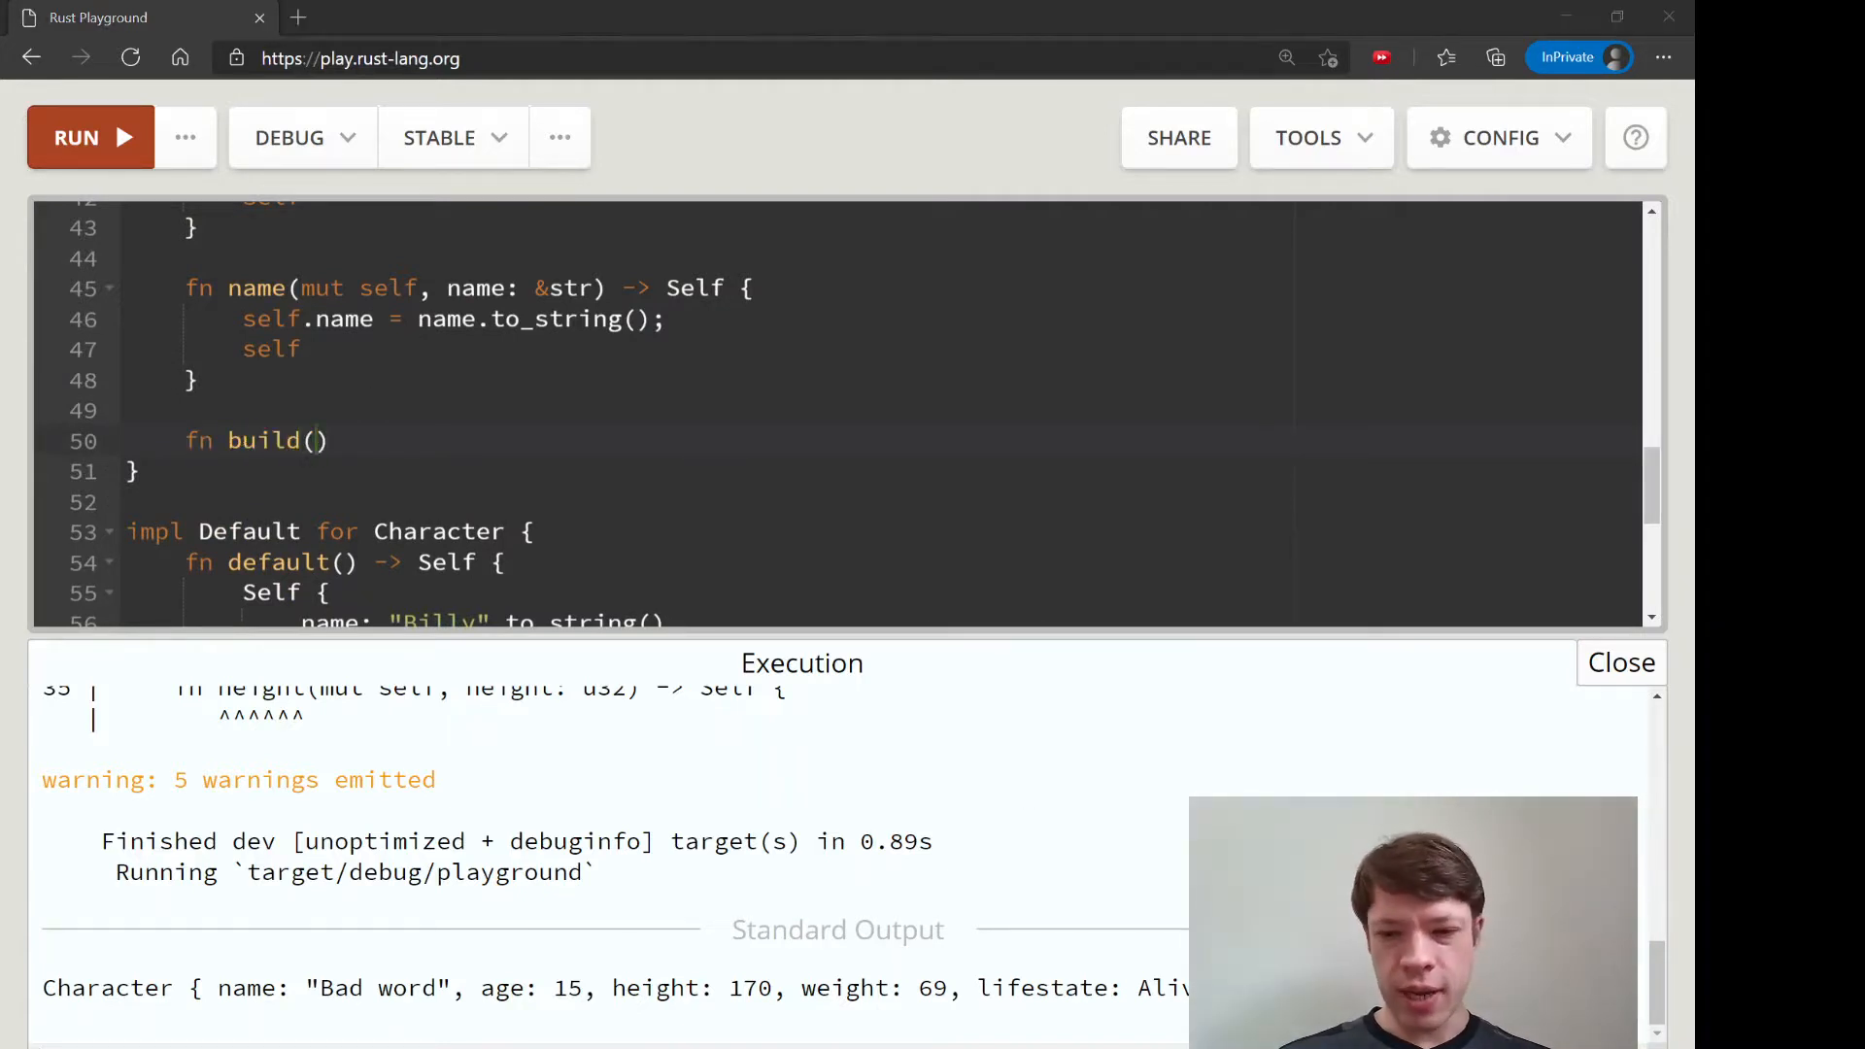
pyautogui.click(318, 440)
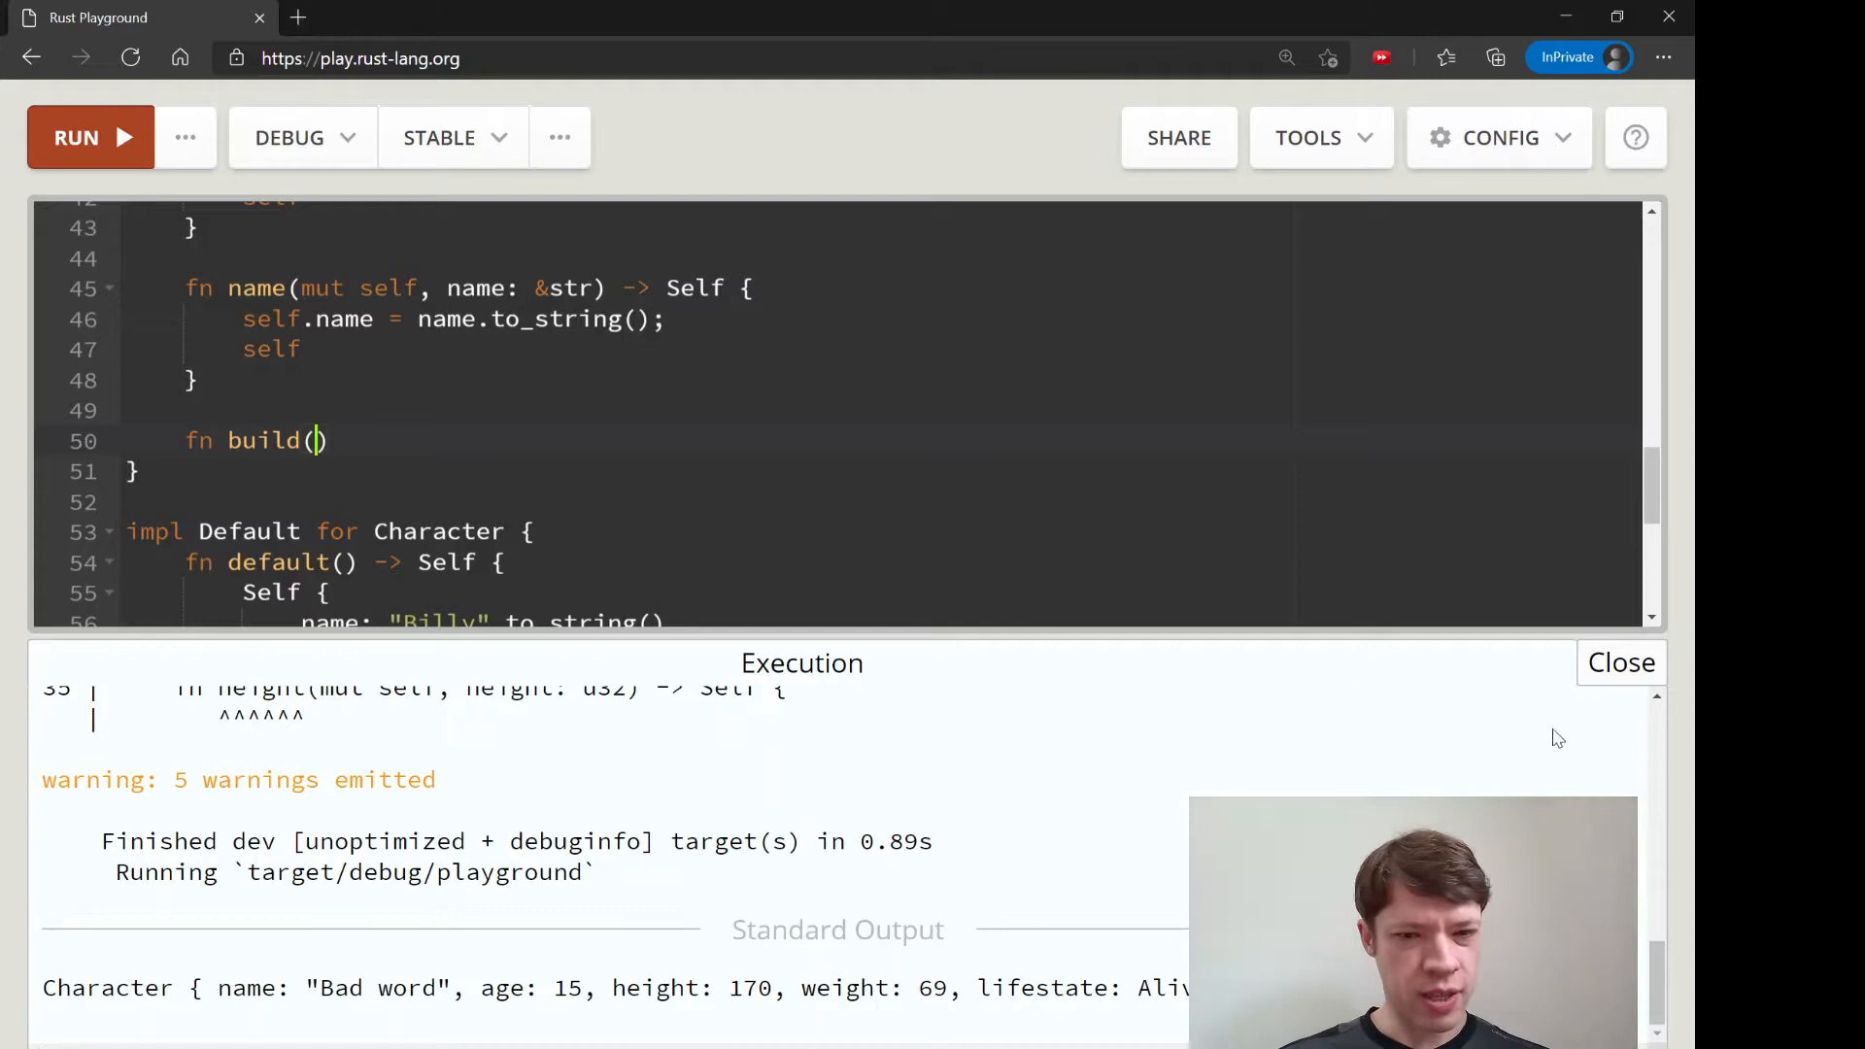
pyautogui.click(1621, 662)
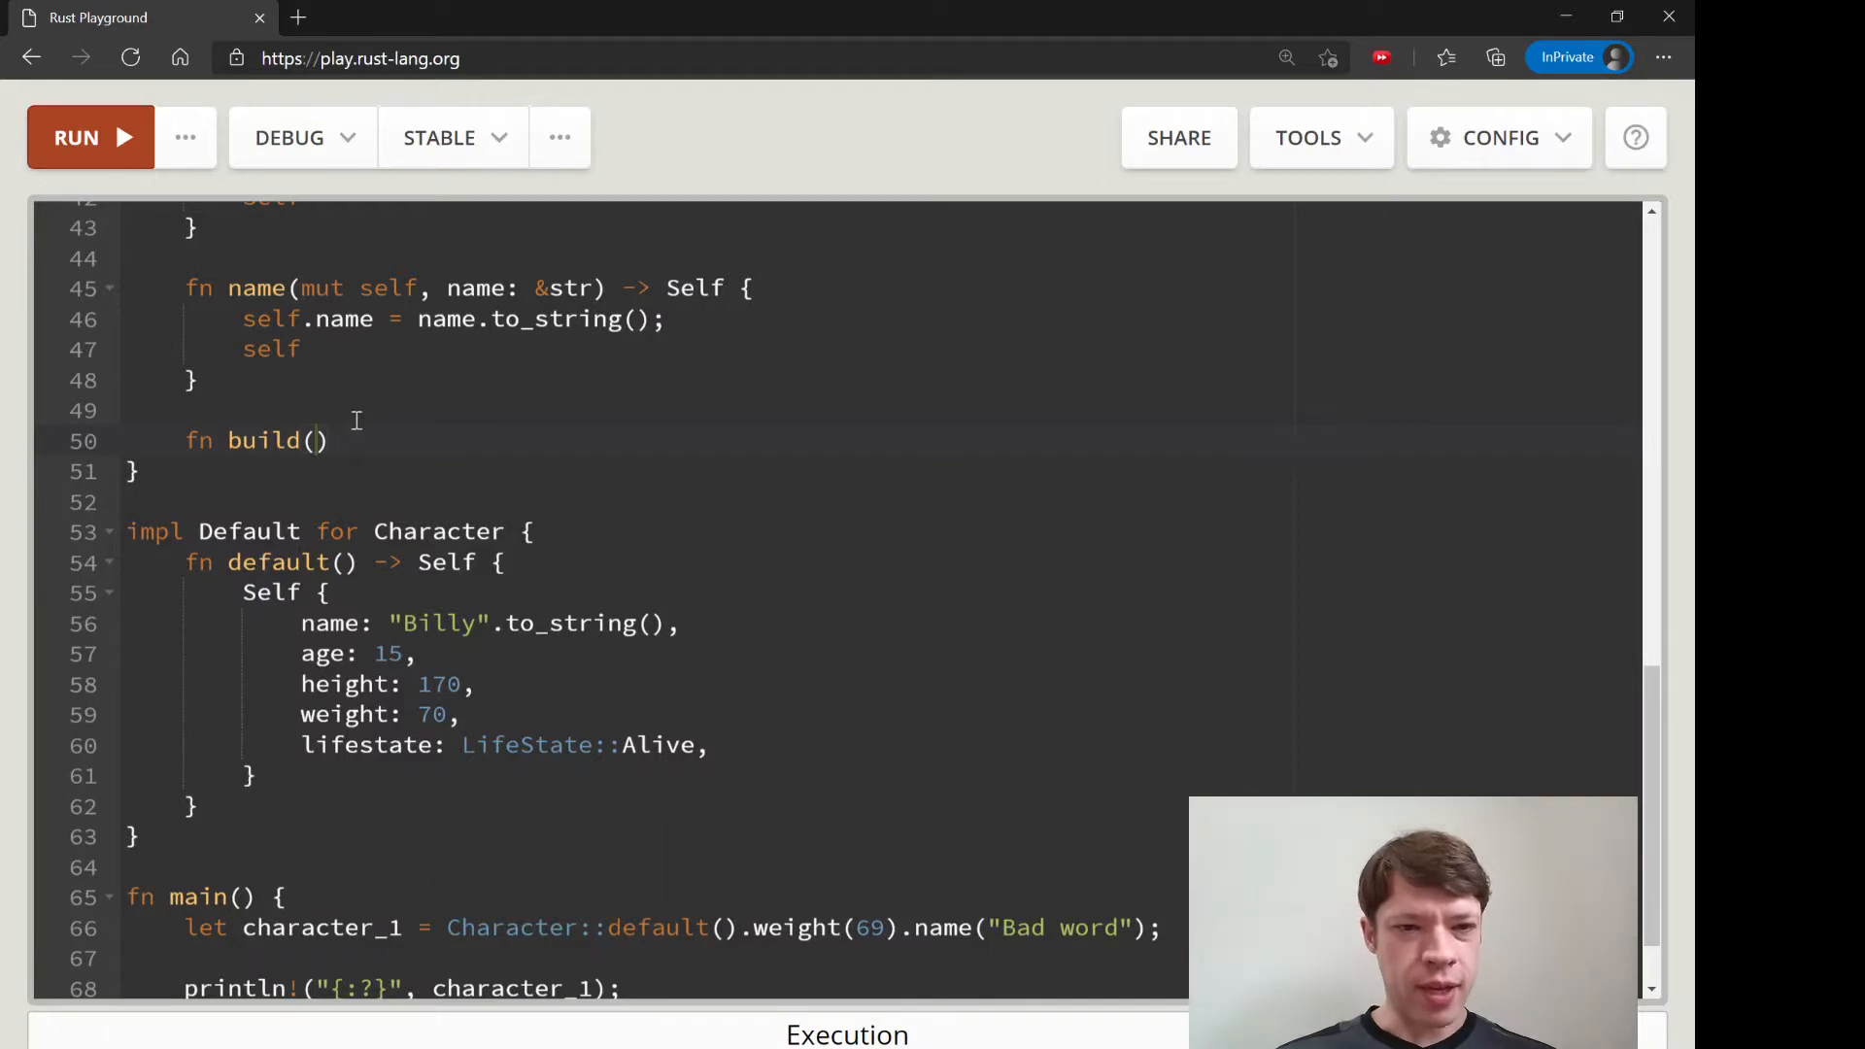
pyautogui.write('-> R')
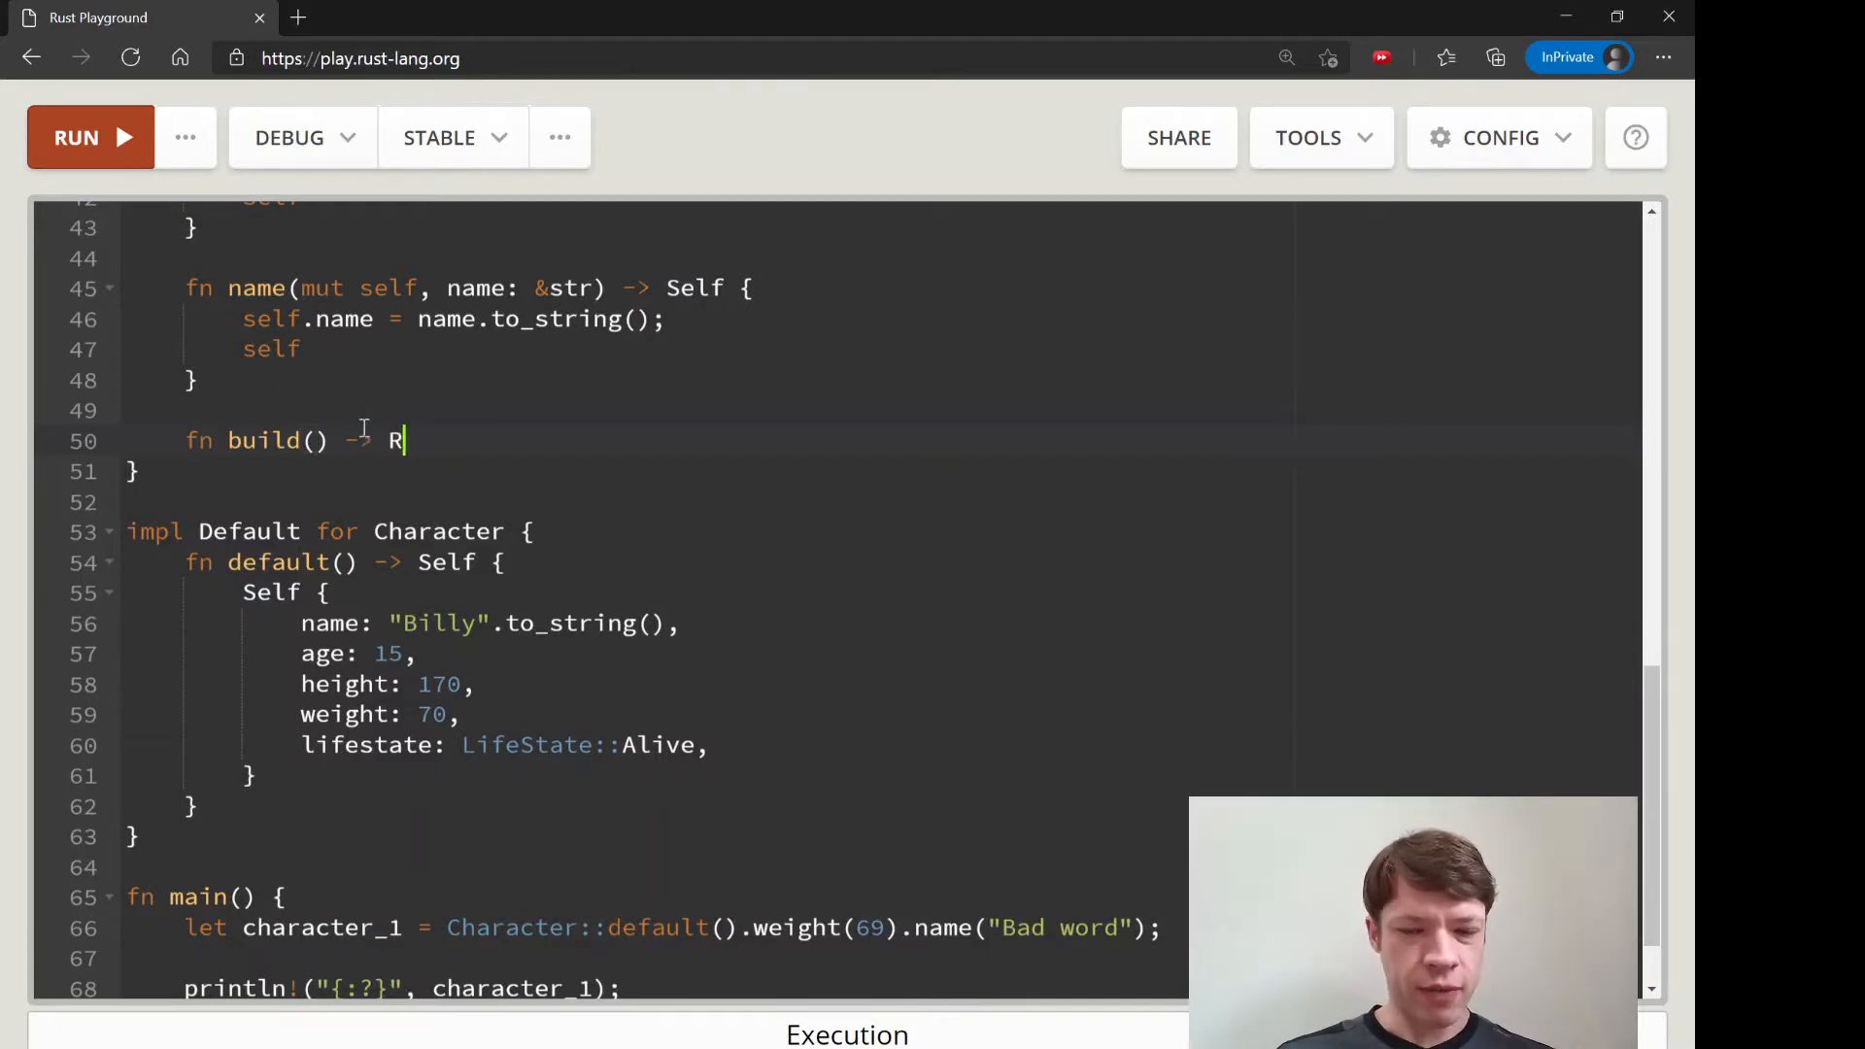
pyautogui.write('esult')
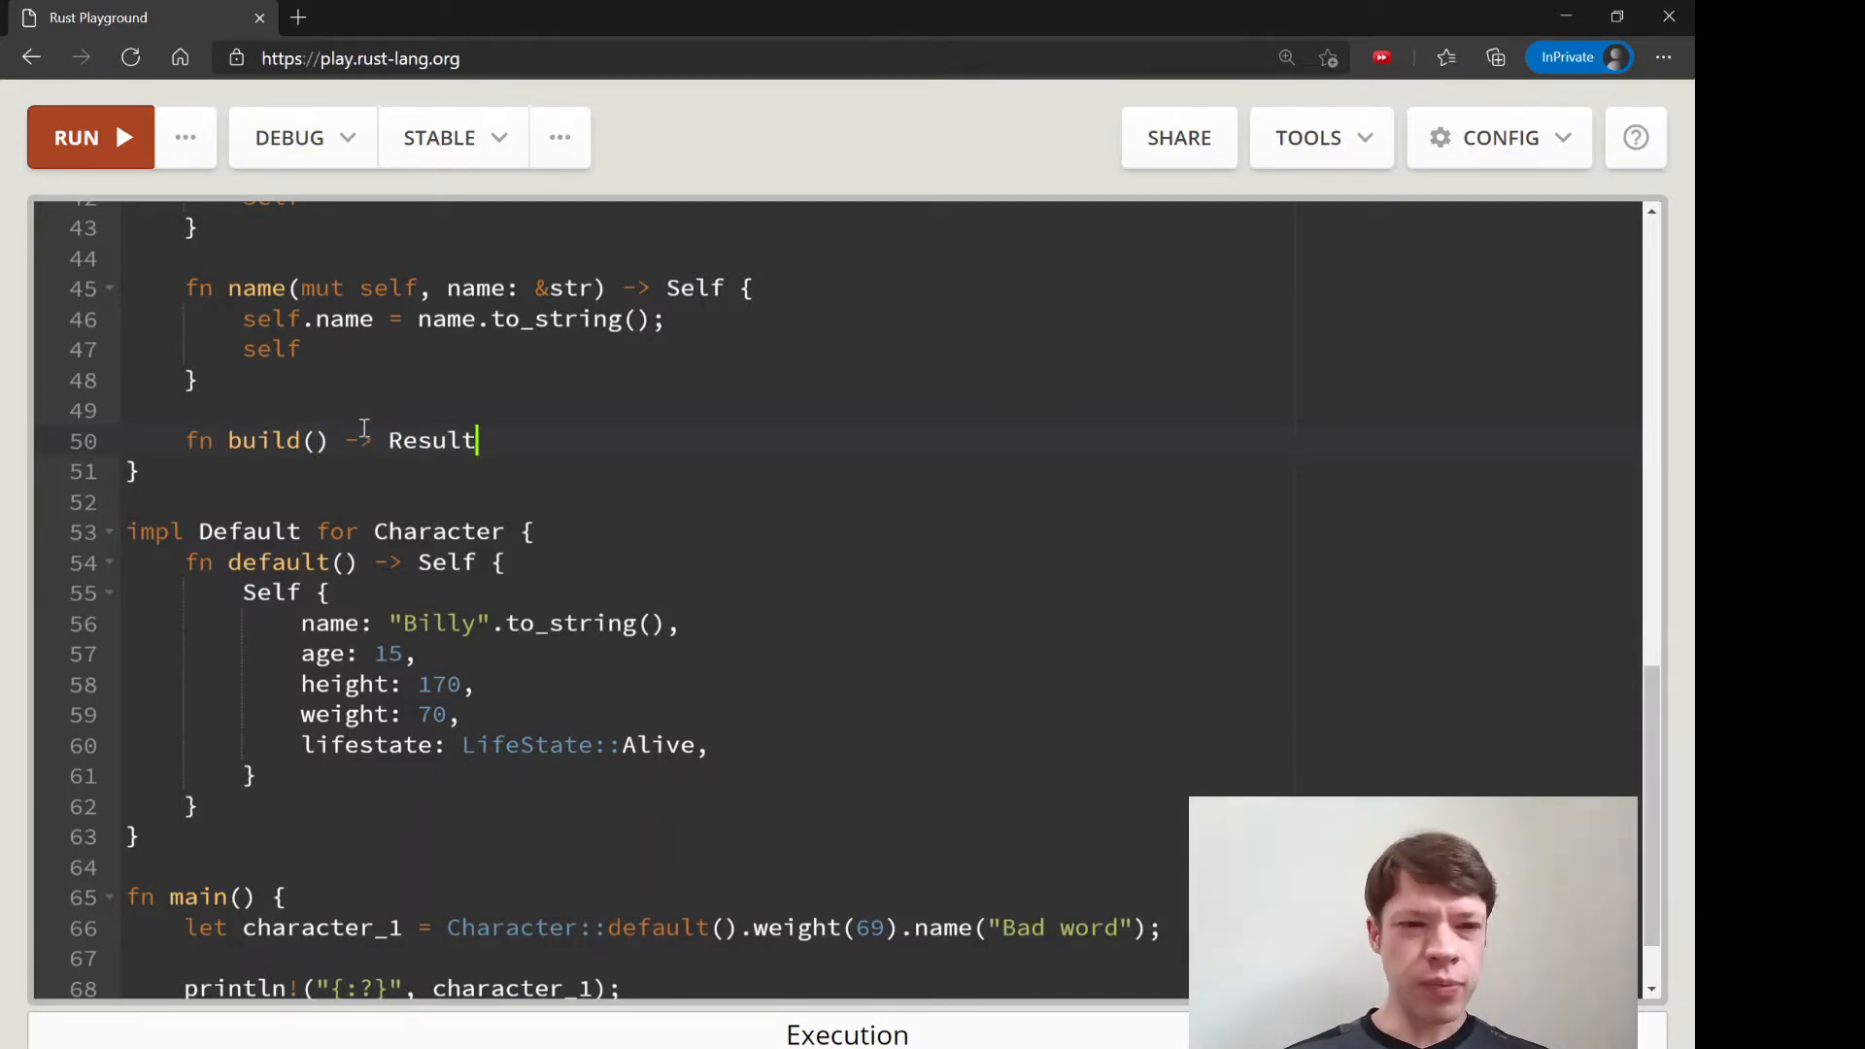